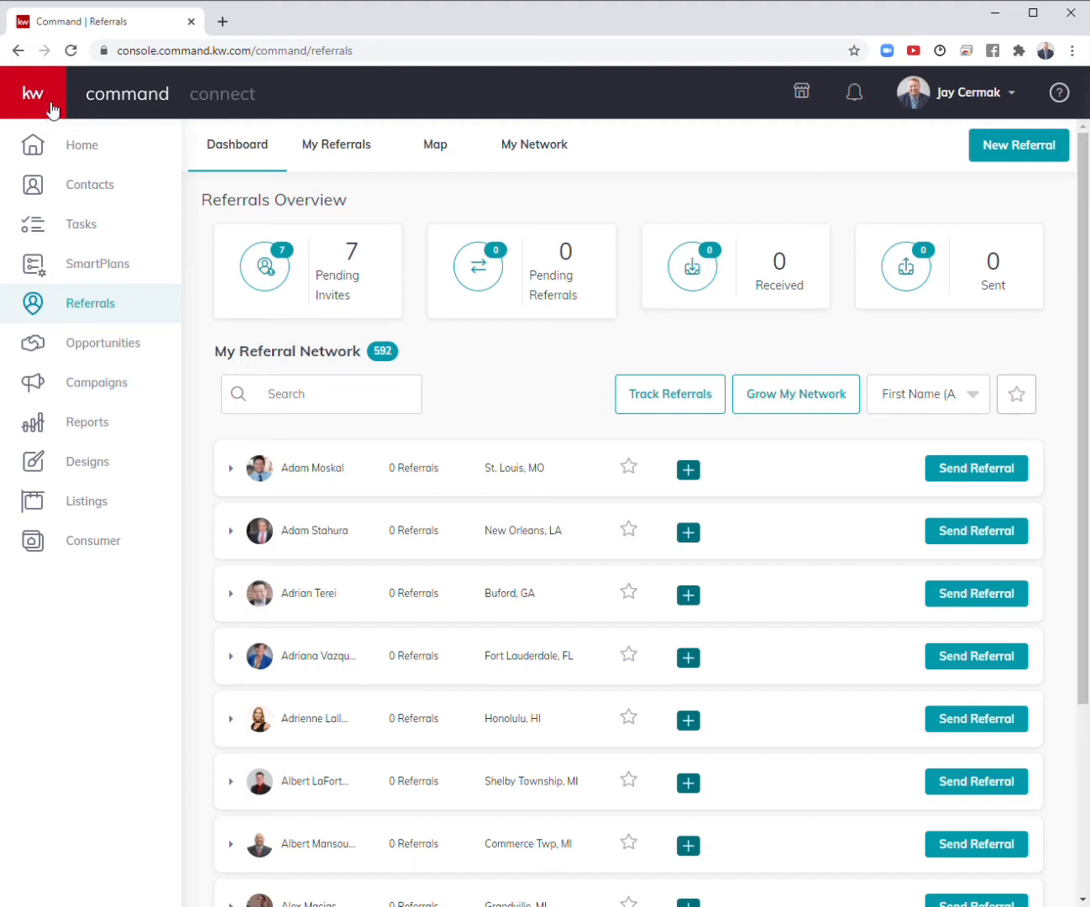
{"action": "mouse_move", "coordinate": [445, 203]}
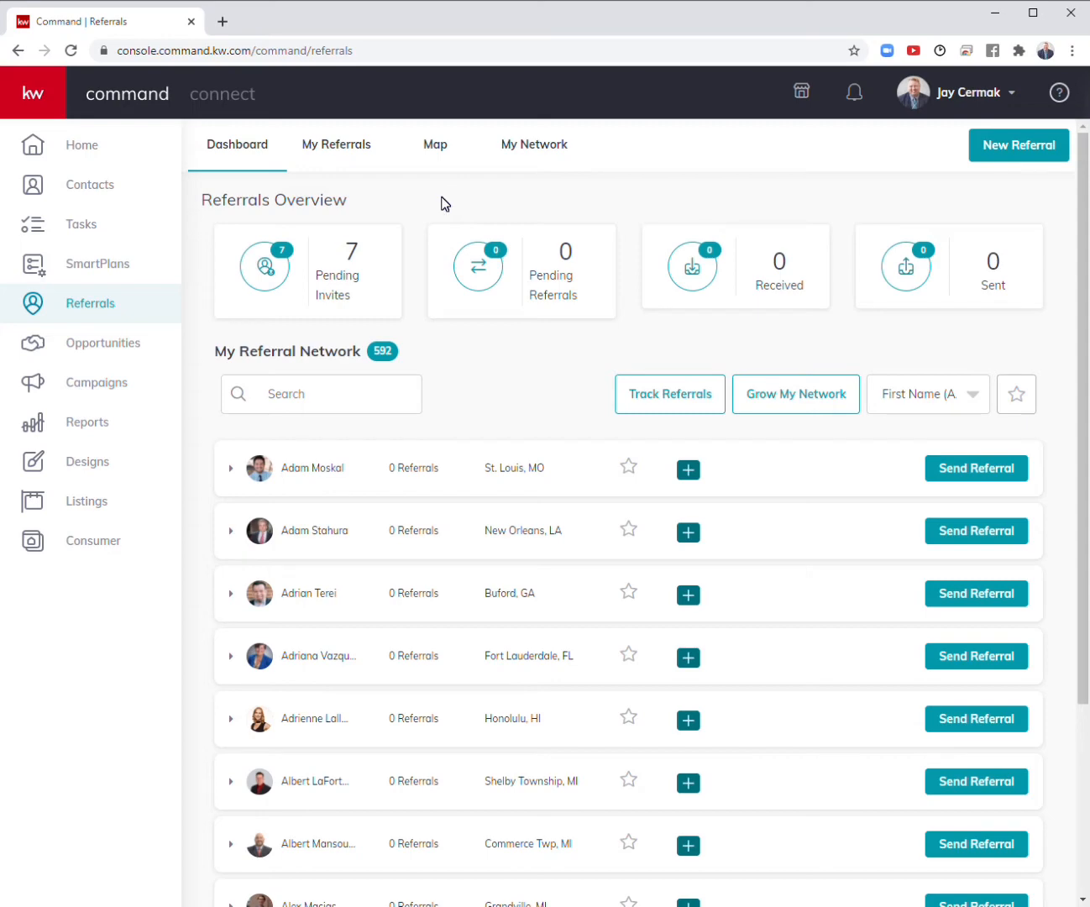
{"action": "mouse_move", "coordinate": [25, 87]}
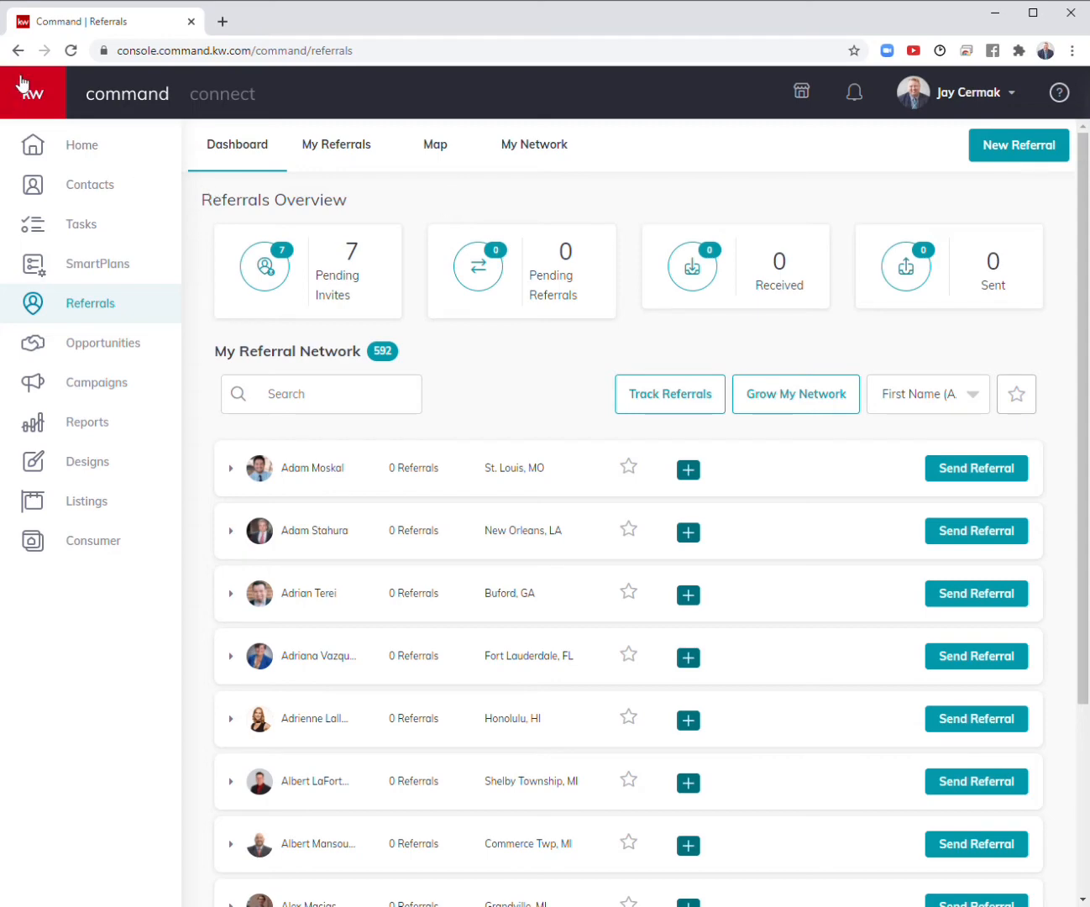
{"action": "mouse_move", "coordinate": [435, 144]}
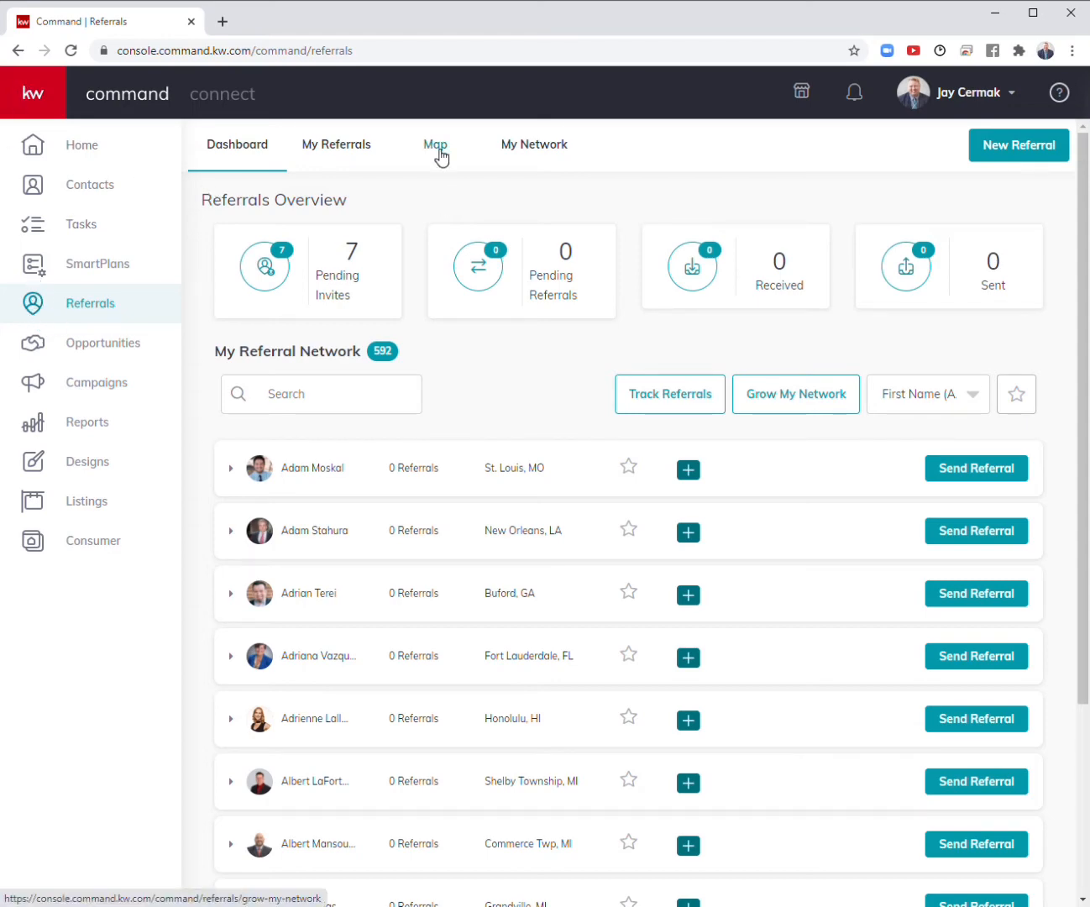
Switch to the Referrals map and review its layer options: Production, Market Centers, My Network, Referral Patterns.
{"action": "right_click", "coordinate": [435, 145]}
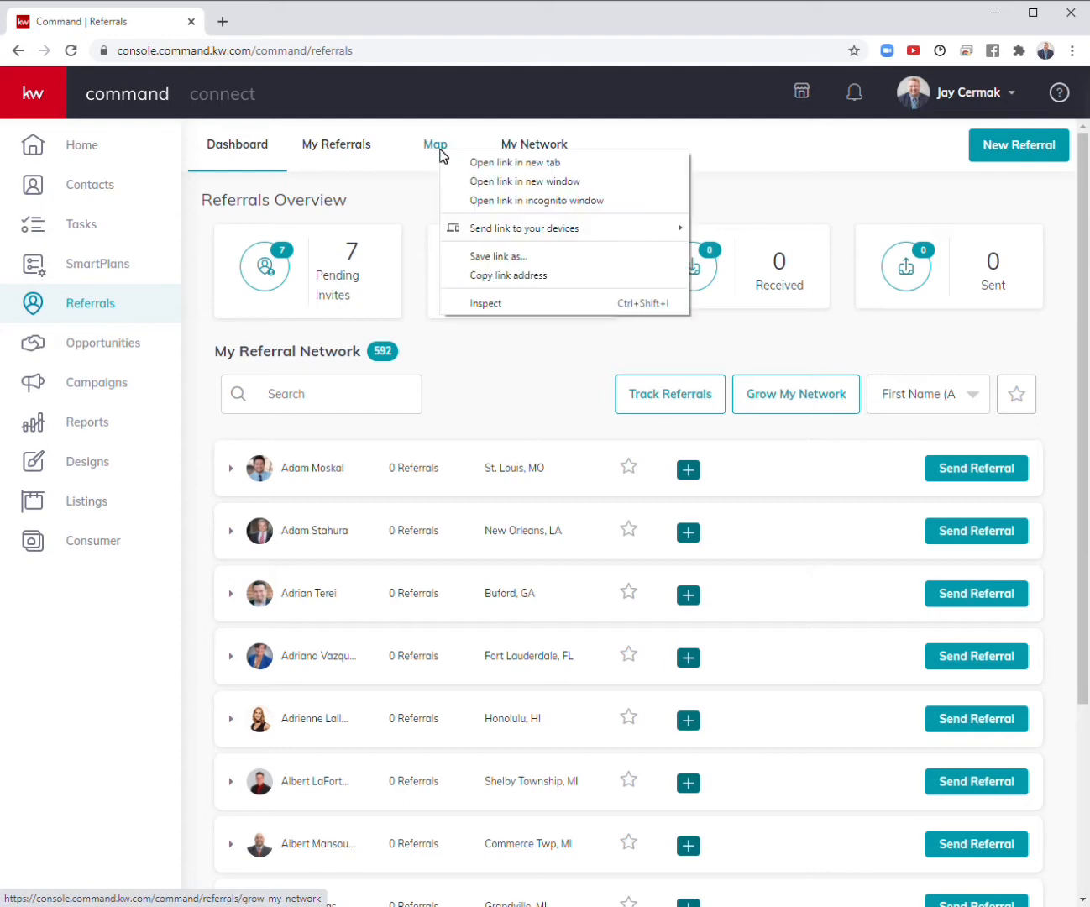
{"action": "left_click", "coordinate": [435, 144]}
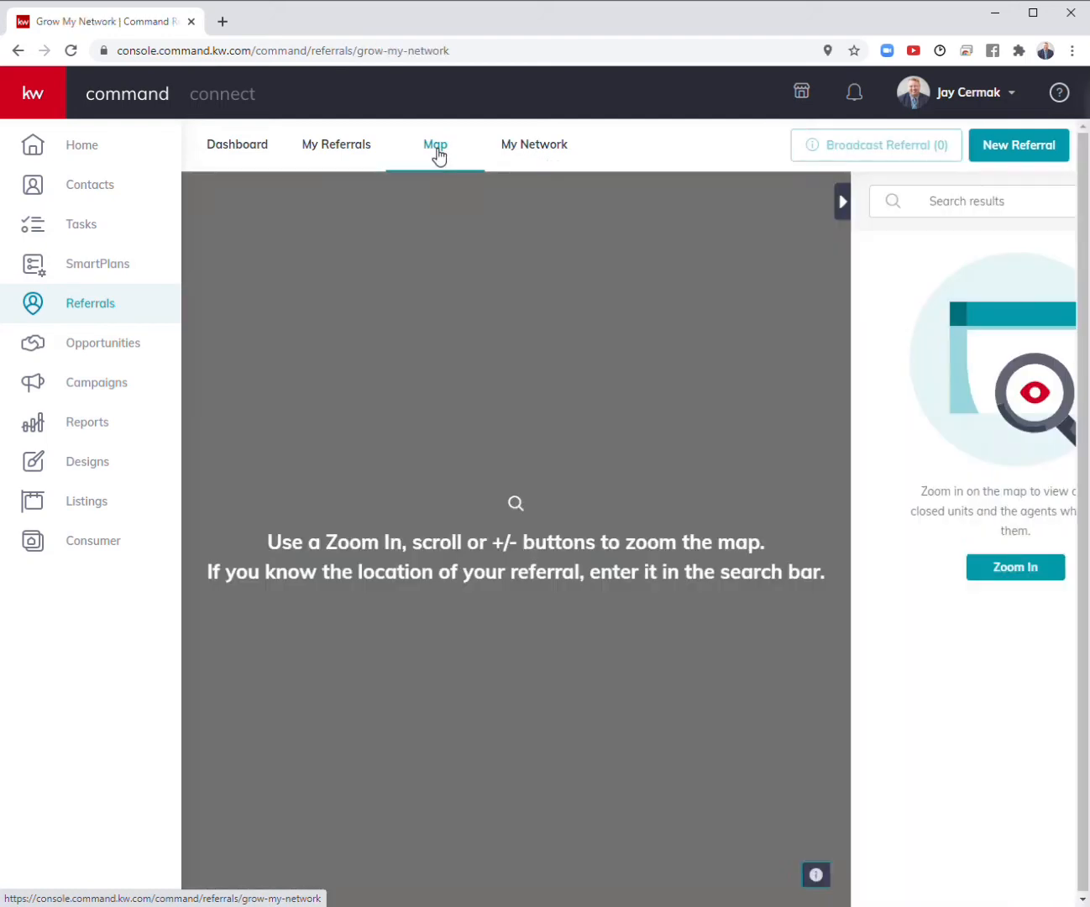
{"action": "left_click", "coordinate": [435, 144]}
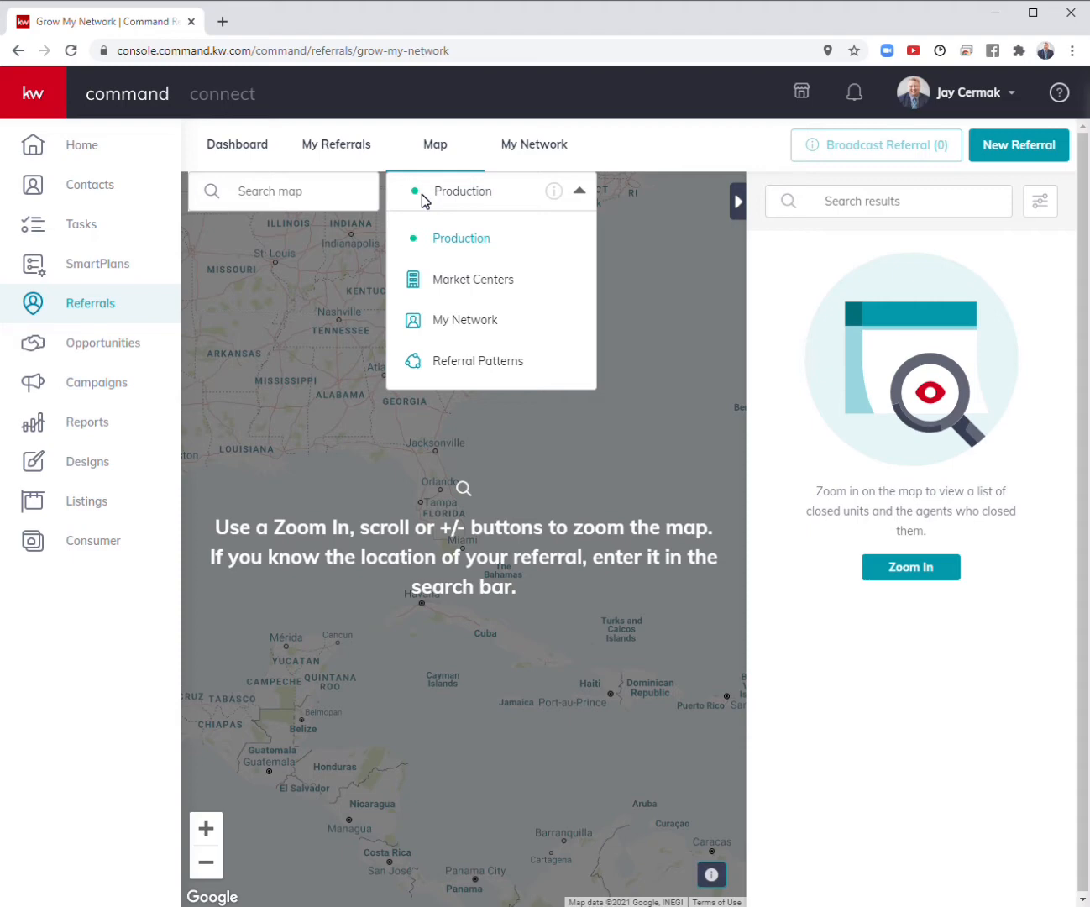
{"action": "mouse_move", "coordinate": [473, 293]}
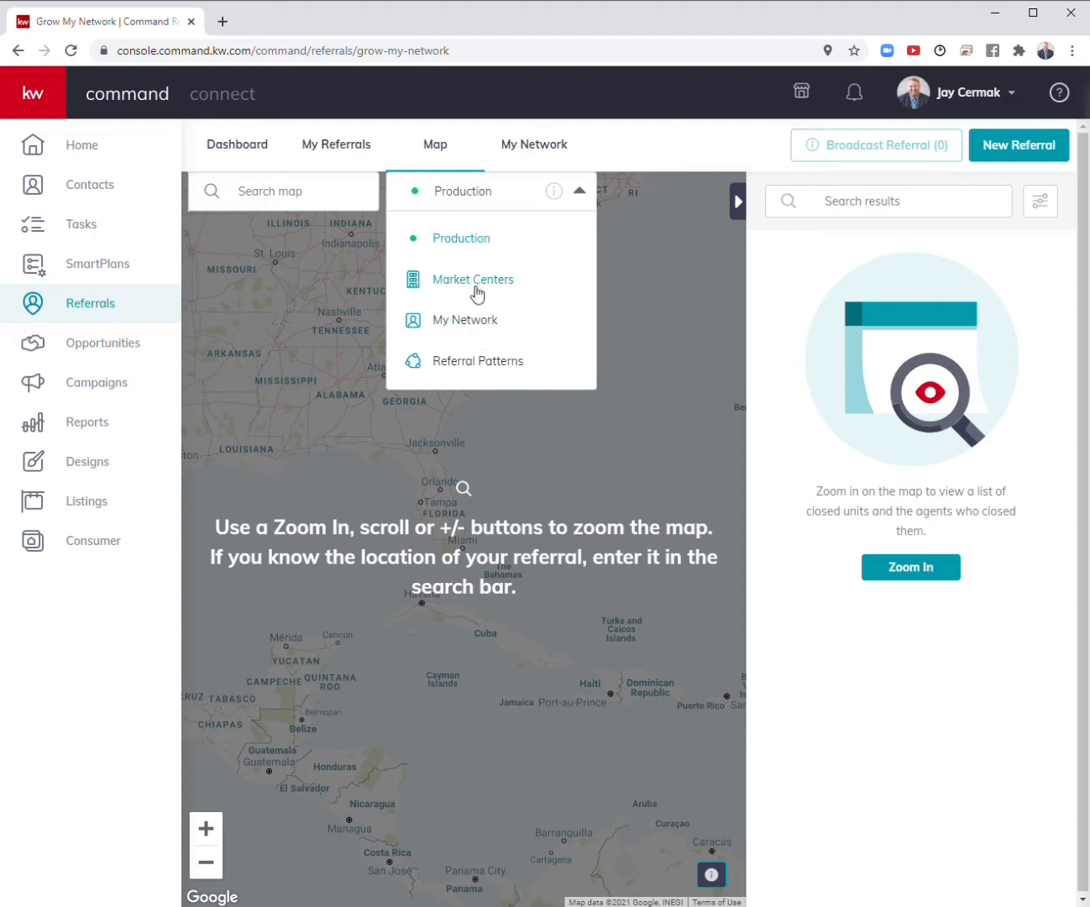
{"action": "mouse_move", "coordinate": [454, 336]}
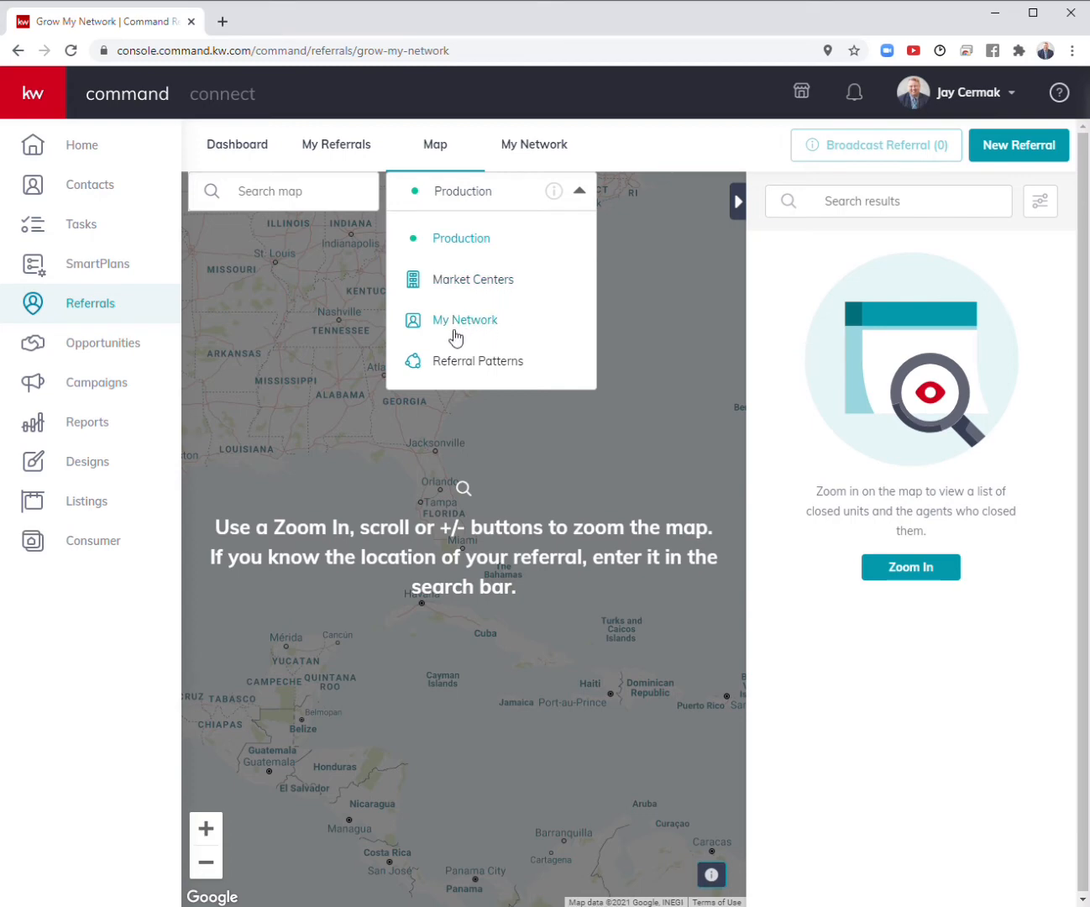
{"action": "mouse_move", "coordinate": [477, 361]}
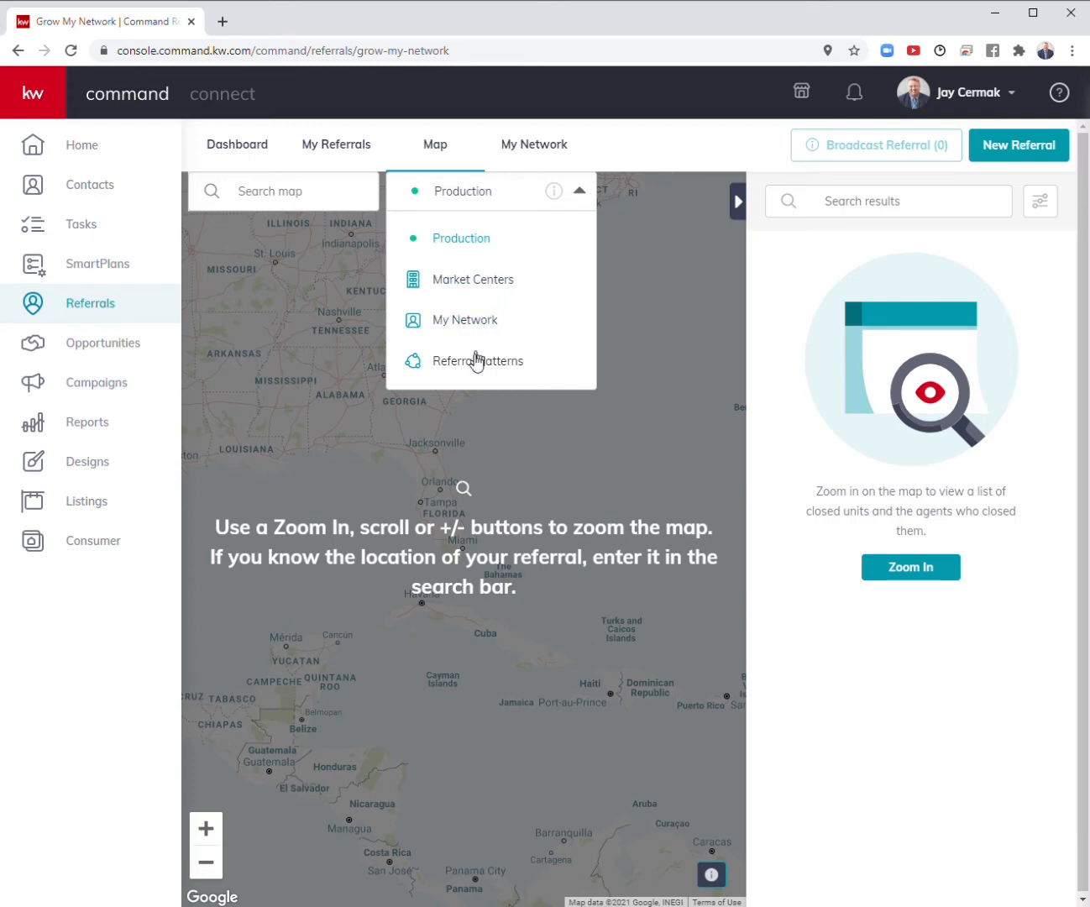
{"action": "mouse_move", "coordinate": [477, 362]}
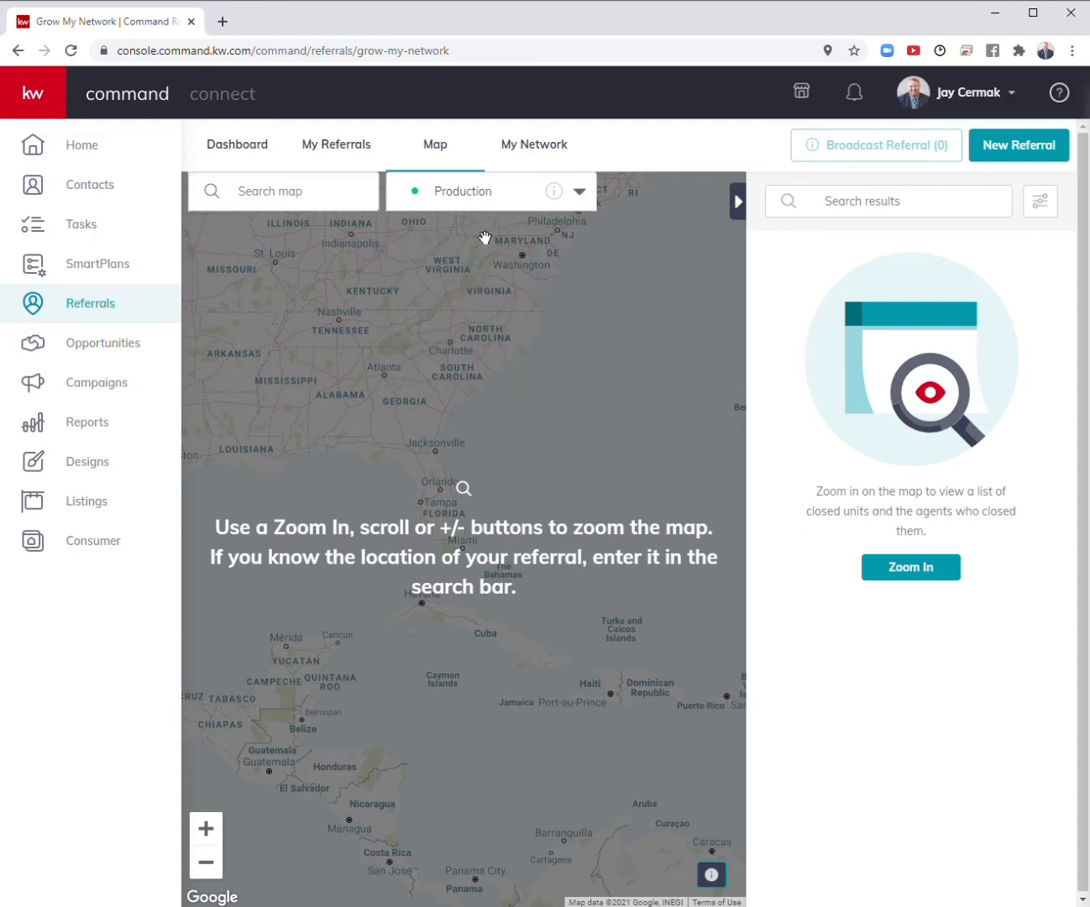
Search the map for 'Chi' and jump to Chicago, IL, USA, listing 49 agents.
{"action": "left_click", "coordinate": [301, 192]}
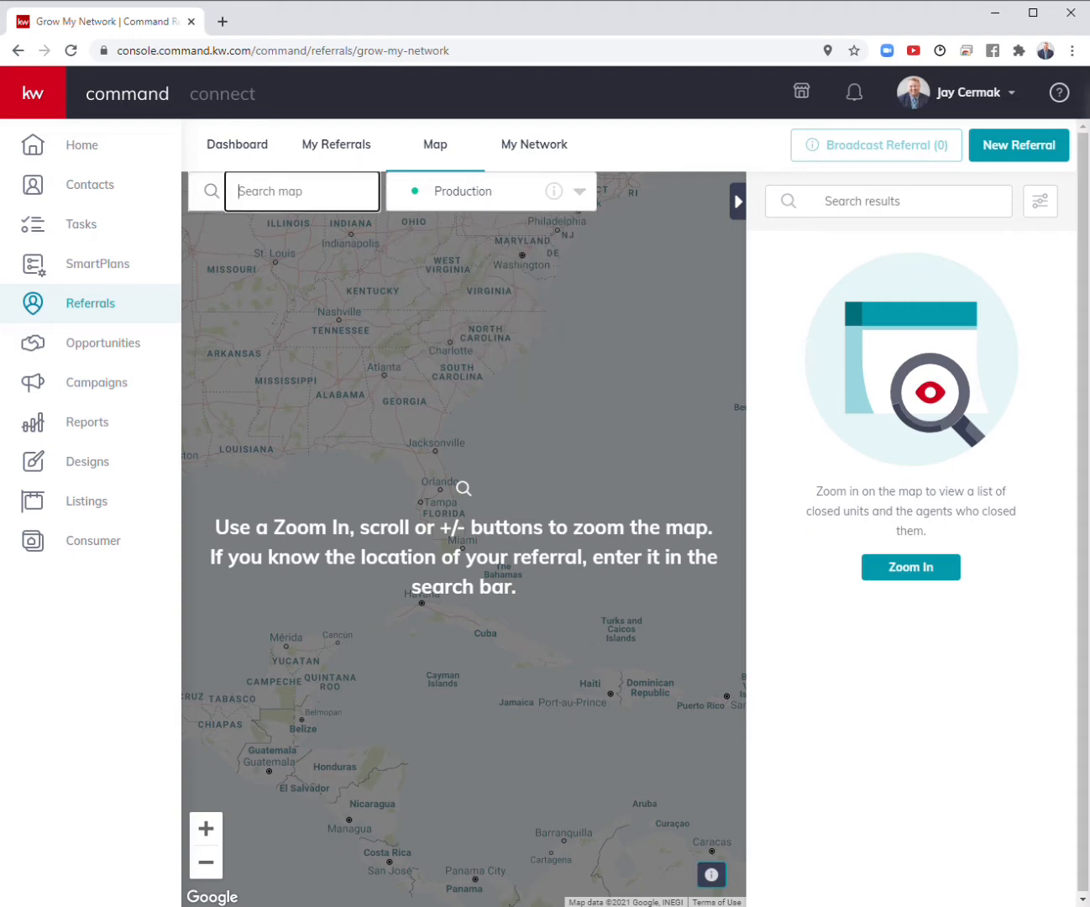
{"action": "type", "text": "Chi"}
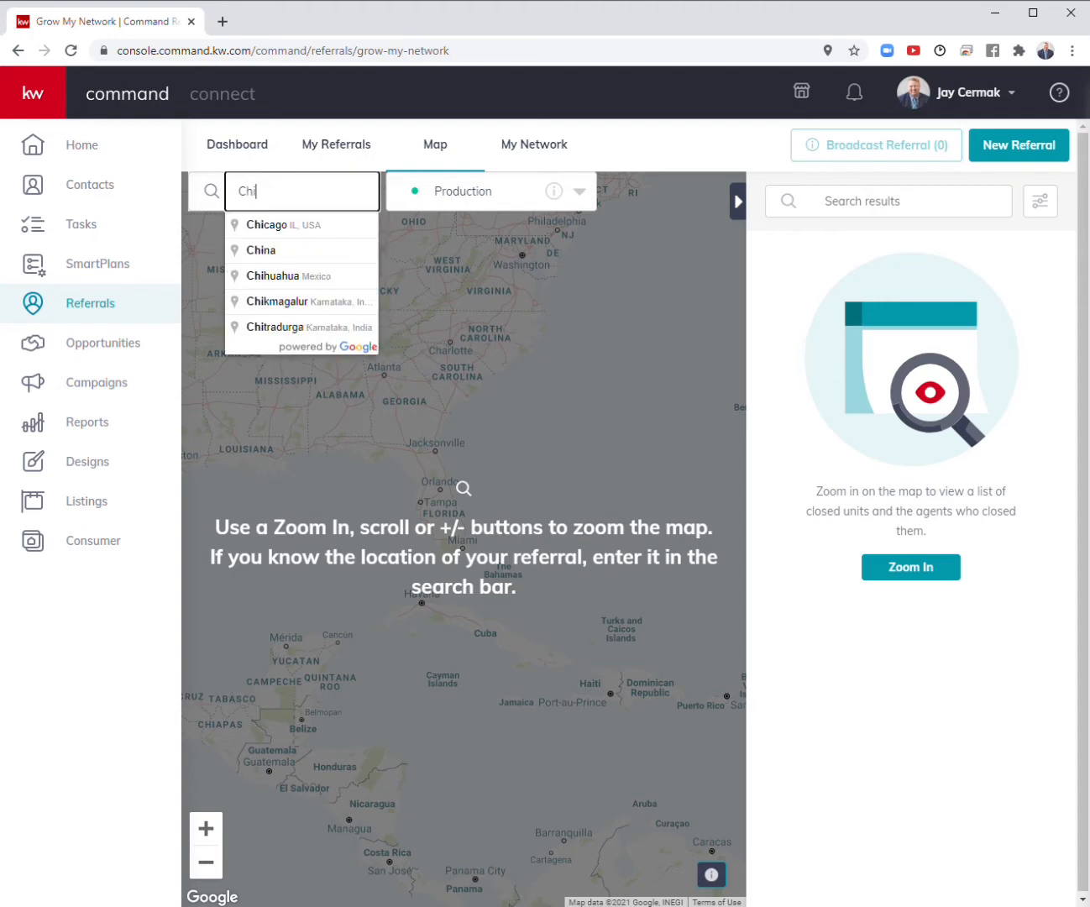
{"action": "left_click", "coordinate": [267, 225]}
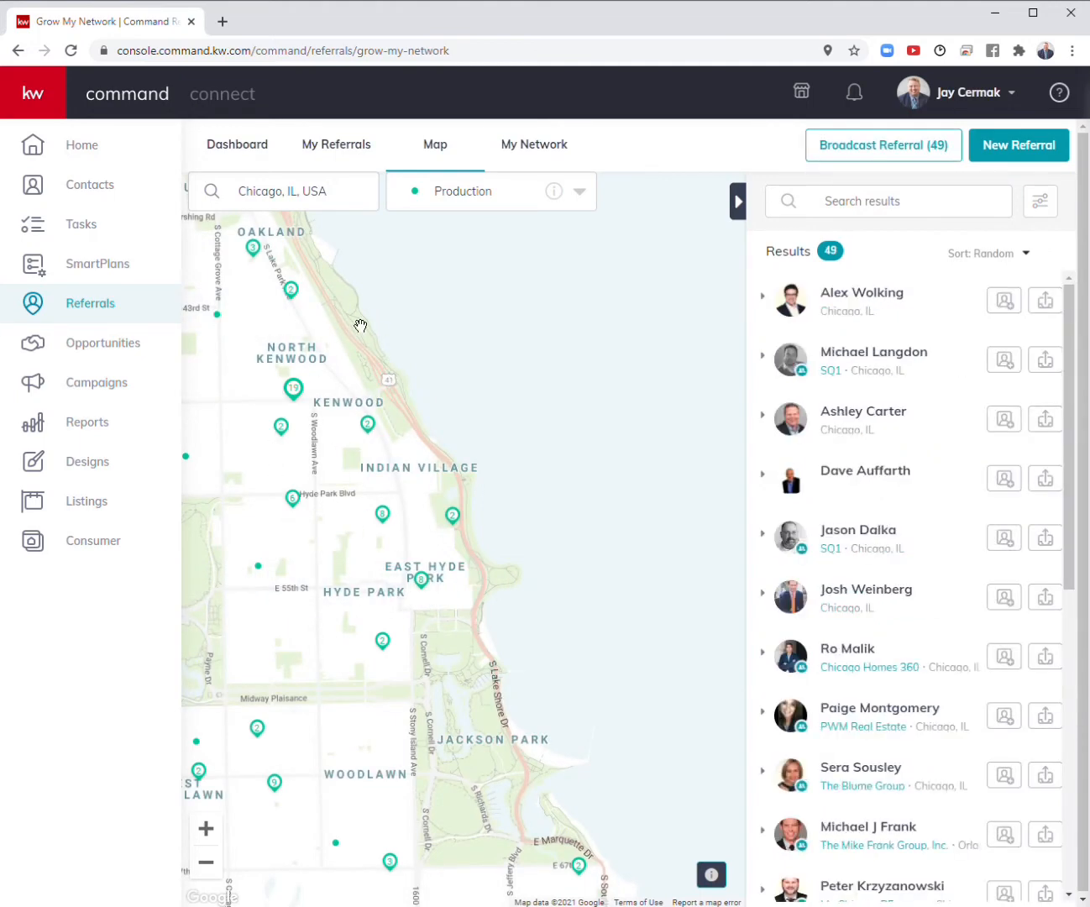
{"action": "mouse_move", "coordinate": [313, 628]}
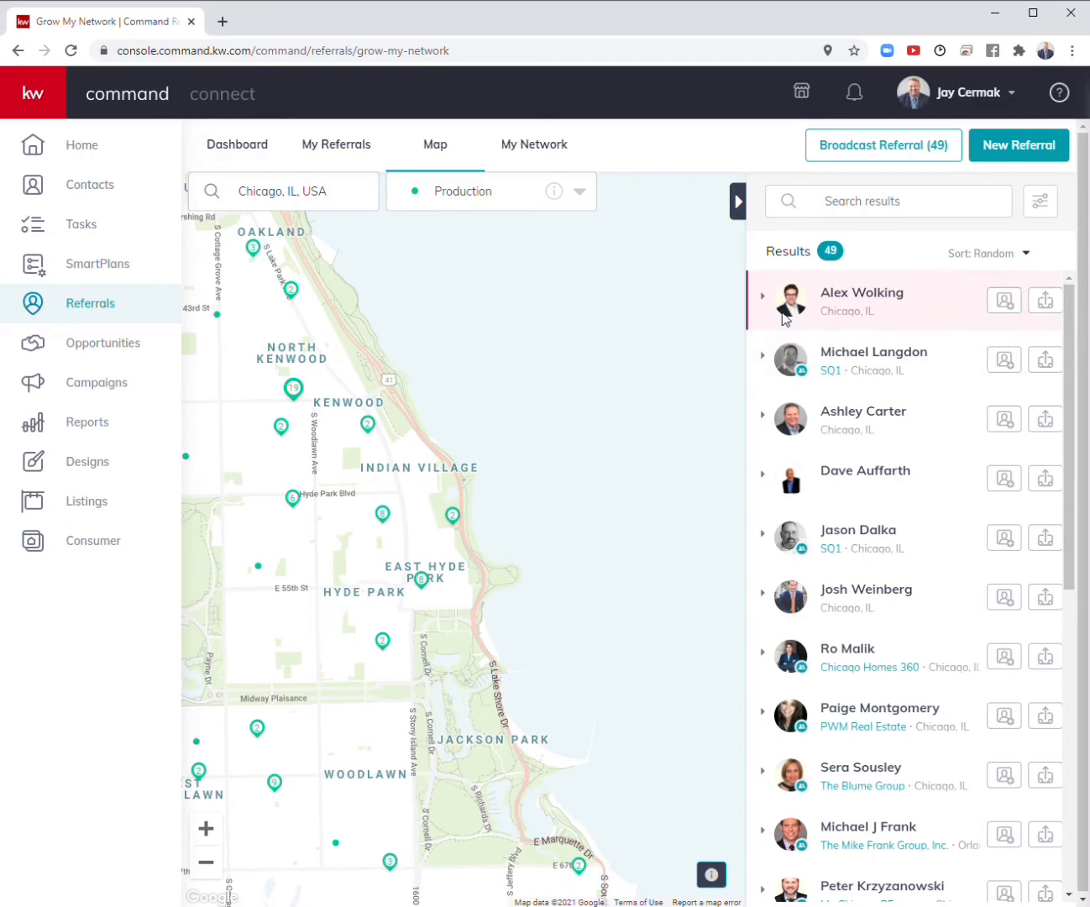
Expand the first and second Chicago agents to review their contact details and stats.
{"action": "left_click", "coordinate": [763, 303]}
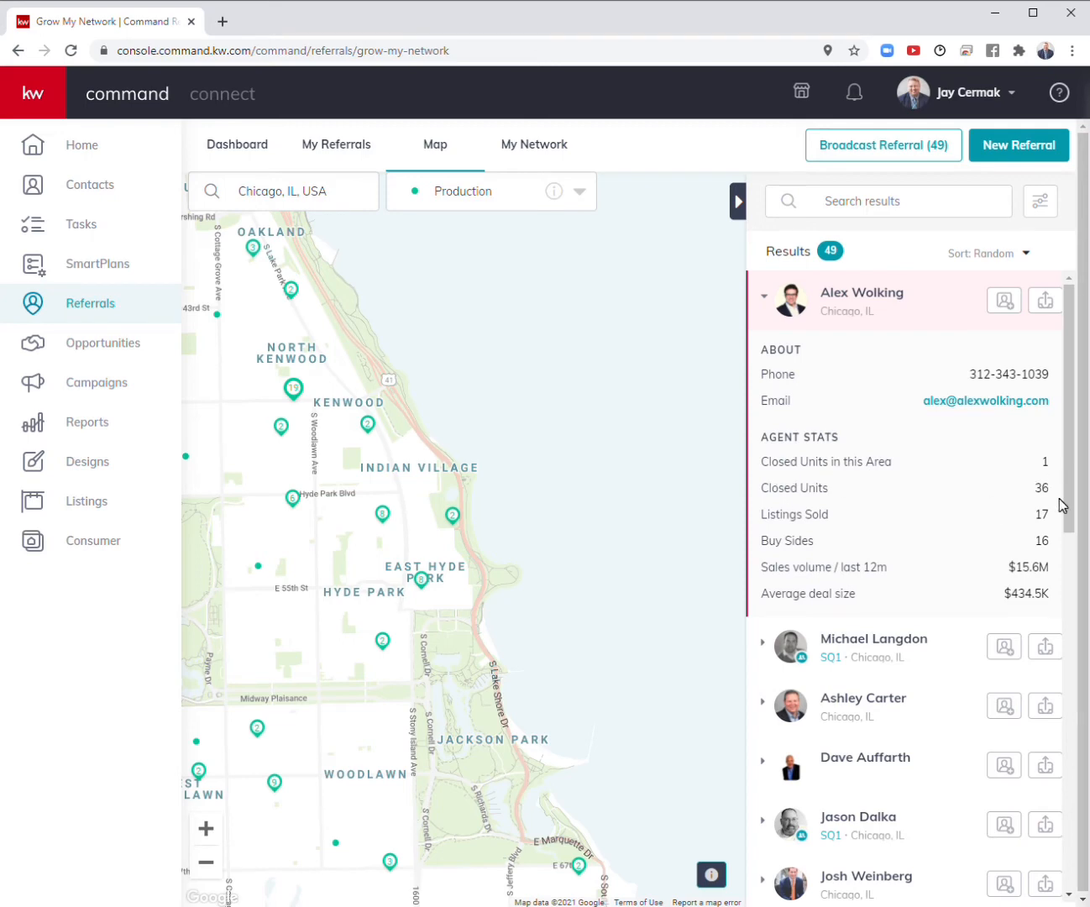
{"action": "mouse_move", "coordinate": [901, 346]}
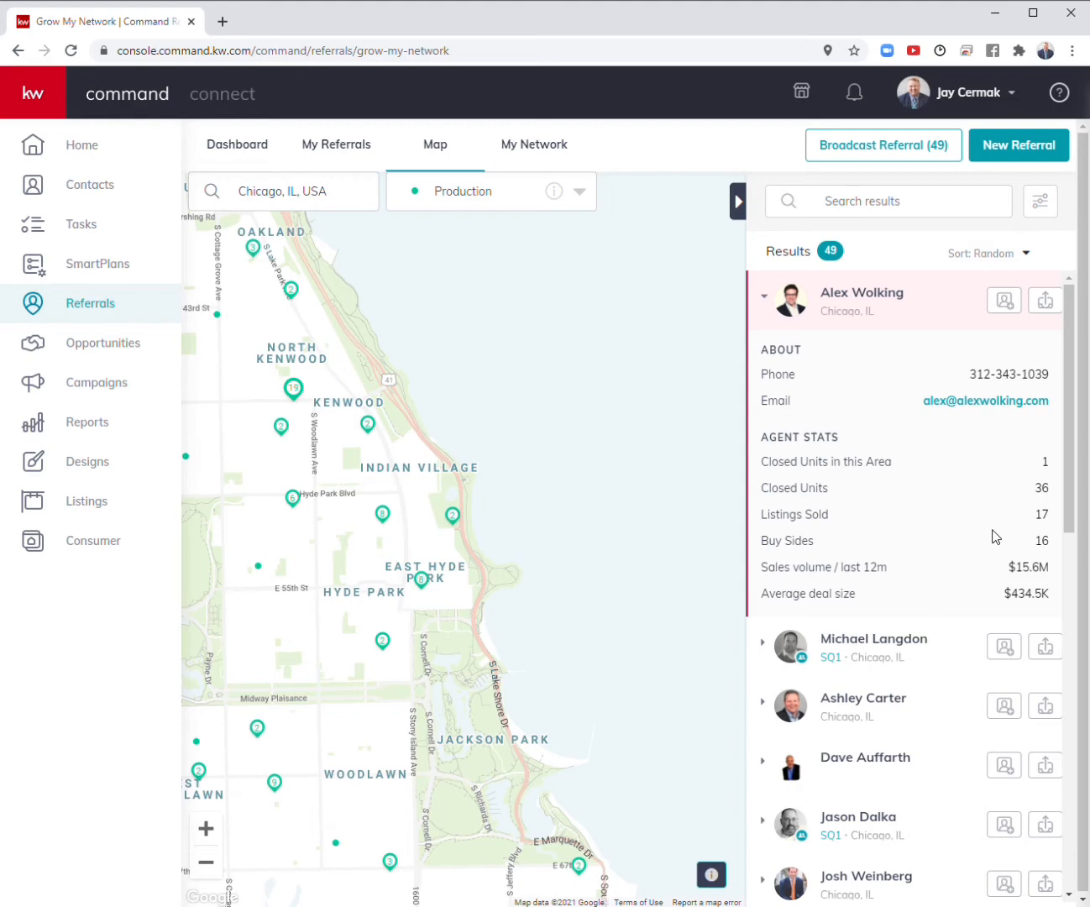
{"action": "mouse_move", "coordinate": [995, 537]}
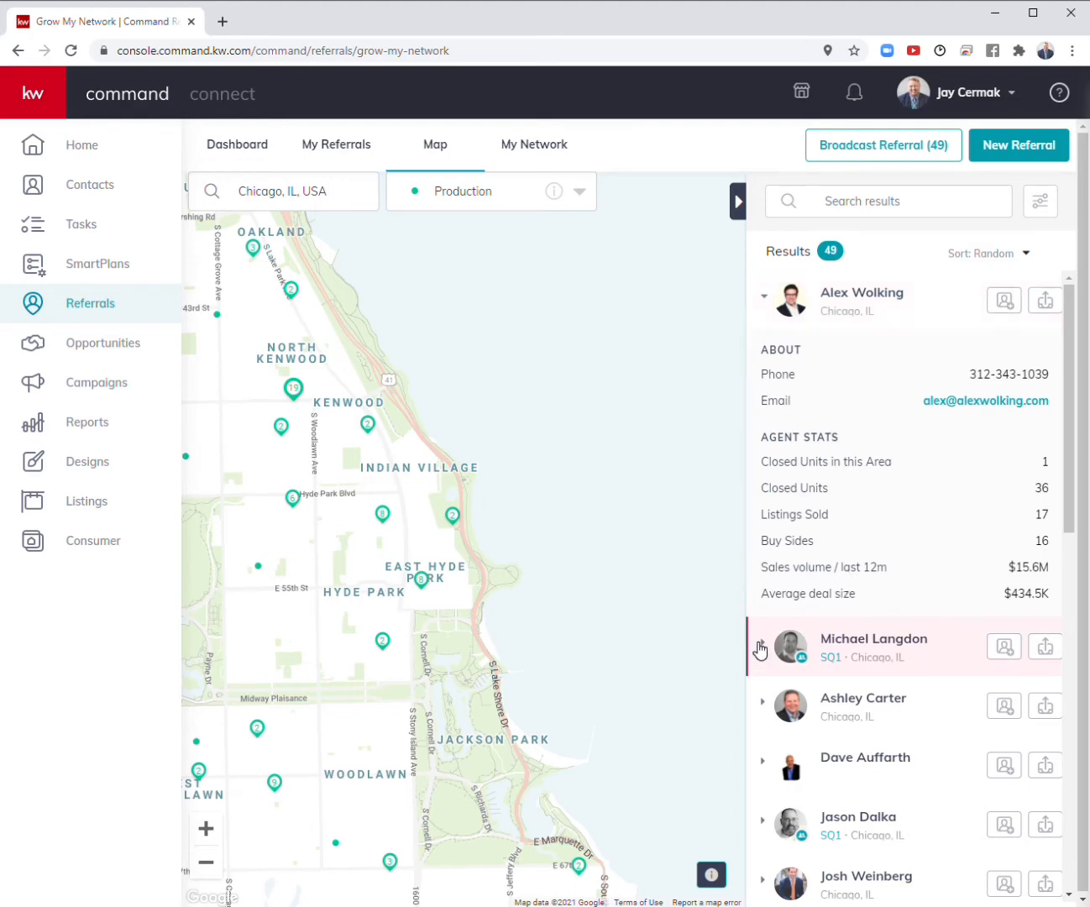
{"action": "left_click", "coordinate": [764, 647]}
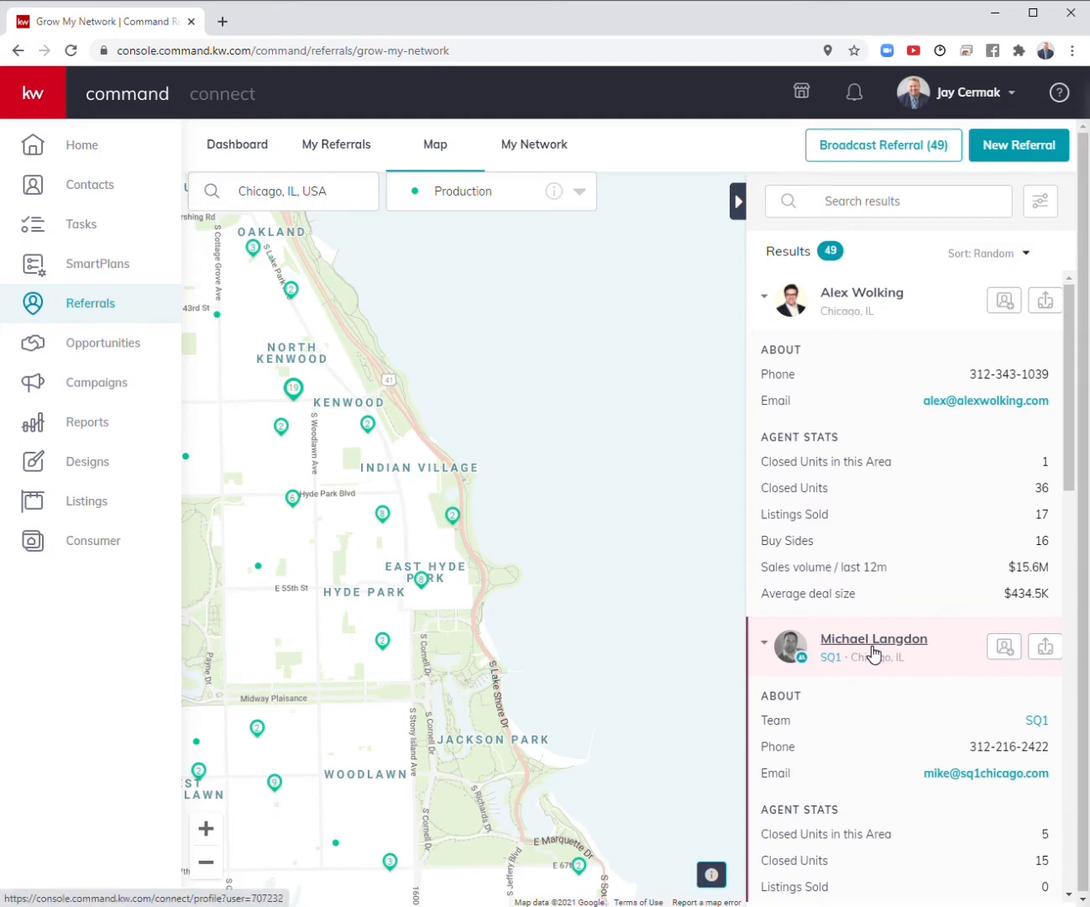
{"action": "mouse_move", "coordinate": [922, 732]}
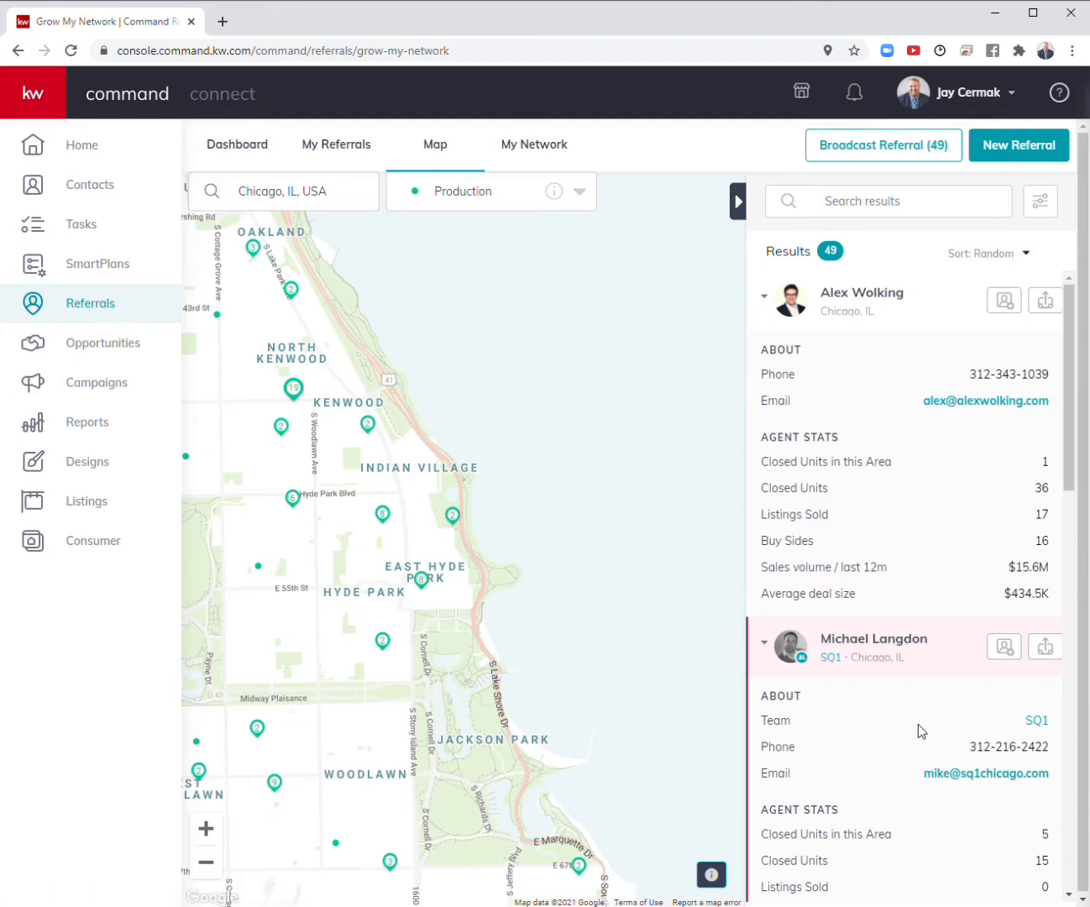
{"action": "scroll", "scroll_direction": "down", "scroll_amount": 3}
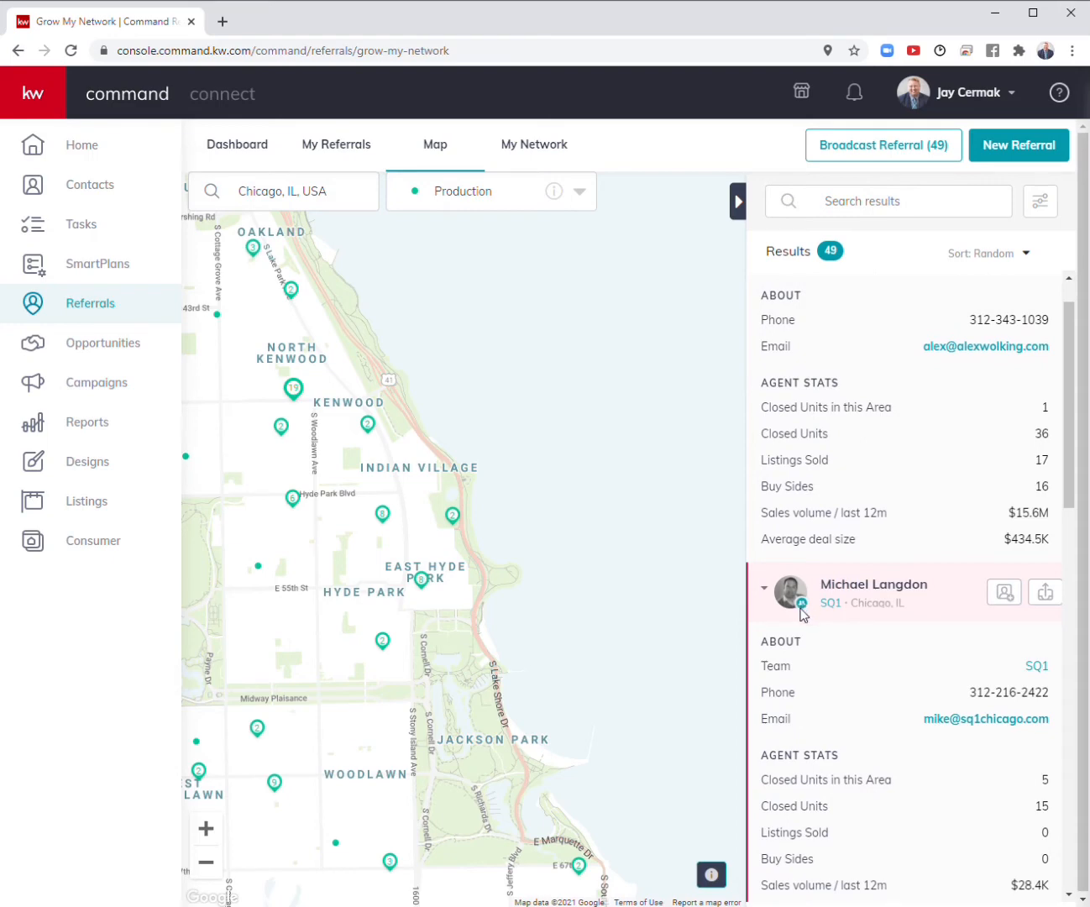
{"action": "scroll", "scroll_direction": "down", "scroll_amount": 3}
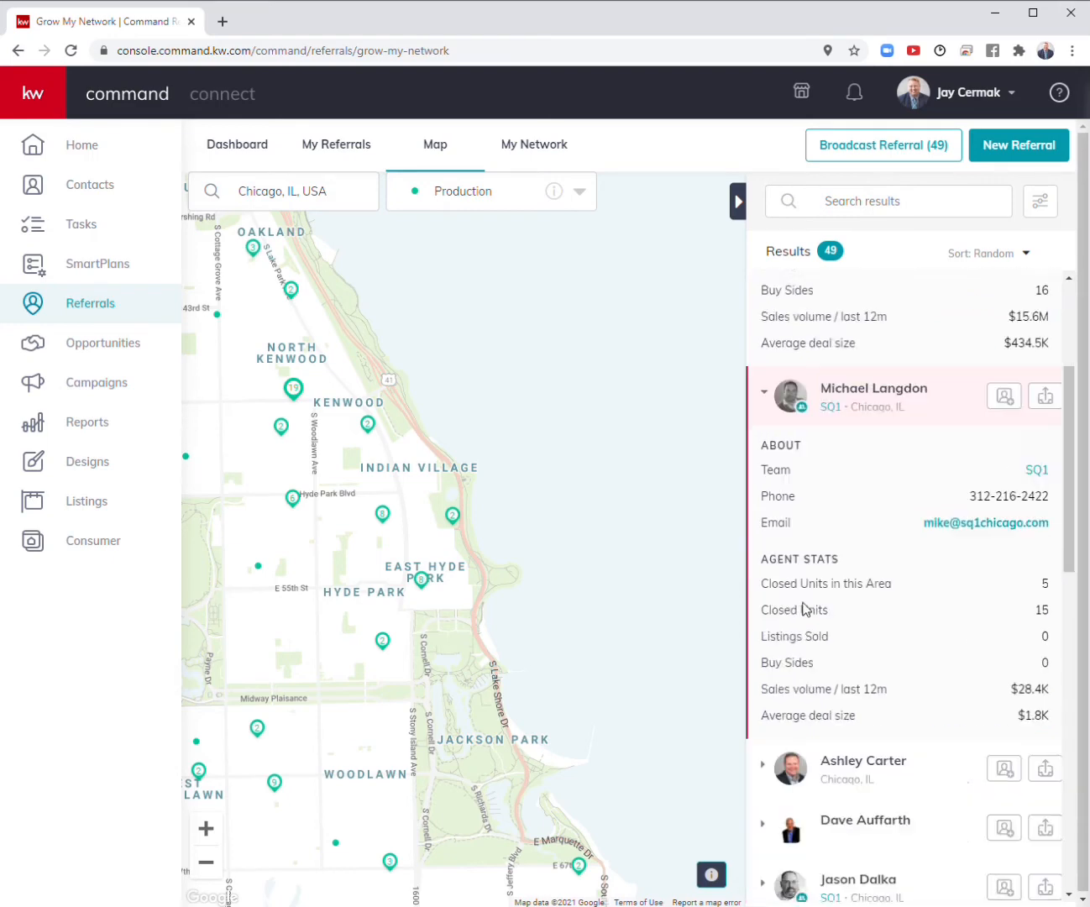
{"action": "scroll", "scroll_direction": "down", "scroll_amount": 3}
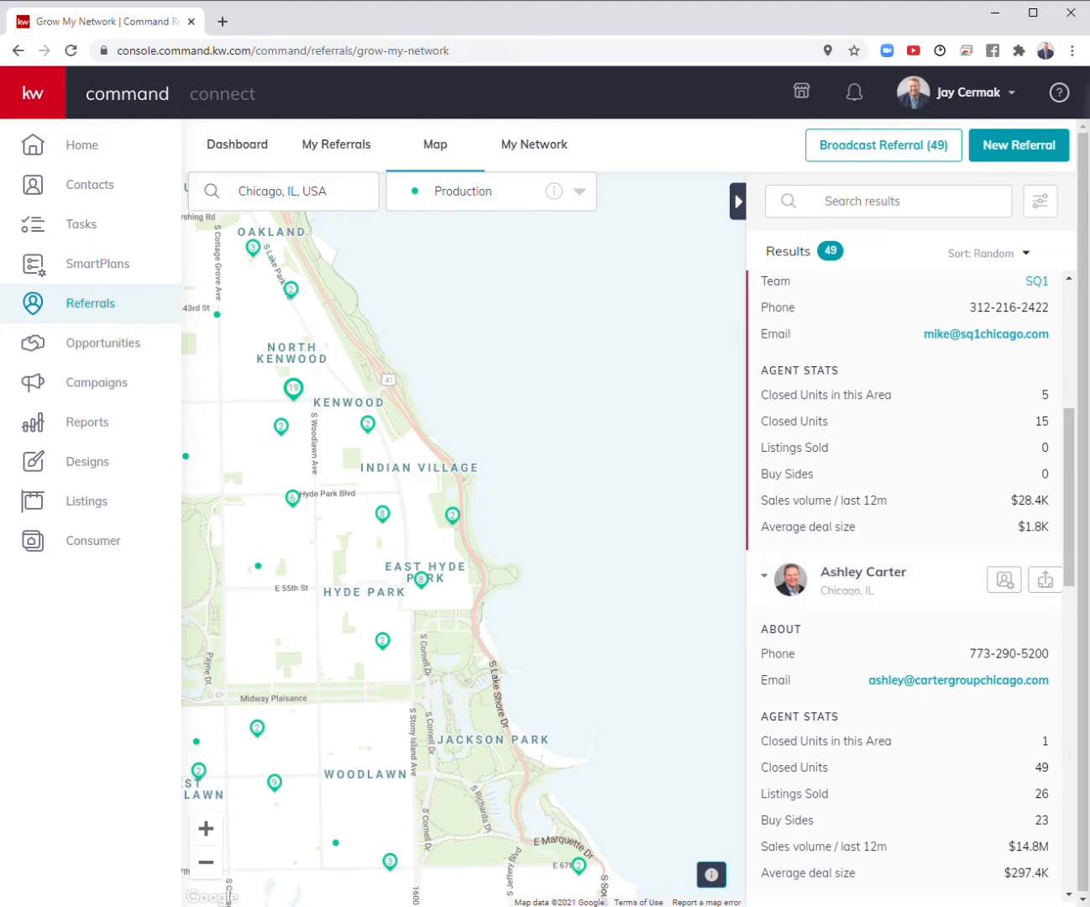
{"action": "scroll", "scroll_direction": "up", "scroll_amount": 3}
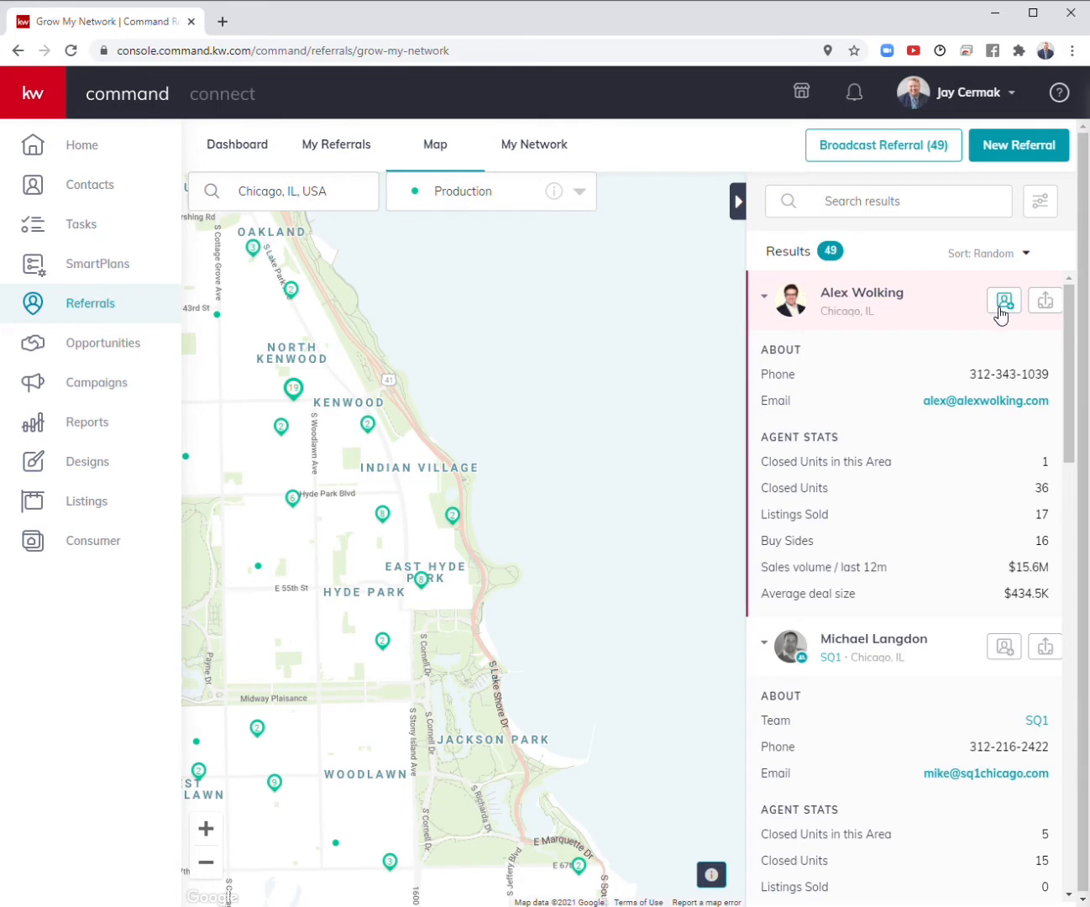
{"action": "left_click", "coordinate": [1003, 300]}
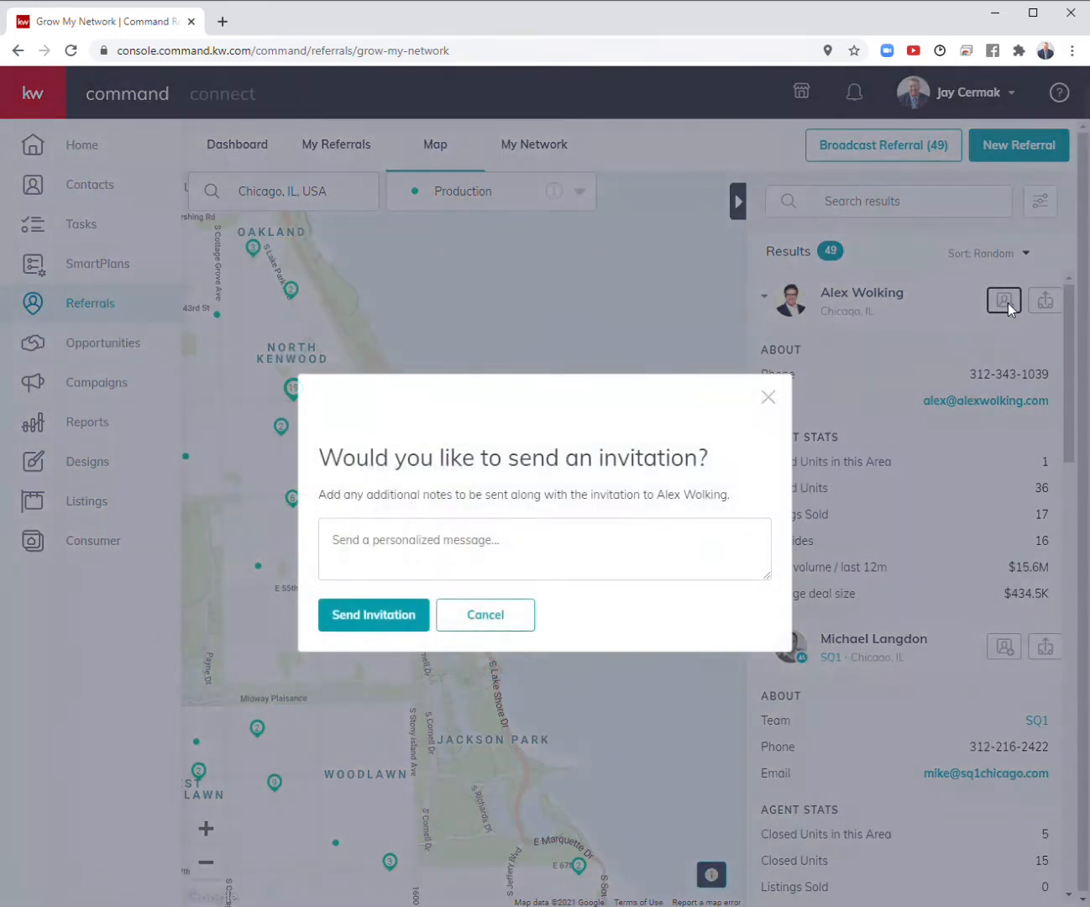
{"action": "left_click", "coordinate": [373, 615]}
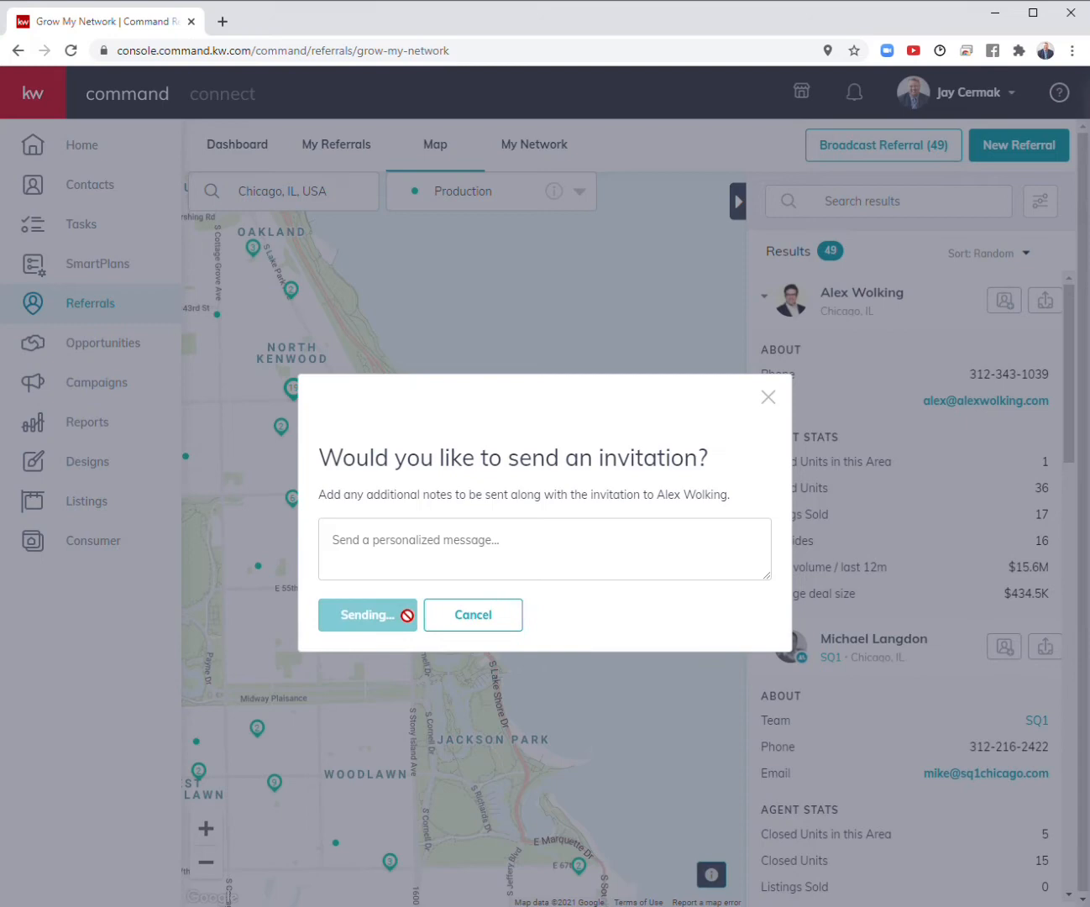
{"action": "left_click", "coordinate": [366, 615]}
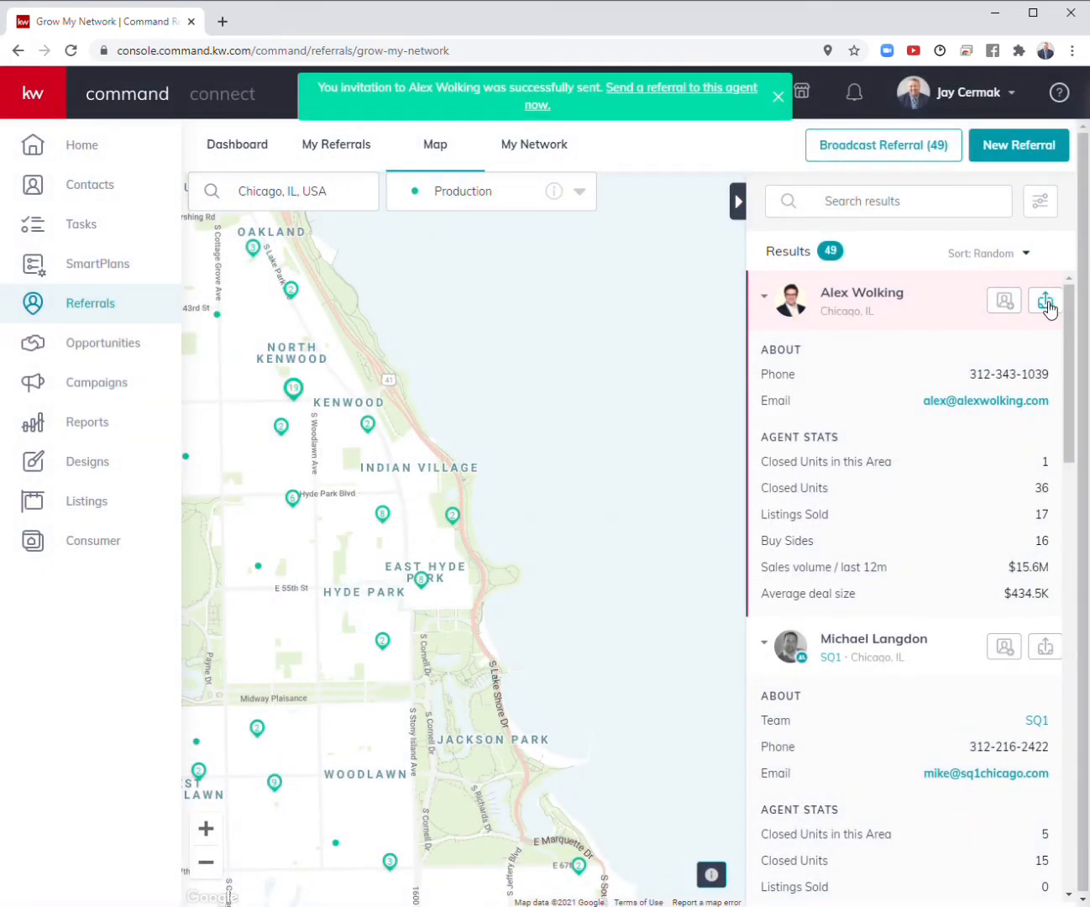
{"action": "left_click", "coordinate": [1045, 299]}
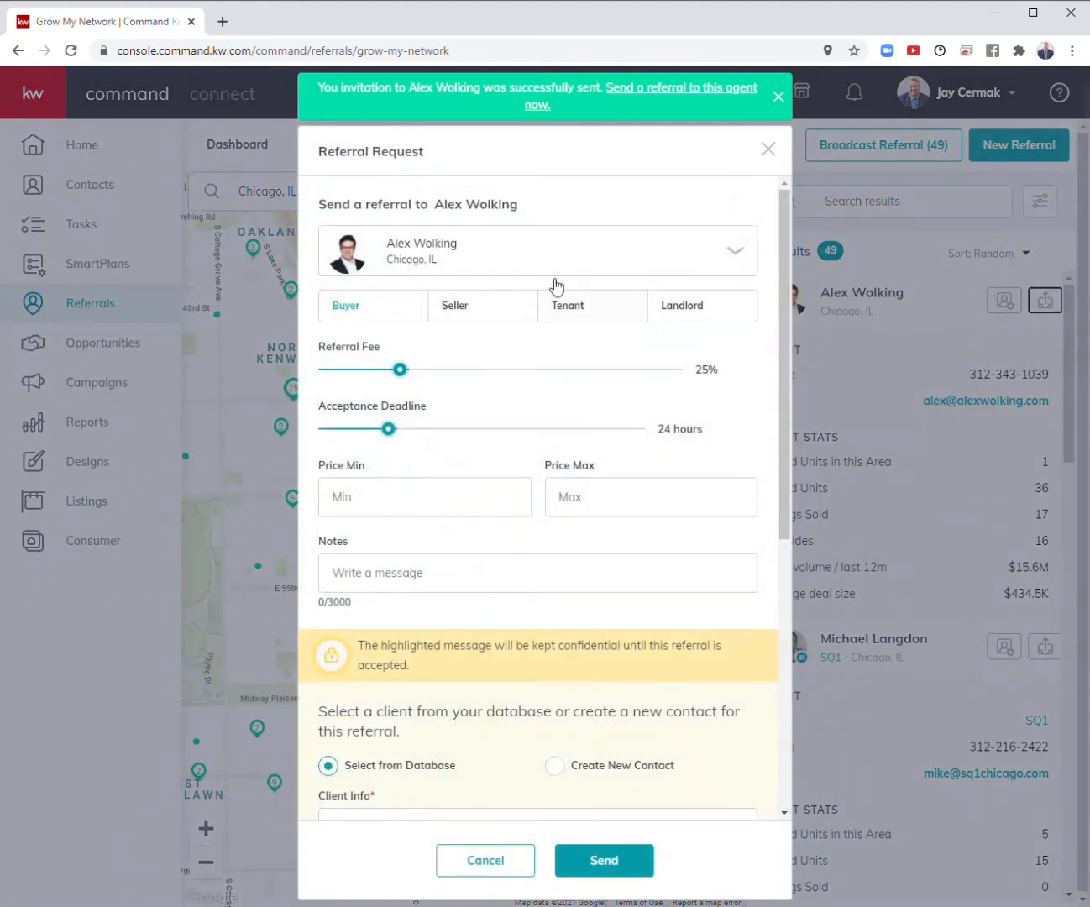
{"action": "left_click", "coordinate": [778, 97]}
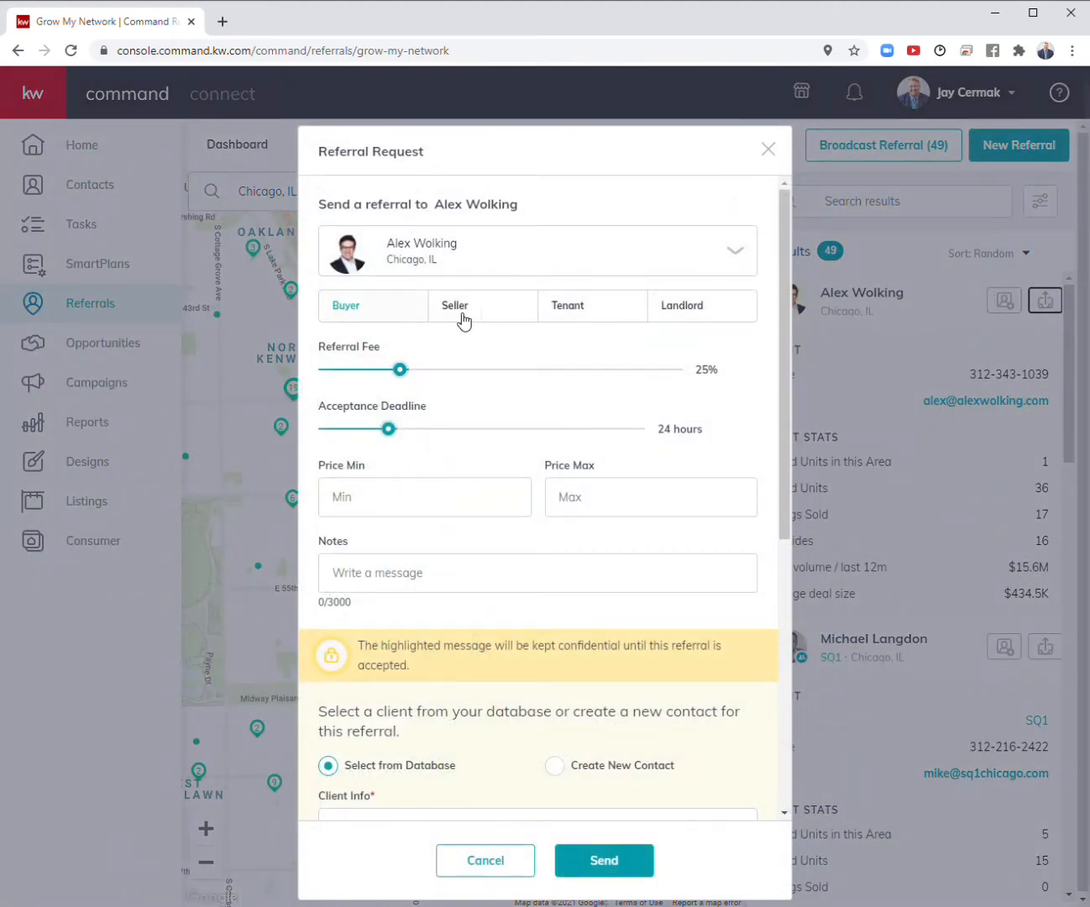
{"action": "mouse_move", "coordinate": [376, 372]}
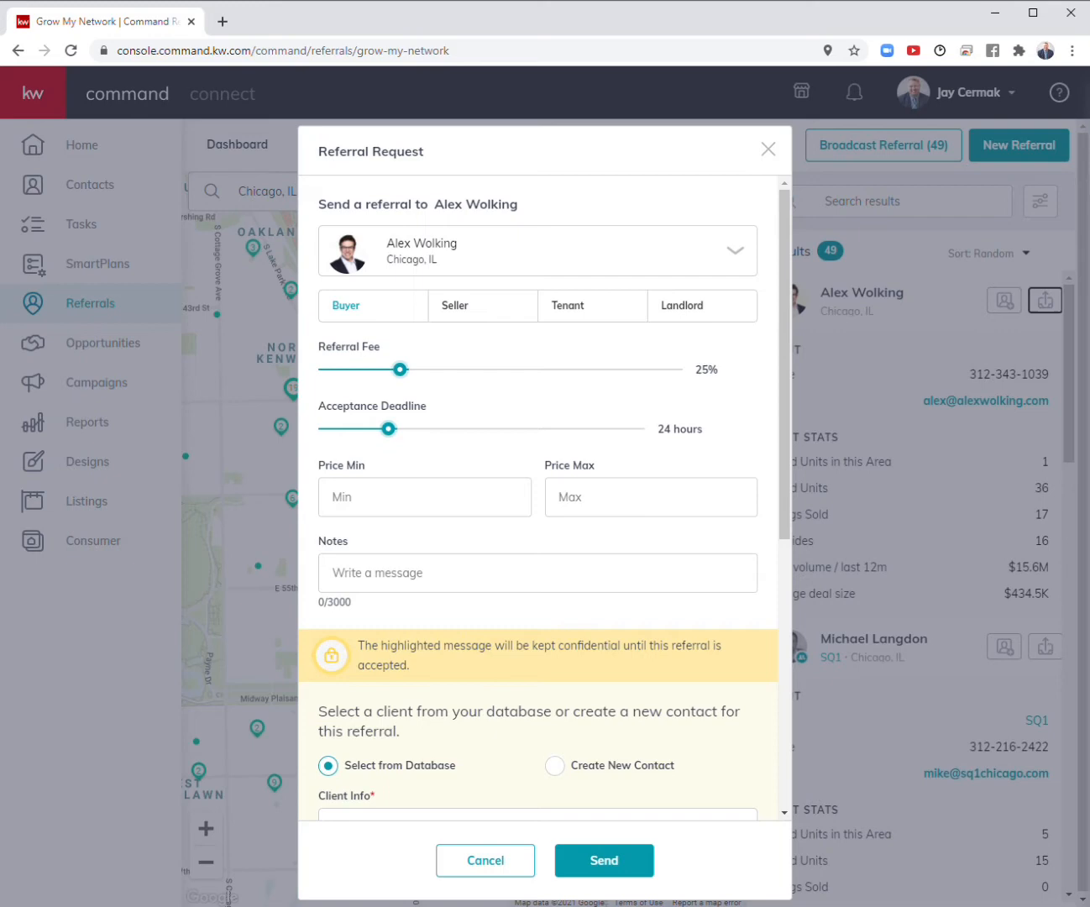
{"action": "scroll", "scroll_direction": "down", "scroll_amount": 3}
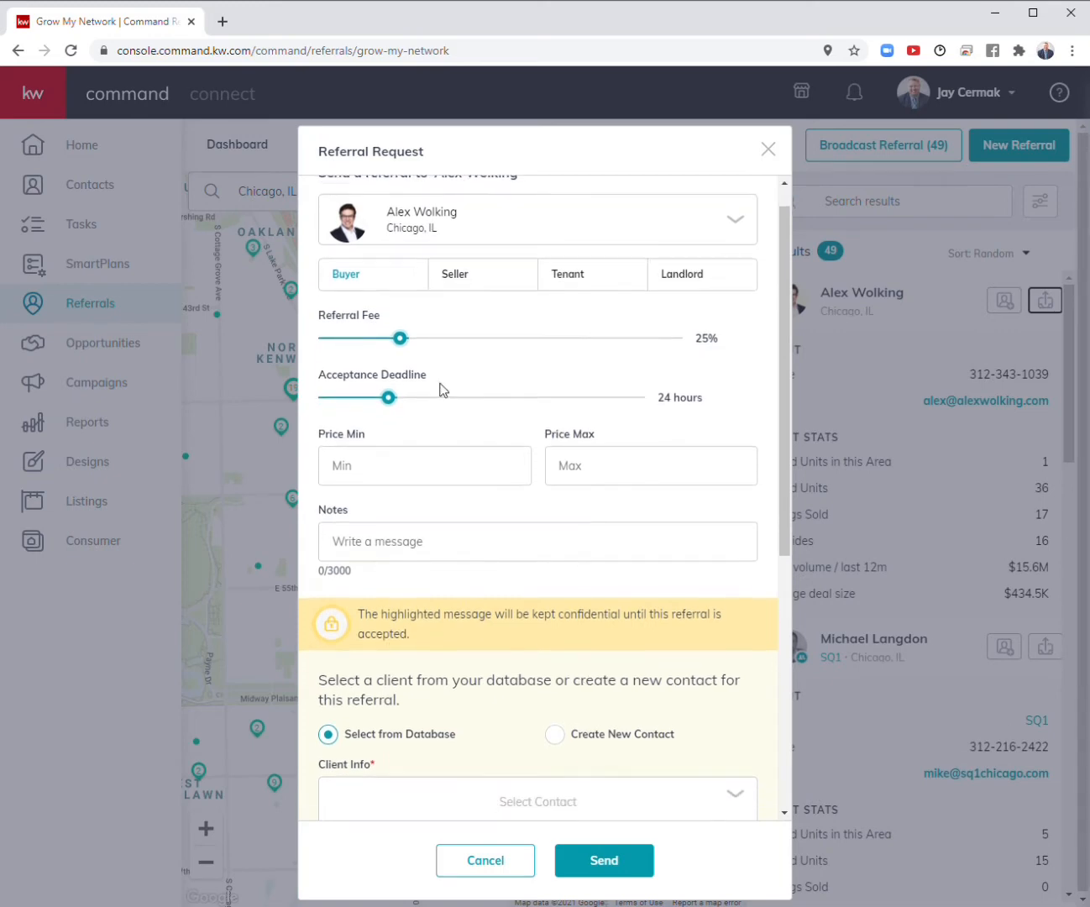
{"action": "scroll", "scroll_direction": "down", "scroll_amount": 3}
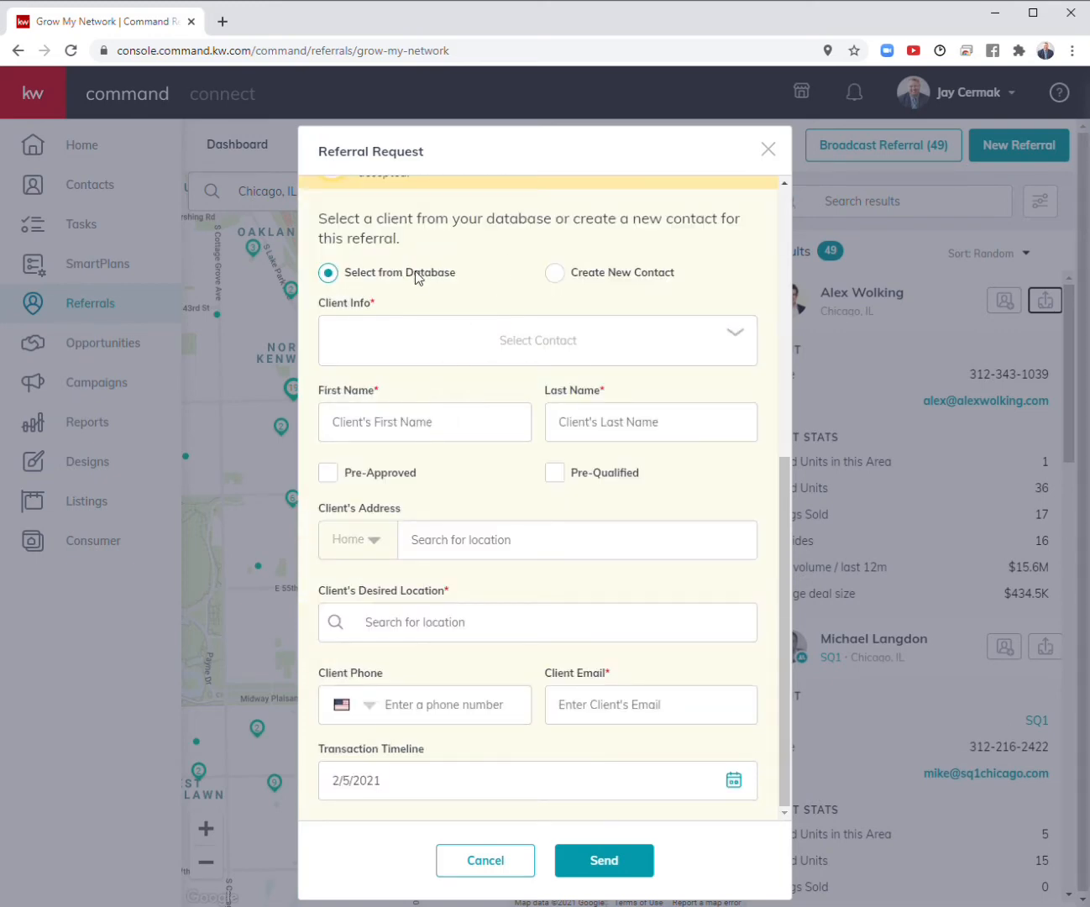
{"action": "left_click", "coordinate": [538, 339]}
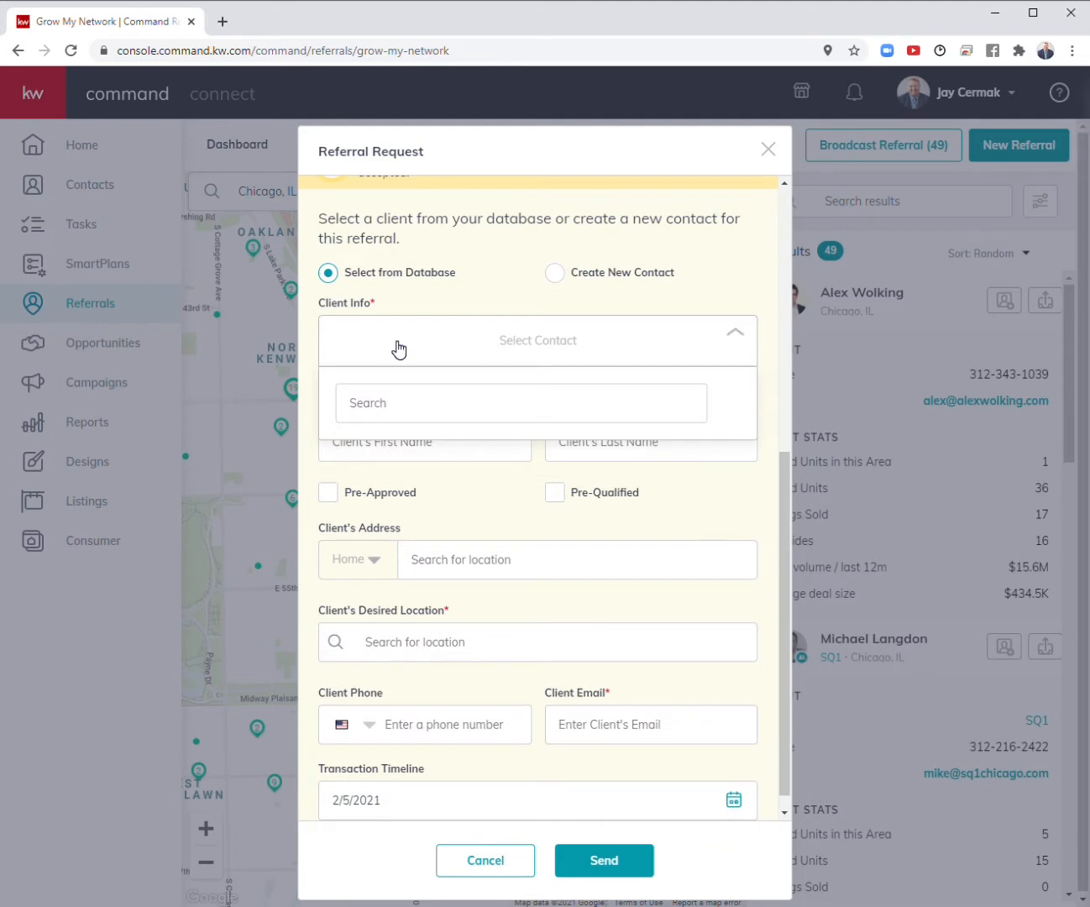
{"action": "type", "text": "jay"}
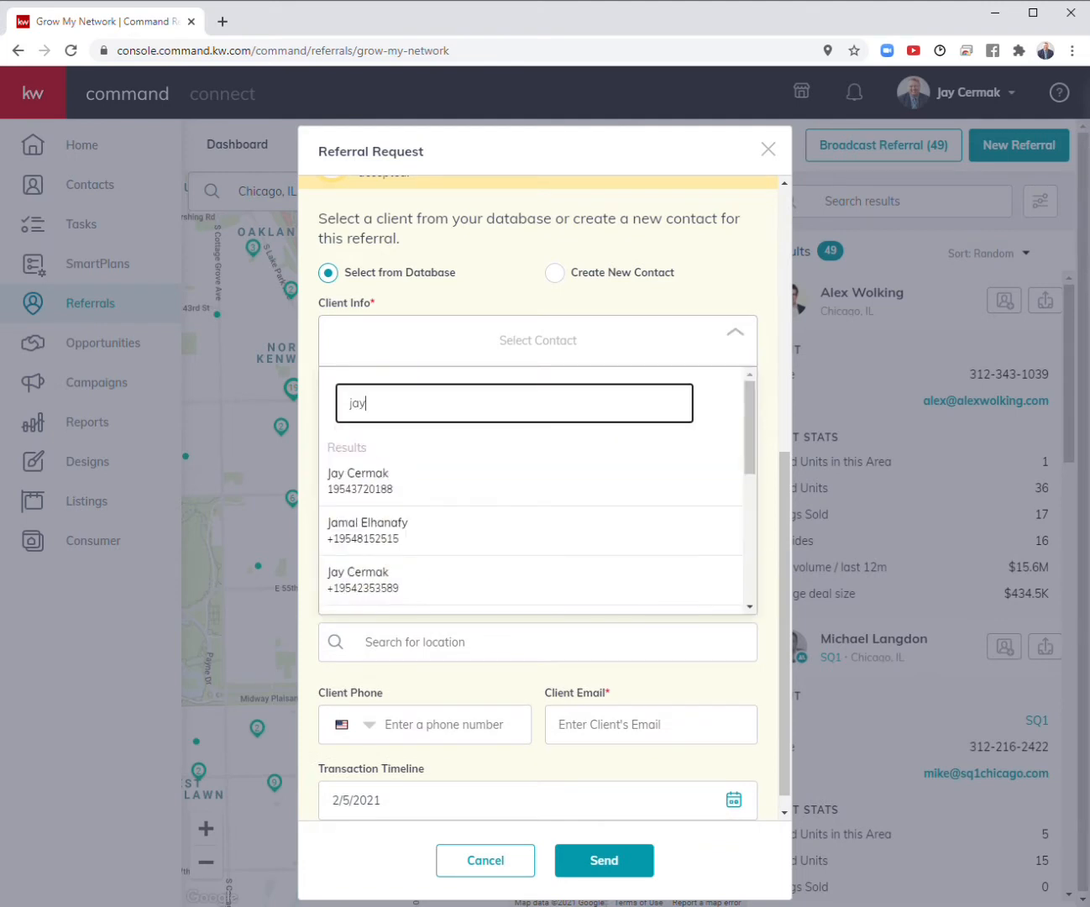
{"action": "left_click", "coordinate": [358, 480]}
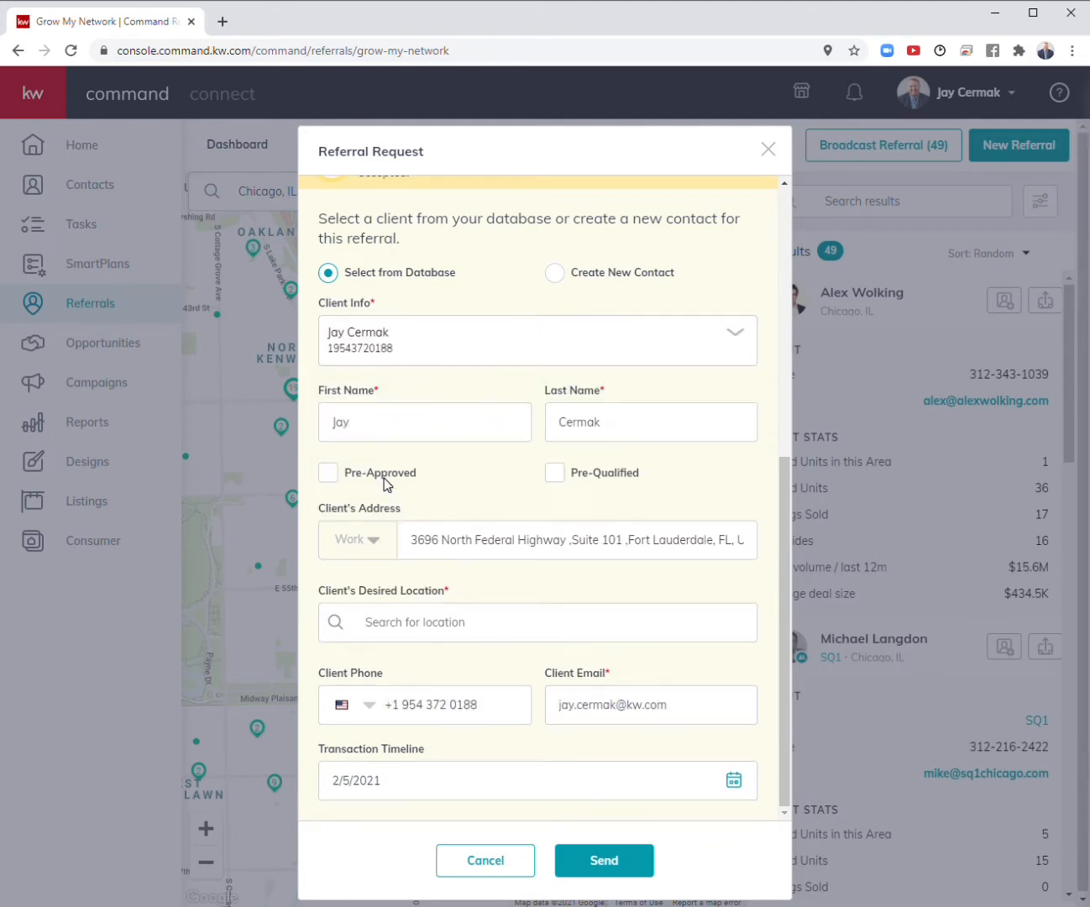
{"action": "mouse_move", "coordinate": [450, 502]}
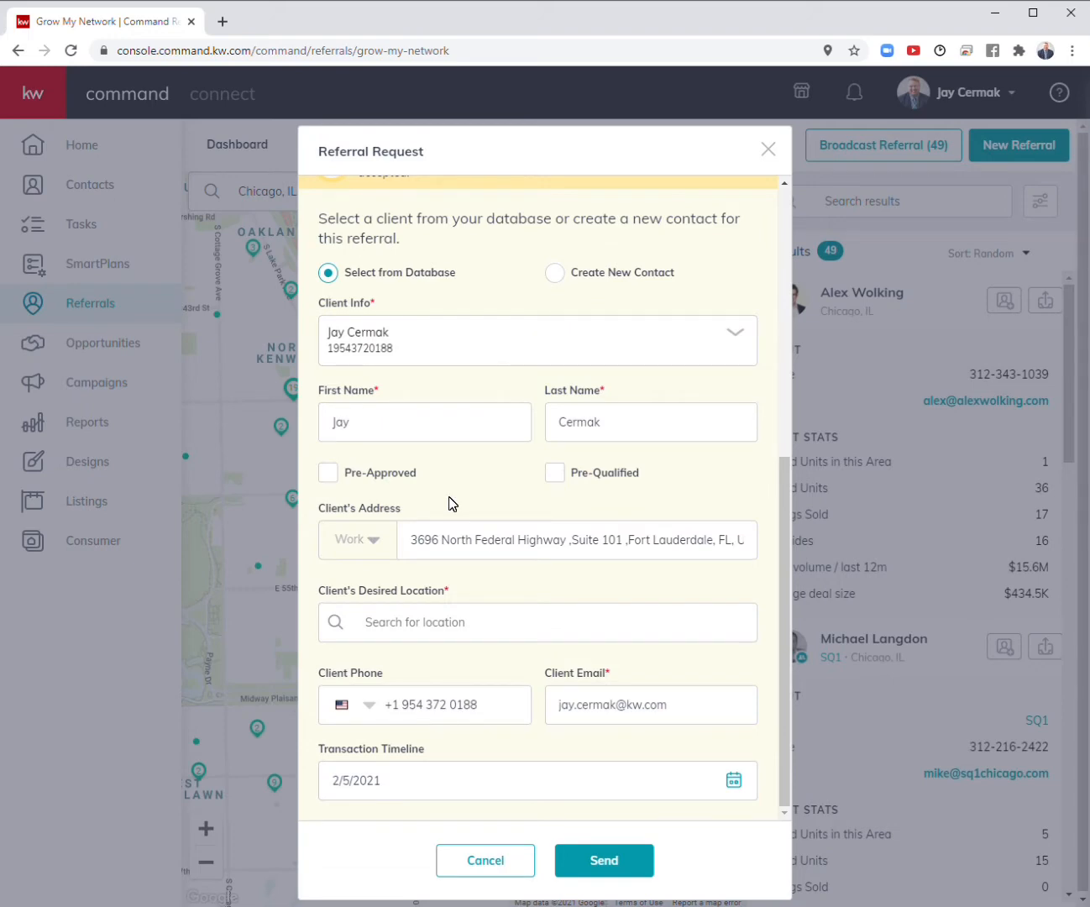
Shorten the acceptance deadline to 19 hours, then cancel the referral request unsent.
{"action": "scroll", "scroll_direction": "up", "scroll_amount": 3}
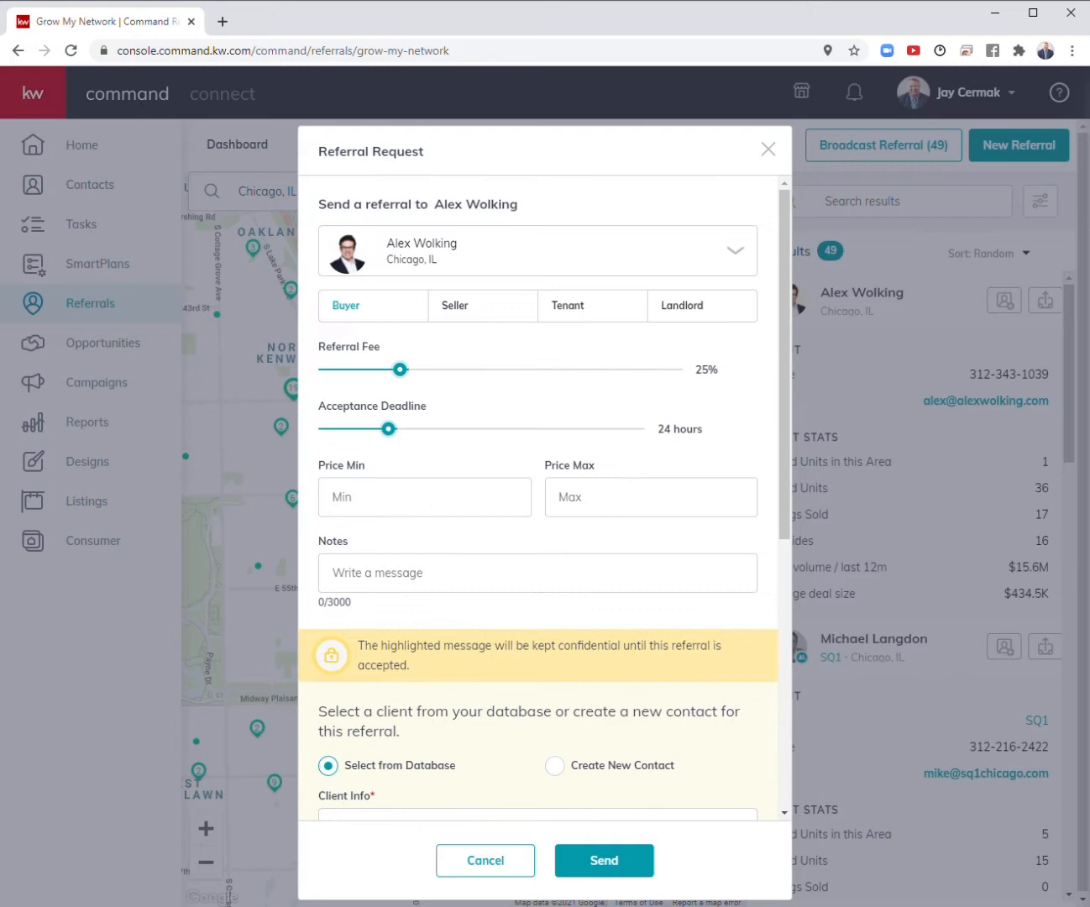
{"action": "mouse_move", "coordinate": [387, 307]}
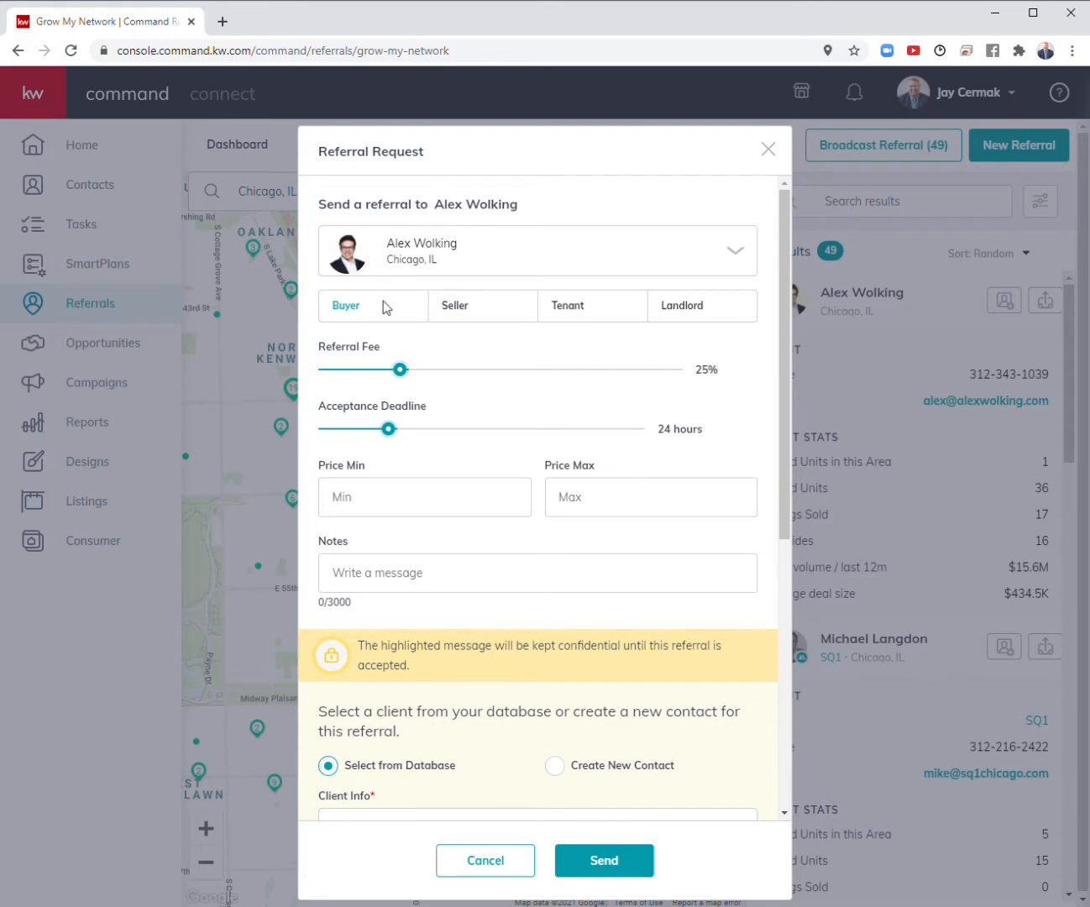
{"action": "mouse_move", "coordinate": [447, 393]}
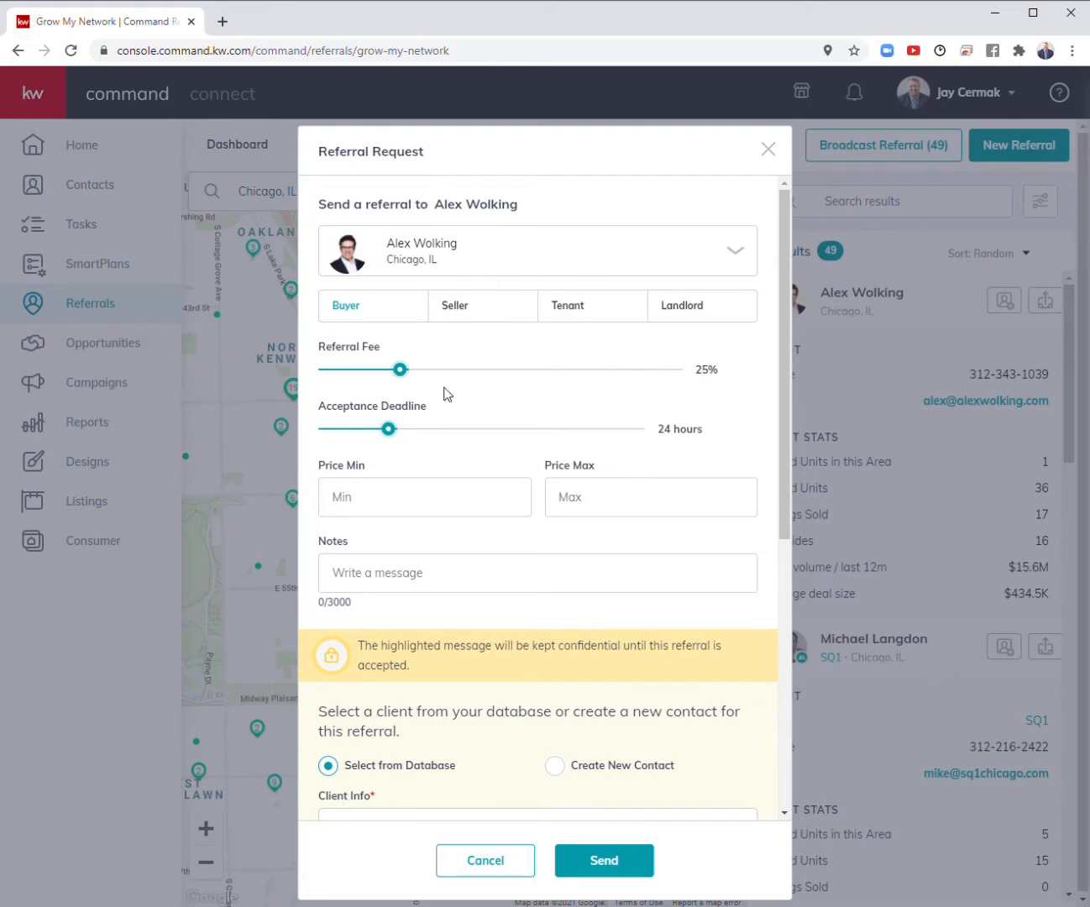
{"action": "left_click_drag", "start_coordinate": [400, 370], "coordinate": [394, 370]}
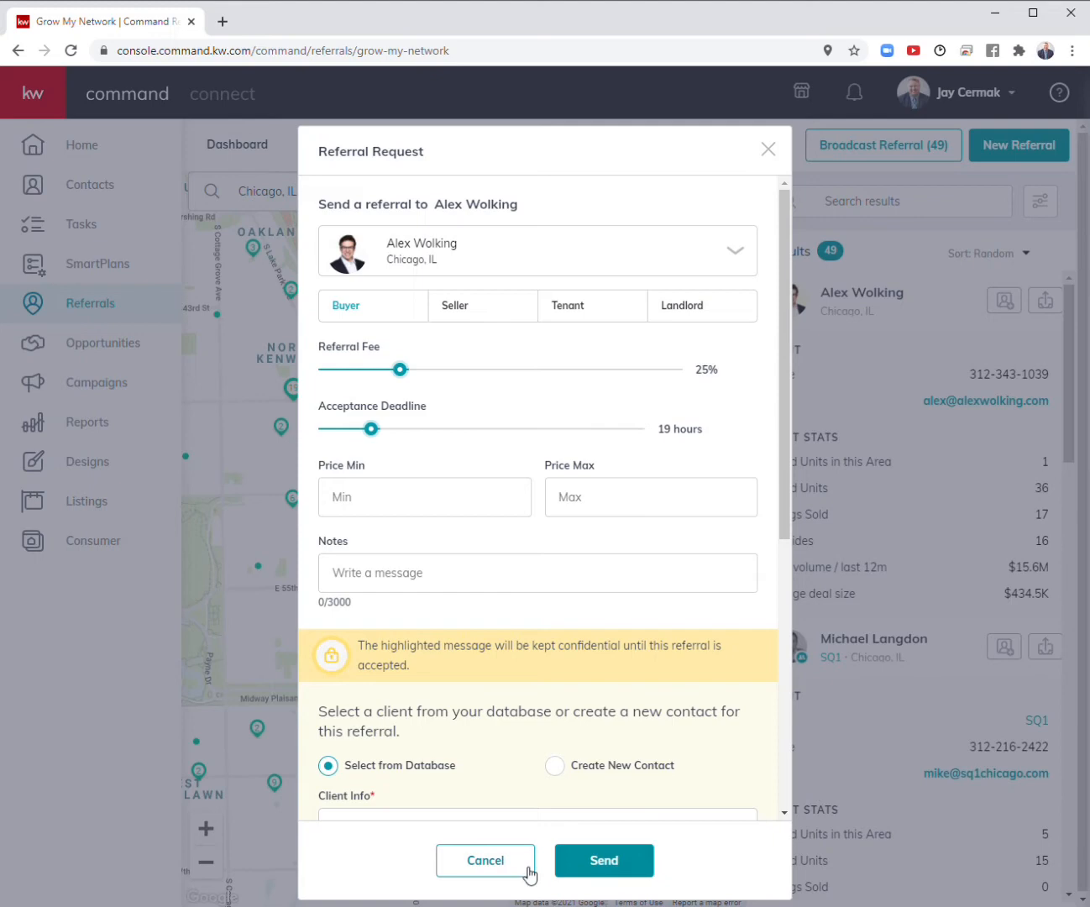
{"action": "left_click", "coordinate": [485, 860]}
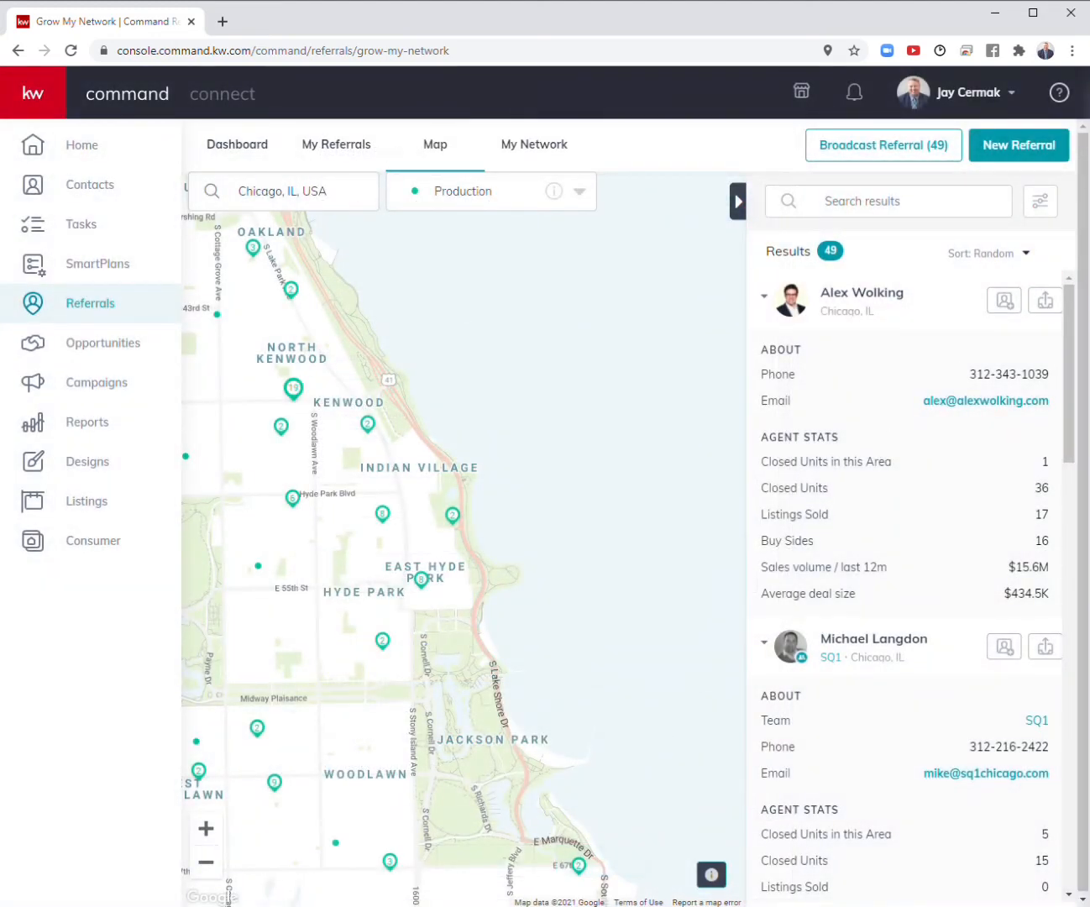
Filter the Chicago agents to Luxury specialists and zoom the map out for wider coverage.
{"action": "left_click", "coordinate": [1042, 201]}
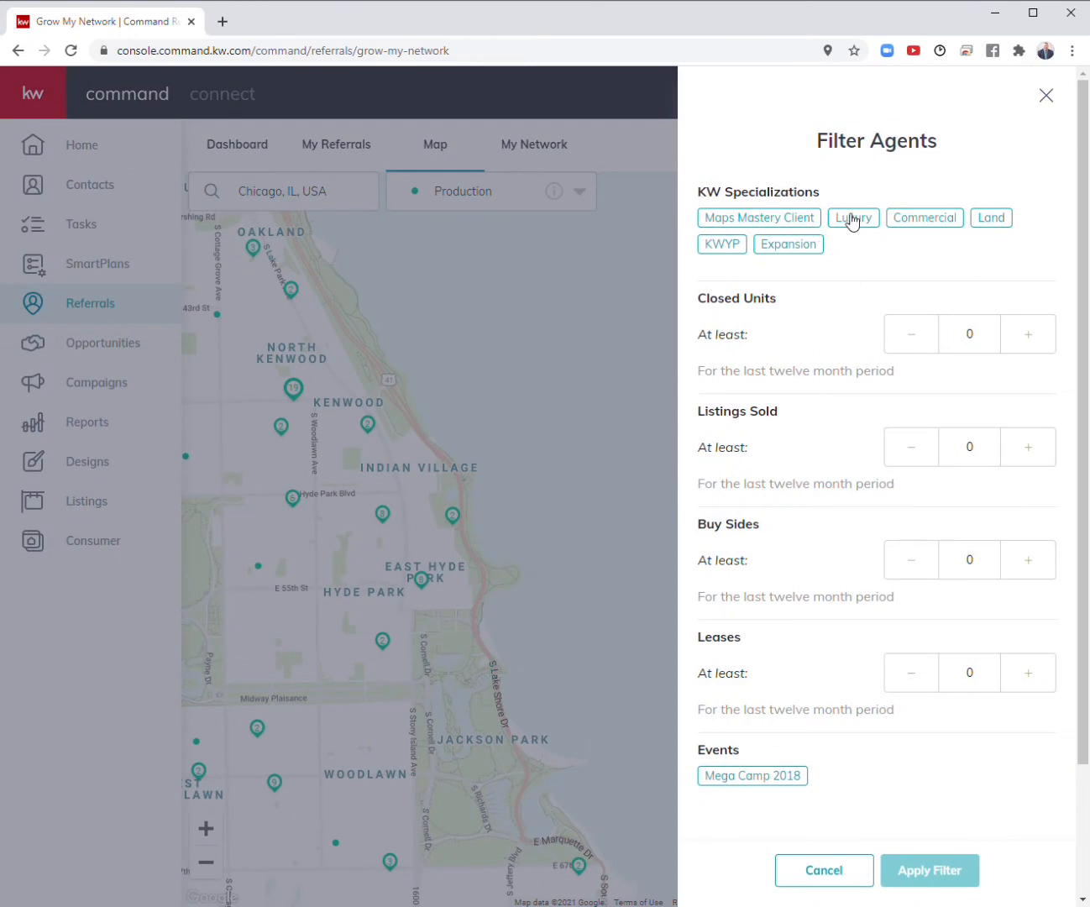
{"action": "right_click", "coordinate": [854, 219]}
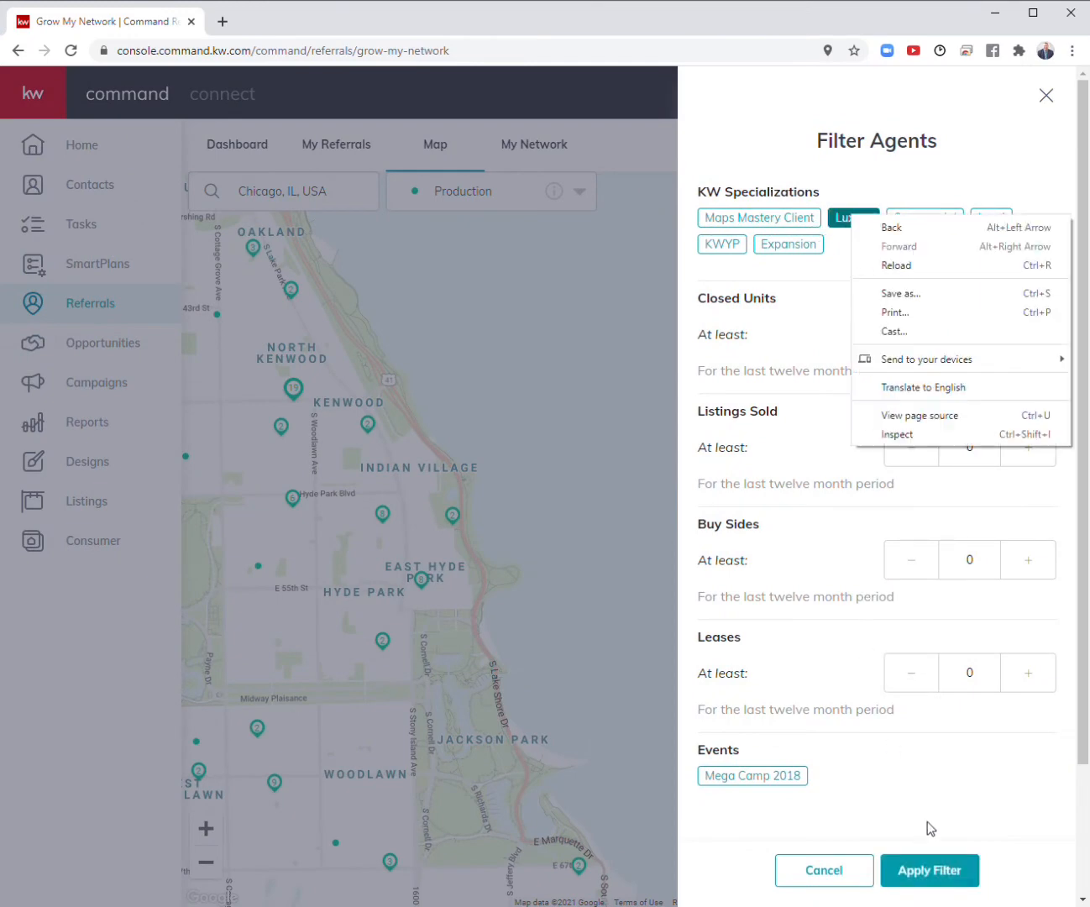
{"action": "left_click", "coordinate": [929, 870]}
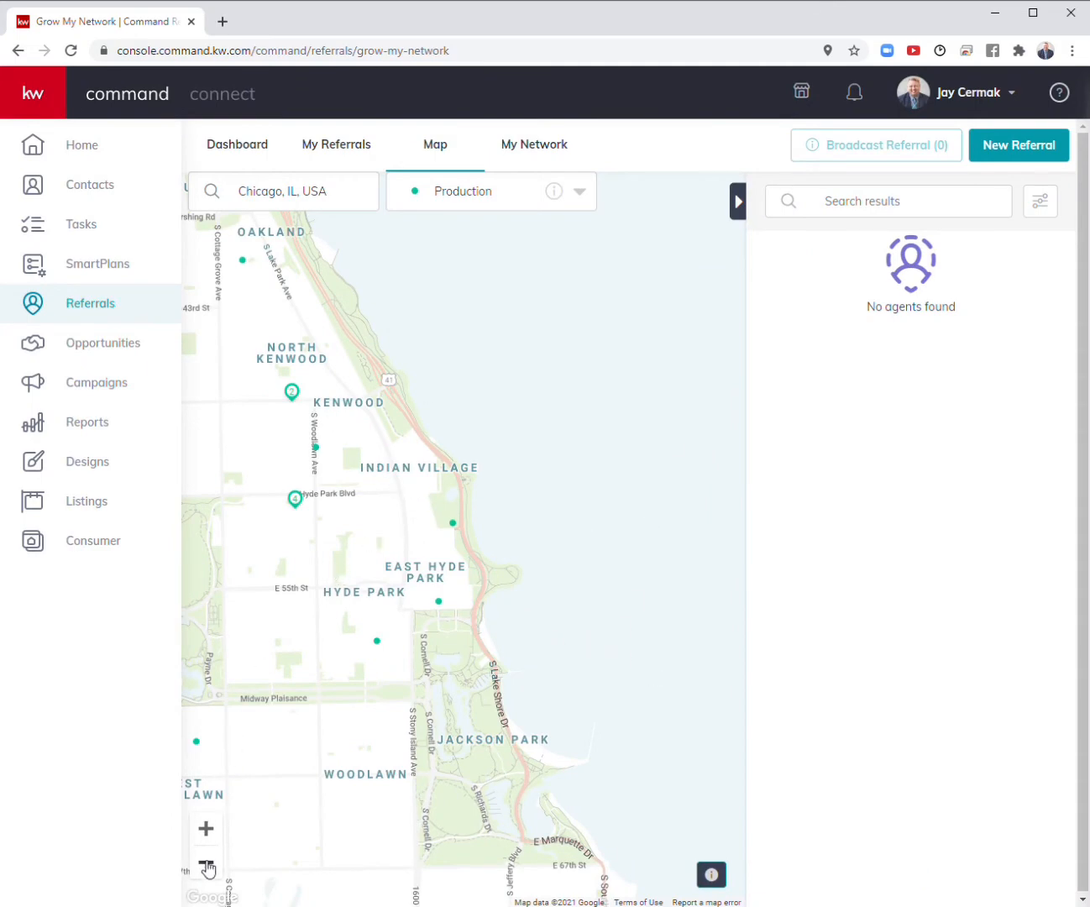
{"action": "left_click", "coordinate": [205, 867]}
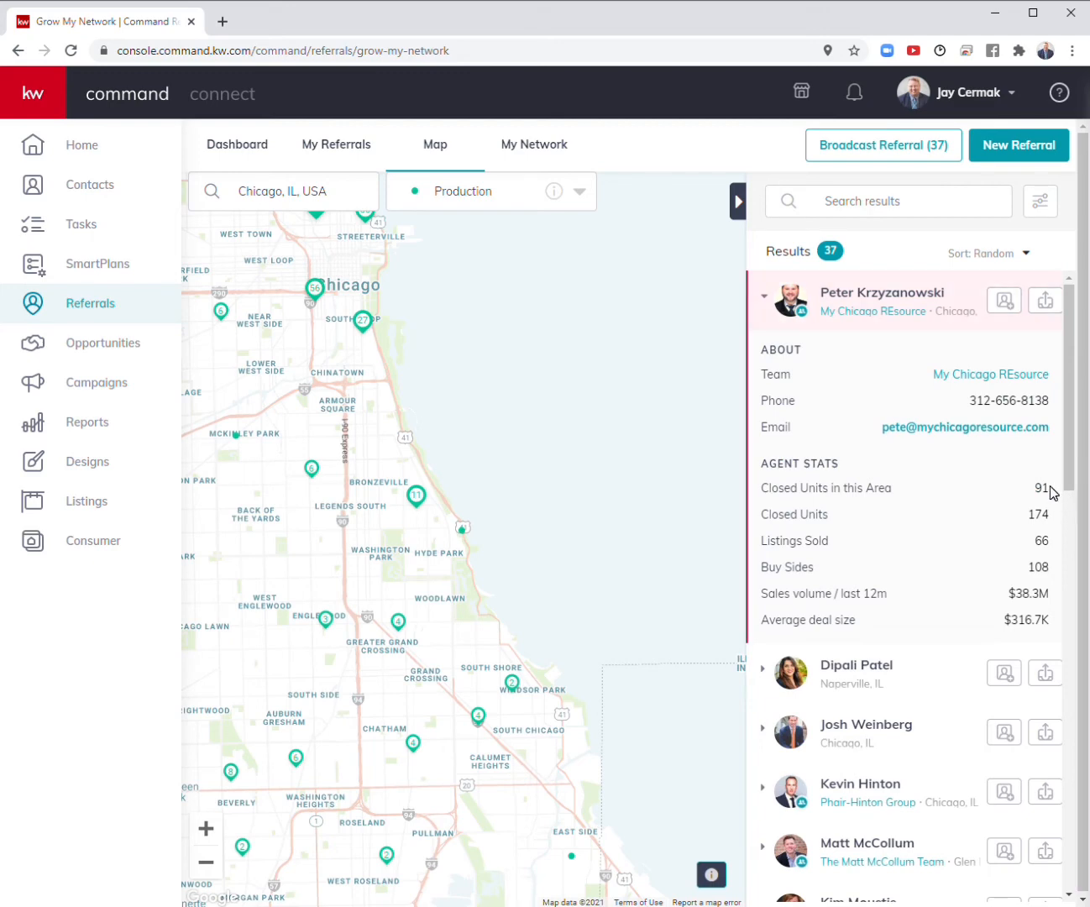
{"action": "mouse_move", "coordinate": [1011, 430]}
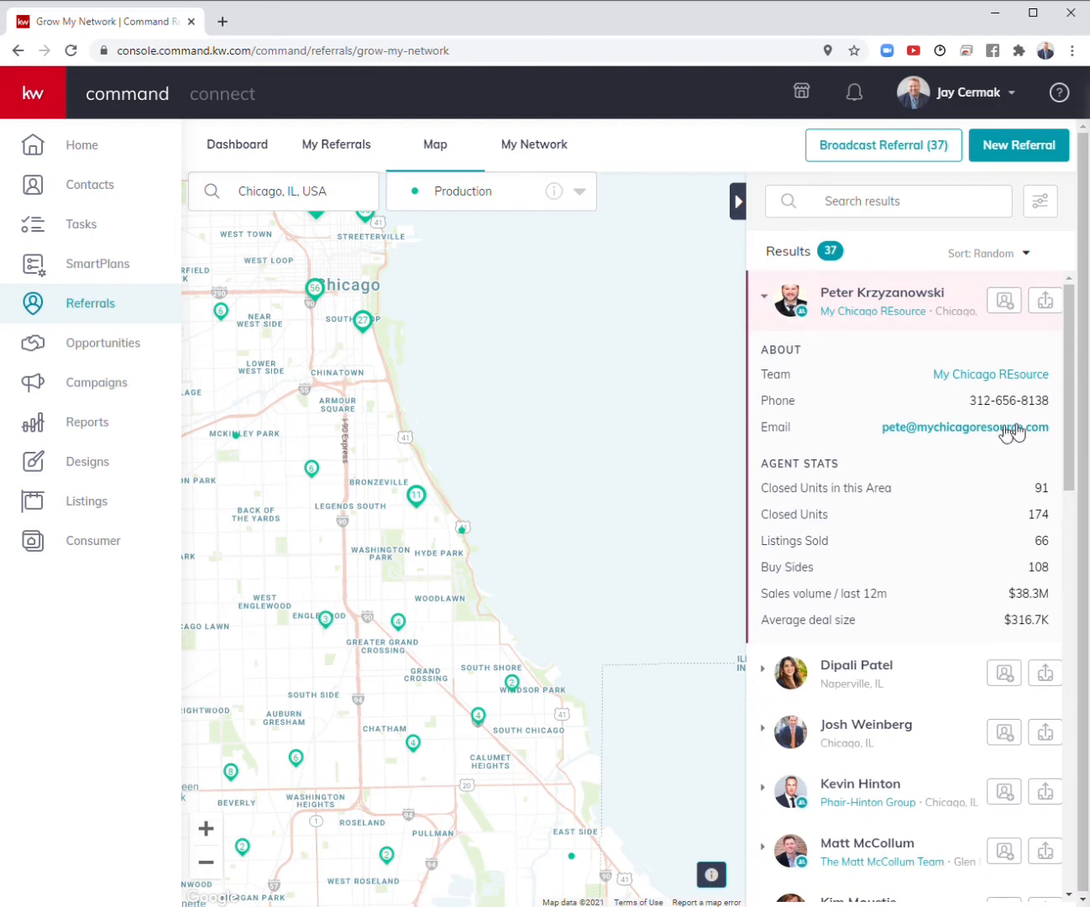
{"action": "mouse_move", "coordinate": [852, 326]}
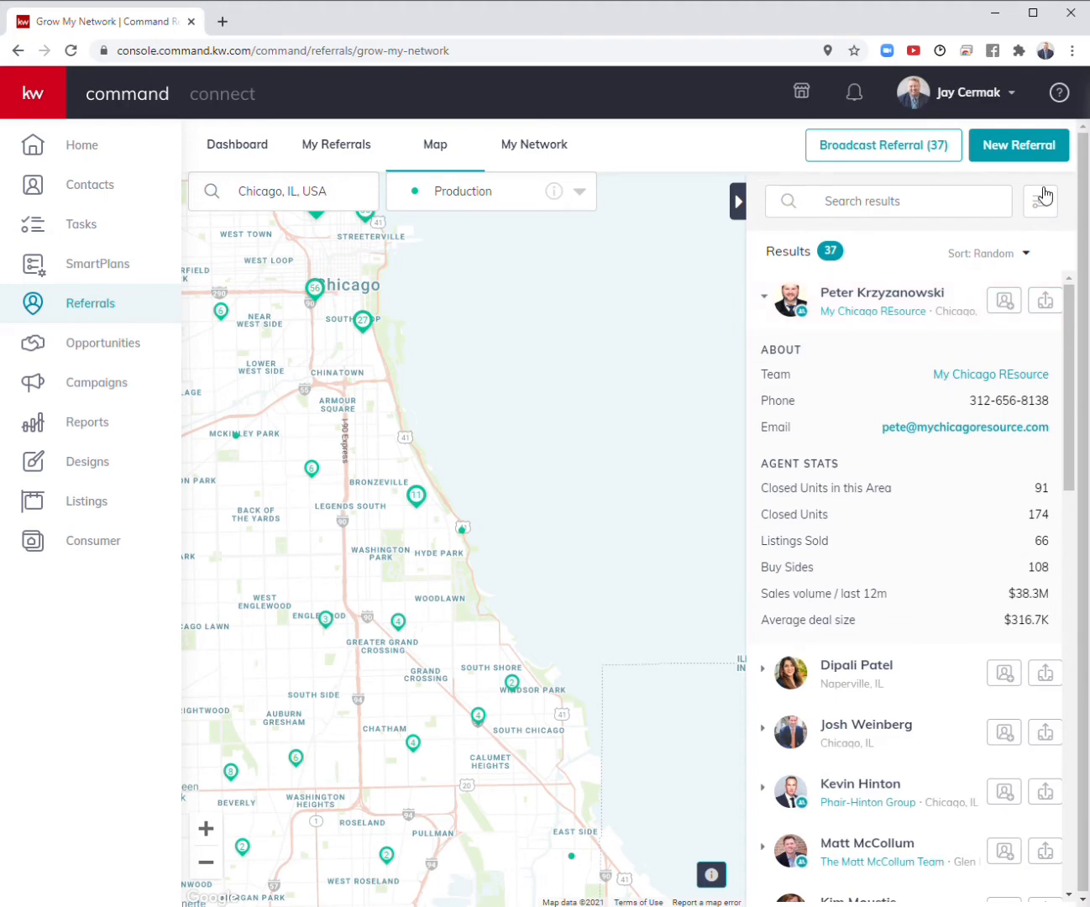
Change the specialization filter to Commercial, leaving 16 agents listed.
{"action": "left_click", "coordinate": [1042, 201]}
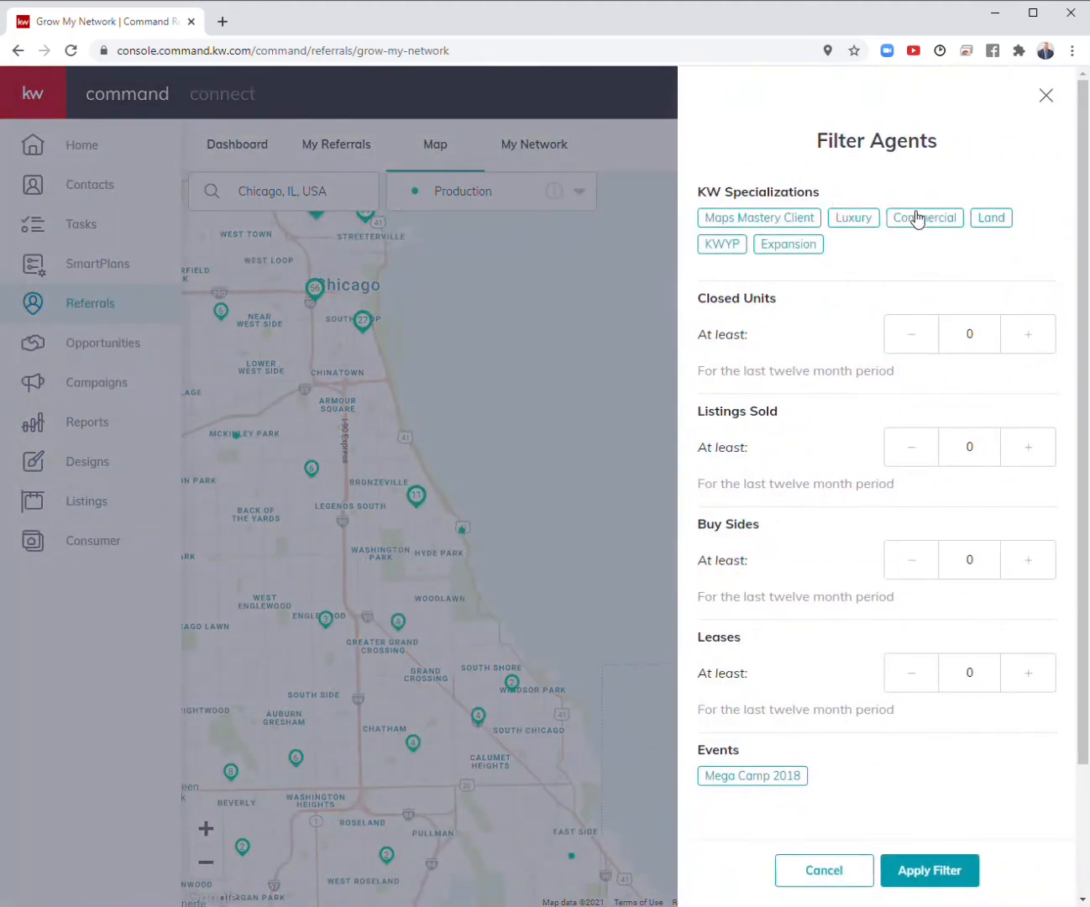
{"action": "left_click", "coordinate": [924, 218]}
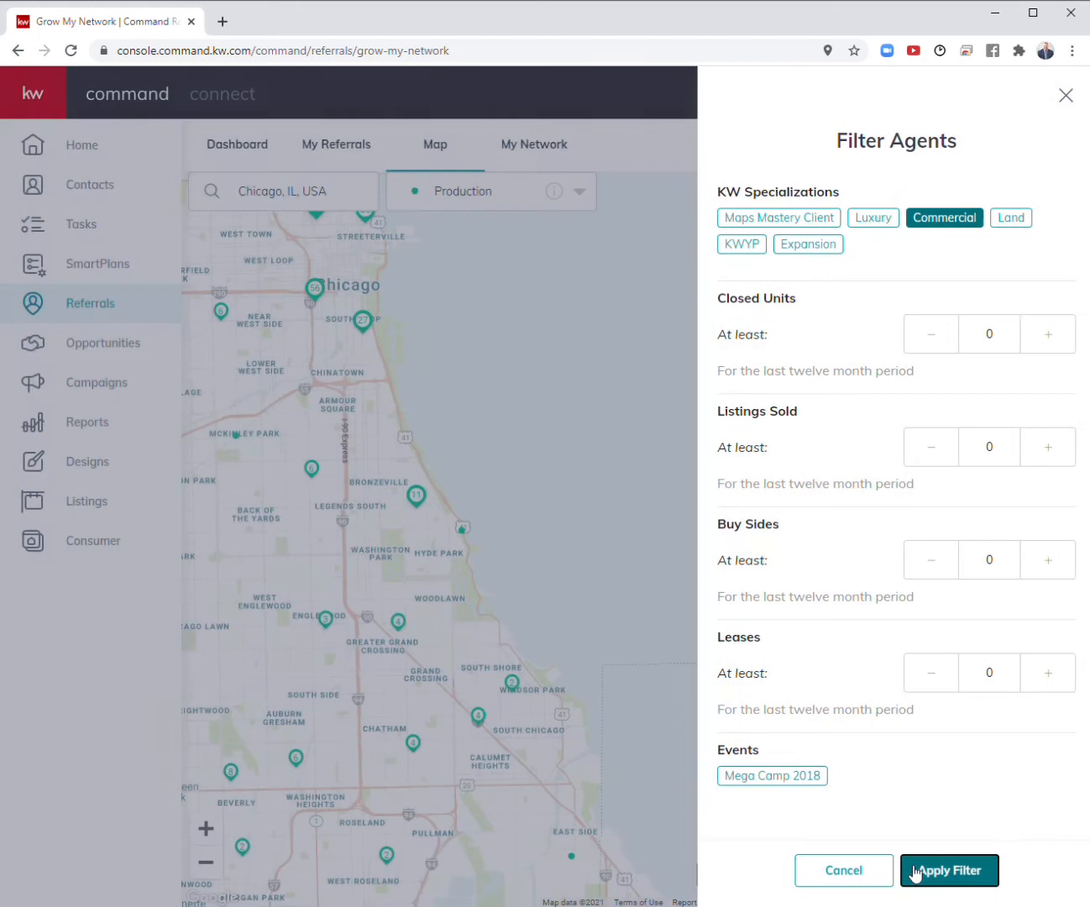
{"action": "left_click", "coordinate": [949, 870]}
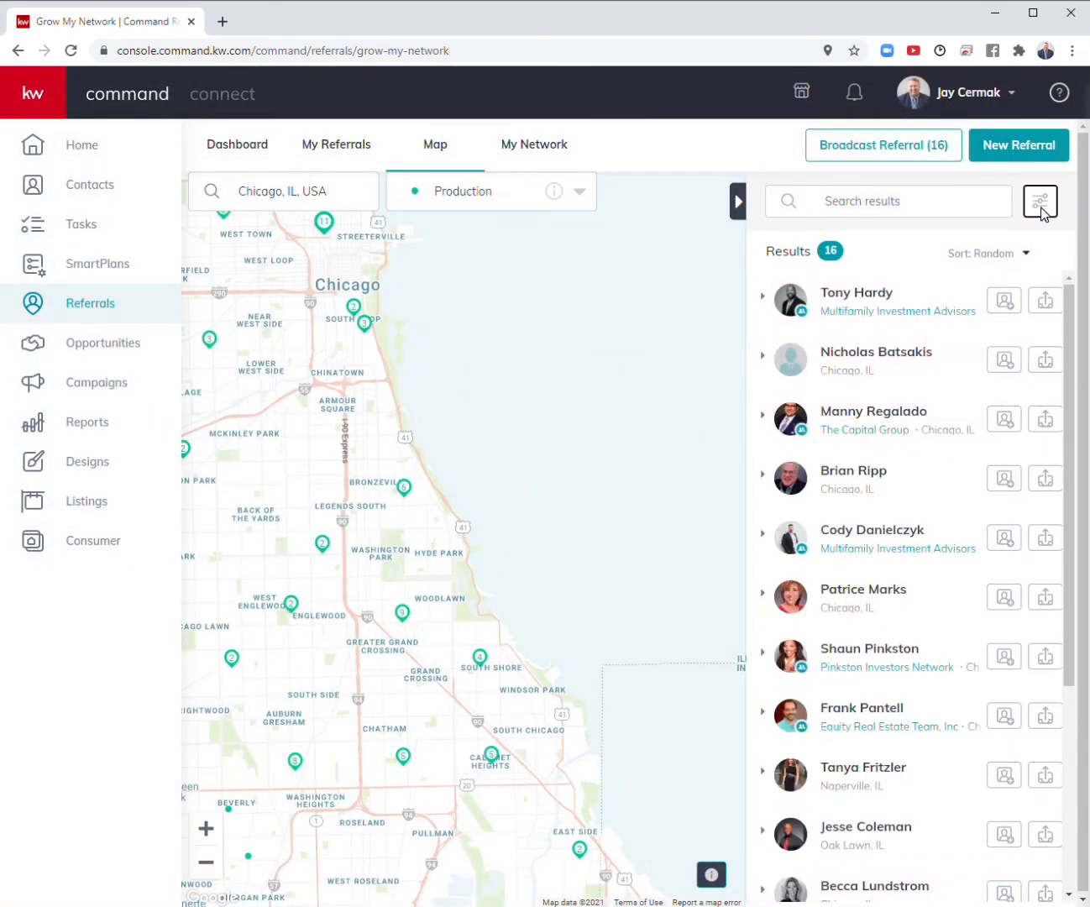
Filter agents to at least 5 listings sold and 6 closed units.
{"action": "left_click", "coordinate": [1039, 201]}
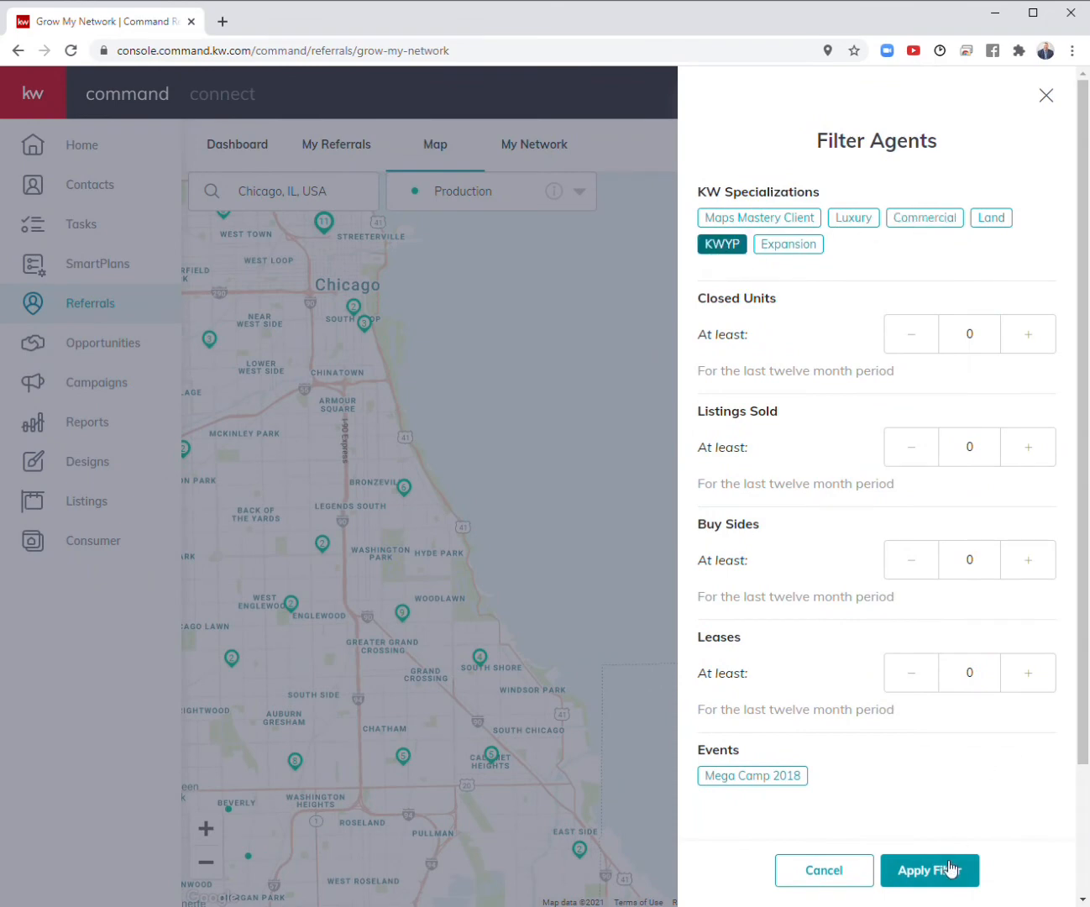
{"action": "mouse_move", "coordinate": [1028, 343]}
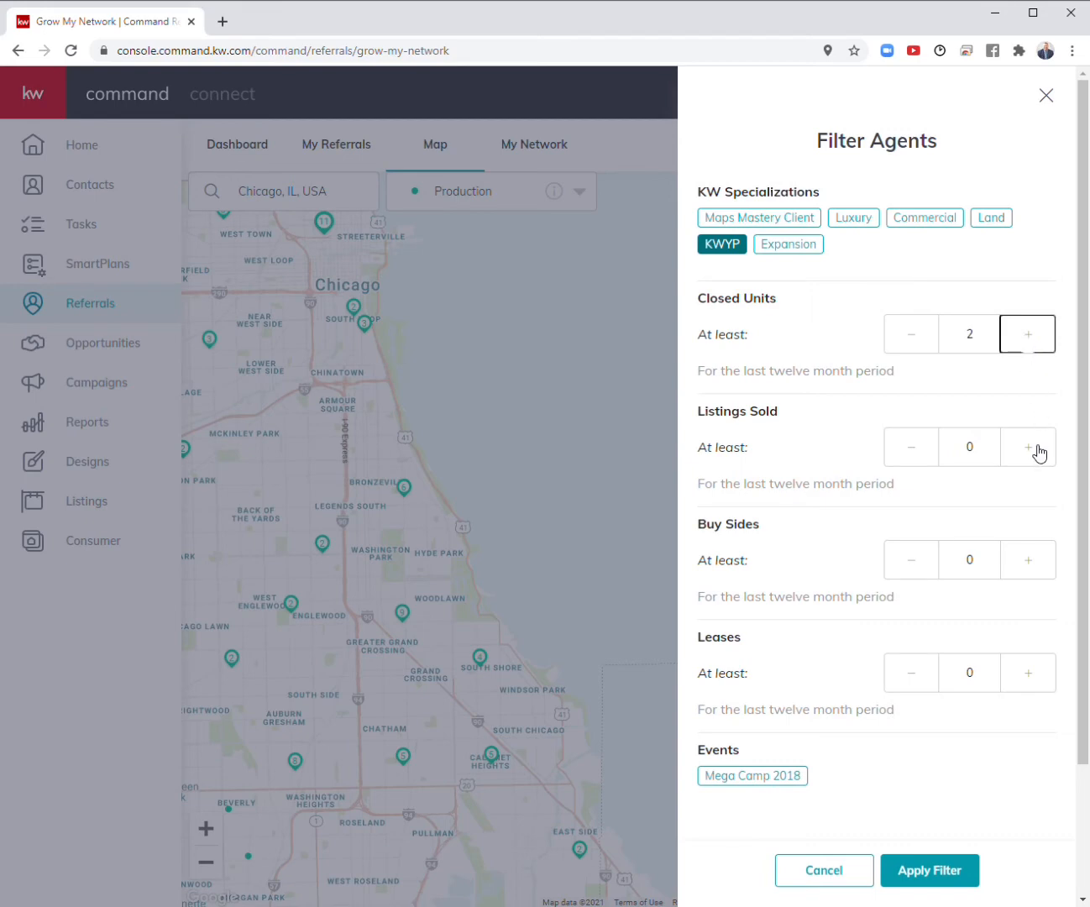
{"action": "left_click", "coordinate": [1028, 447]}
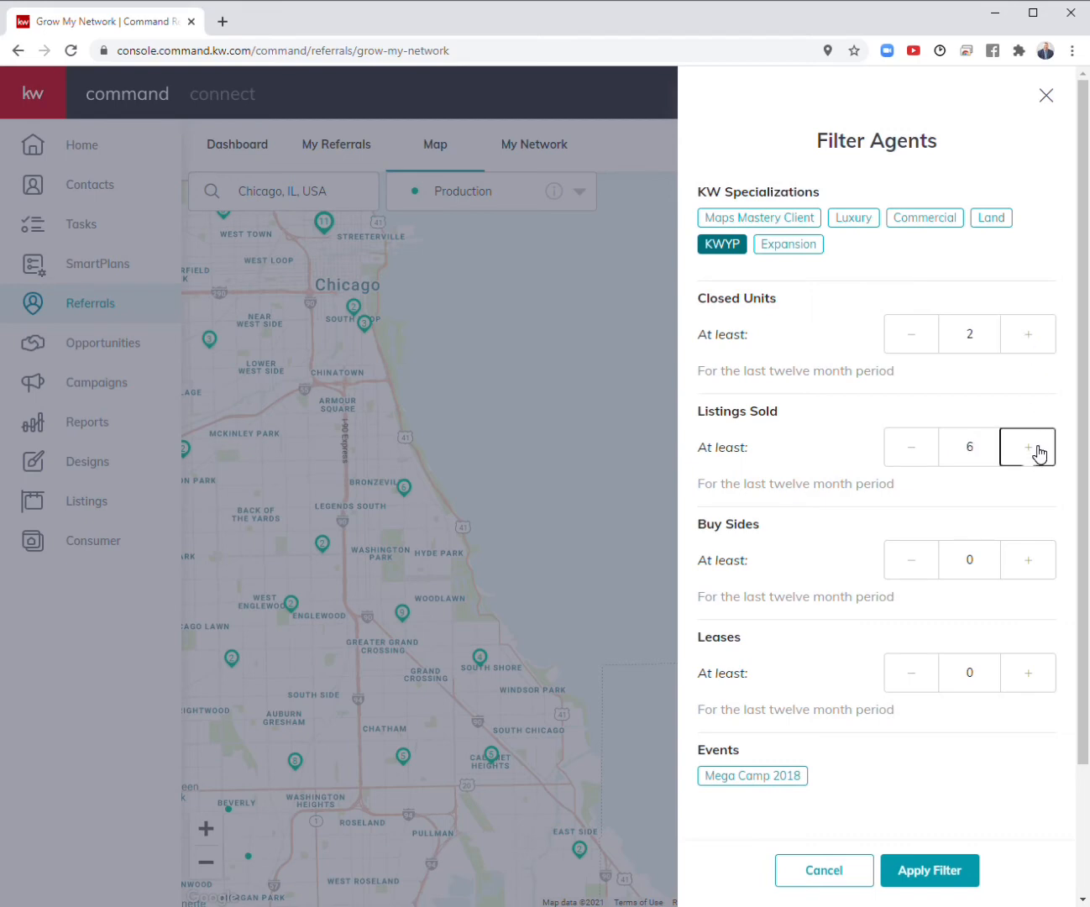
{"action": "left_click", "coordinate": [1028, 446]}
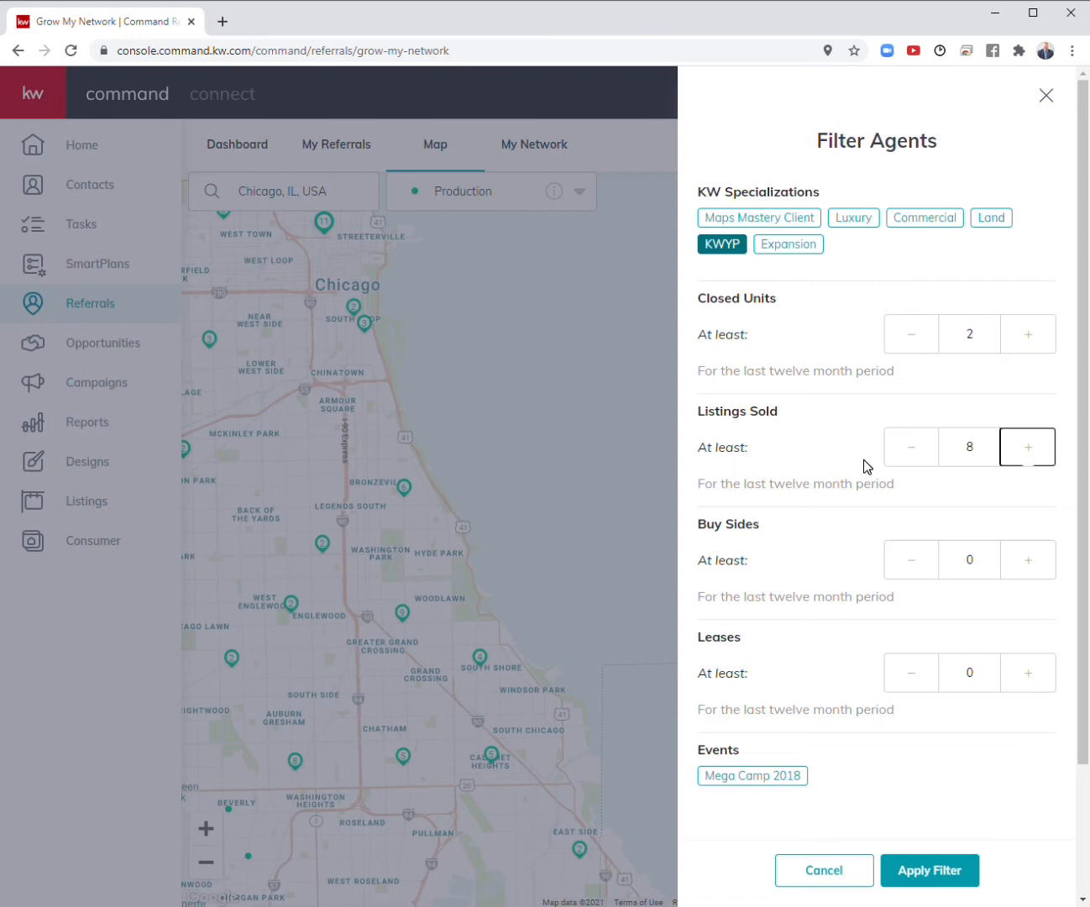
{"action": "left_click", "coordinate": [910, 447]}
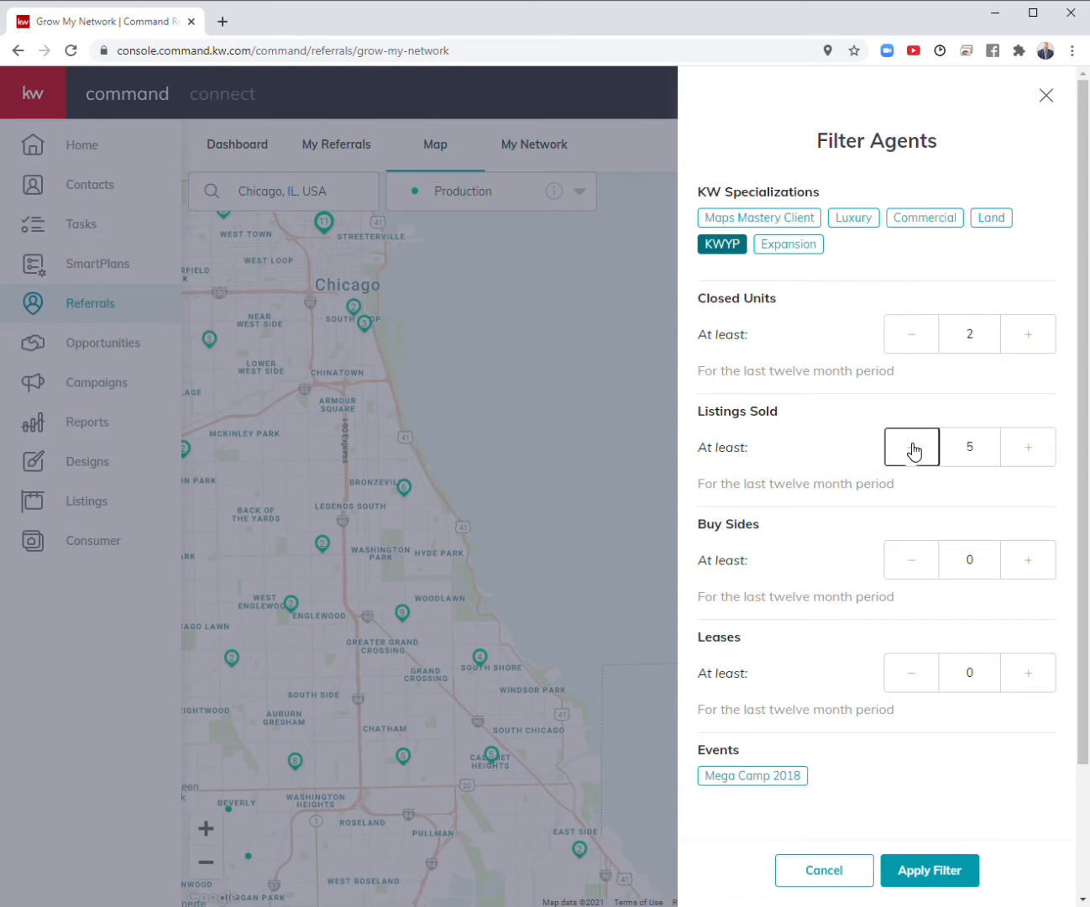
{"action": "left_click", "coordinate": [1028, 332]}
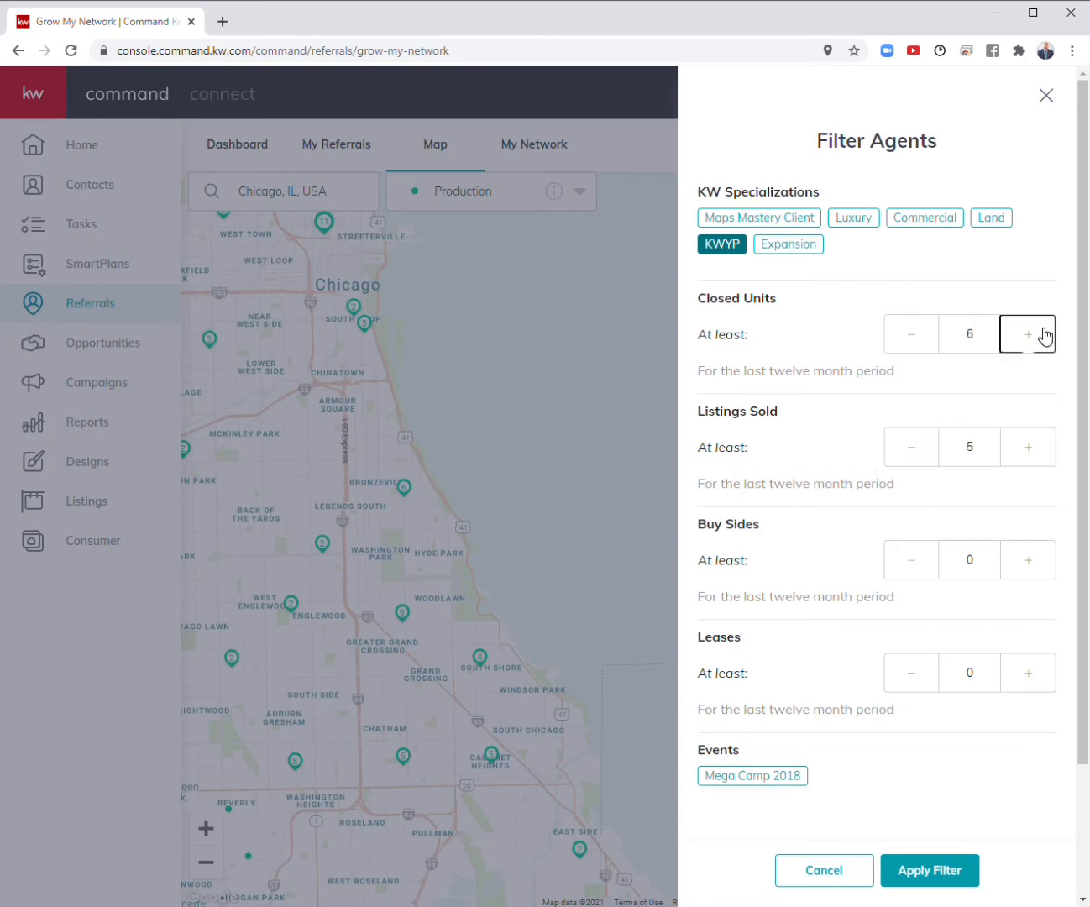
{"action": "left_click", "coordinate": [929, 870]}
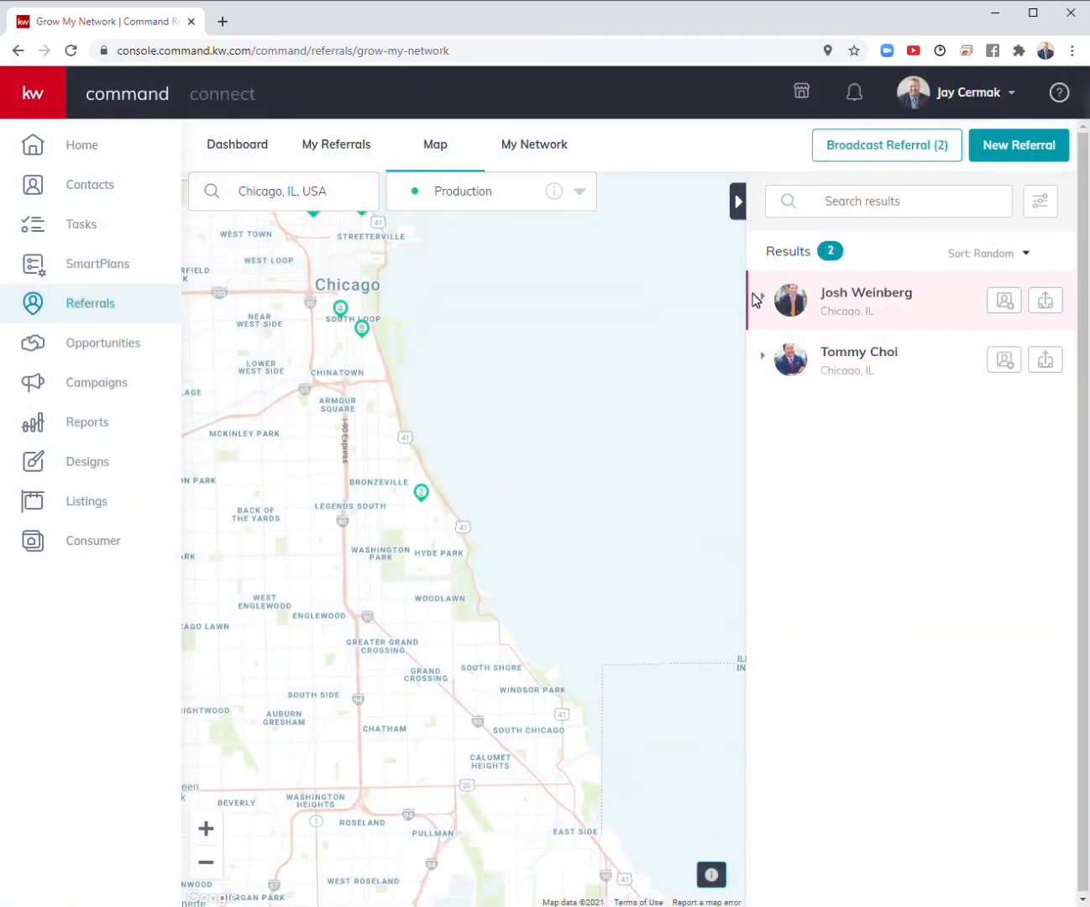
Expand both remaining agents' profiles to compare their contact details and stats.
{"action": "left_click", "coordinate": [763, 301]}
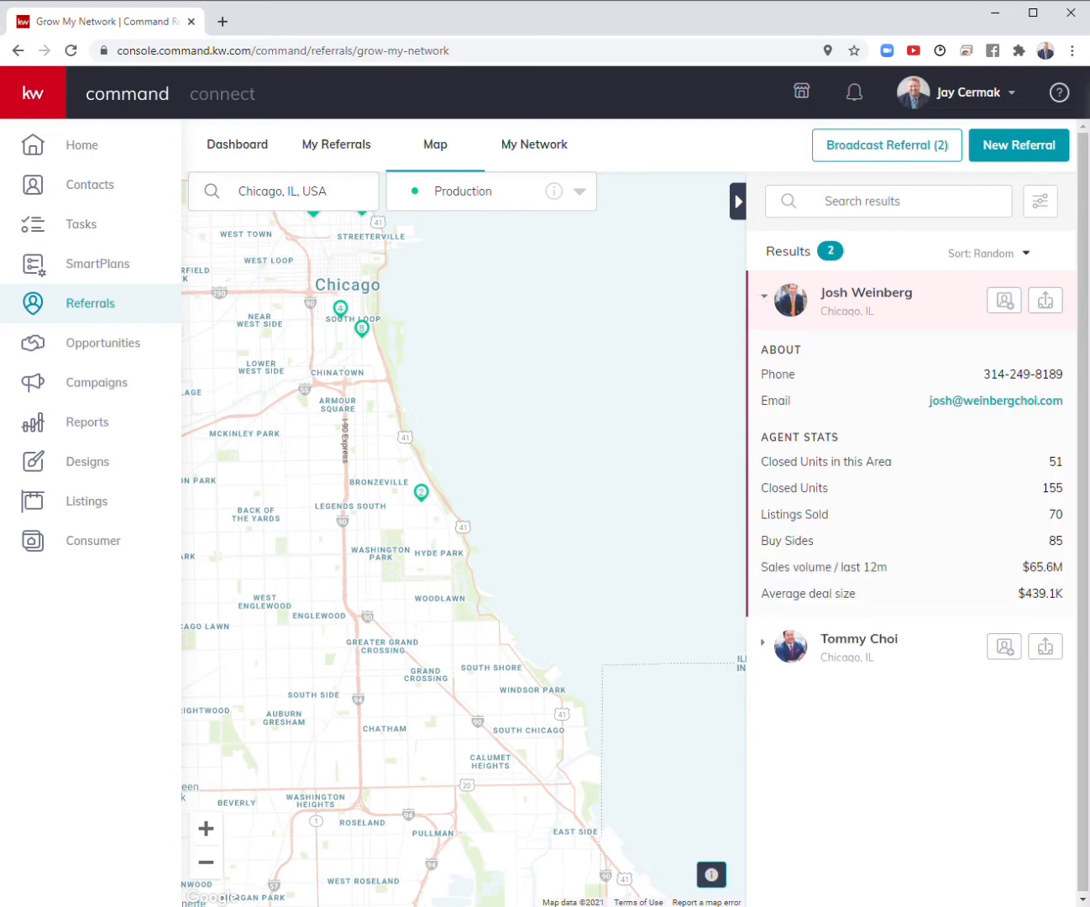
{"action": "mouse_move", "coordinate": [987, 400]}
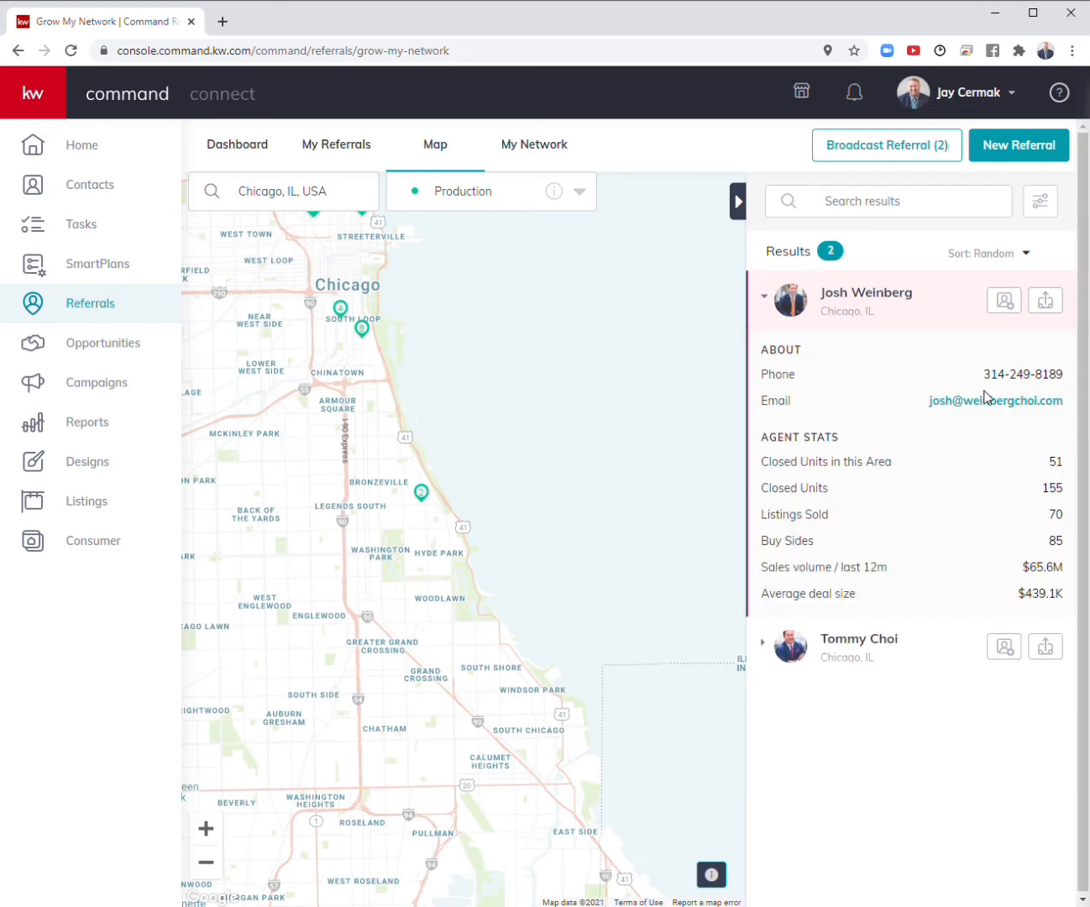
{"action": "mouse_move", "coordinate": [763, 655]}
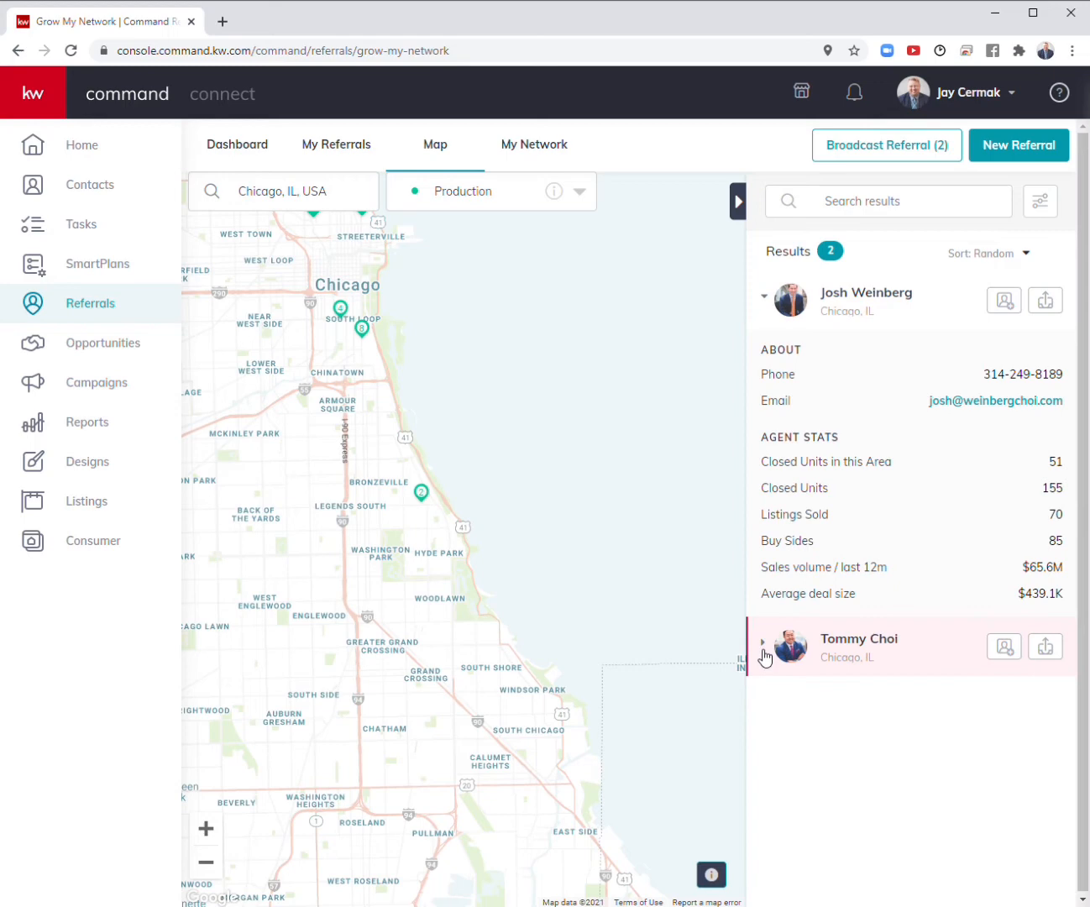
{"action": "left_click", "coordinate": [764, 647]}
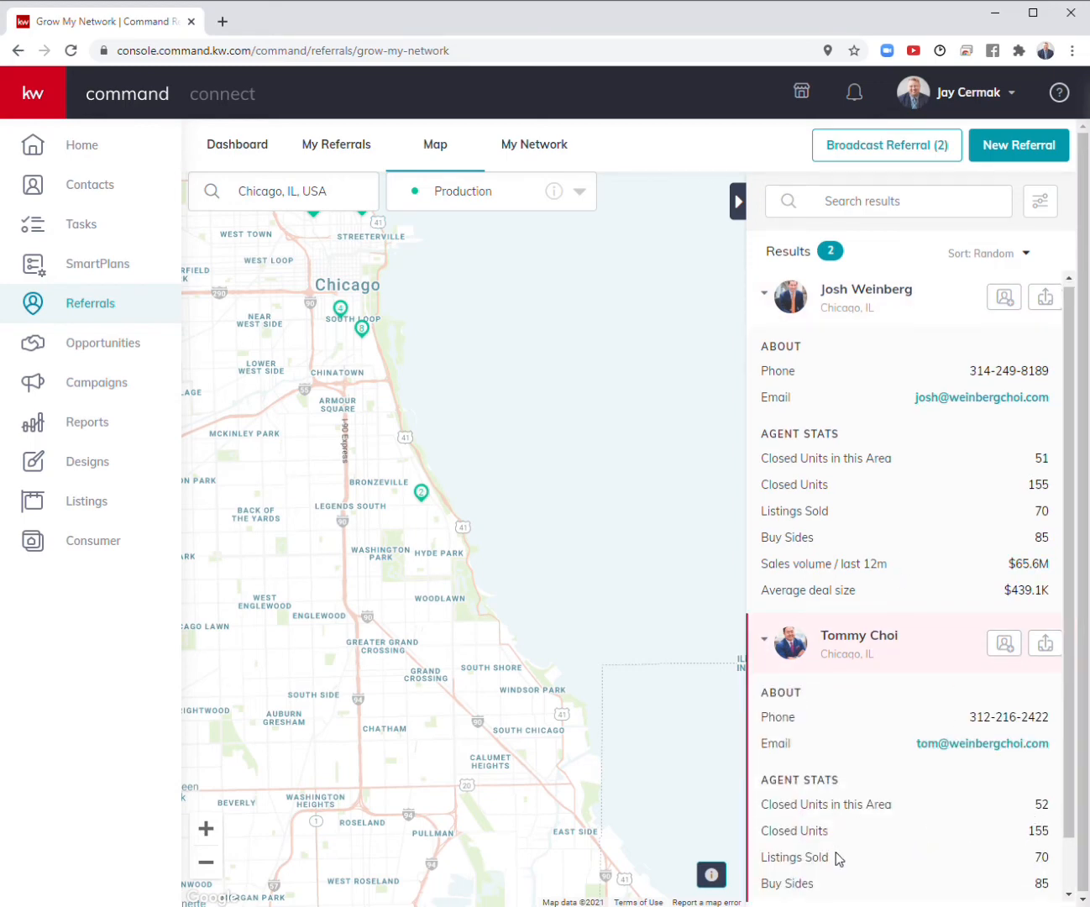
{"action": "scroll", "scroll_direction": "down", "scroll_amount": 3}
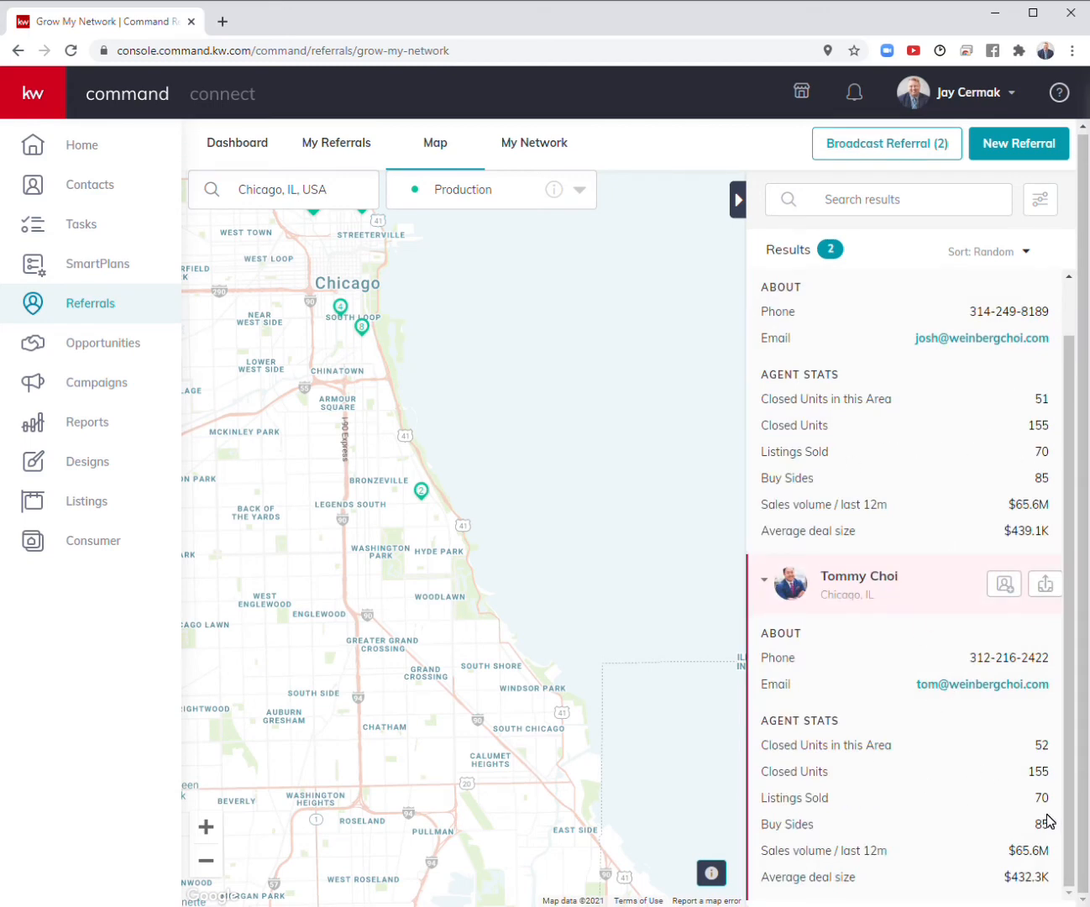
{"action": "left_click", "coordinate": [1040, 198]}
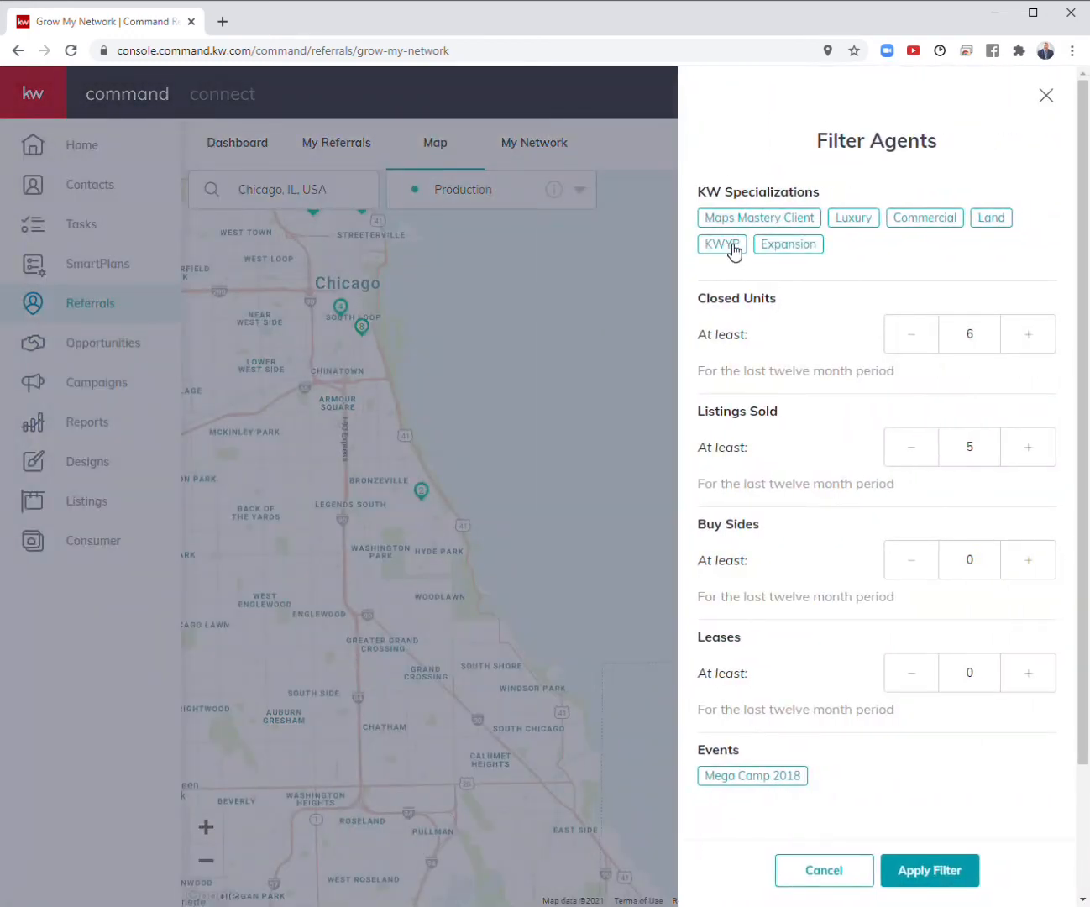
{"action": "left_click", "coordinate": [758, 218]}
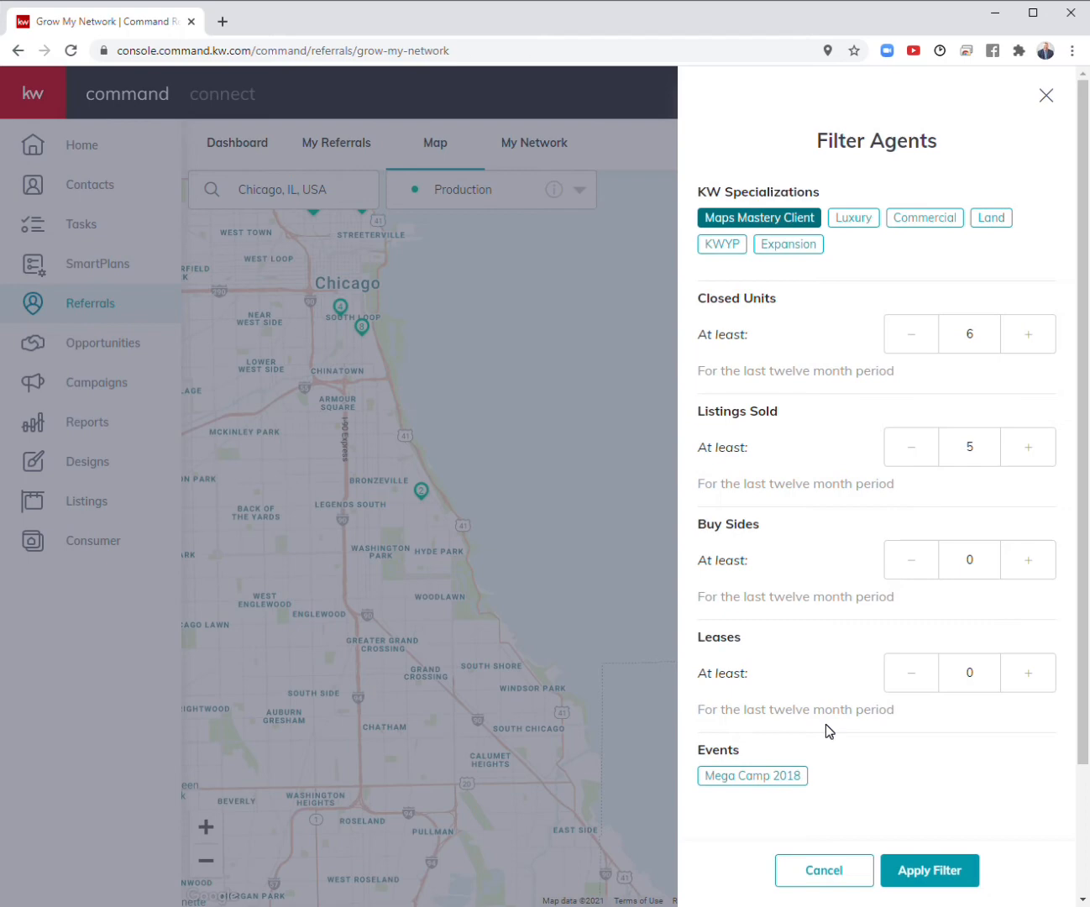
{"action": "left_click", "coordinate": [929, 870]}
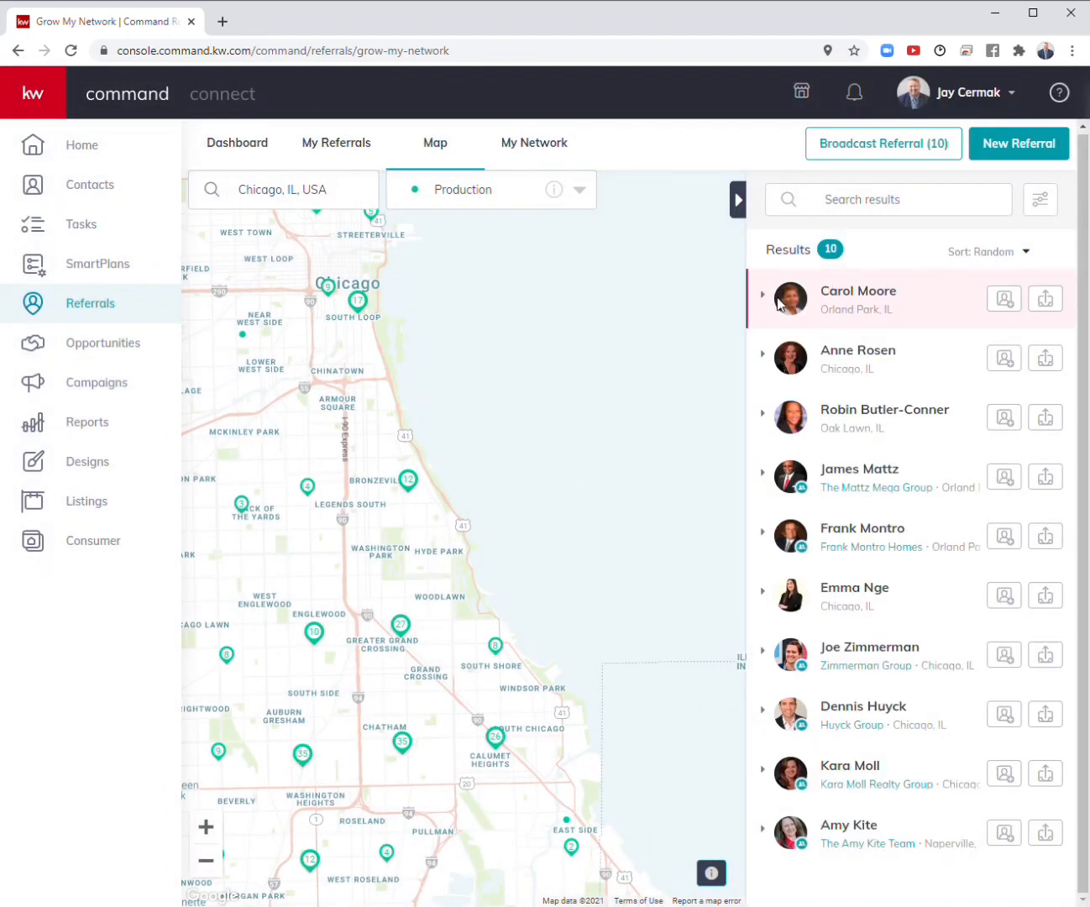
{"action": "mouse_move", "coordinate": [761, 360]}
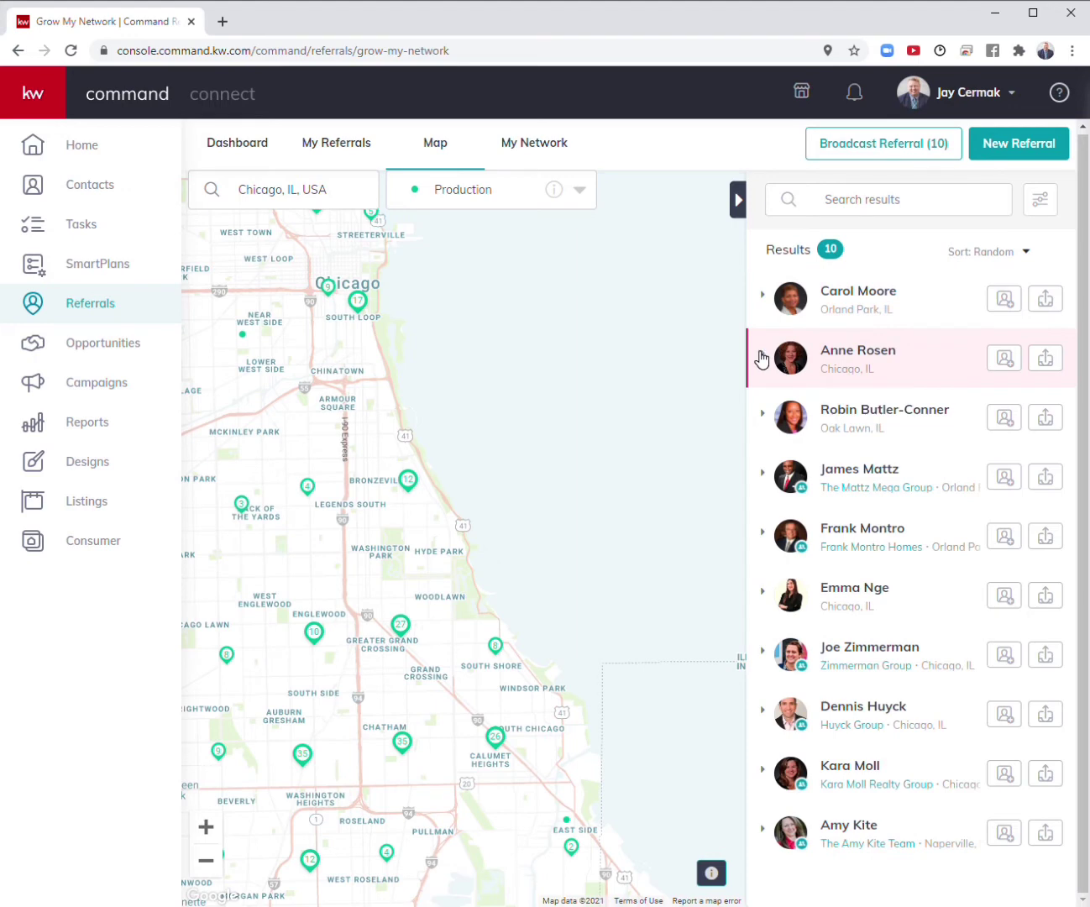
{"action": "left_click", "coordinate": [762, 358]}
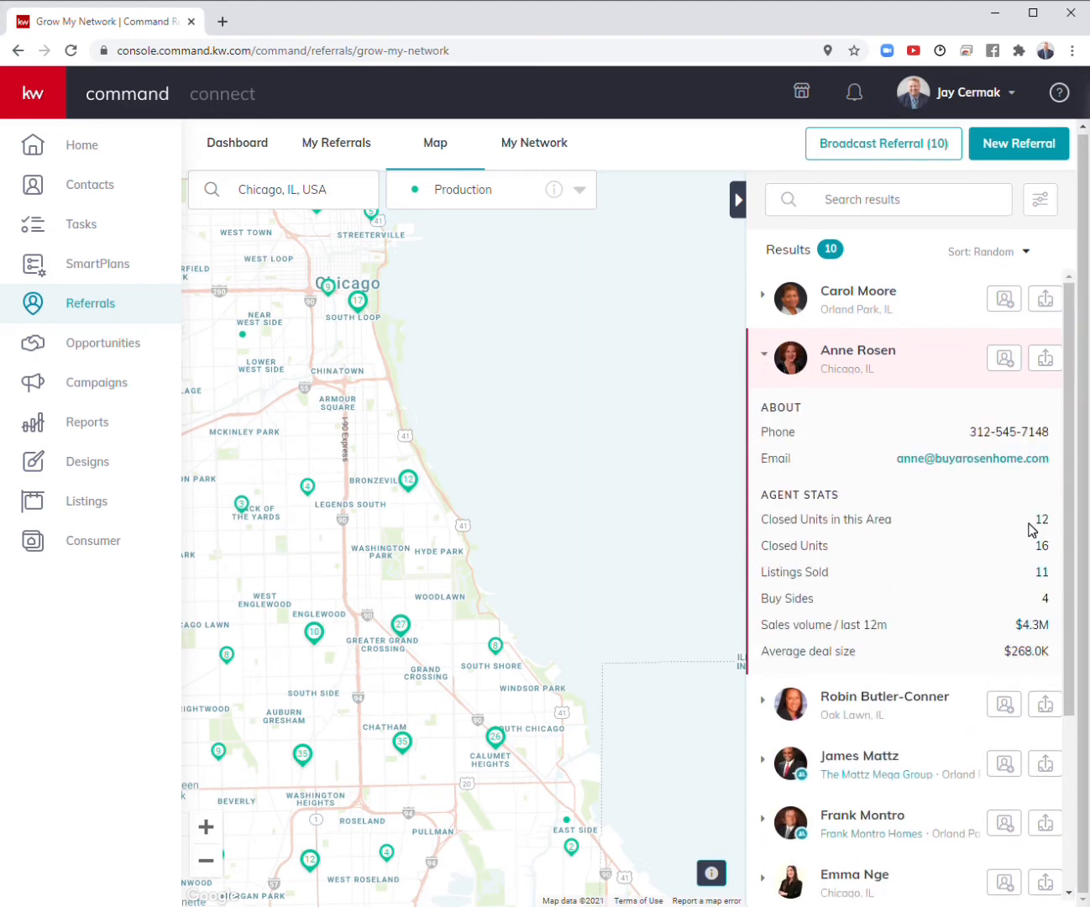
{"action": "mouse_move", "coordinate": [1011, 578]}
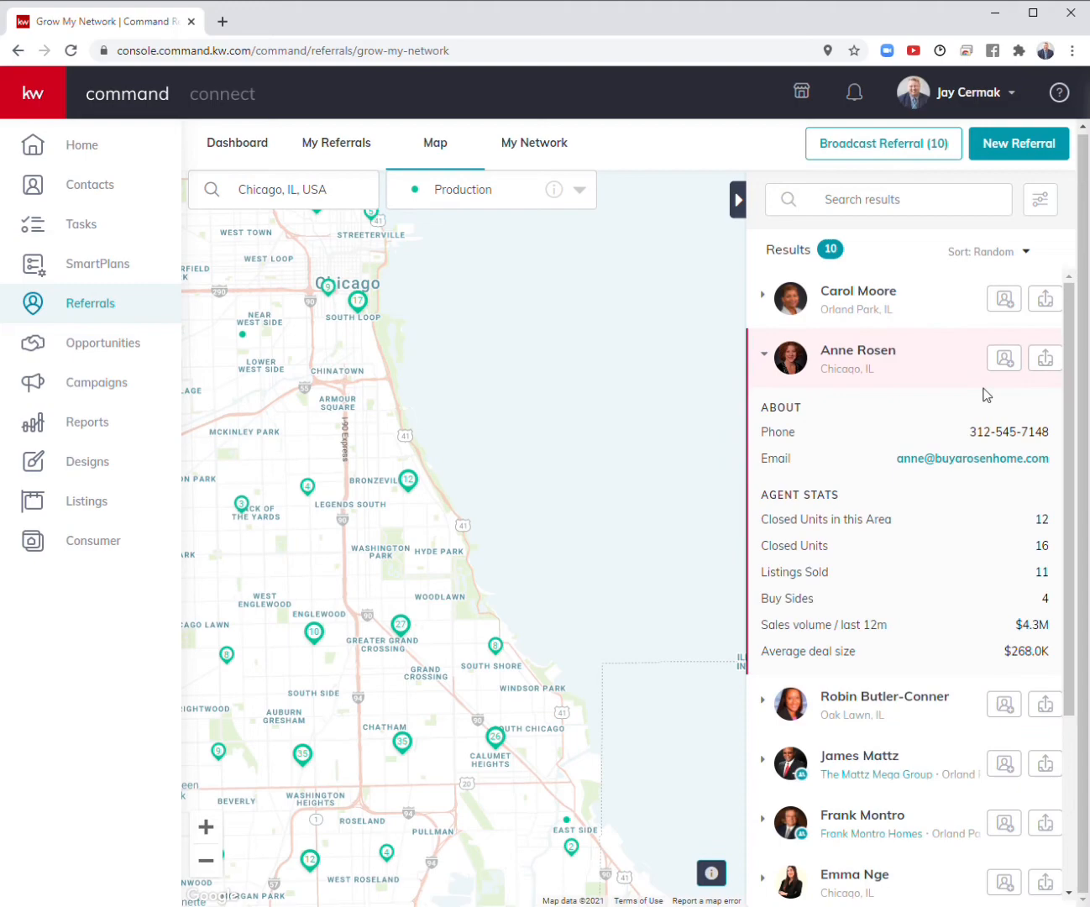
{"action": "left_click", "coordinate": [1005, 358]}
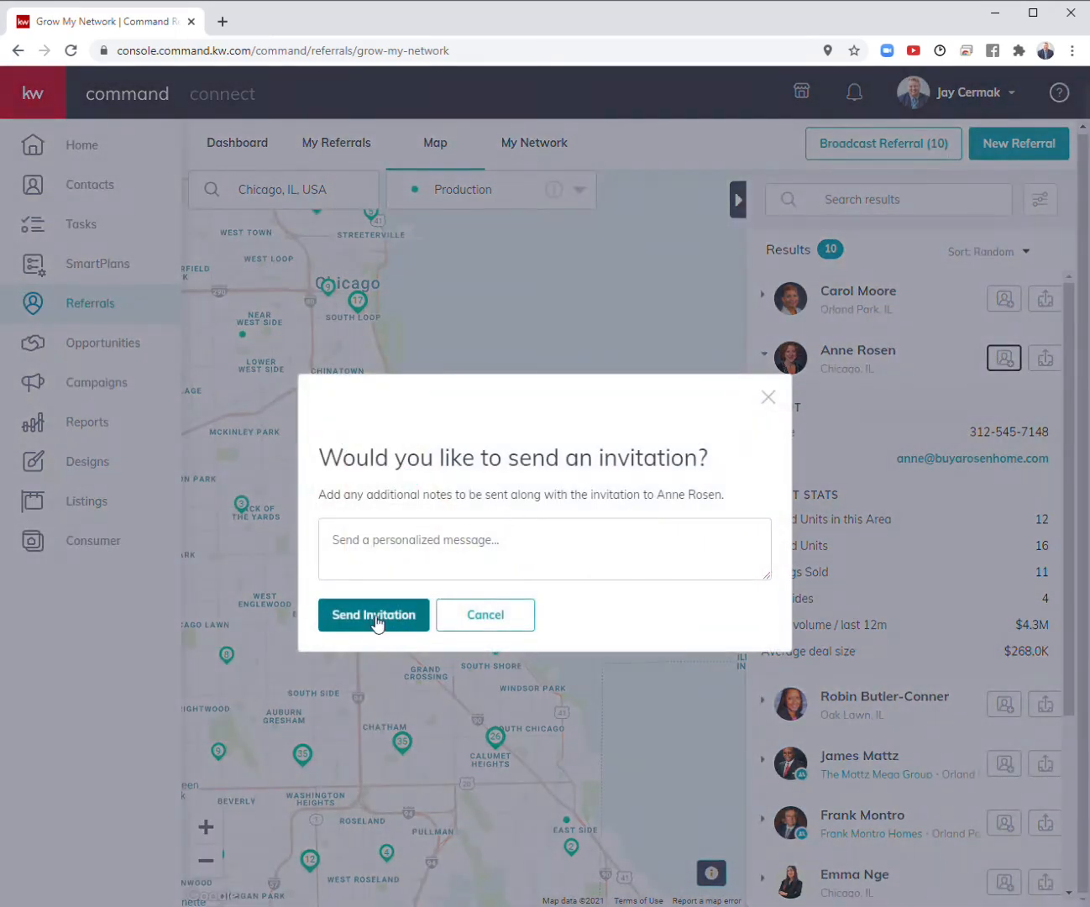
{"action": "left_click", "coordinate": [373, 615]}
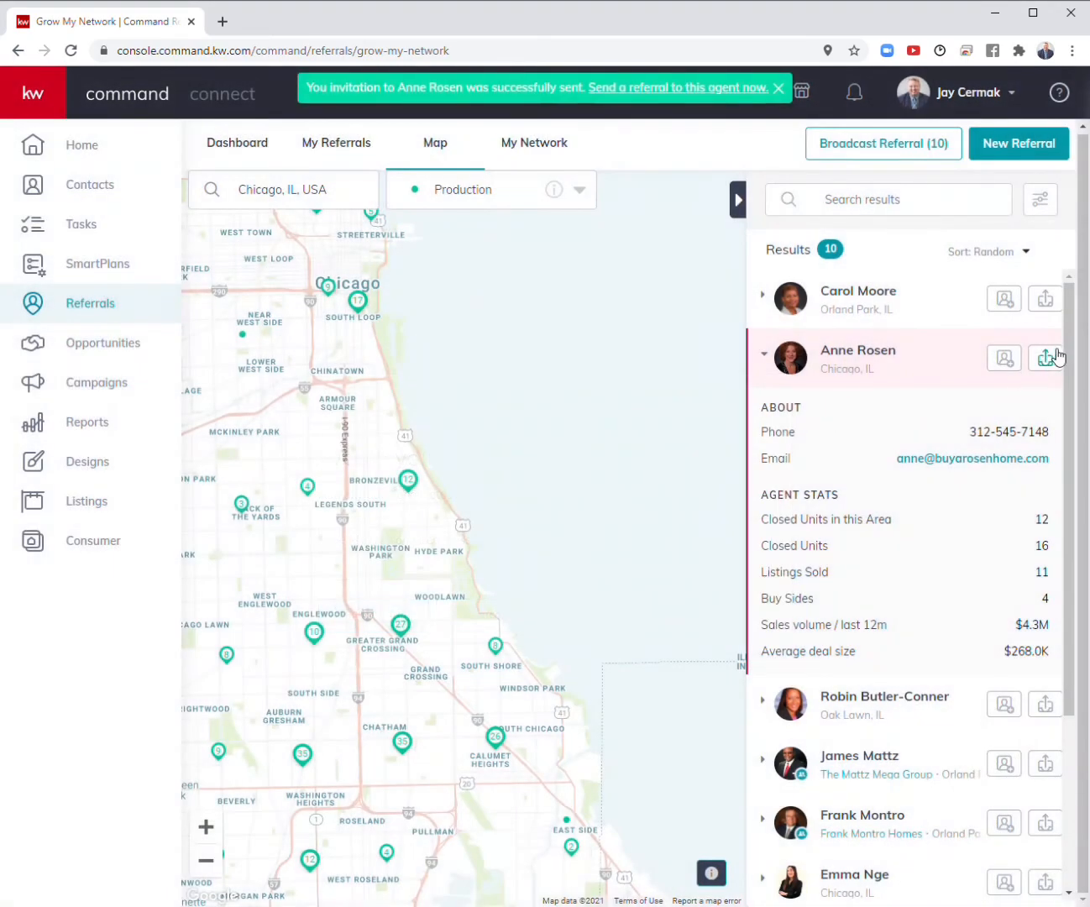
{"action": "left_click", "coordinate": [1045, 358]}
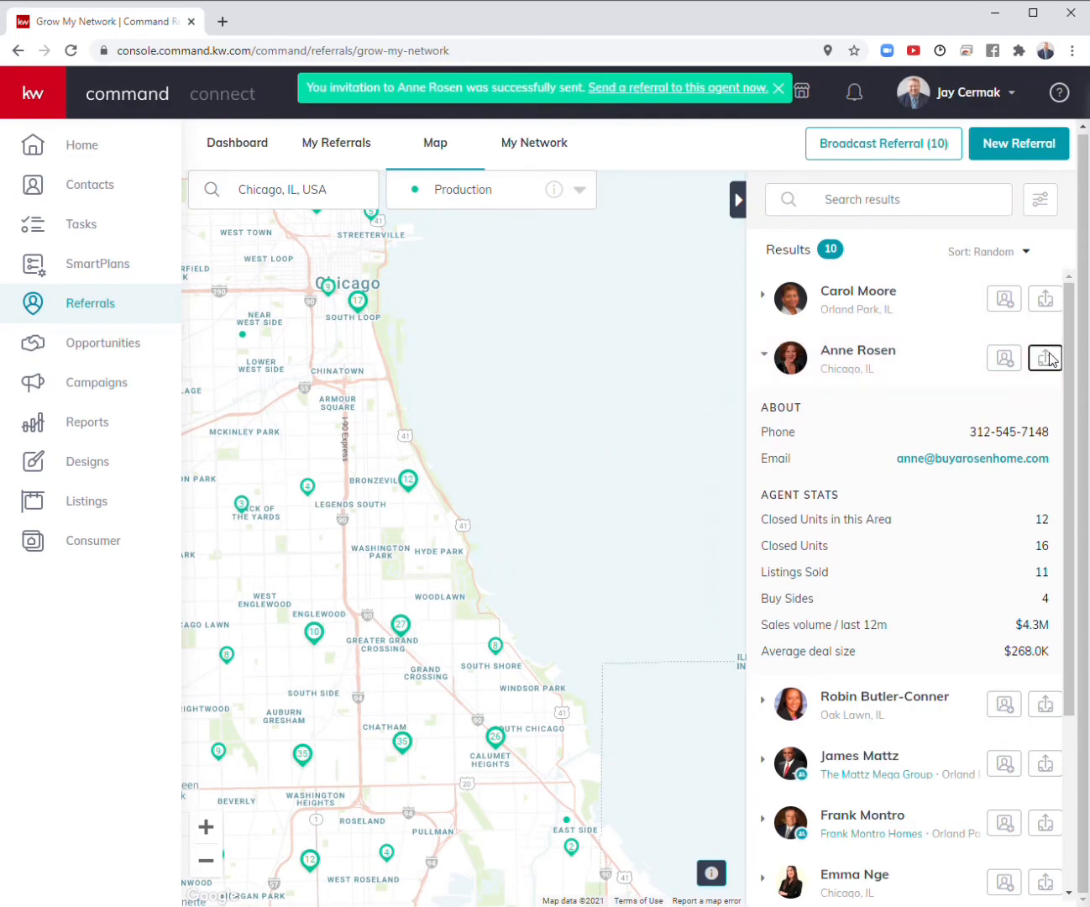
{"action": "left_click", "coordinate": [1045, 358]}
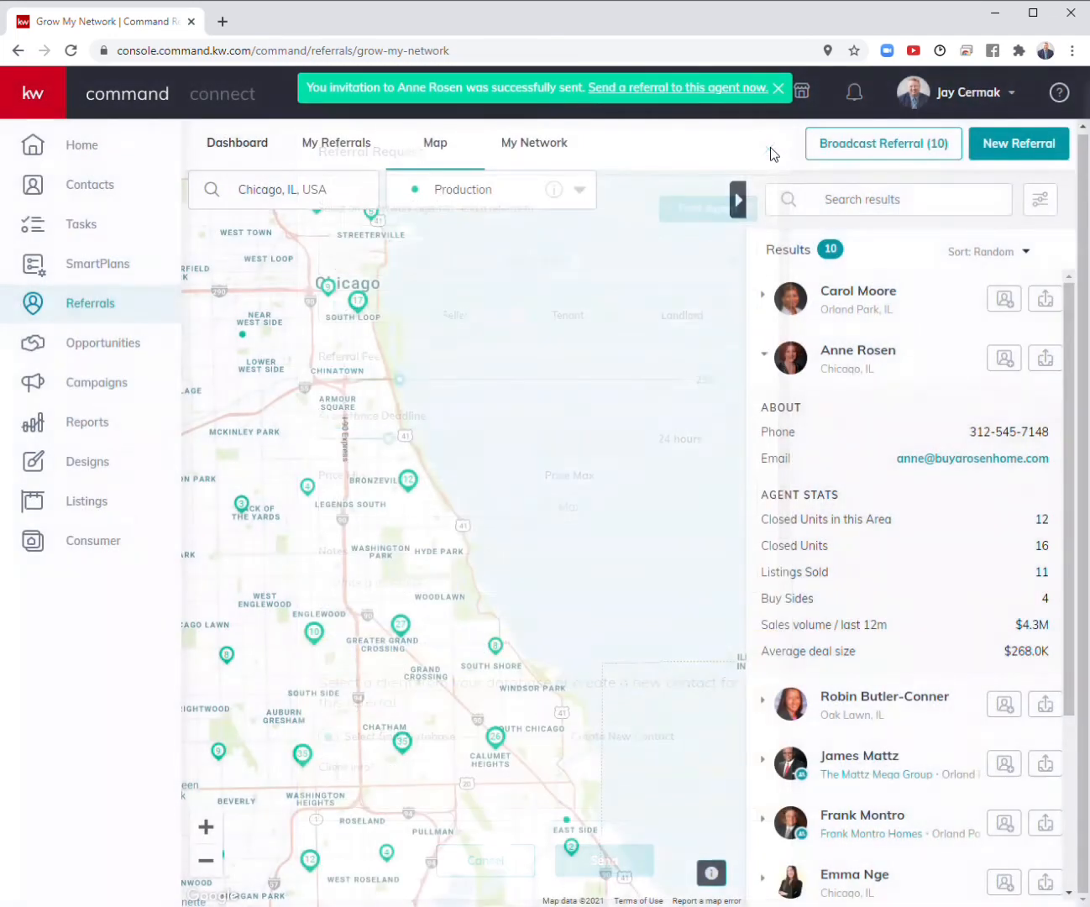
{"action": "left_click", "coordinate": [776, 88]}
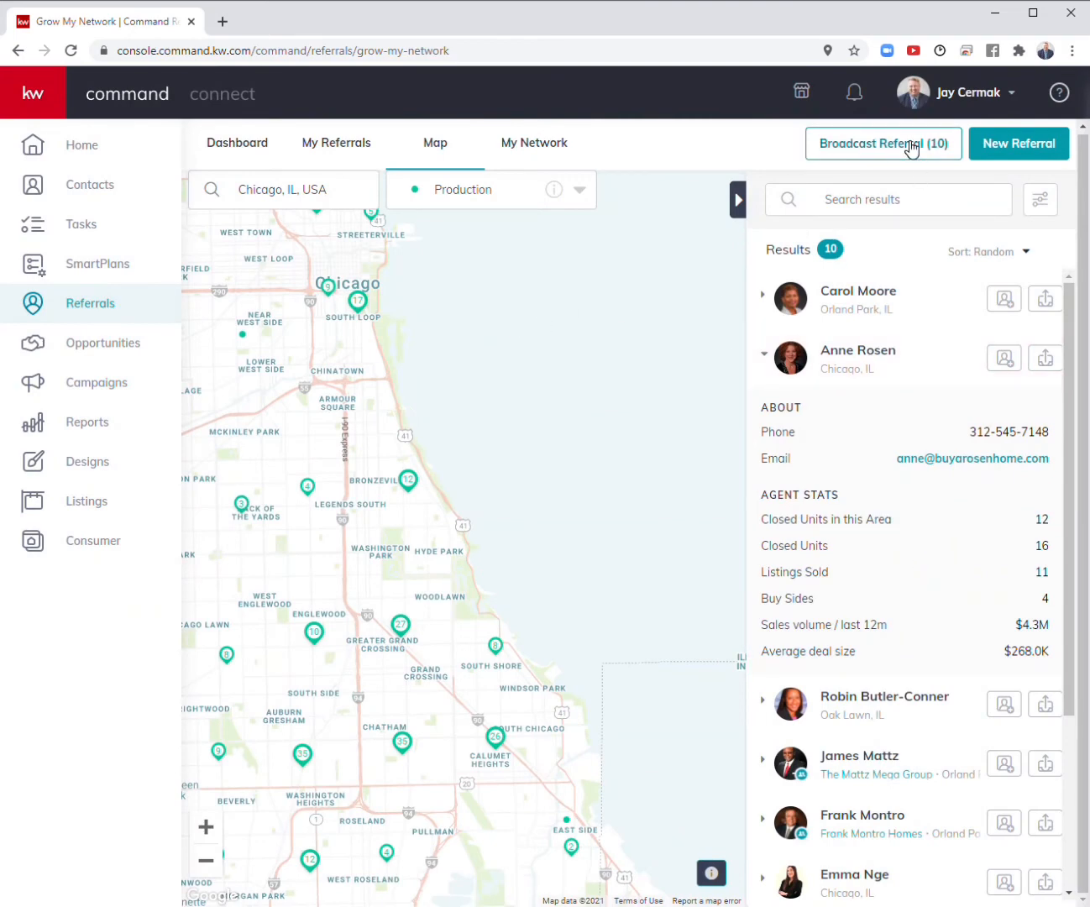
Draft a broadcast referral to the listed agents with Show My Identity on, then close it unsent.
{"action": "left_click", "coordinate": [883, 143]}
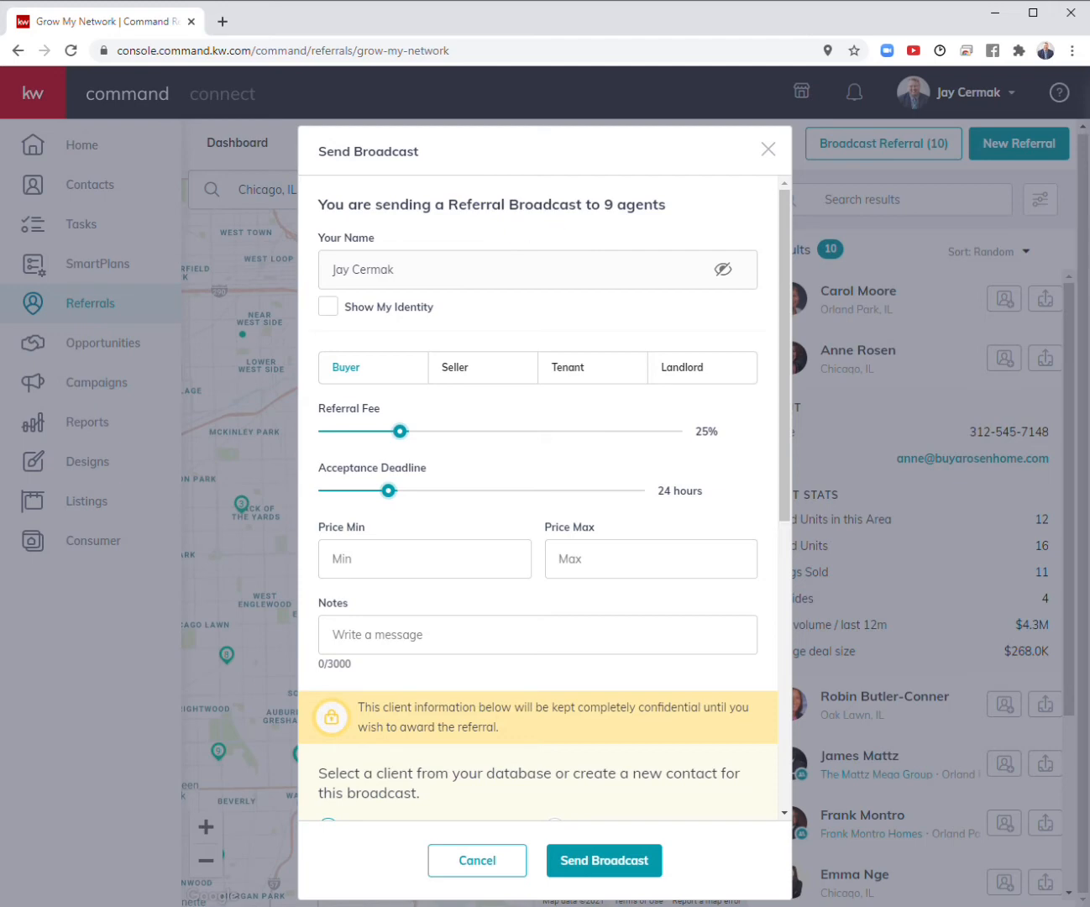
{"action": "mouse_move", "coordinate": [498, 586]}
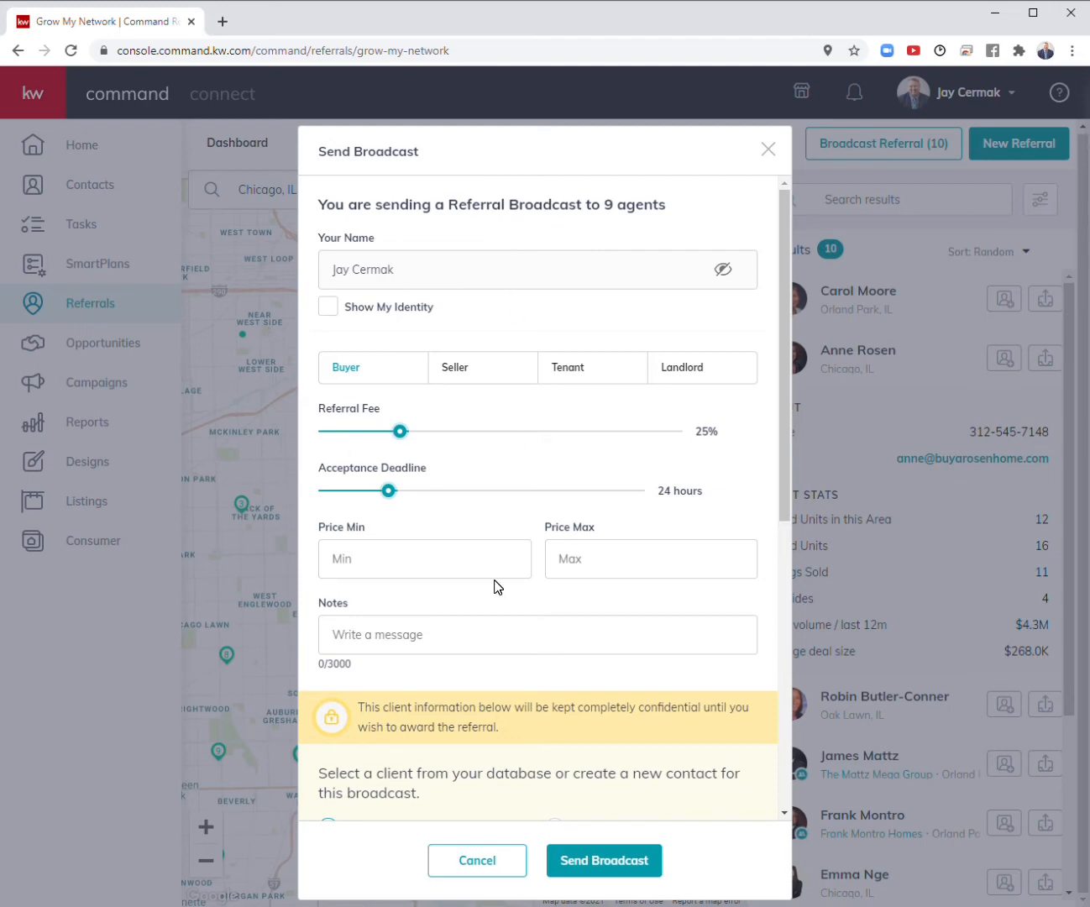
{"action": "mouse_move", "coordinate": [1062, 195]}
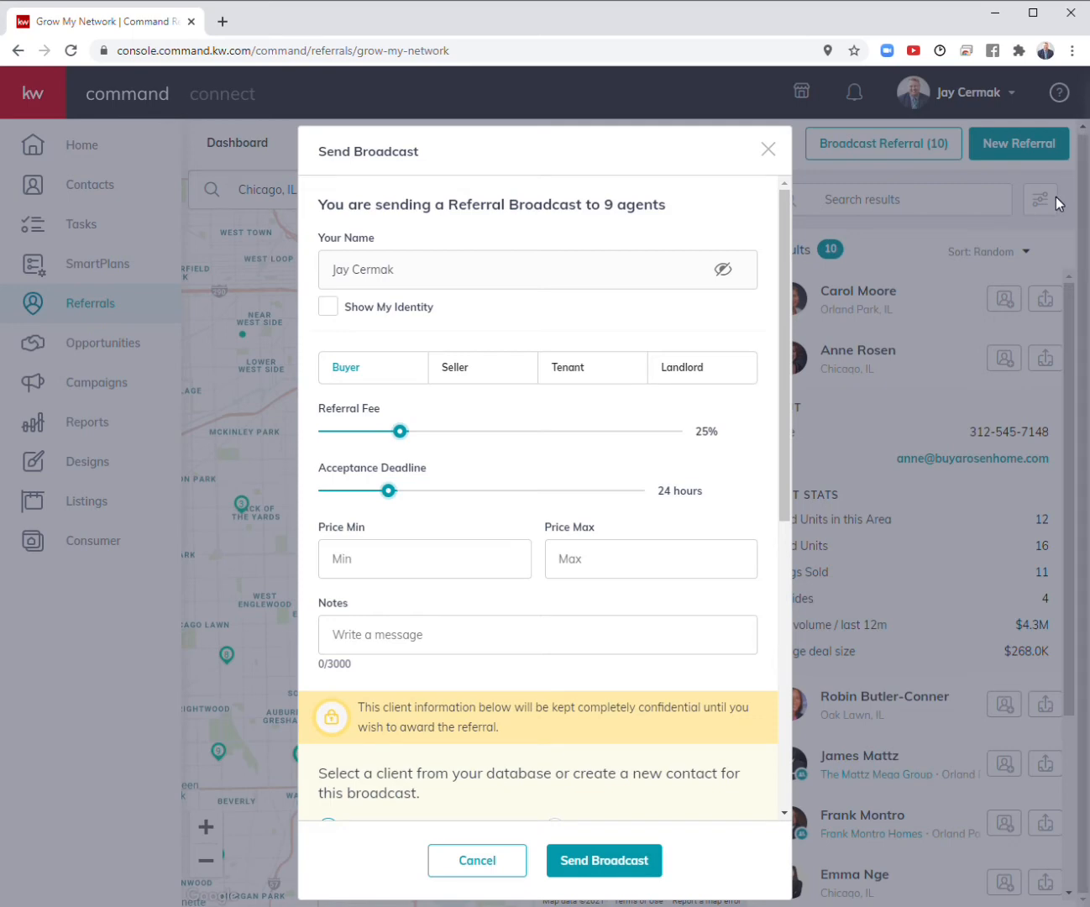
{"action": "left_click", "coordinate": [766, 148]}
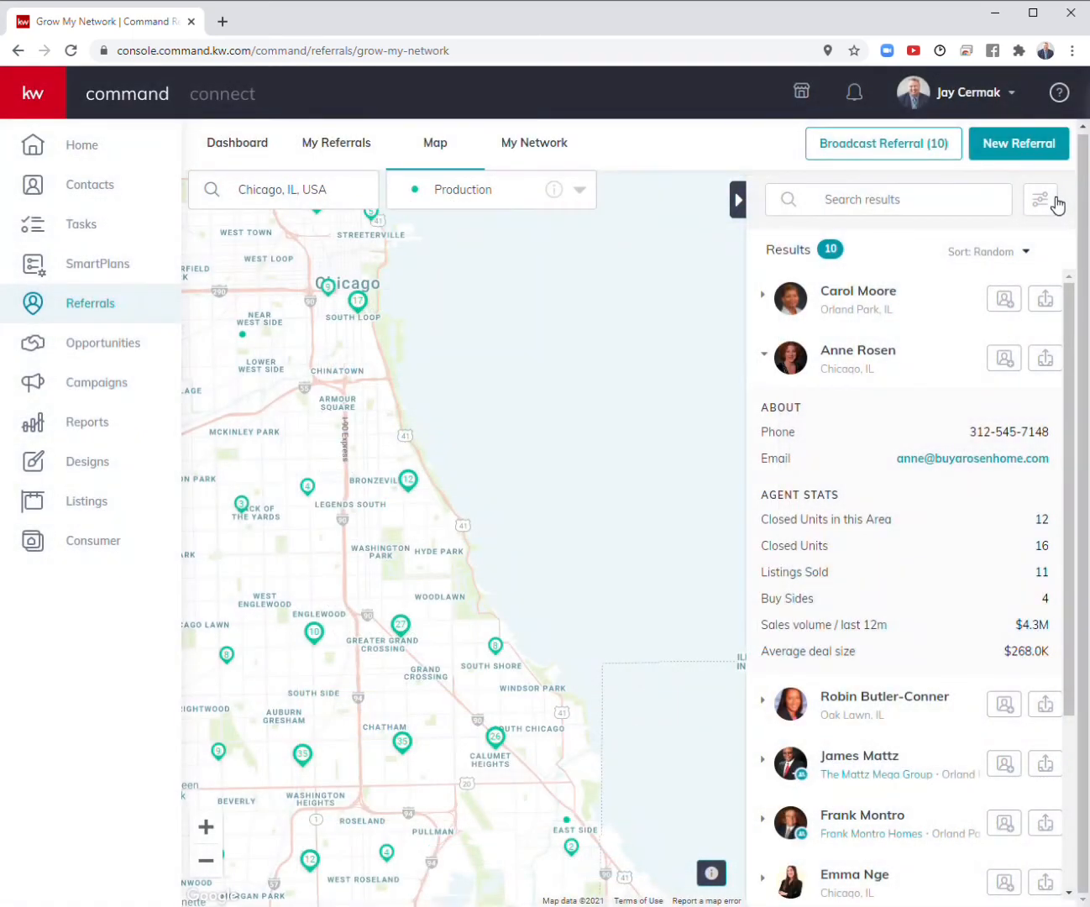
{"action": "left_click", "coordinate": [1040, 198]}
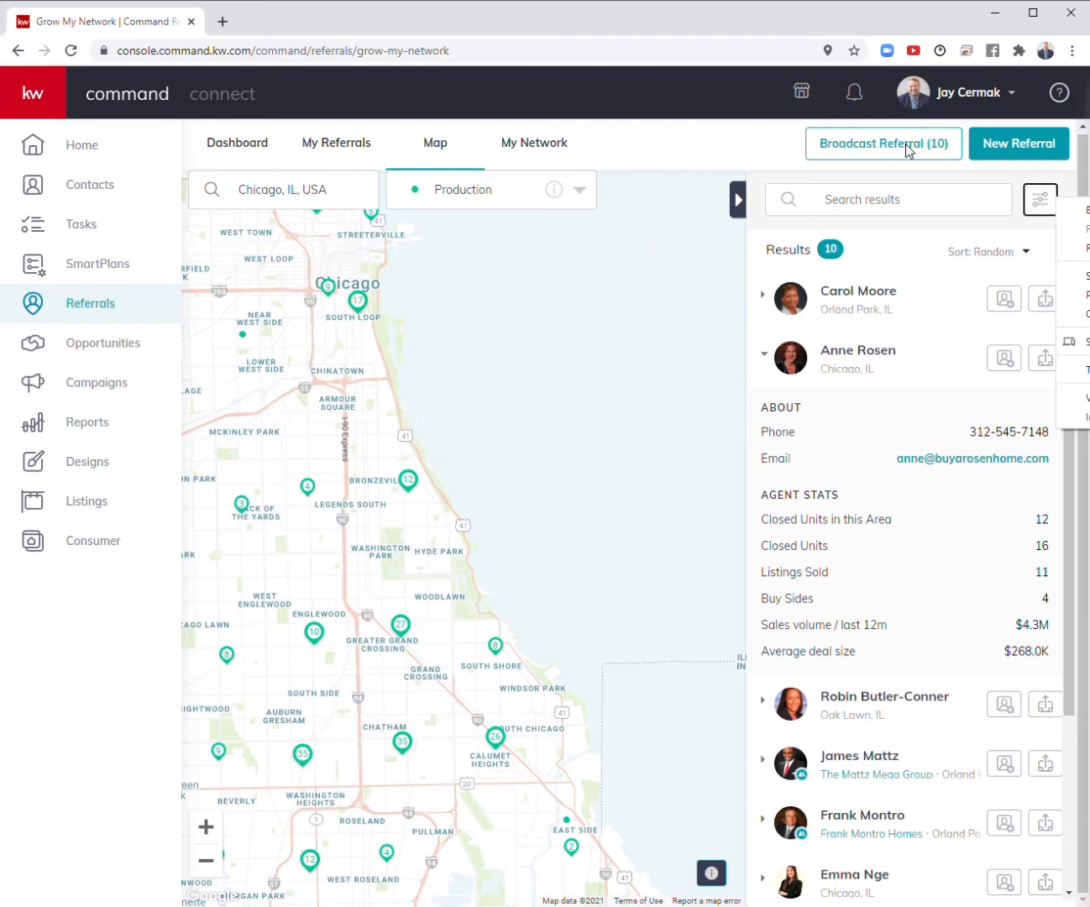
{"action": "left_click", "coordinate": [883, 145]}
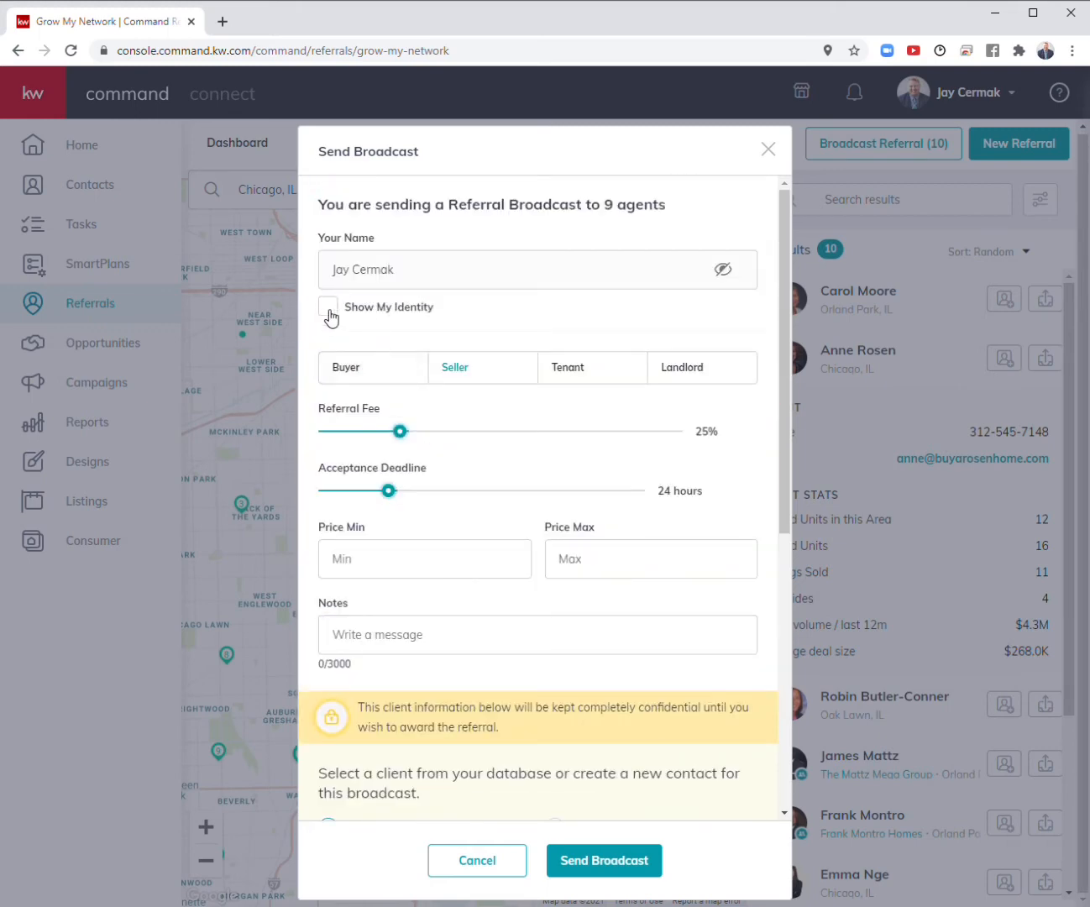
{"action": "left_click", "coordinate": [326, 308]}
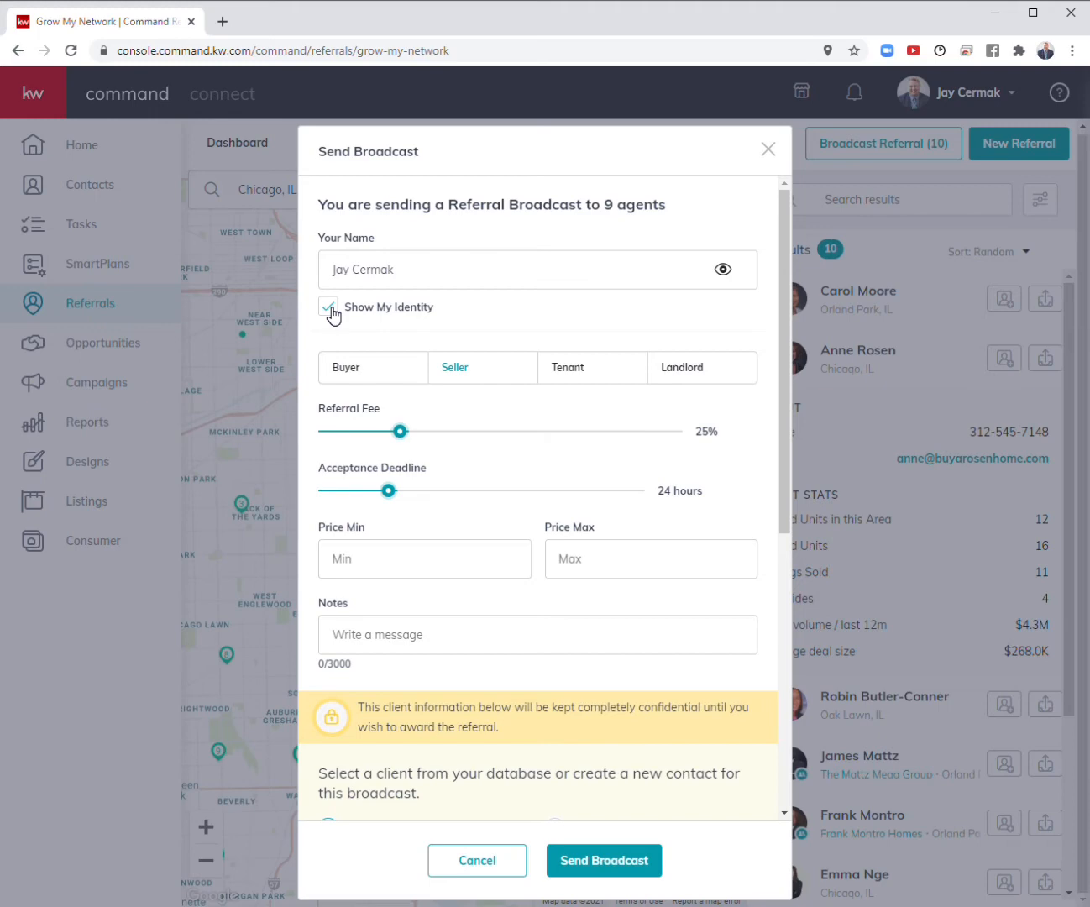
{"action": "scroll", "scroll_direction": "down", "scroll_amount": 3}
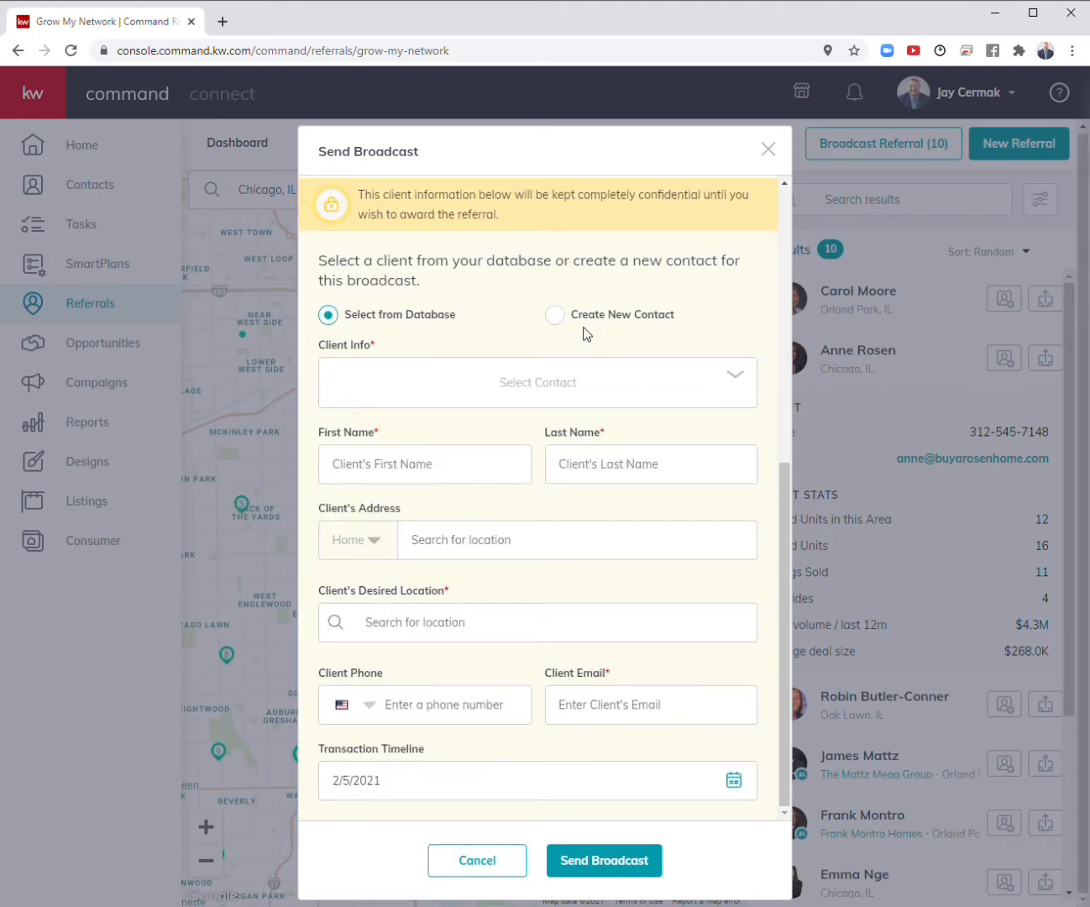
{"action": "scroll", "scroll_direction": "up", "scroll_amount": 3}
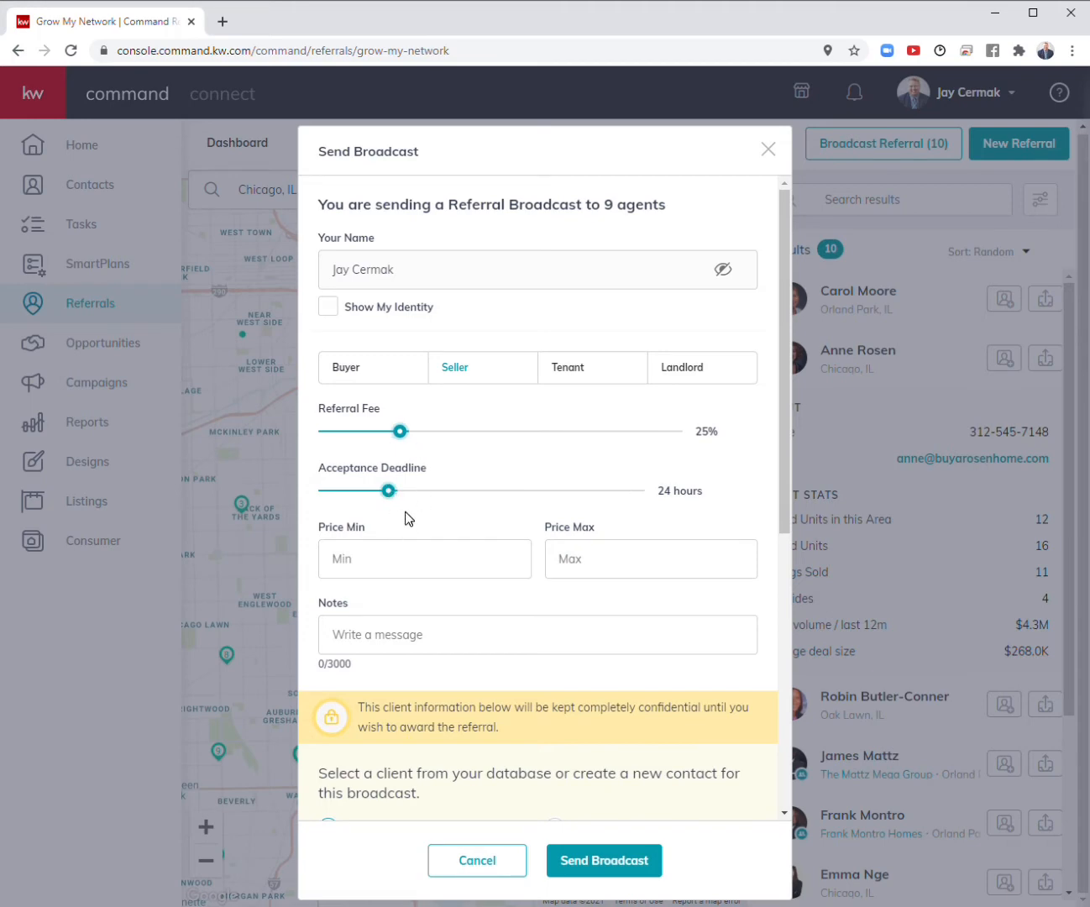
{"action": "mouse_move", "coordinate": [766, 155]}
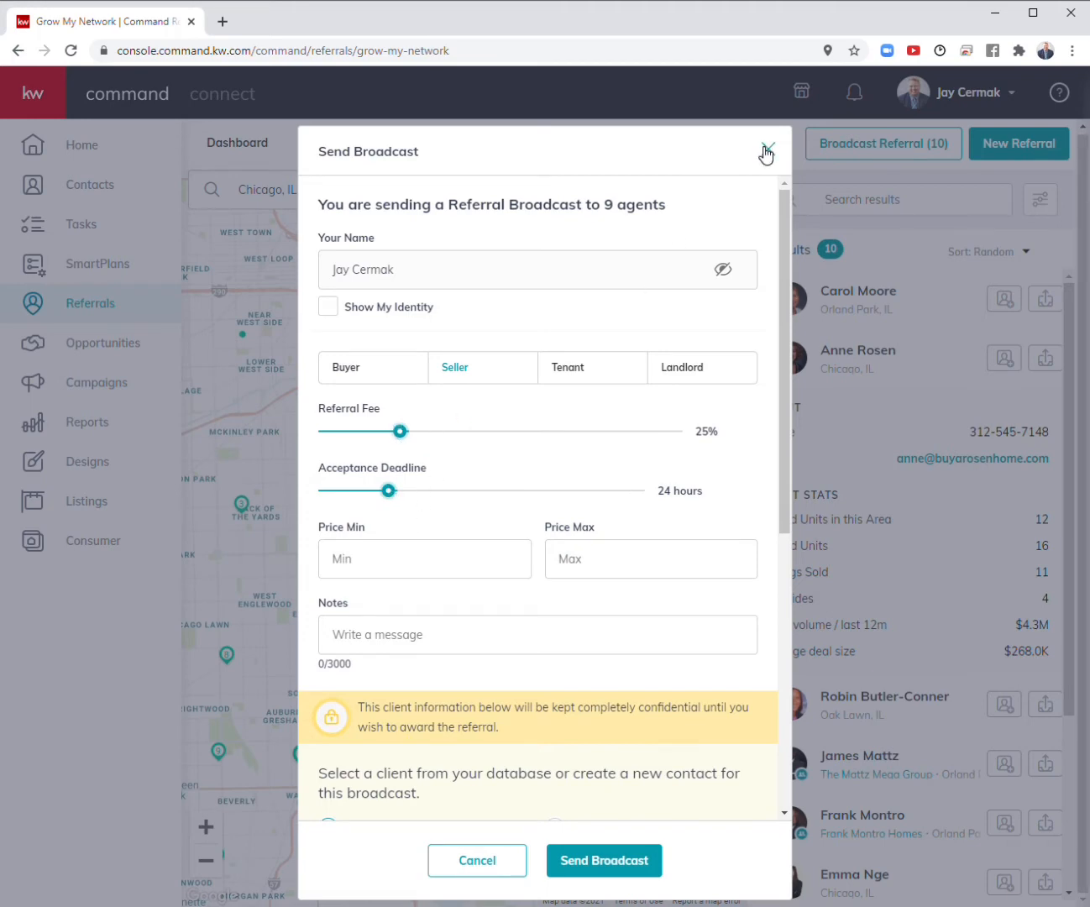
{"action": "left_click", "coordinate": [766, 151]}
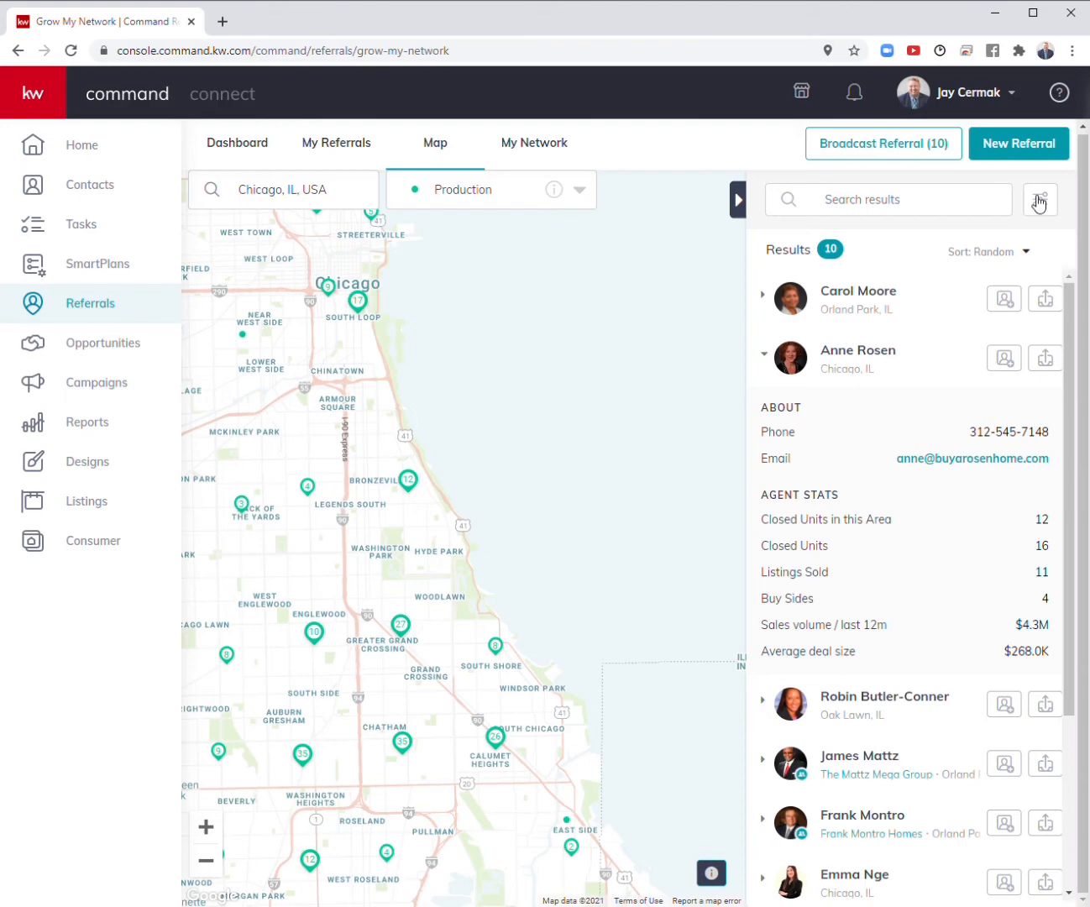
Clear the Maps Mastery Client tag so Chicago results widen to 44 agents.
{"action": "left_click", "coordinate": [1039, 200]}
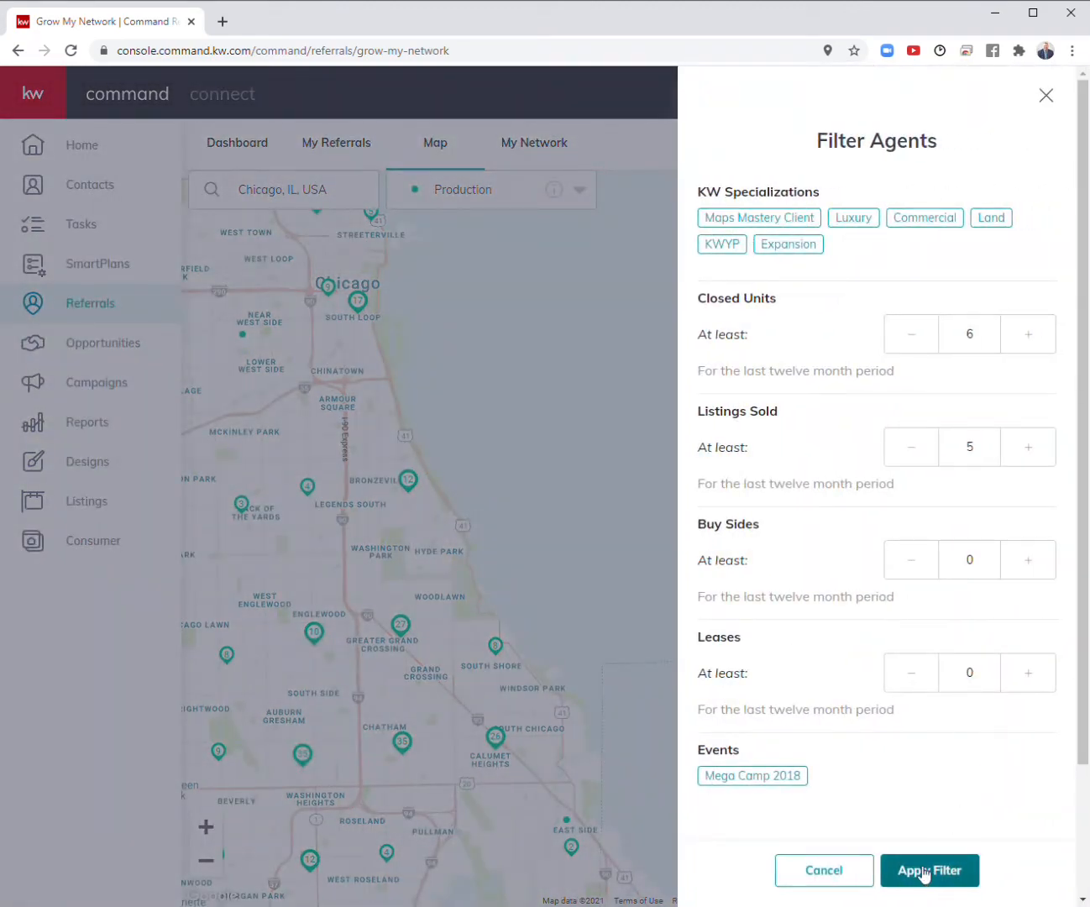
{"action": "left_click", "coordinate": [929, 870]}
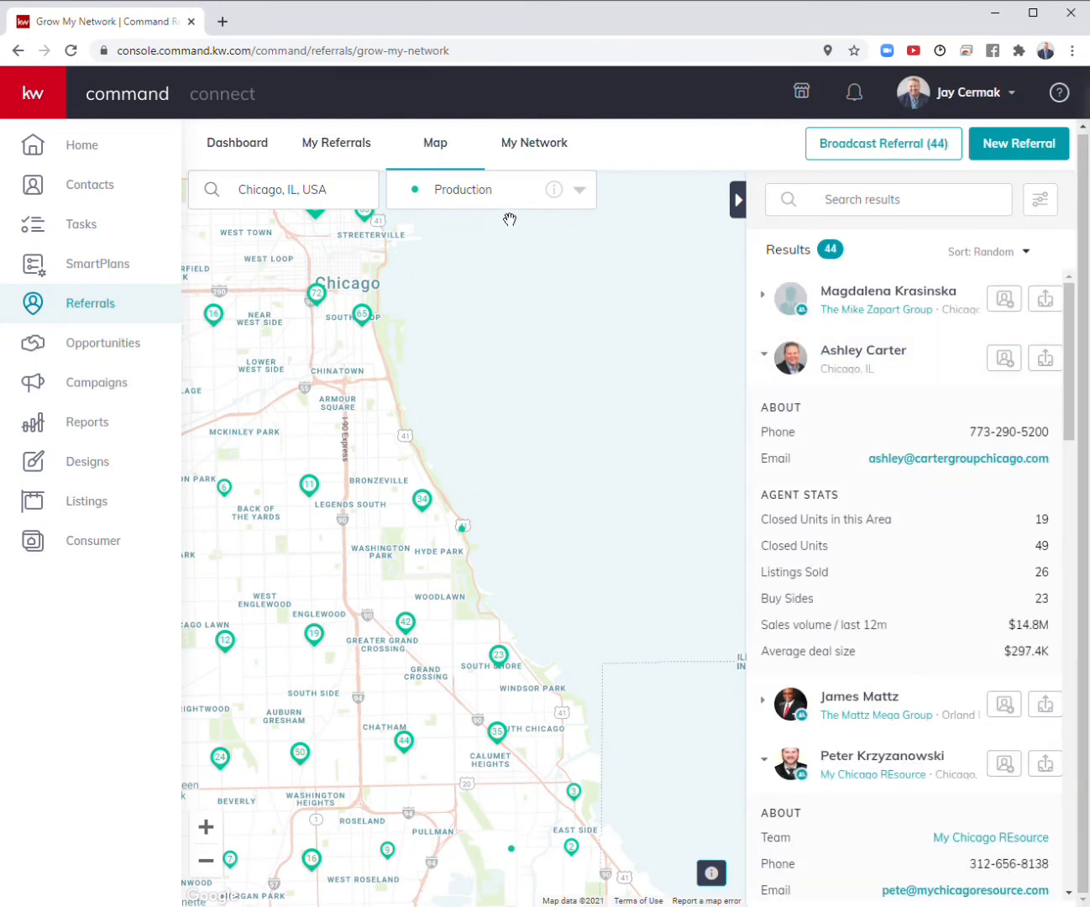
Switch the map layer to Market Centers, zoom out and select the Oak Lawn market center.
{"action": "left_click", "coordinate": [578, 188]}
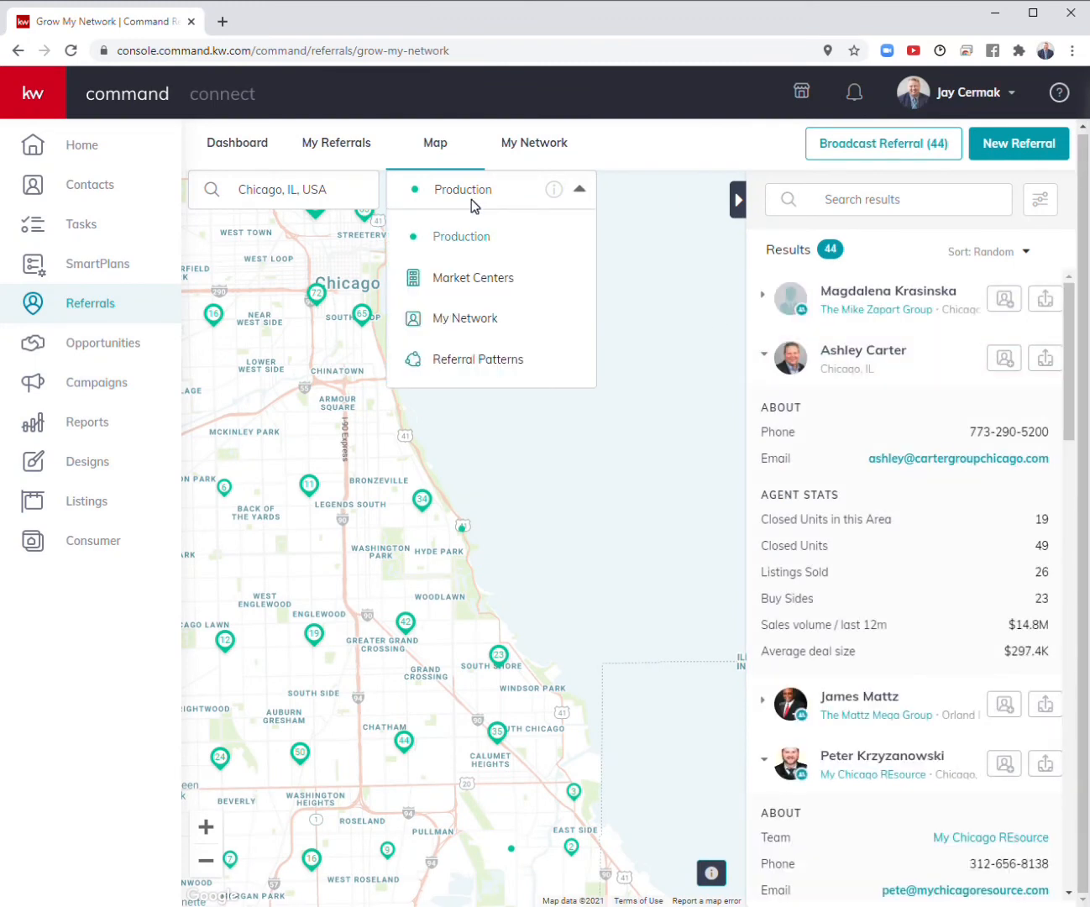
{"action": "mouse_move", "coordinate": [470, 285]}
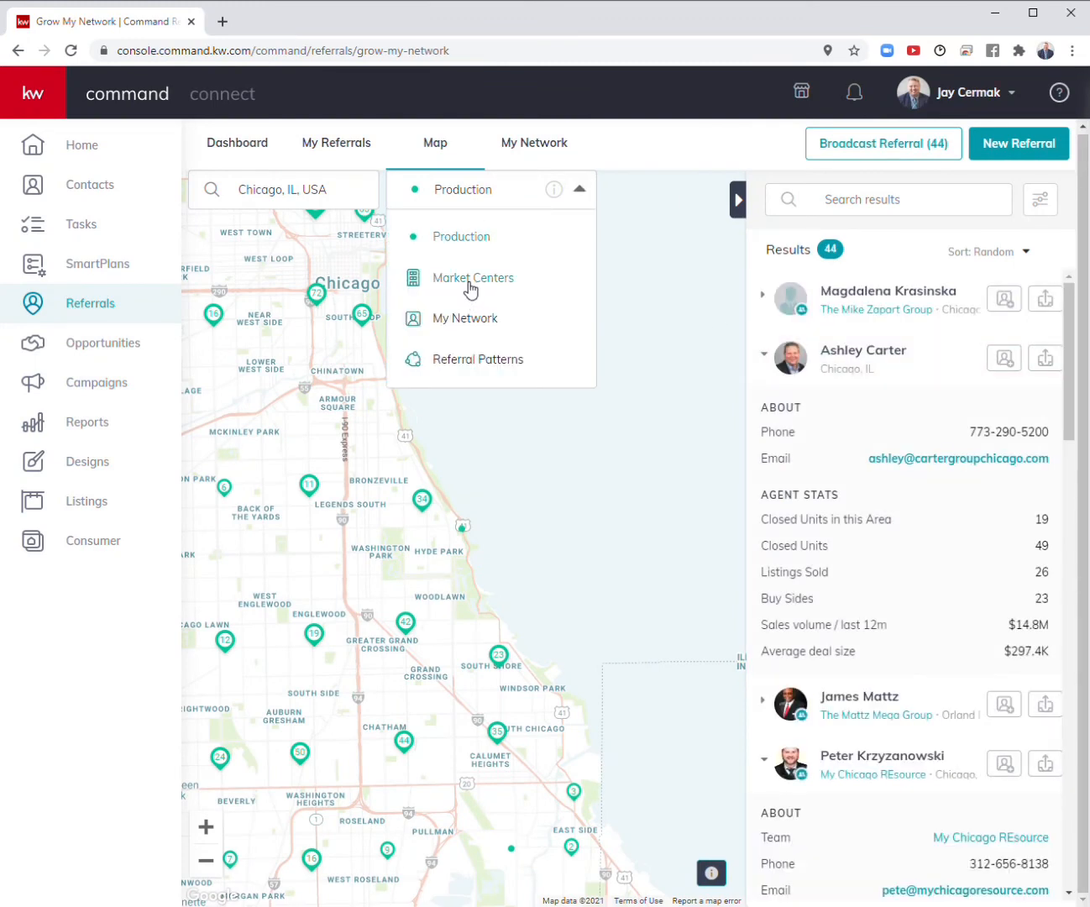
{"action": "left_click", "coordinate": [474, 279]}
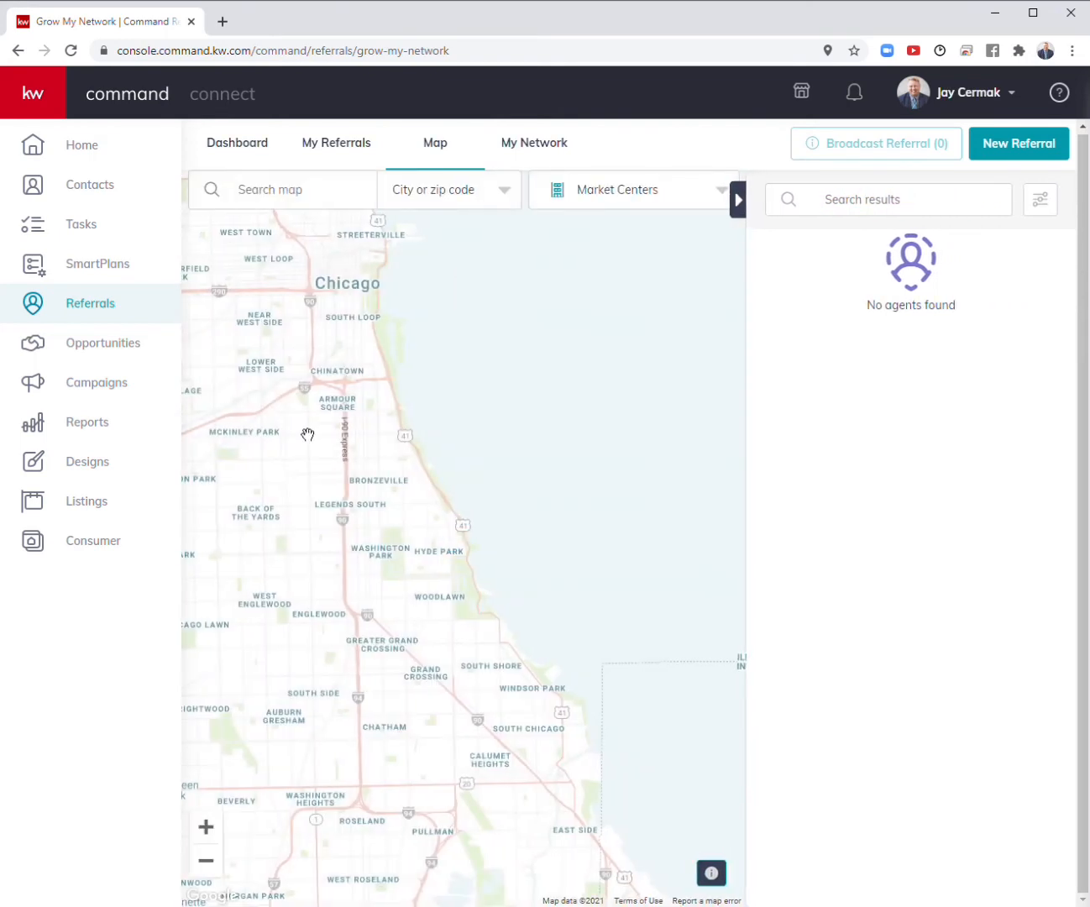
{"action": "mouse_move", "coordinate": [454, 366]}
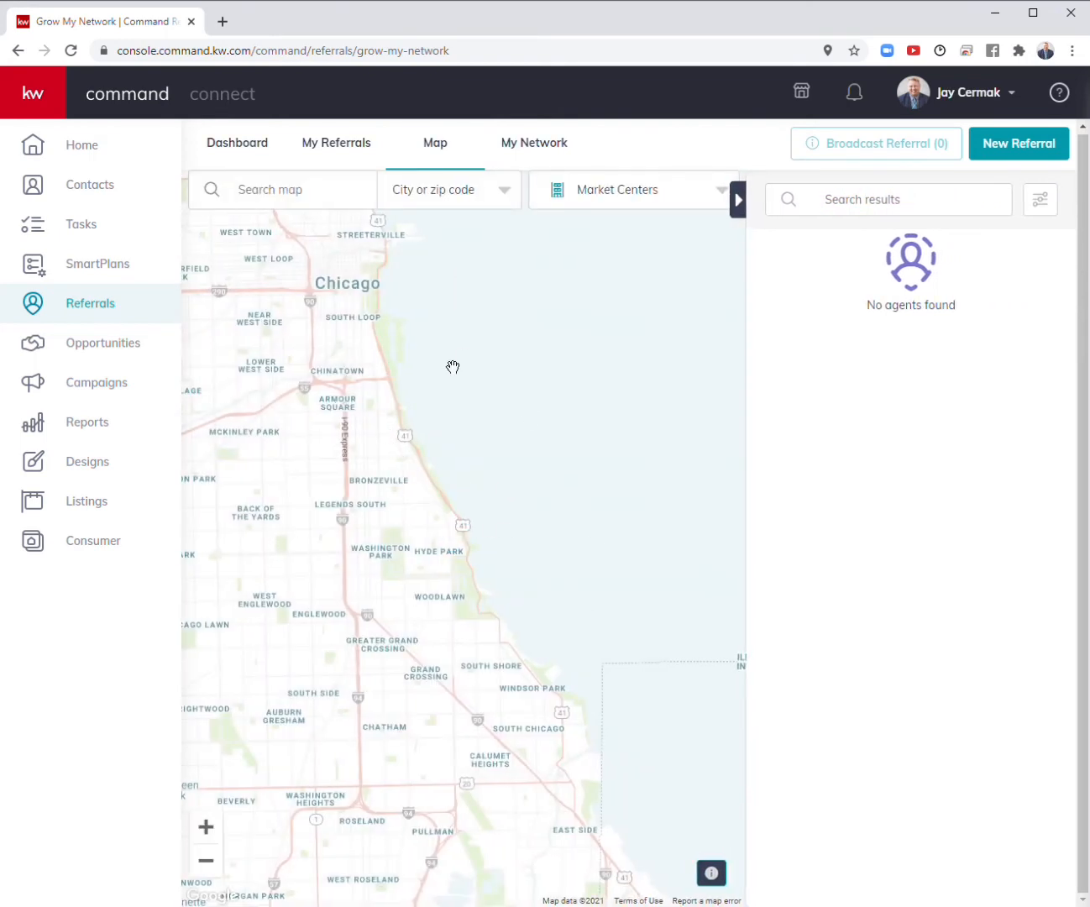
{"action": "left_click", "coordinate": [205, 860]}
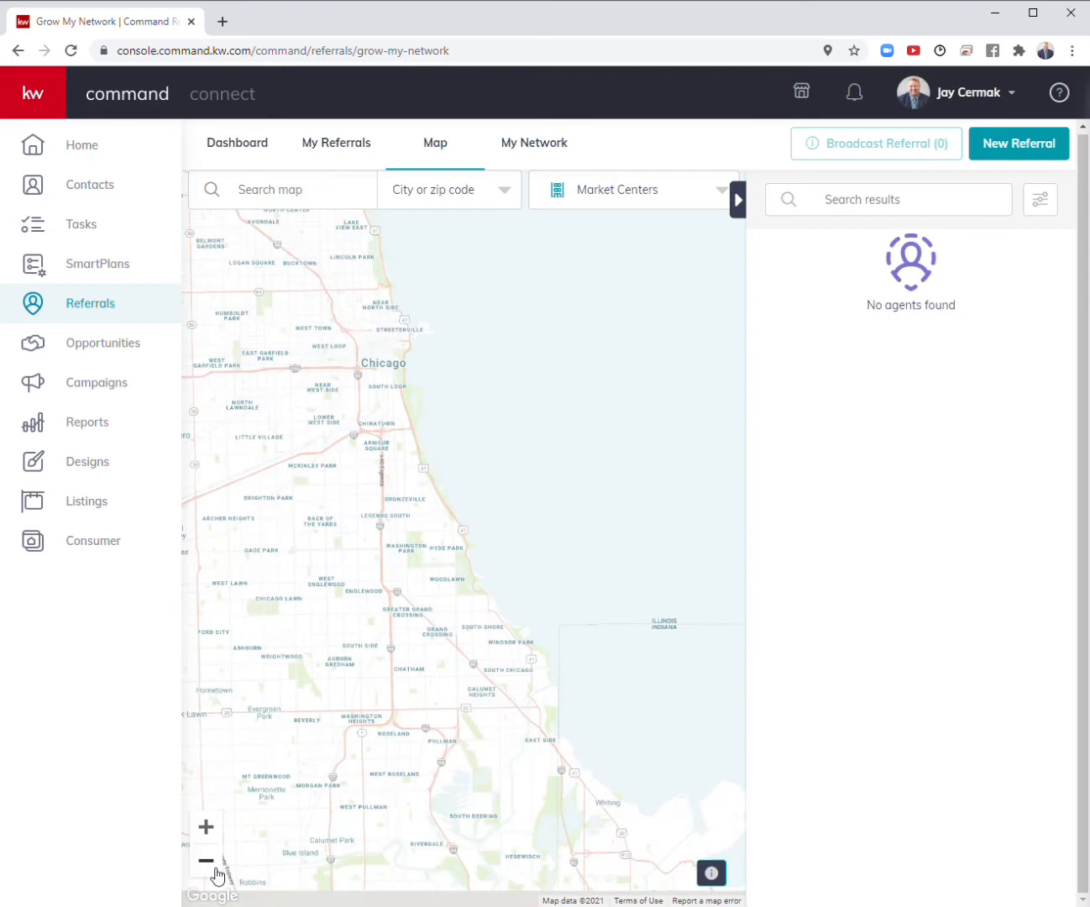
{"action": "left_click", "coordinate": [204, 862]}
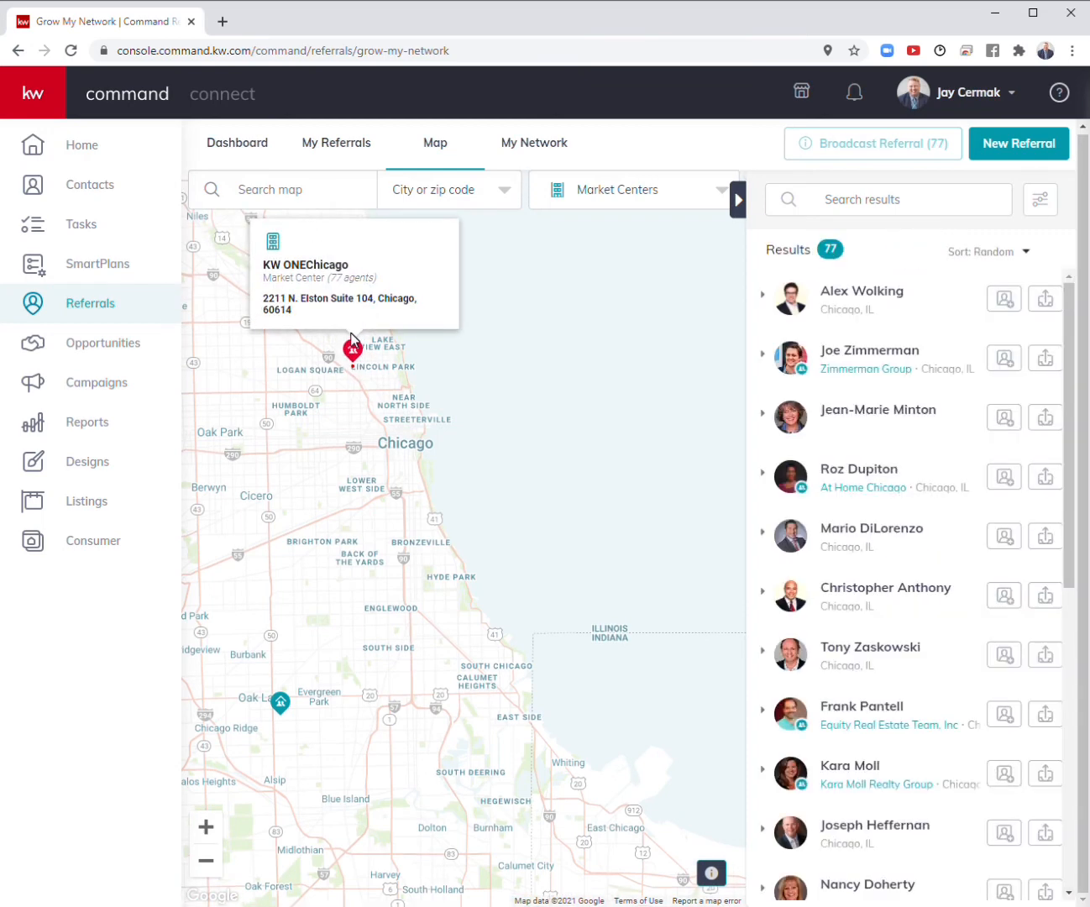
{"action": "mouse_move", "coordinate": [677, 262]}
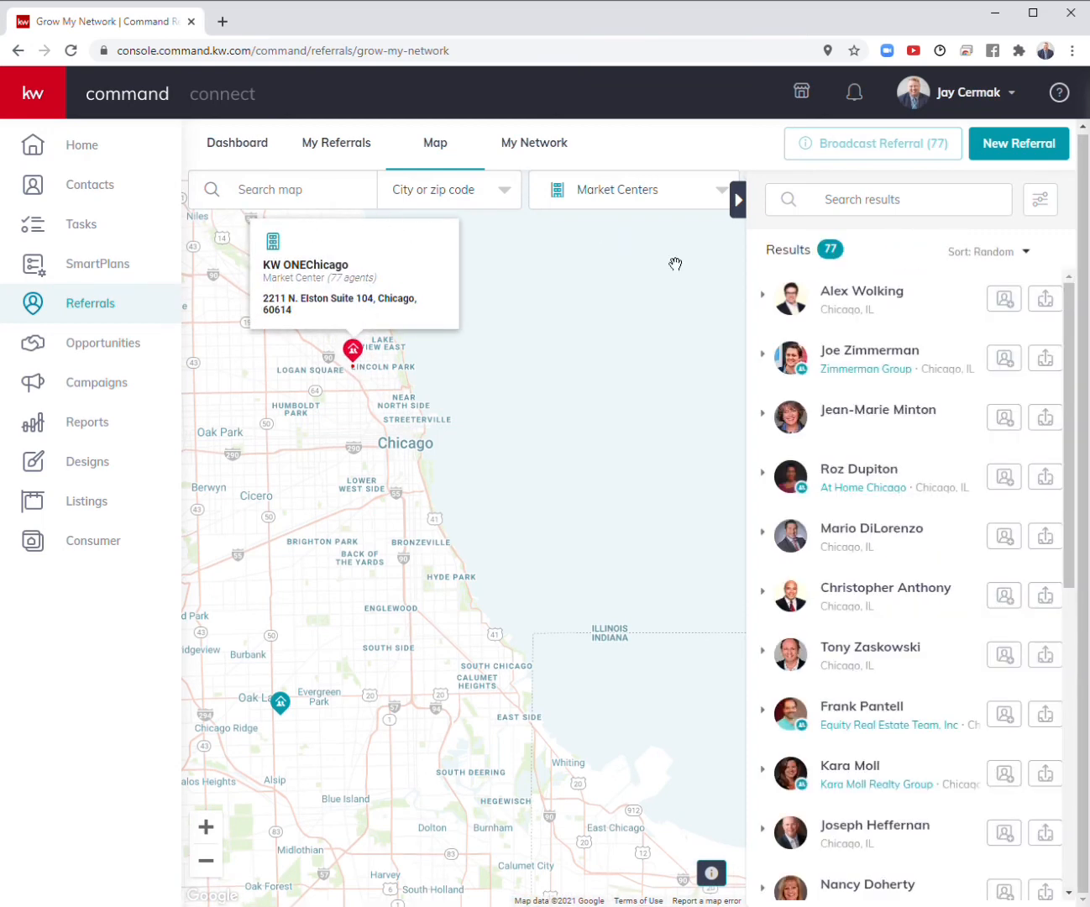
{"action": "mouse_move", "coordinate": [897, 387]}
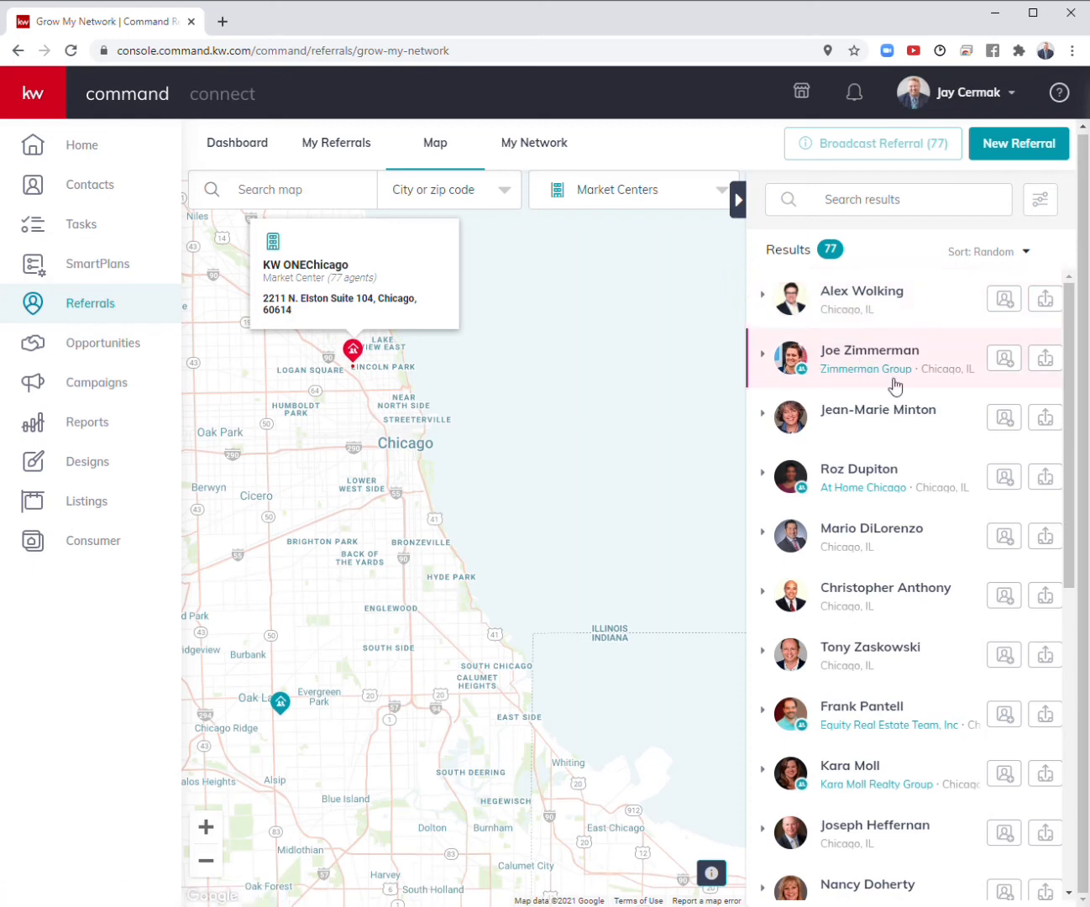
{"action": "mouse_move", "coordinate": [309, 760]}
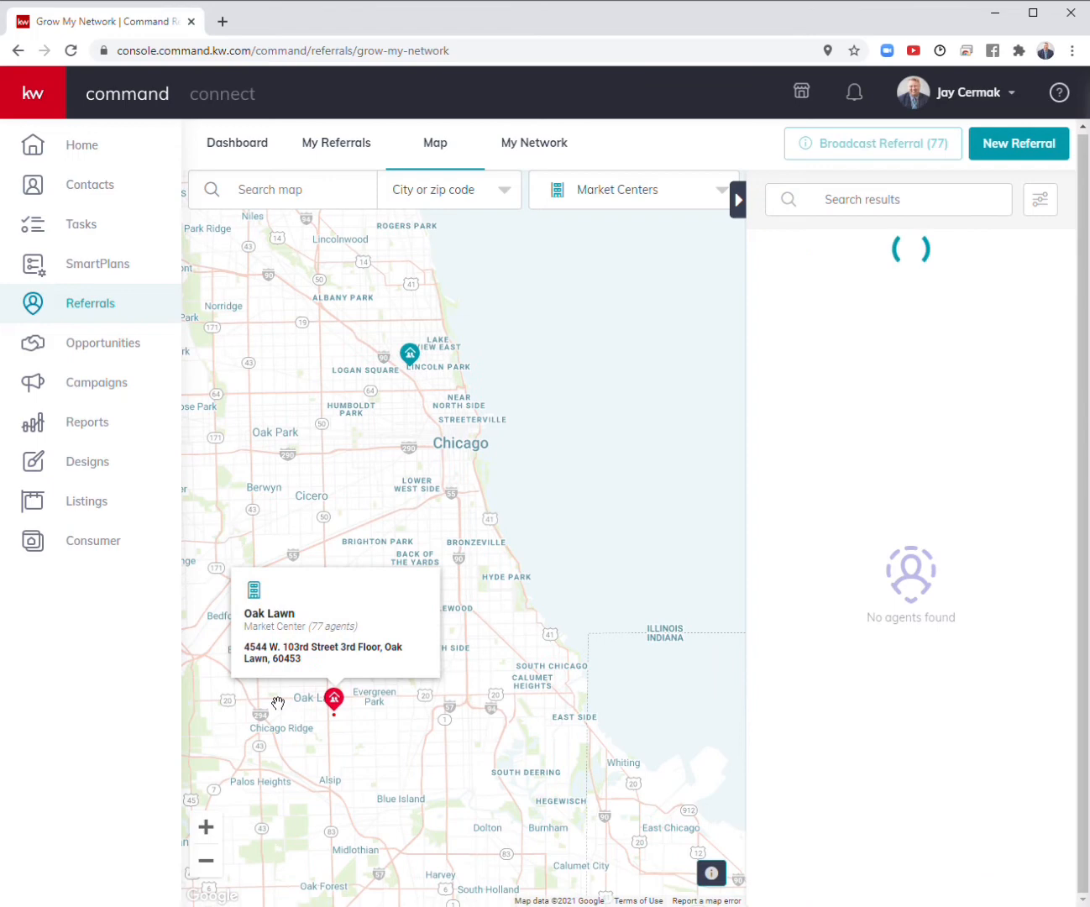
{"action": "left_click", "coordinate": [332, 702]}
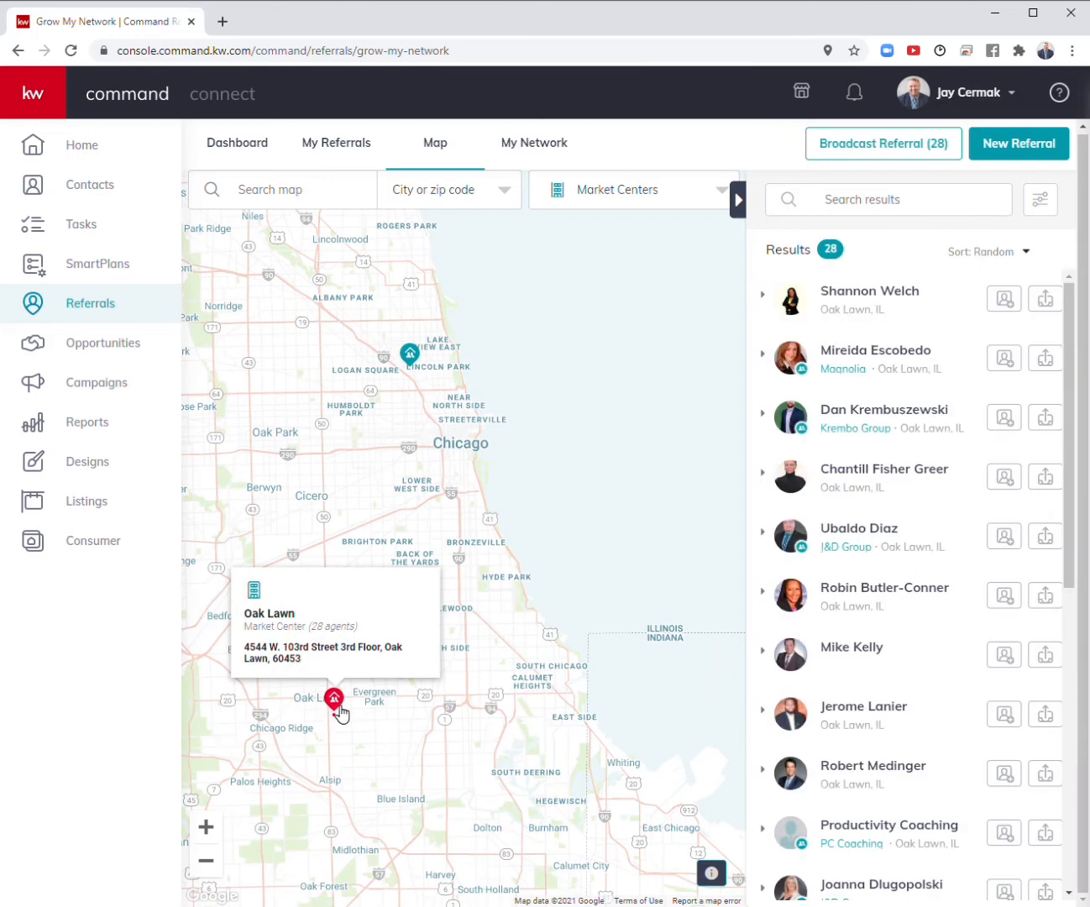
{"action": "mouse_move", "coordinate": [264, 783]}
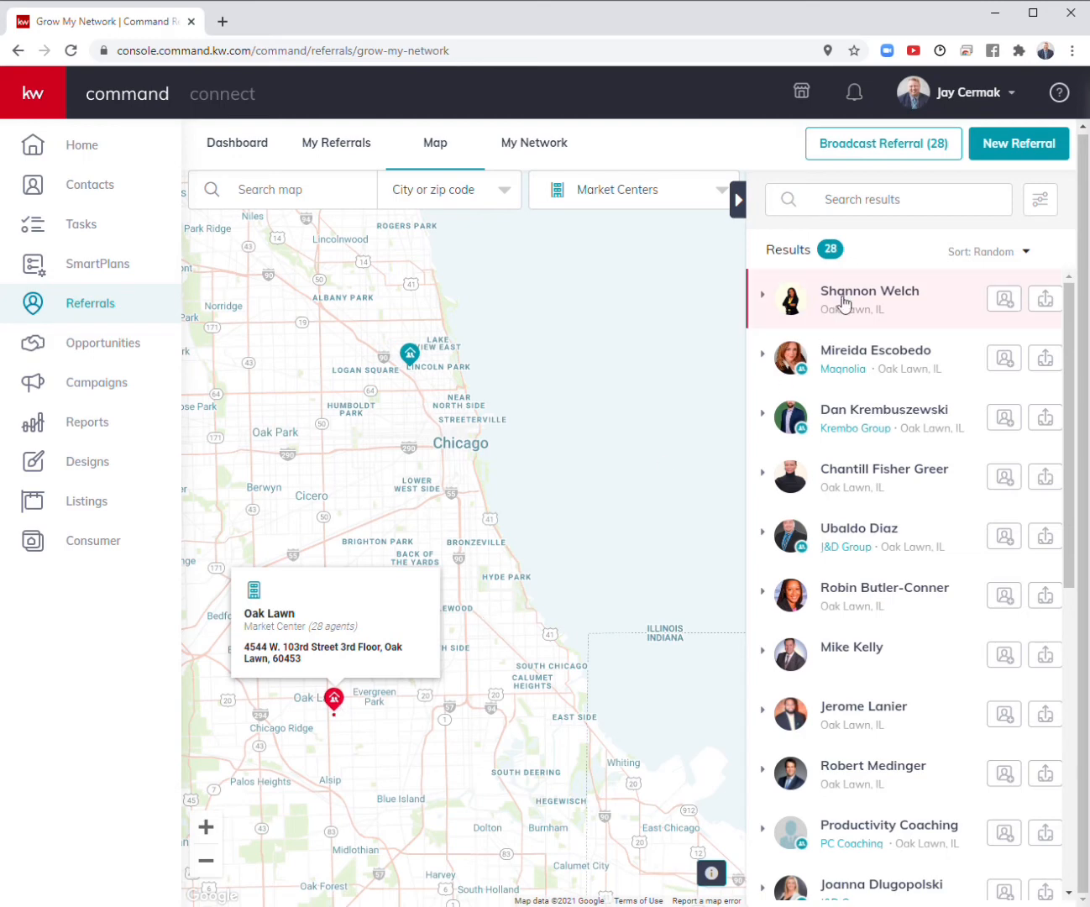
{"action": "mouse_move", "coordinate": [764, 360]}
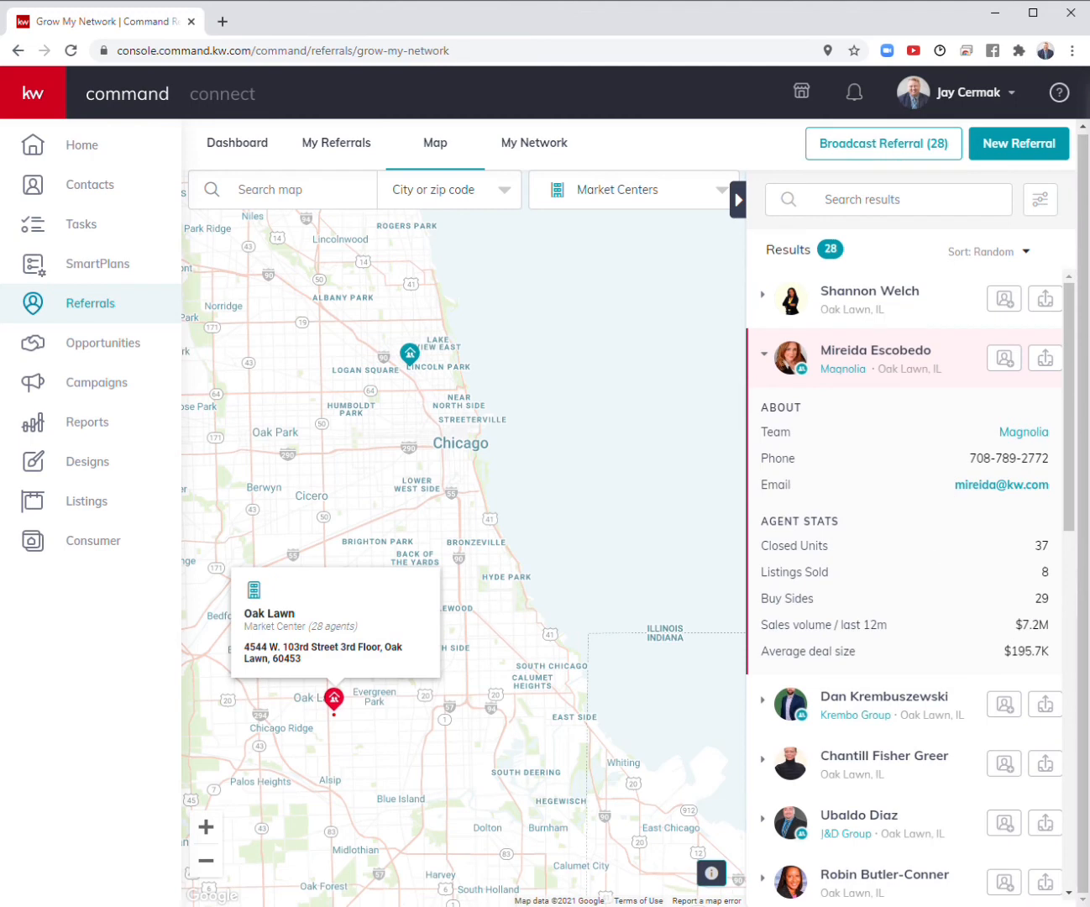
{"action": "left_click", "coordinate": [987, 252]}
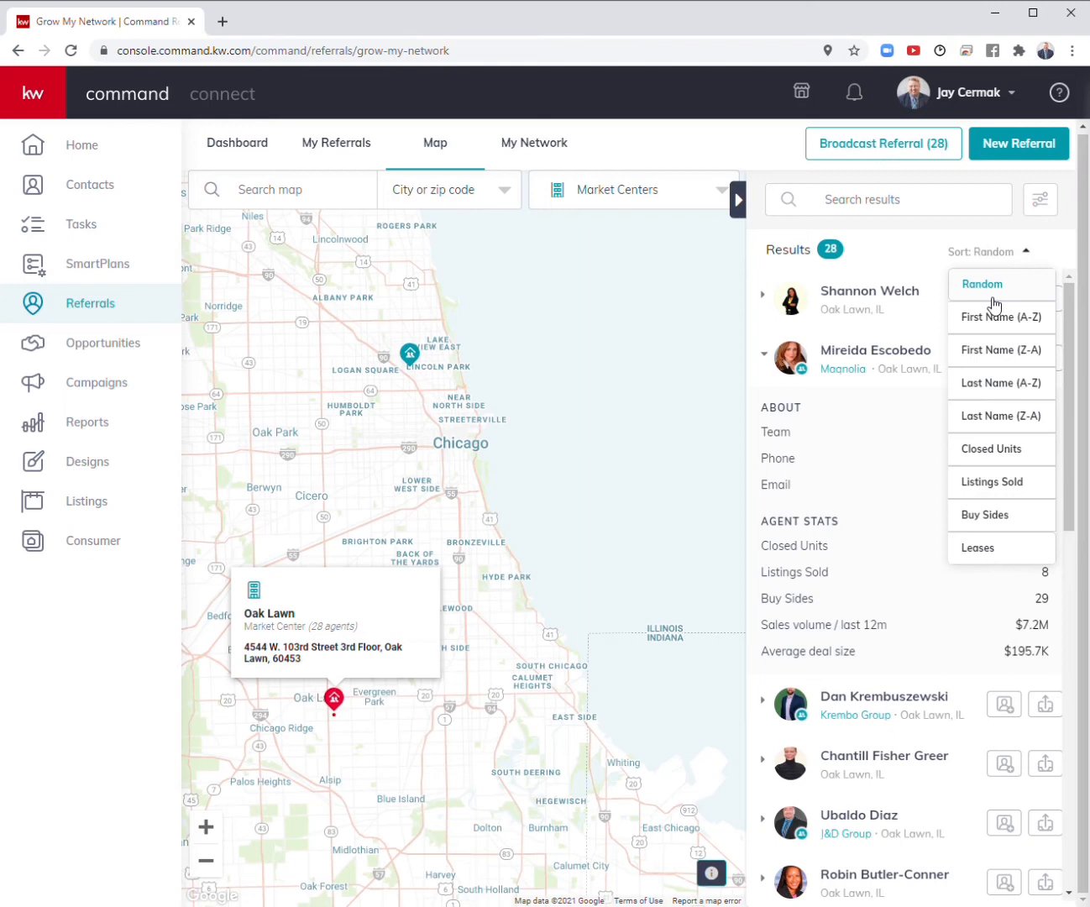
{"action": "mouse_move", "coordinate": [998, 454]}
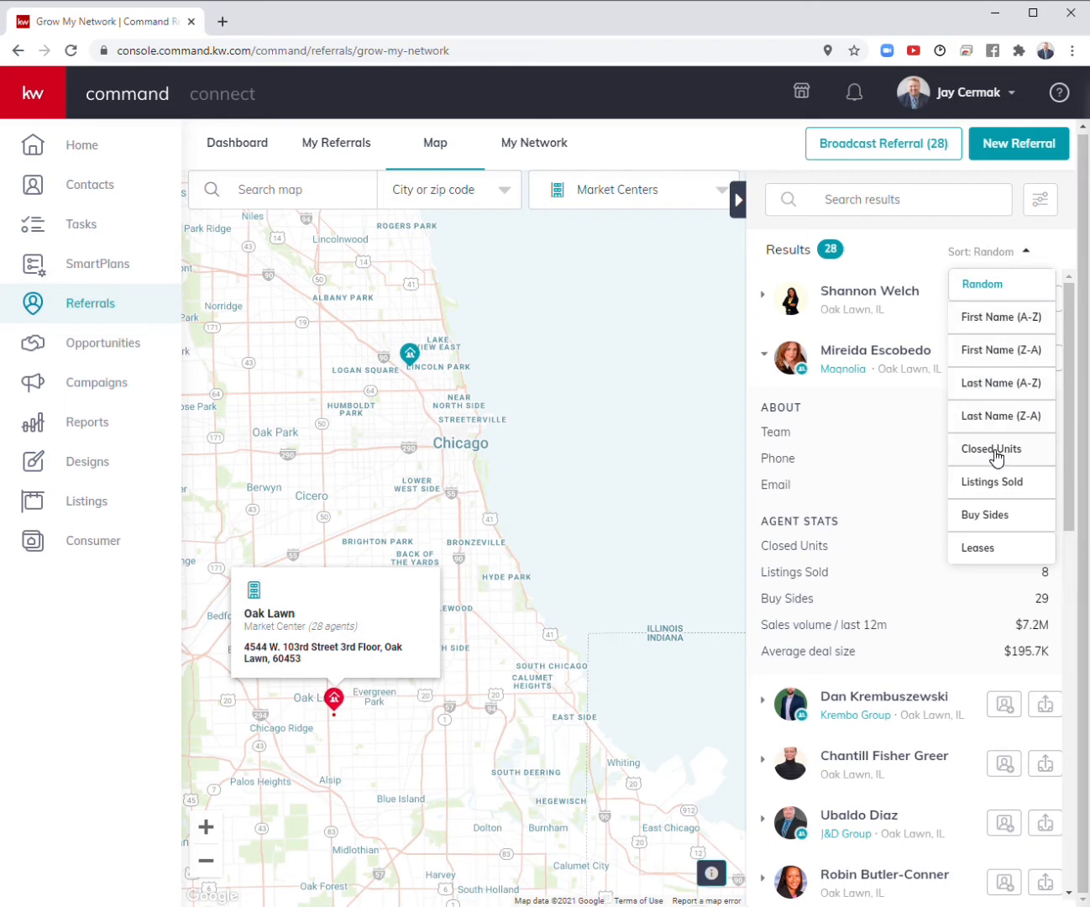
{"action": "mouse_move", "coordinate": [988, 501]}
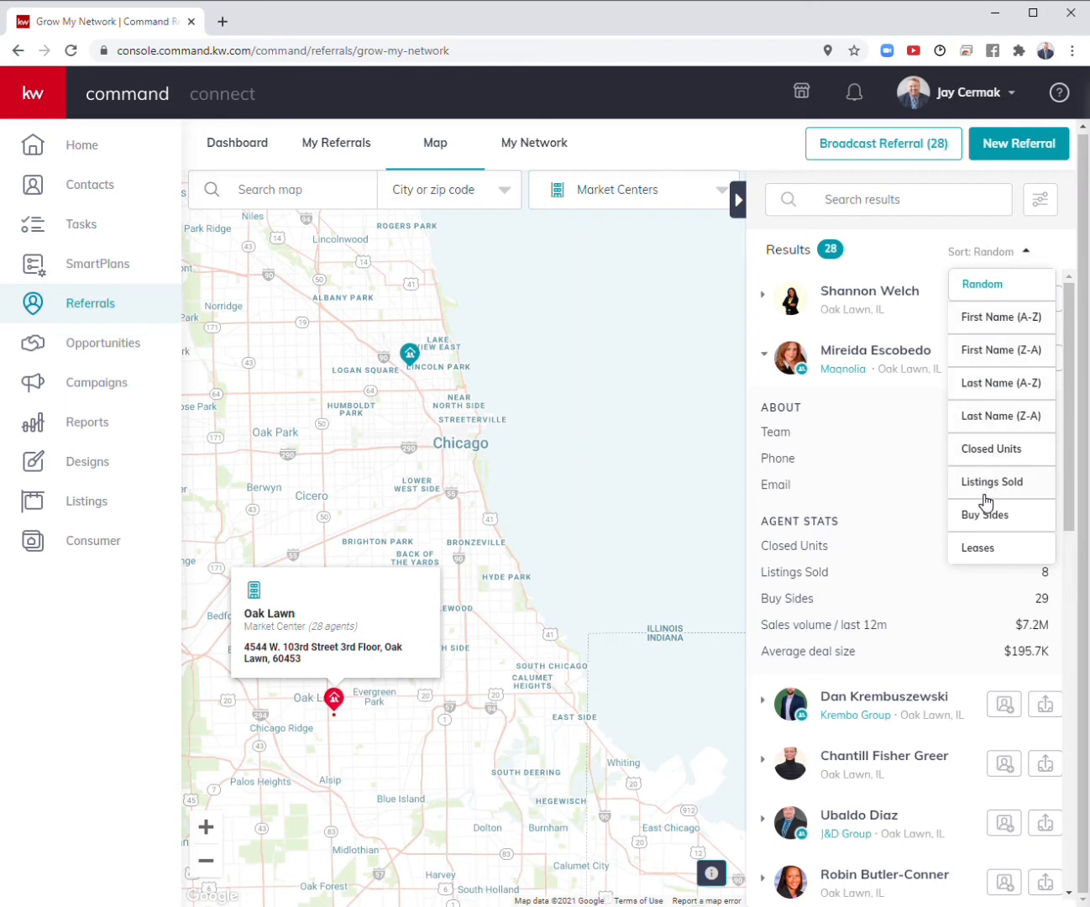
{"action": "right_click", "coordinate": [994, 487]}
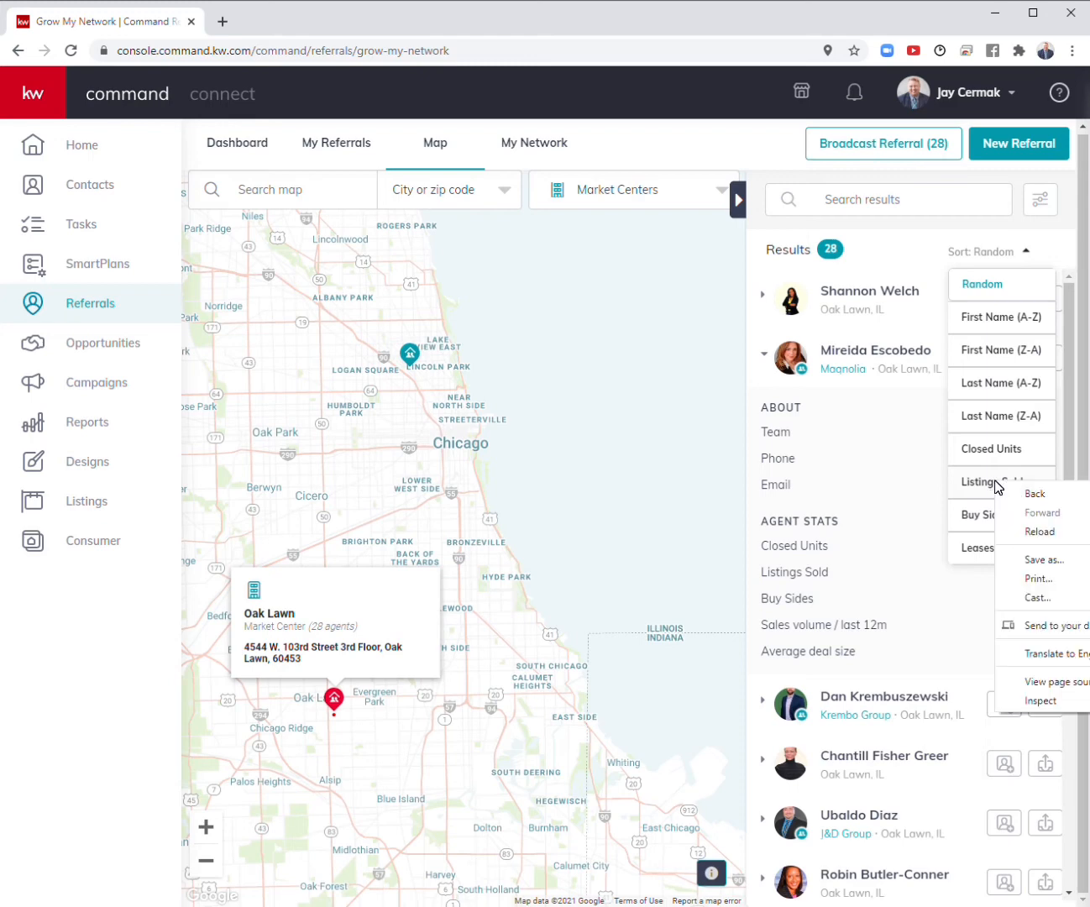
{"action": "left_click", "coordinate": [991, 480]}
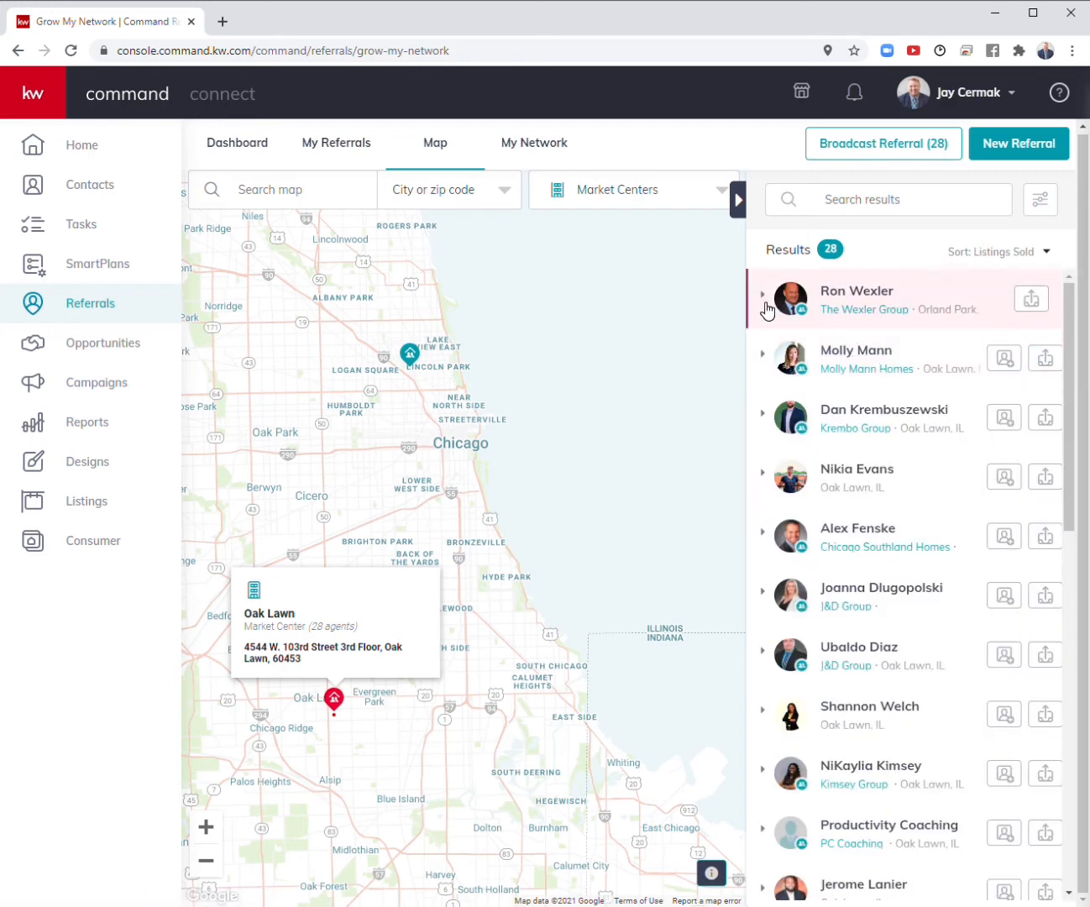
{"action": "left_click", "coordinate": [764, 295]}
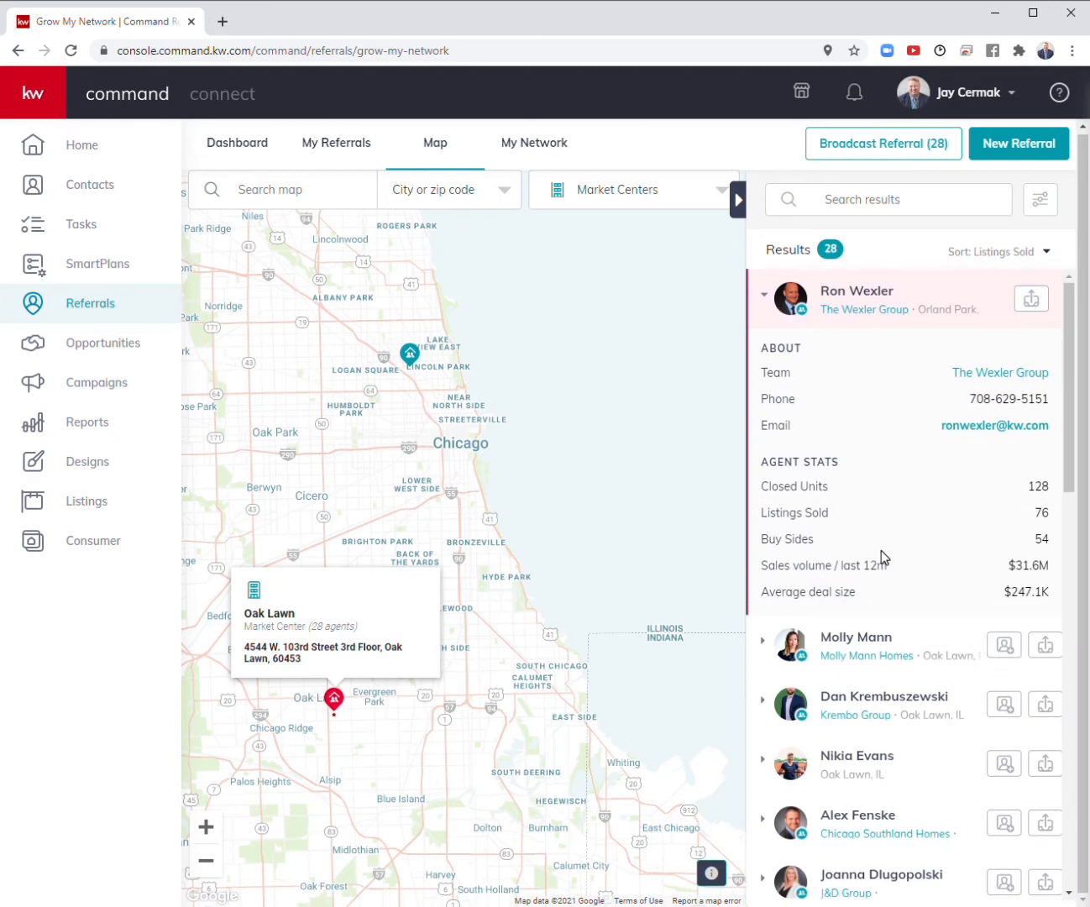
{"action": "left_click", "coordinate": [763, 642]}
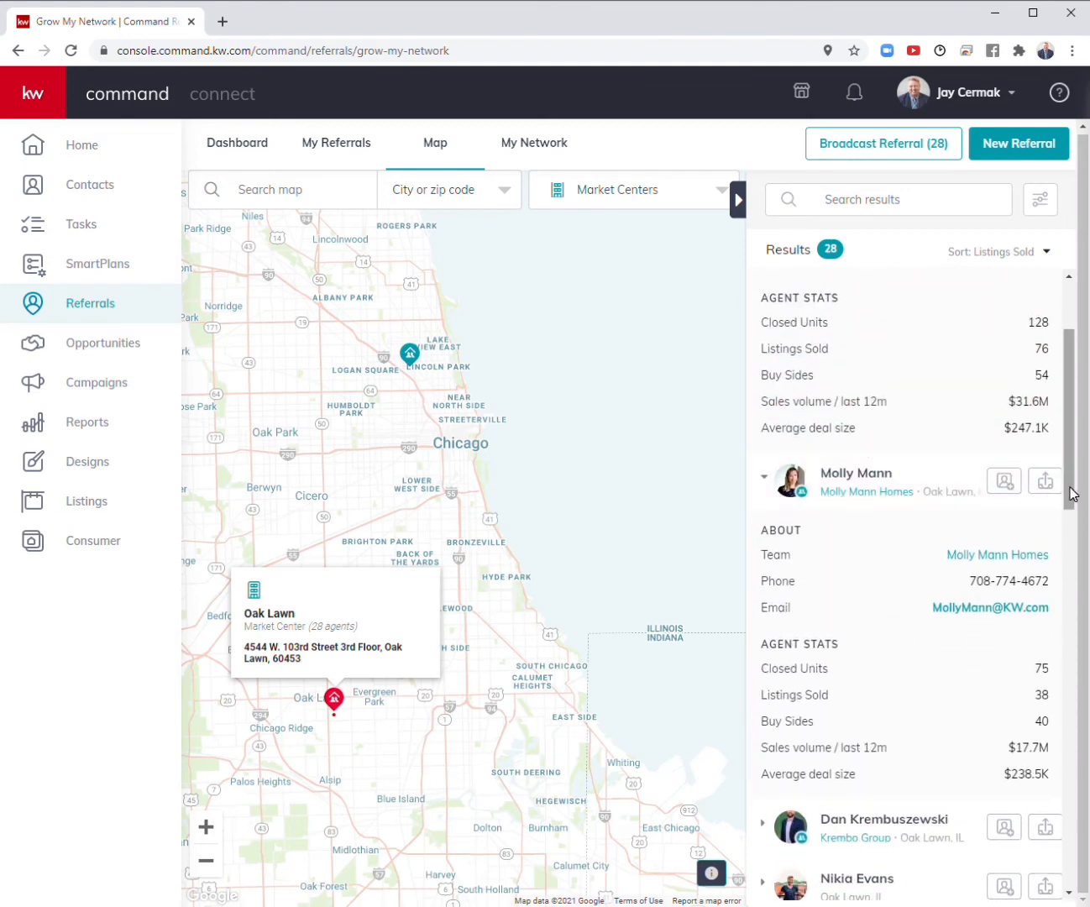
{"action": "mouse_move", "coordinate": [883, 158]}
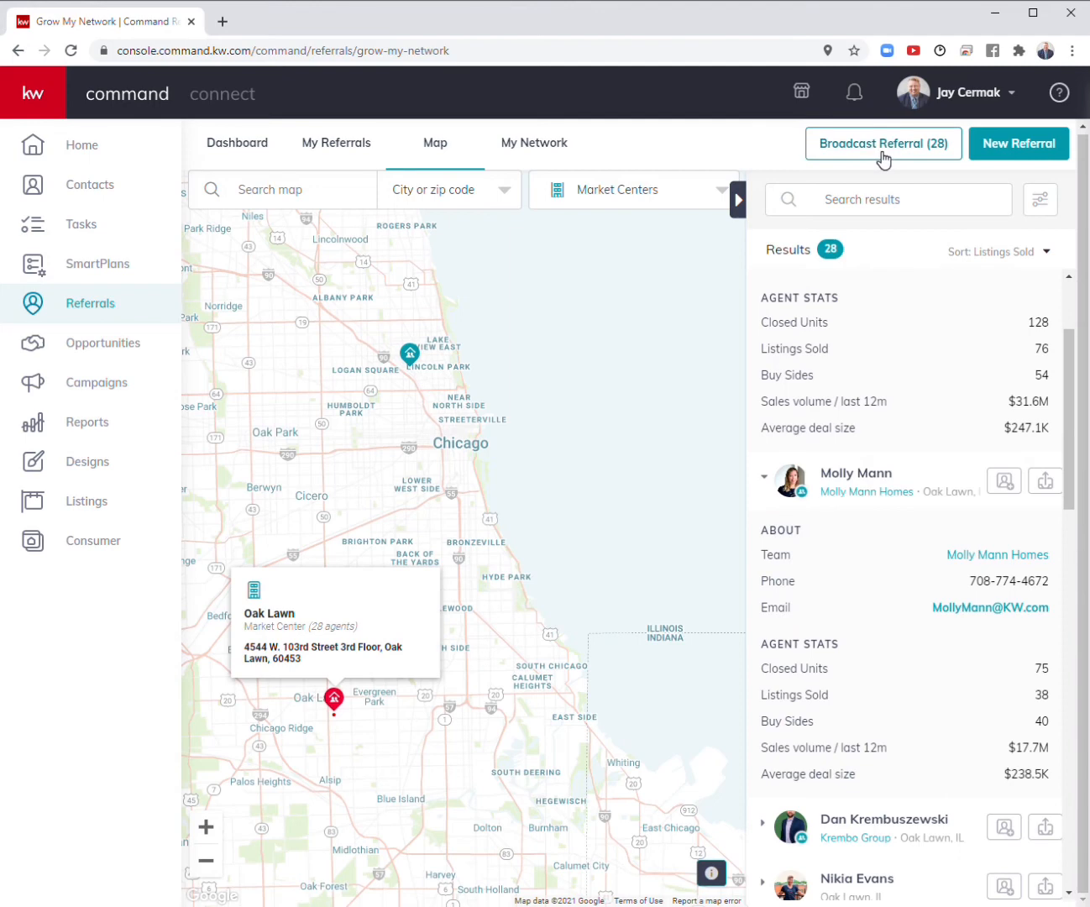
{"action": "right_click", "coordinate": [882, 151]}
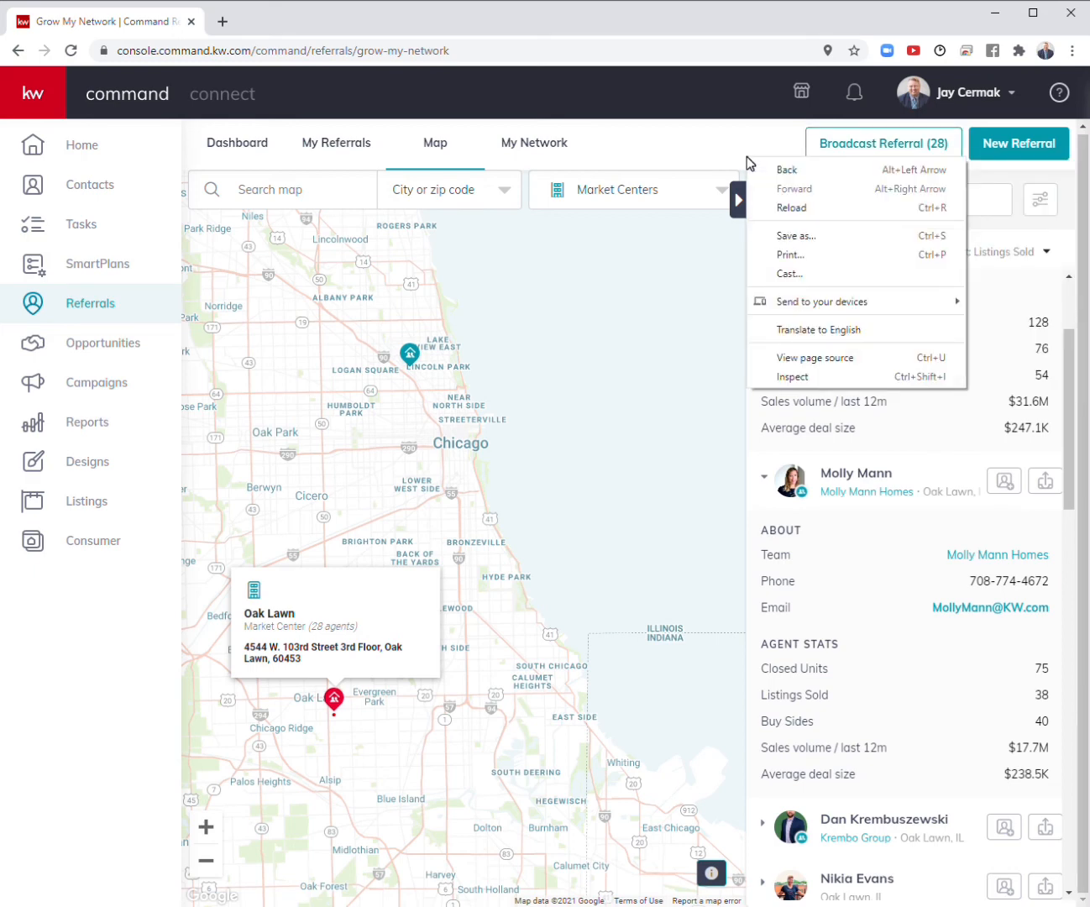
{"action": "left_click", "coordinate": [635, 188]}
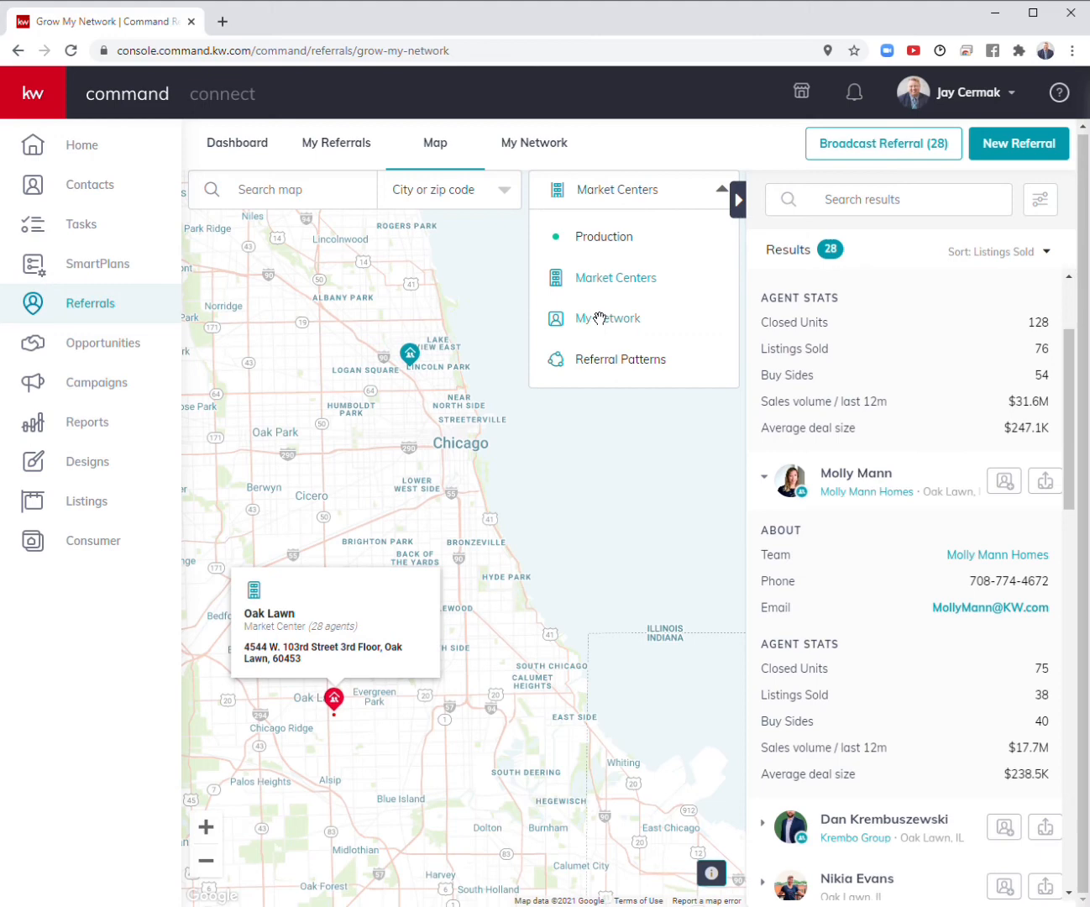
{"action": "left_click", "coordinate": [607, 318]}
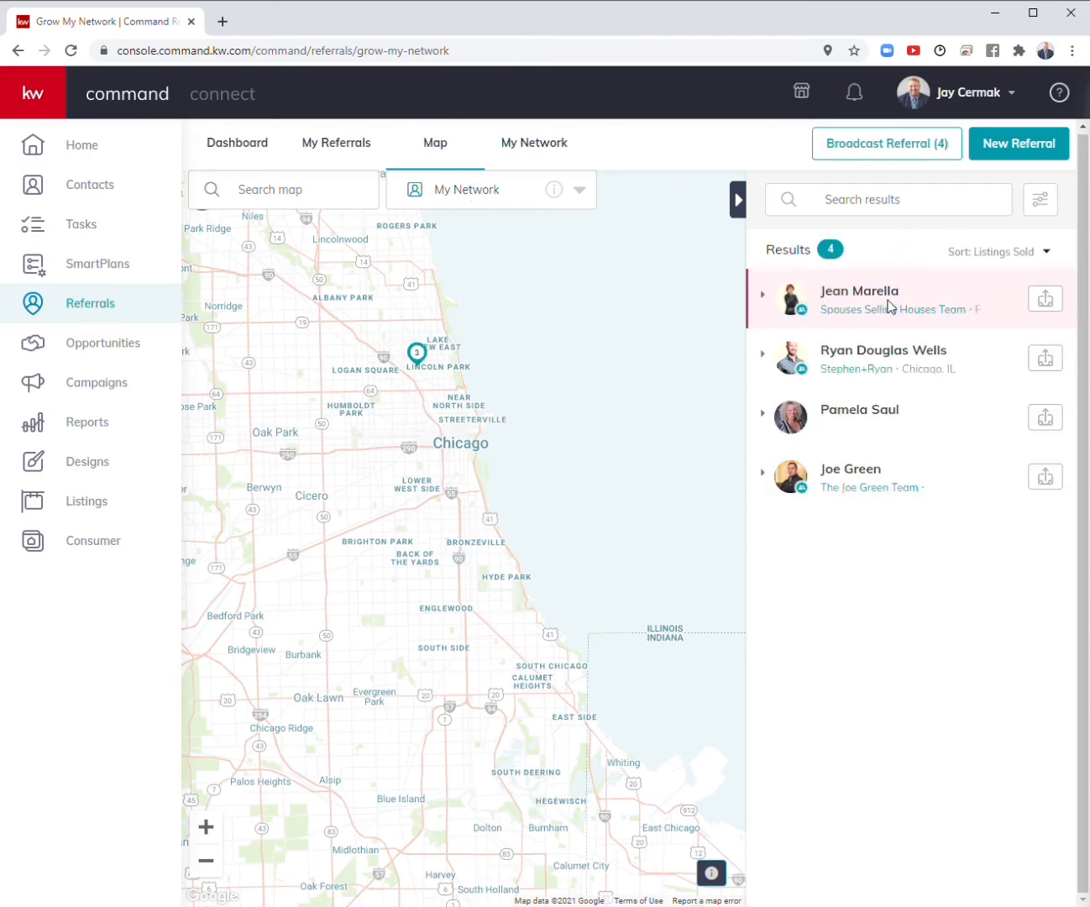
{"action": "mouse_move", "coordinate": [860, 410]}
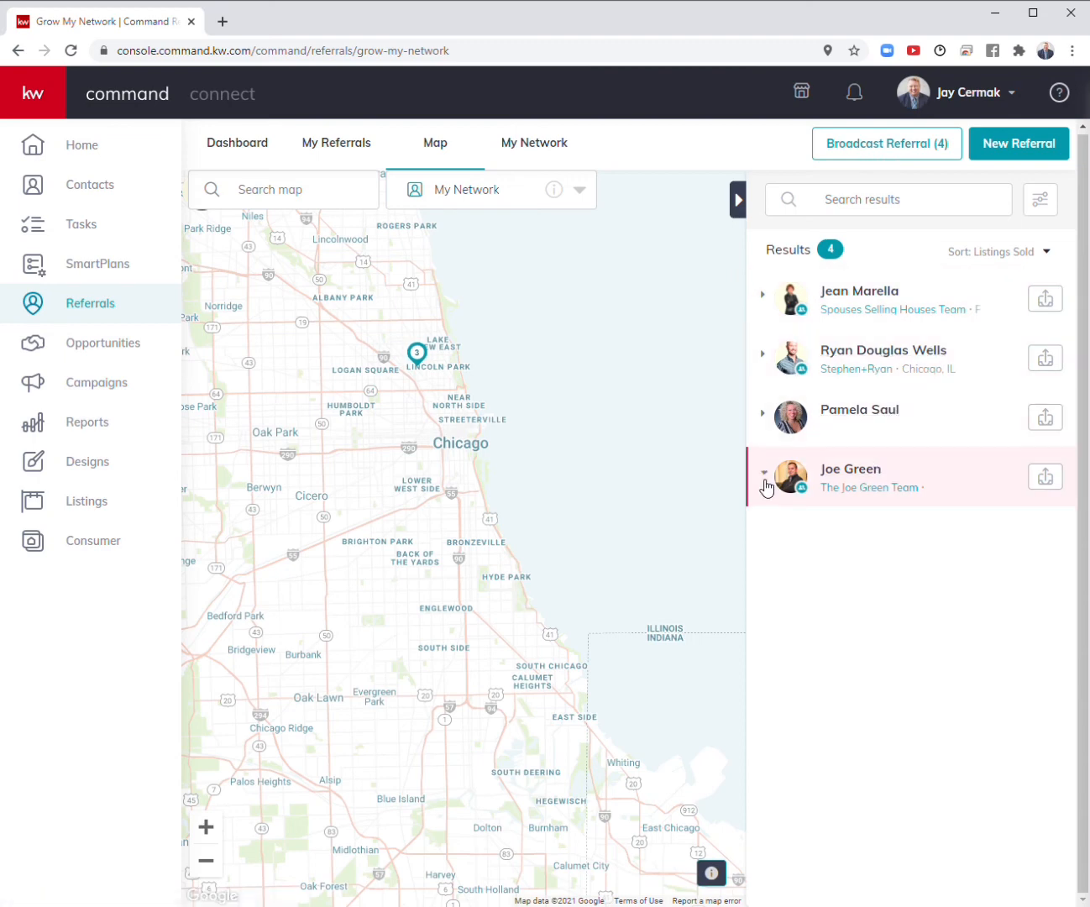
{"action": "left_click", "coordinate": [764, 470]}
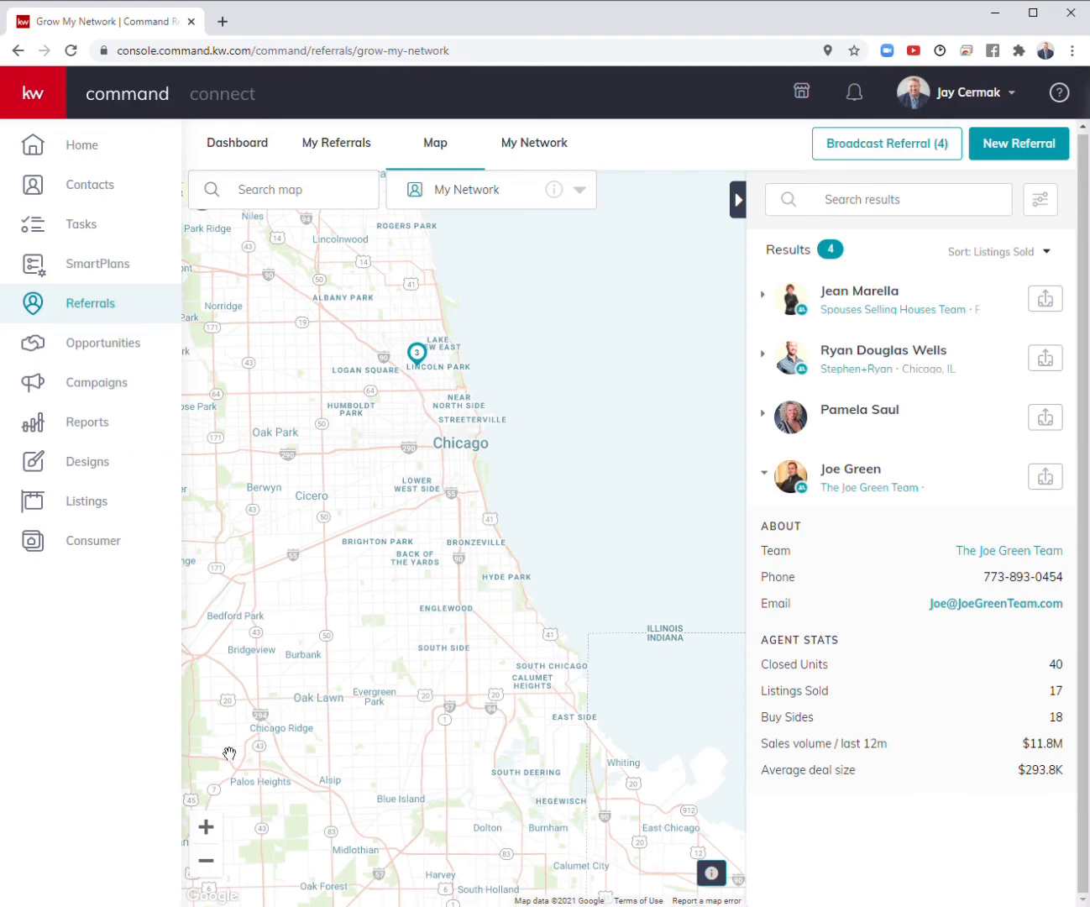
Zoom the map out to the wider Chicago region to reveal more network agents.
{"action": "left_click", "coordinate": [204, 861]}
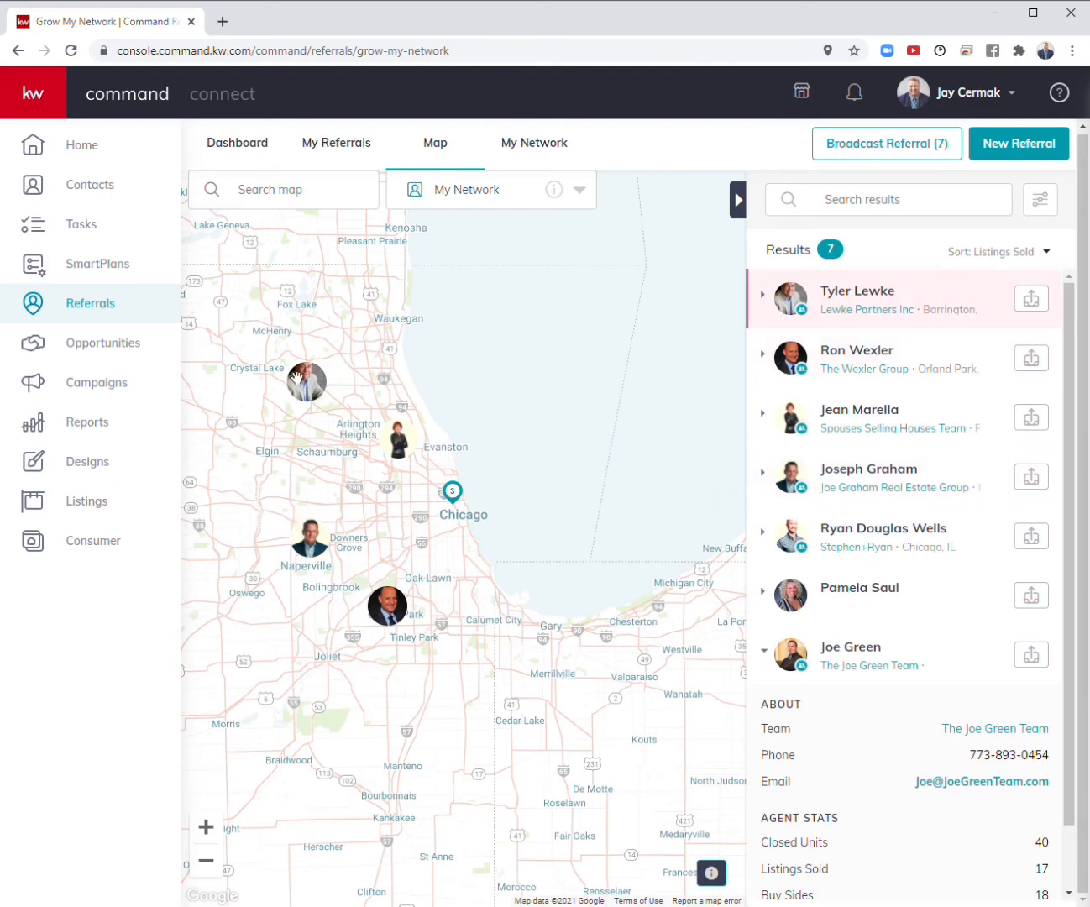
{"action": "left_click", "coordinate": [204, 863]}
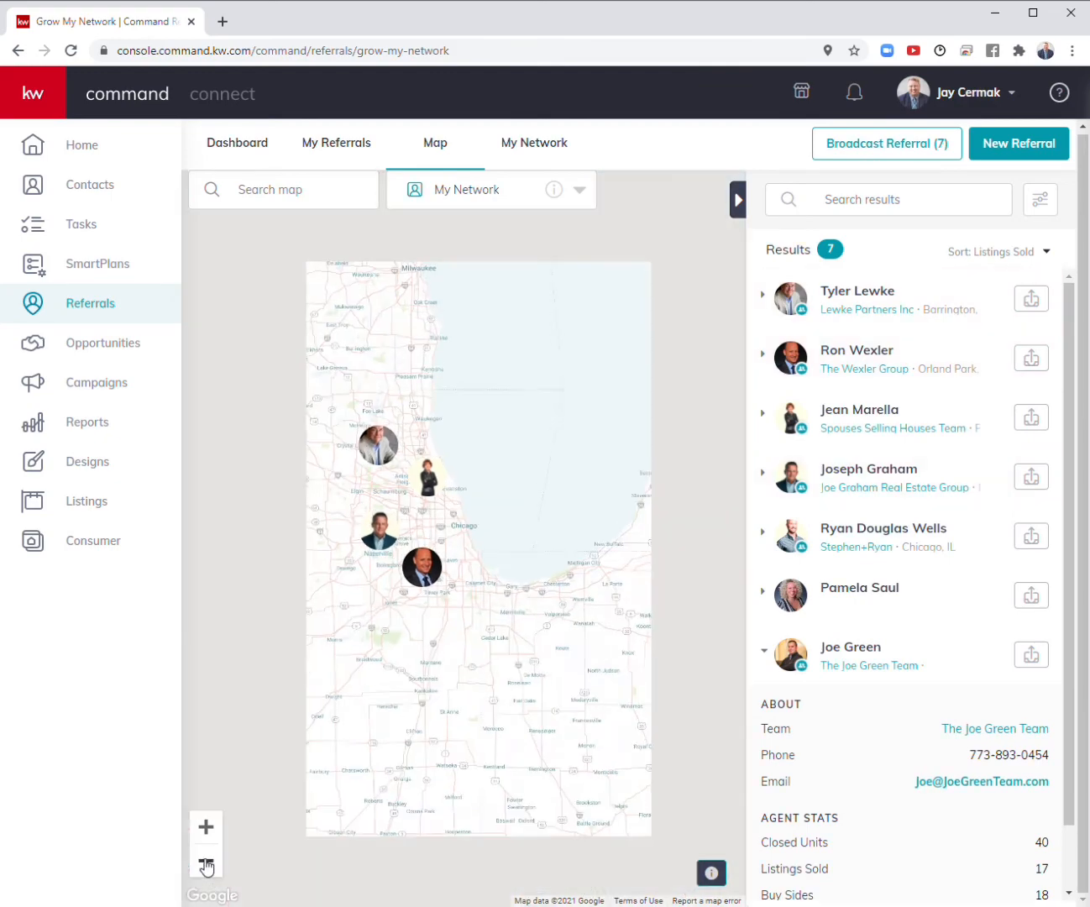
{"action": "left_click", "coordinate": [205, 863]}
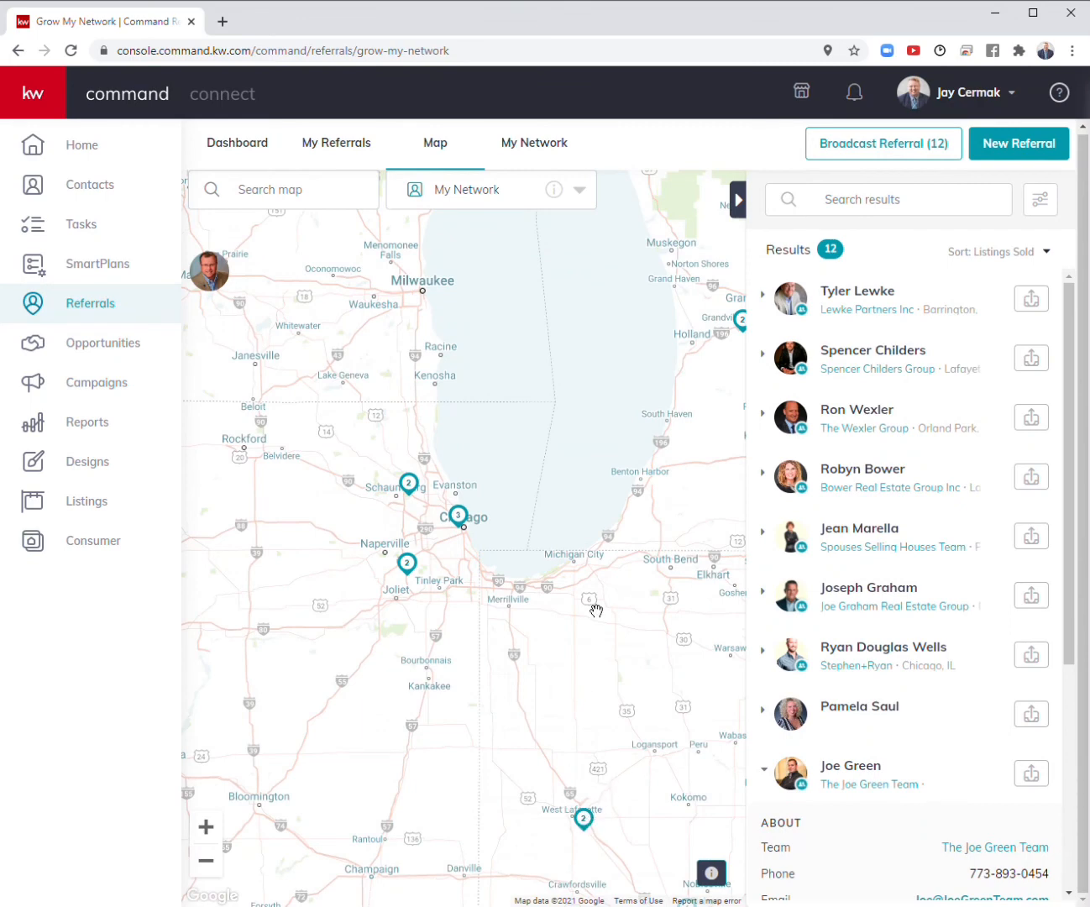
{"action": "mouse_move", "coordinate": [205, 826]}
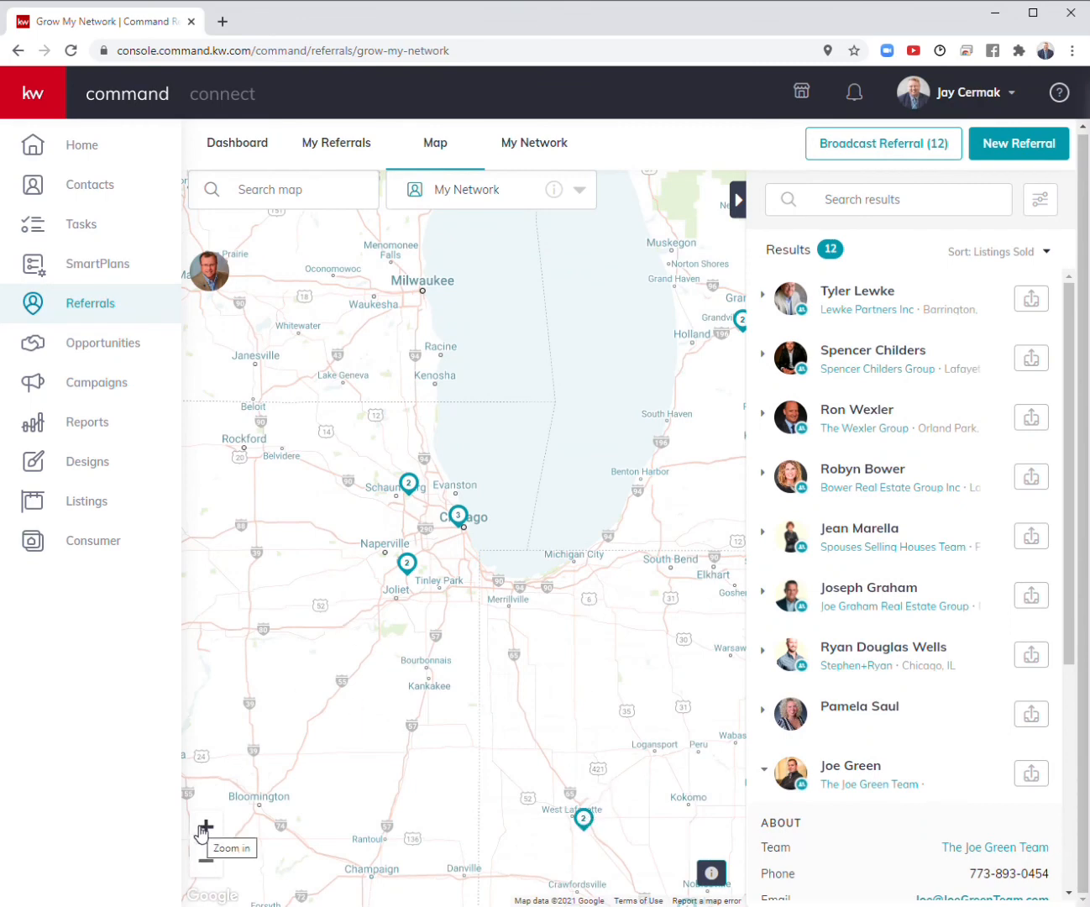
{"action": "left_click", "coordinate": [578, 189]}
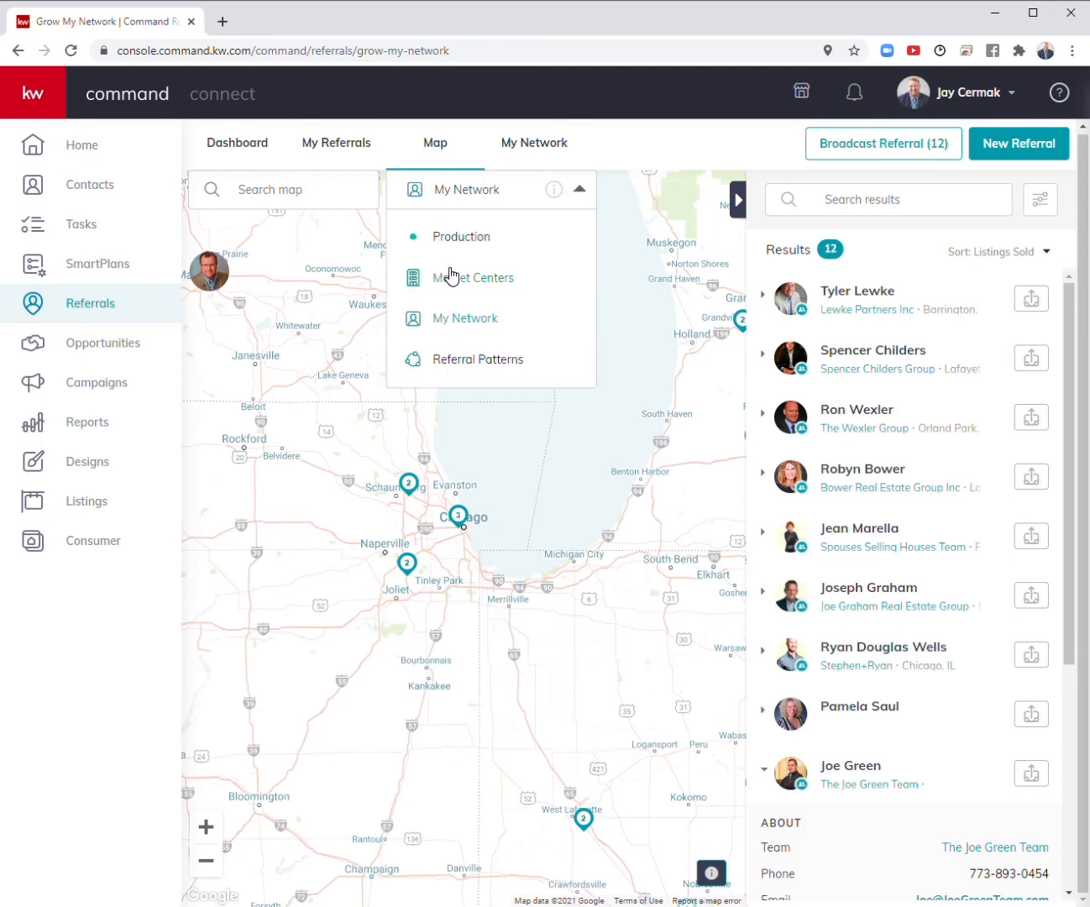
Briefly view Market Centers, then return the map layer to My Network's 12 agents.
{"action": "left_click", "coordinate": [475, 279]}
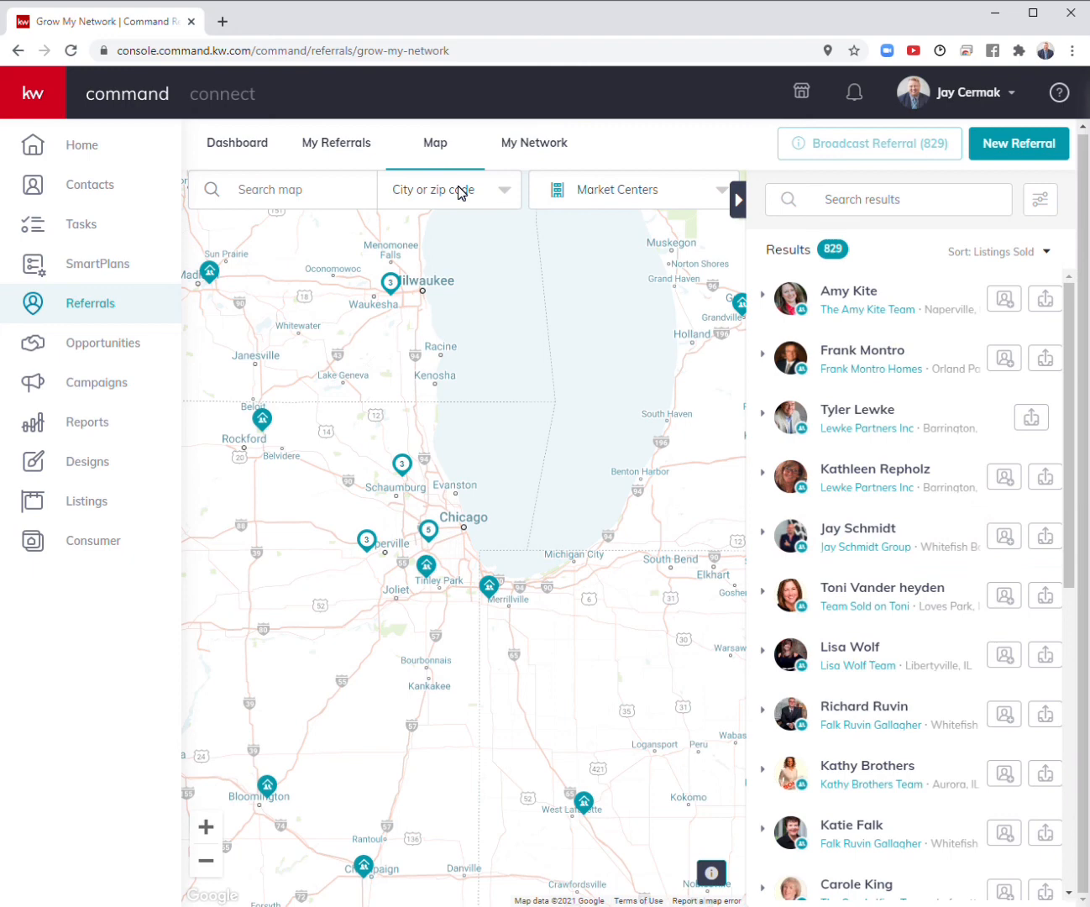
{"action": "left_click", "coordinate": [448, 188]}
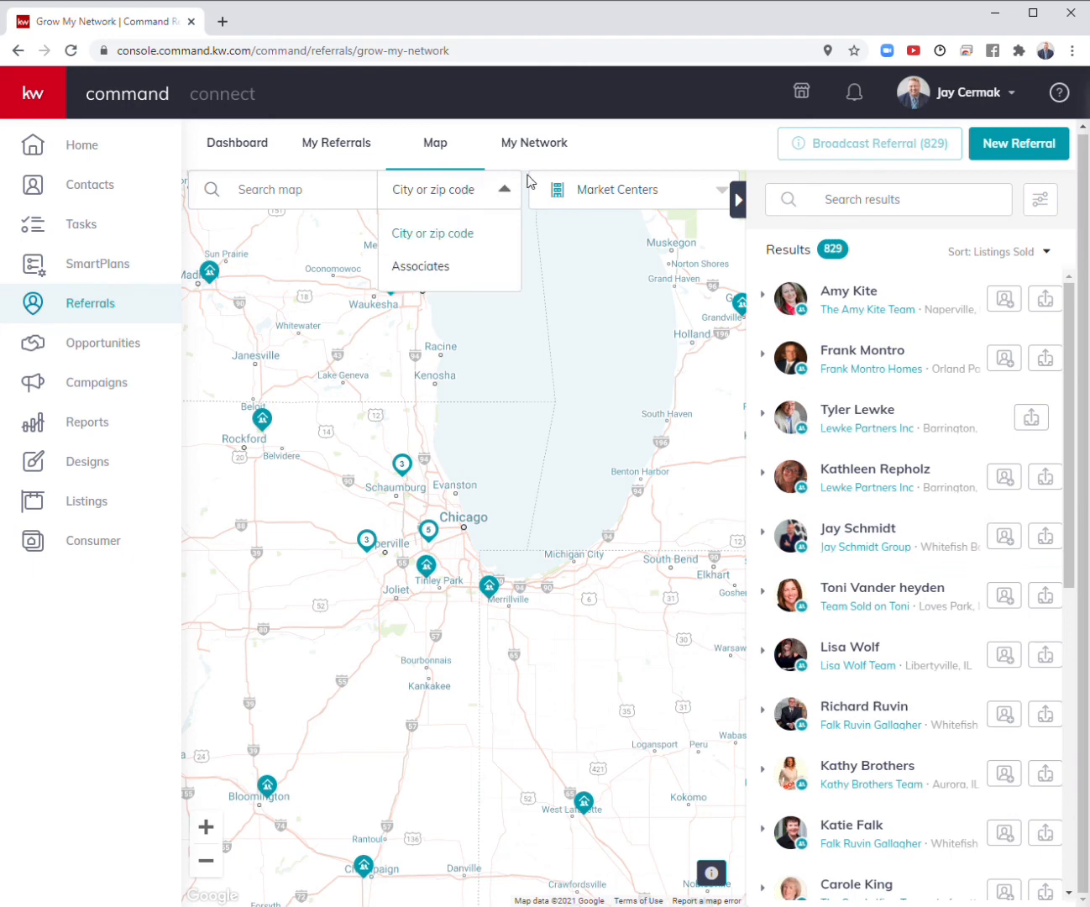
{"action": "right_click", "coordinate": [591, 316]}
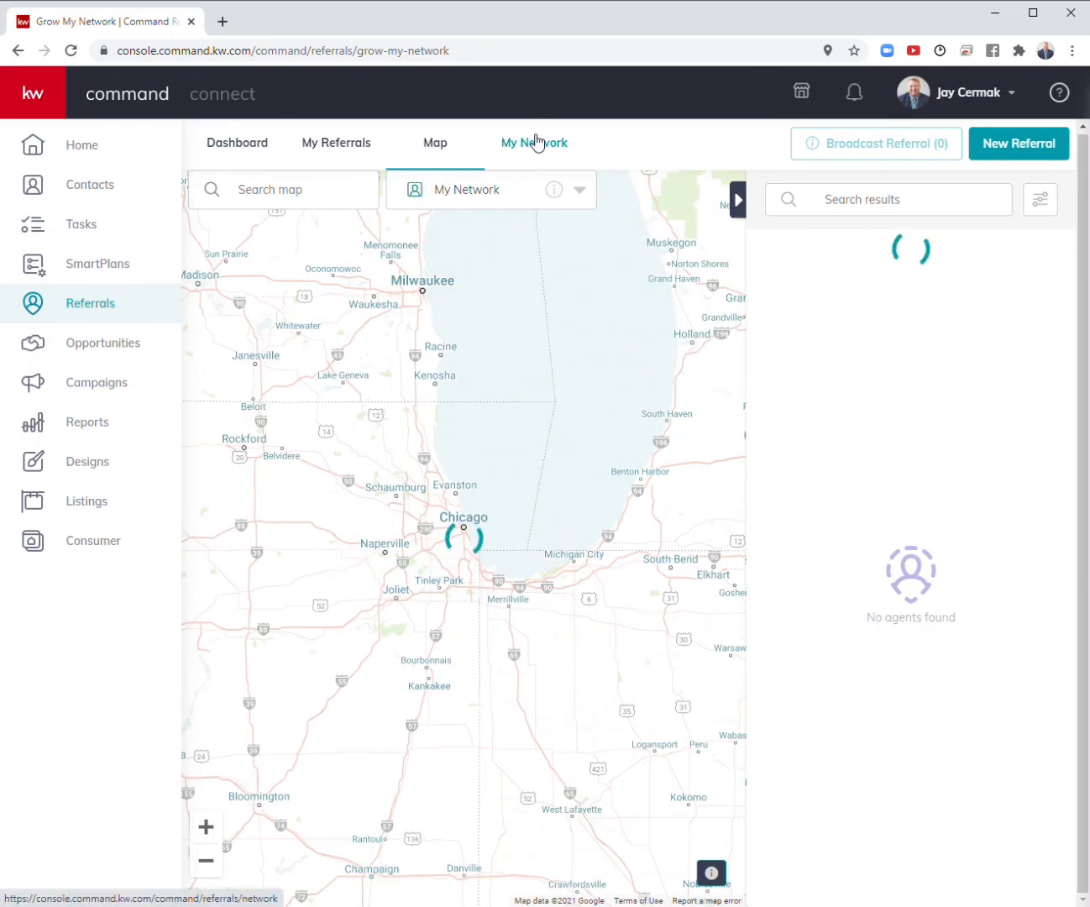
{"action": "left_click", "coordinate": [534, 143]}
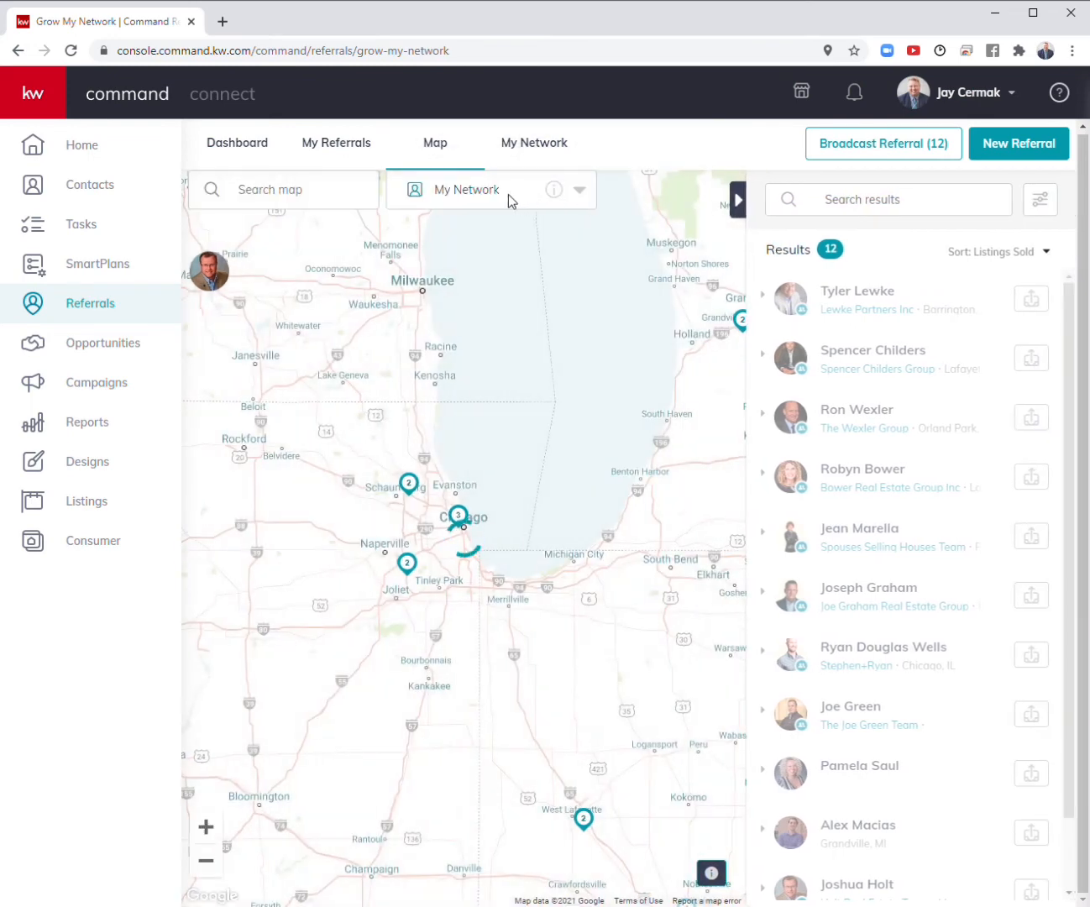
{"action": "left_click", "coordinate": [578, 188]}
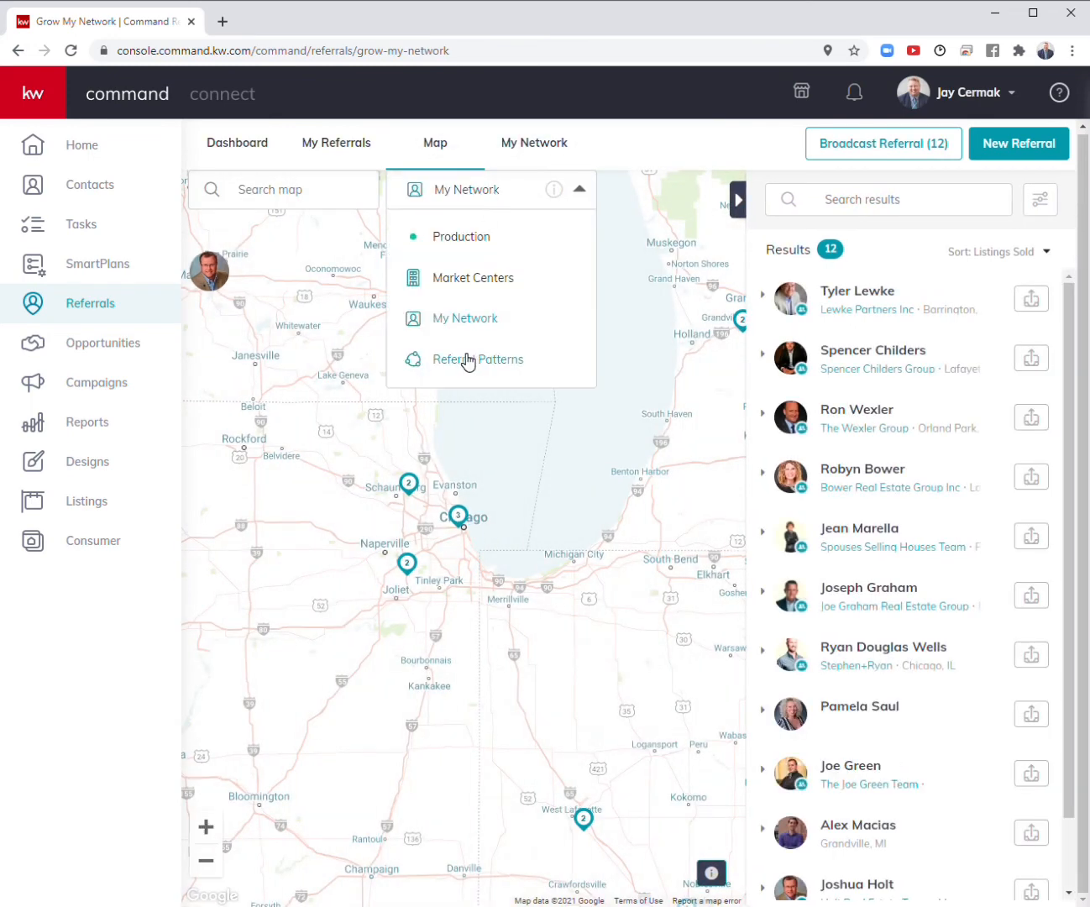
Select the Referral Patterns layer and search Fort Lauderdale, FL to list its destination cities.
{"action": "left_click", "coordinate": [477, 360]}
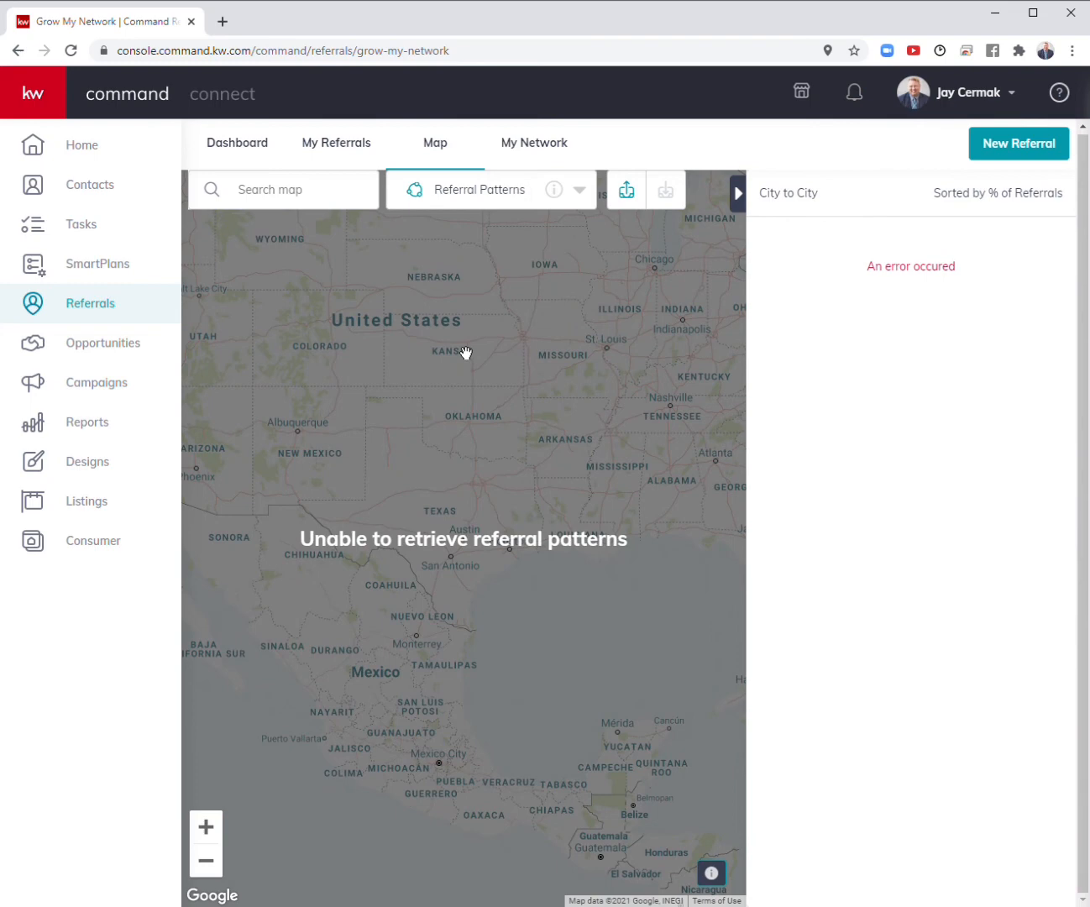
{"action": "mouse_move", "coordinate": [665, 220]}
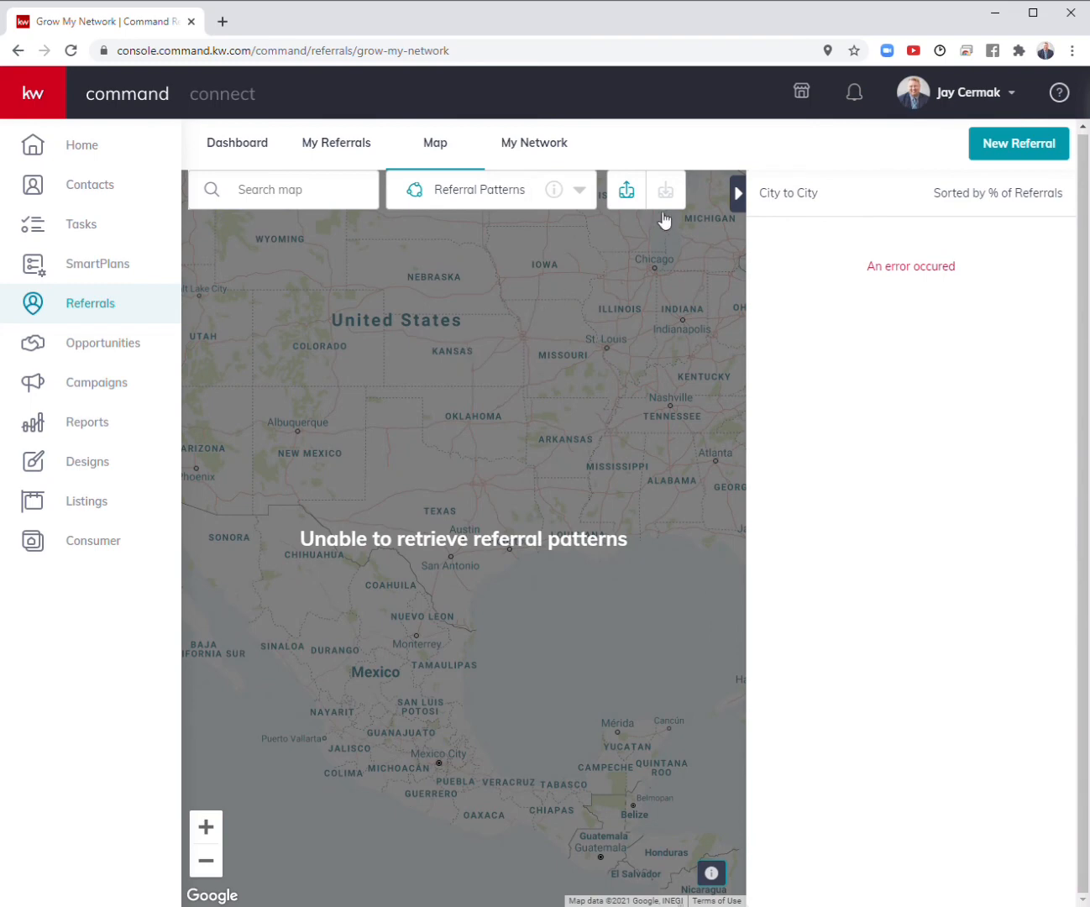
{"action": "mouse_move", "coordinate": [625, 192]}
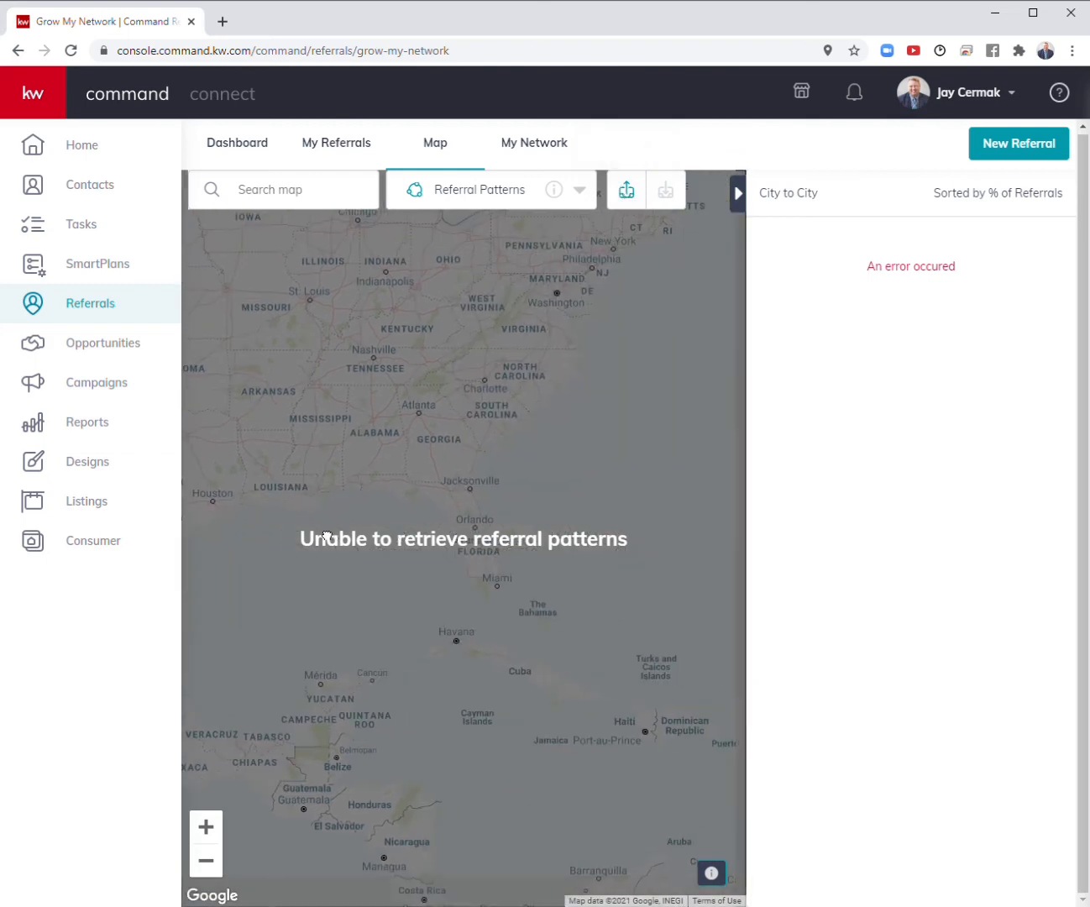
{"action": "type", "text": "fl"}
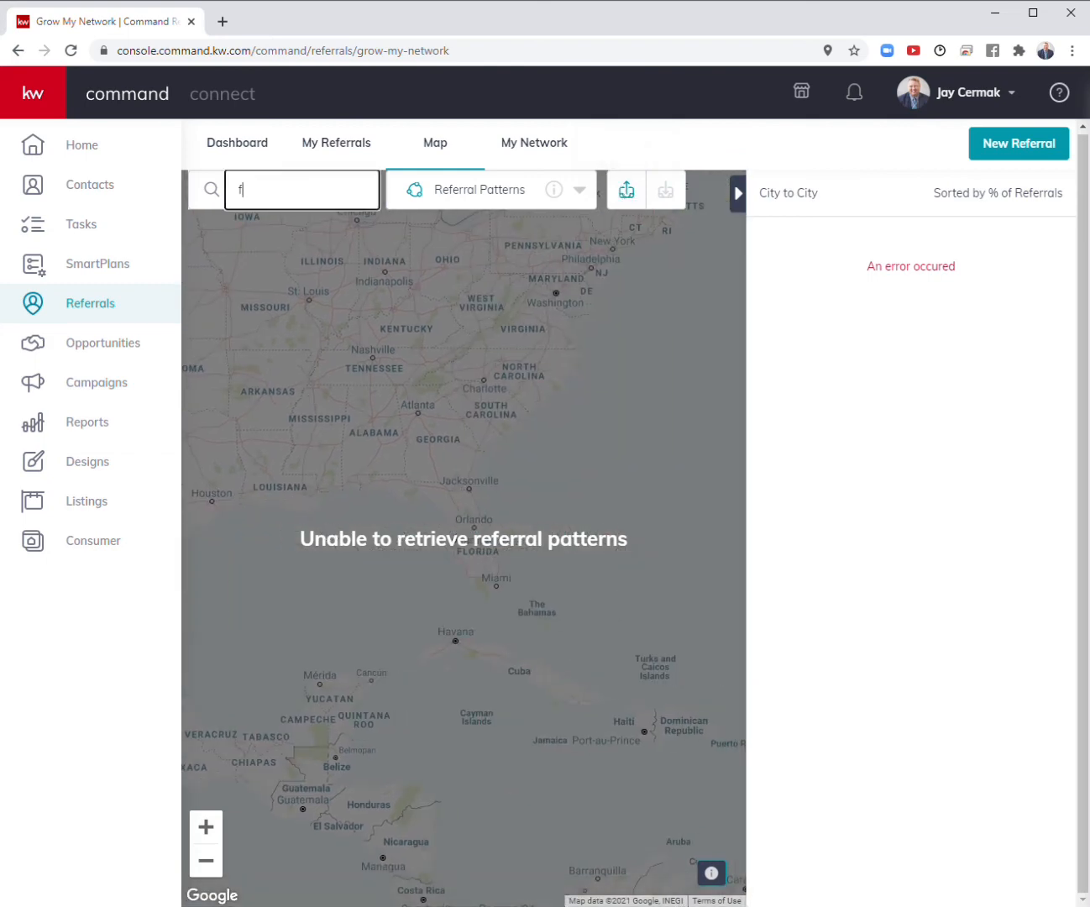
{"action": "type", "text": "ort"}
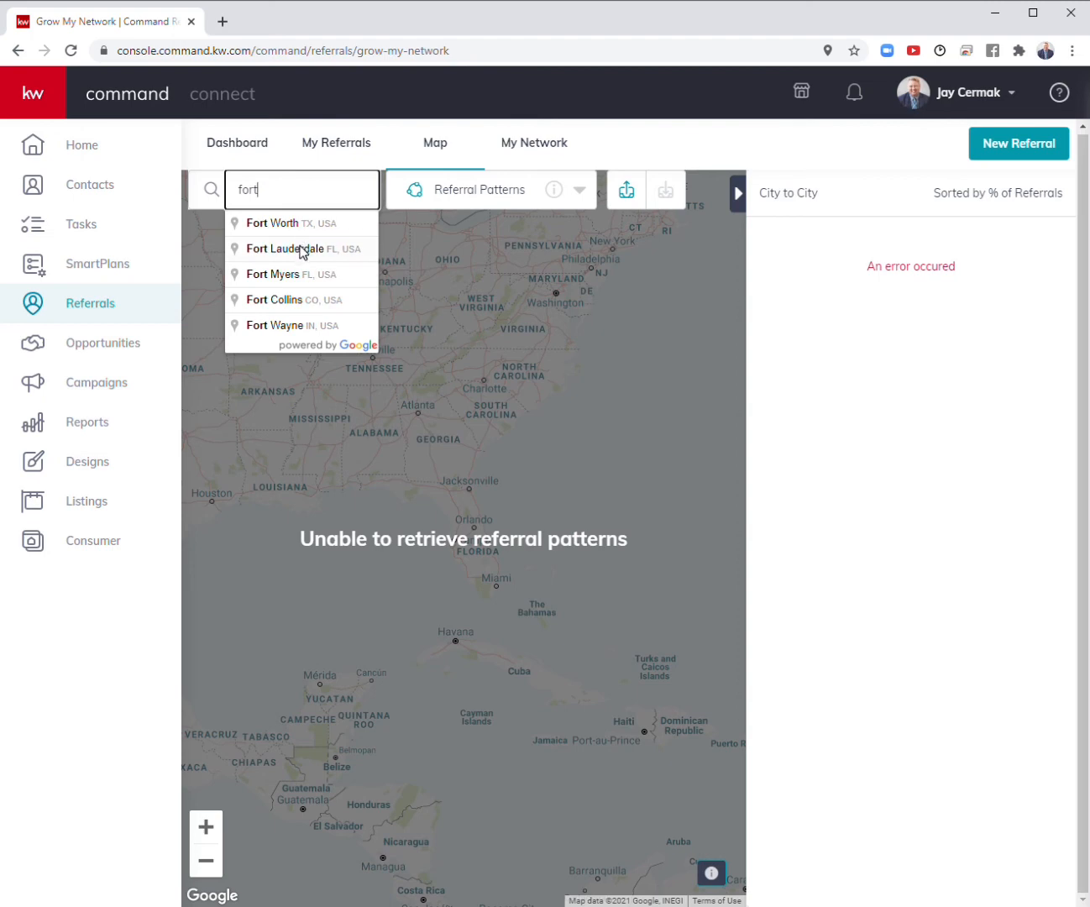
{"action": "left_click", "coordinate": [277, 249]}
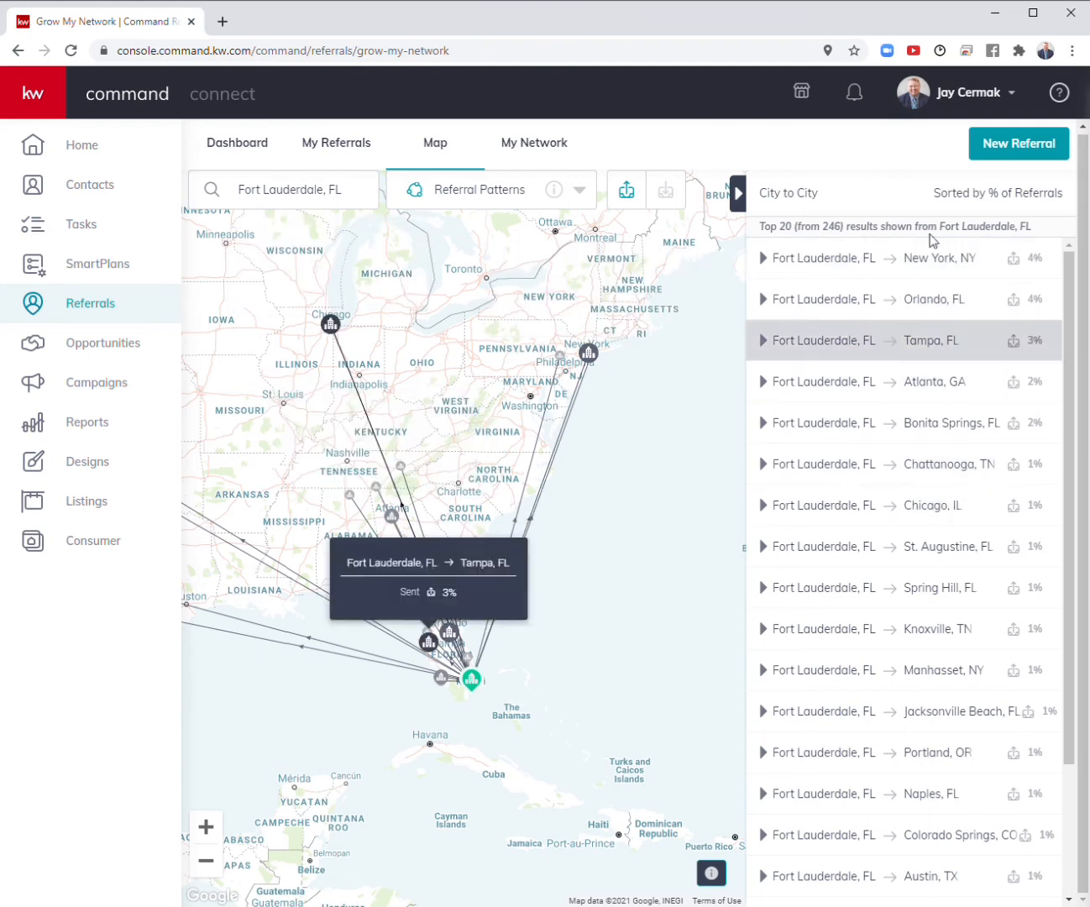
{"action": "left_click", "coordinate": [904, 299]}
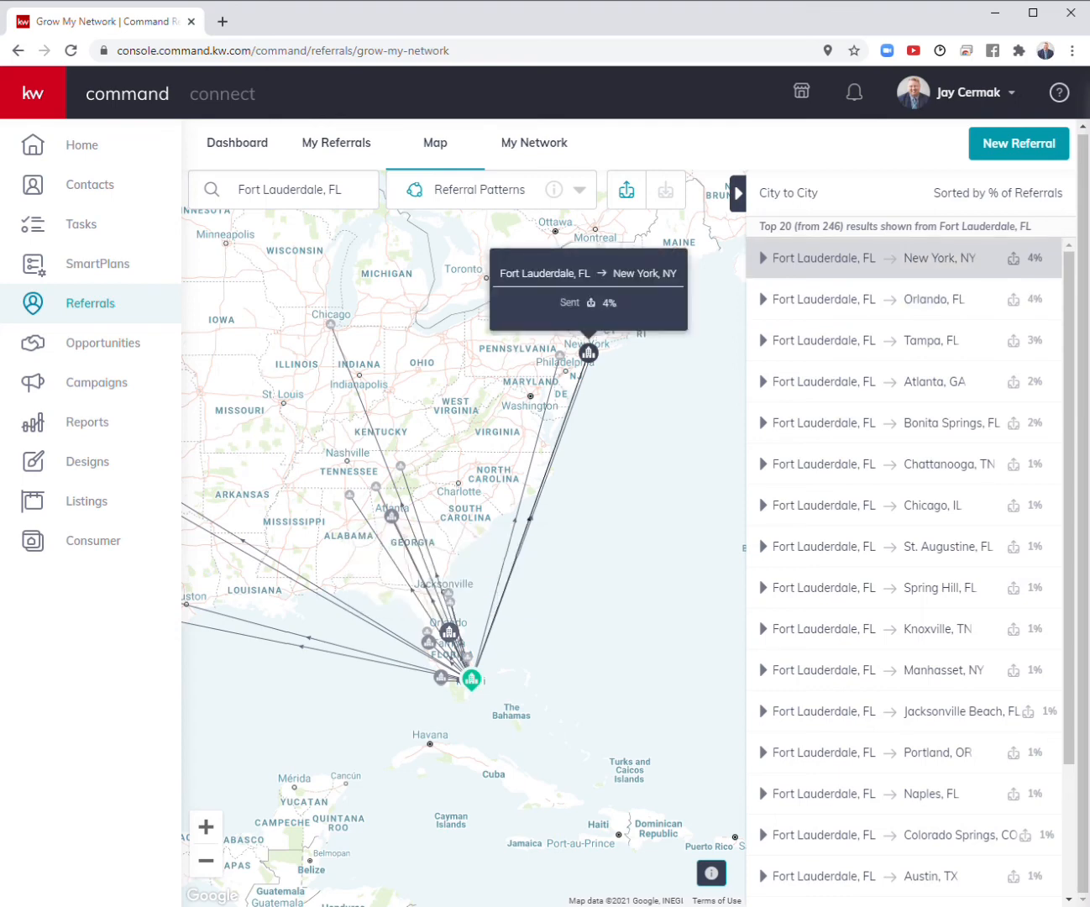
{"action": "mouse_move", "coordinate": [664, 193]}
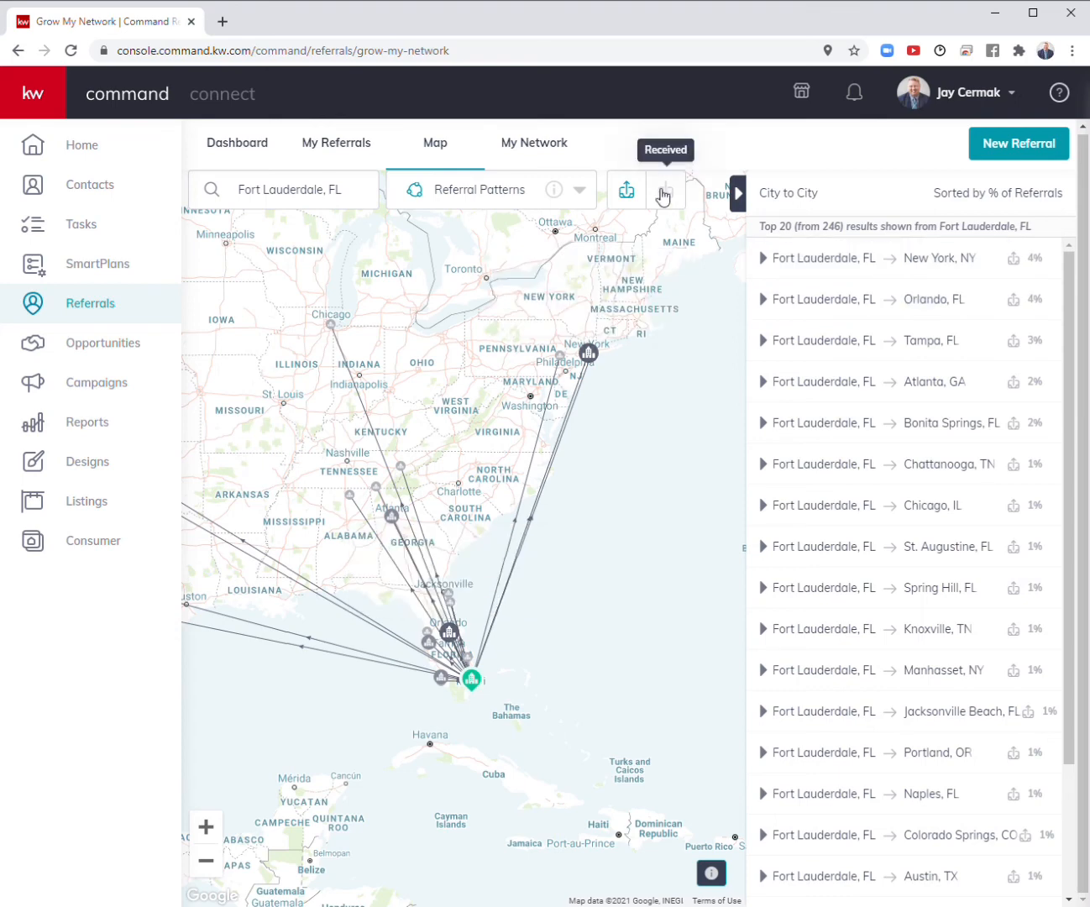
Toggle to Received referrals for Fort Lauderdale, briefly visiting the referral network page and returning.
{"action": "left_click", "coordinate": [666, 188]}
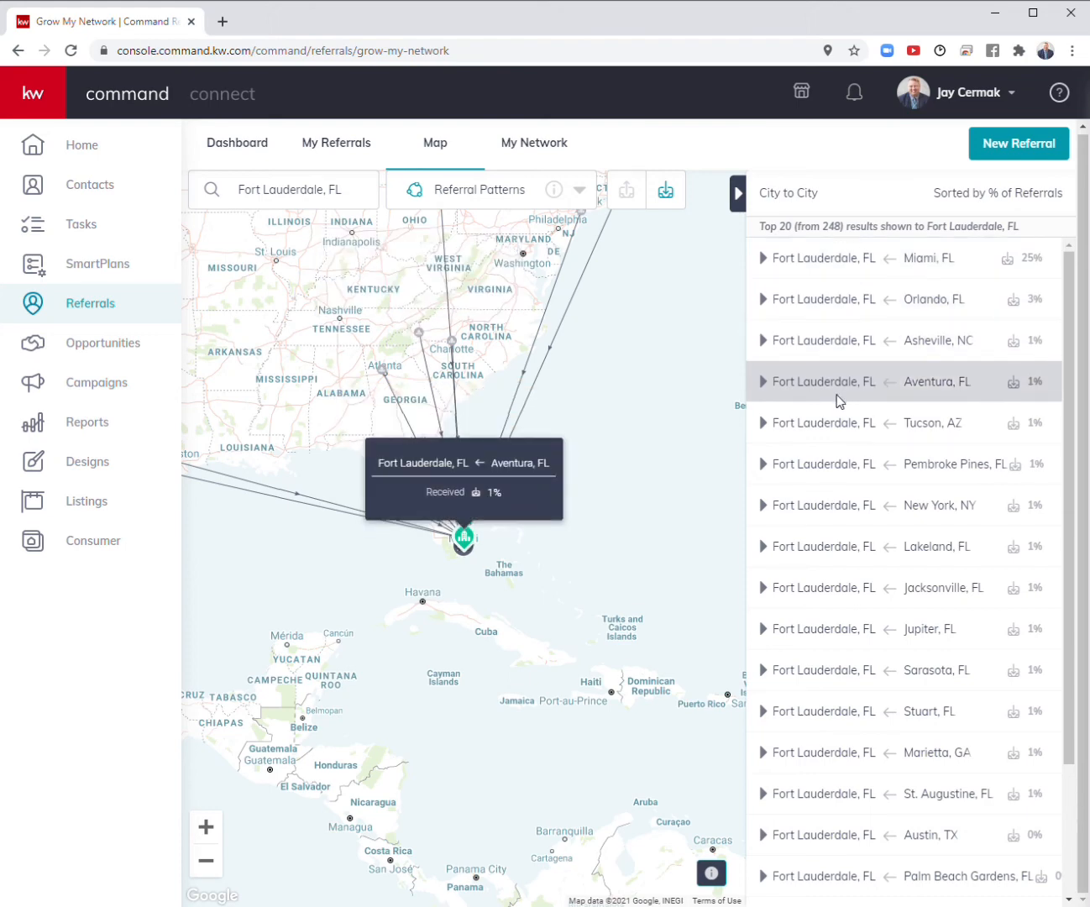
{"action": "left_click", "coordinate": [903, 424]}
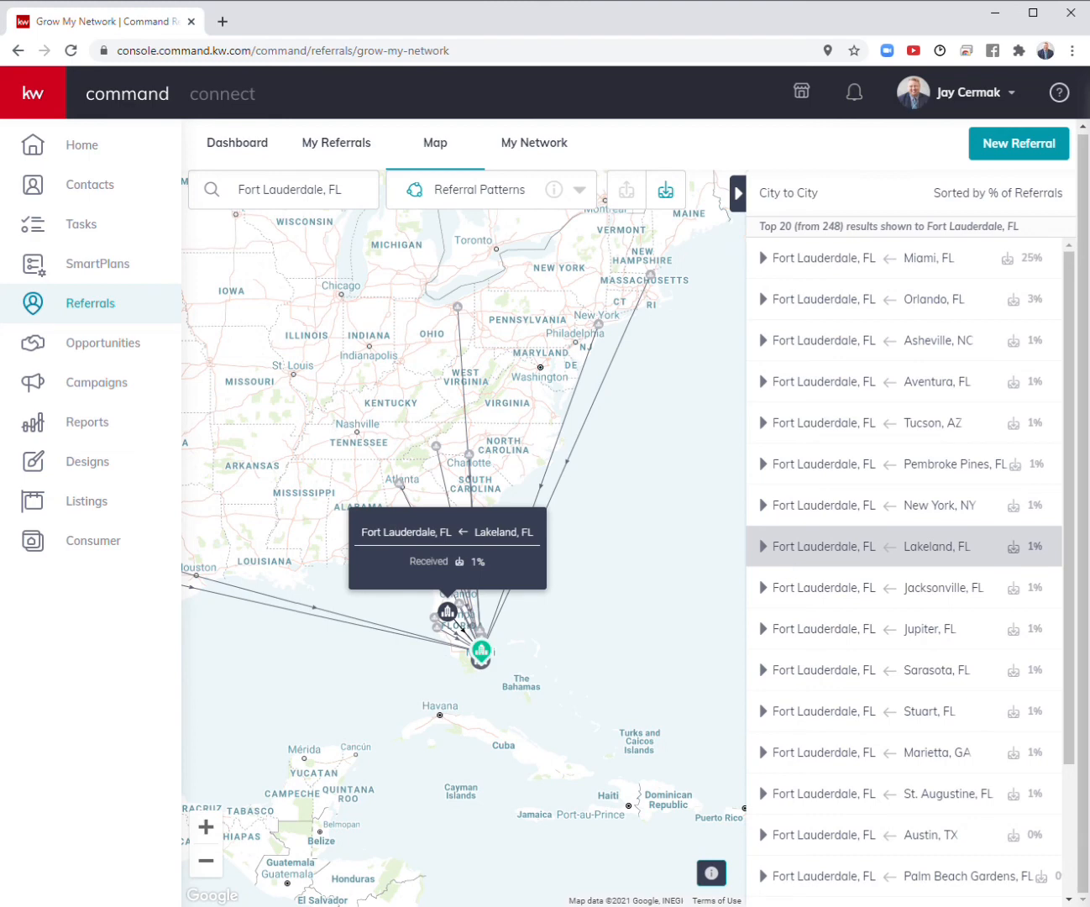
{"action": "left_click", "coordinate": [534, 141]}
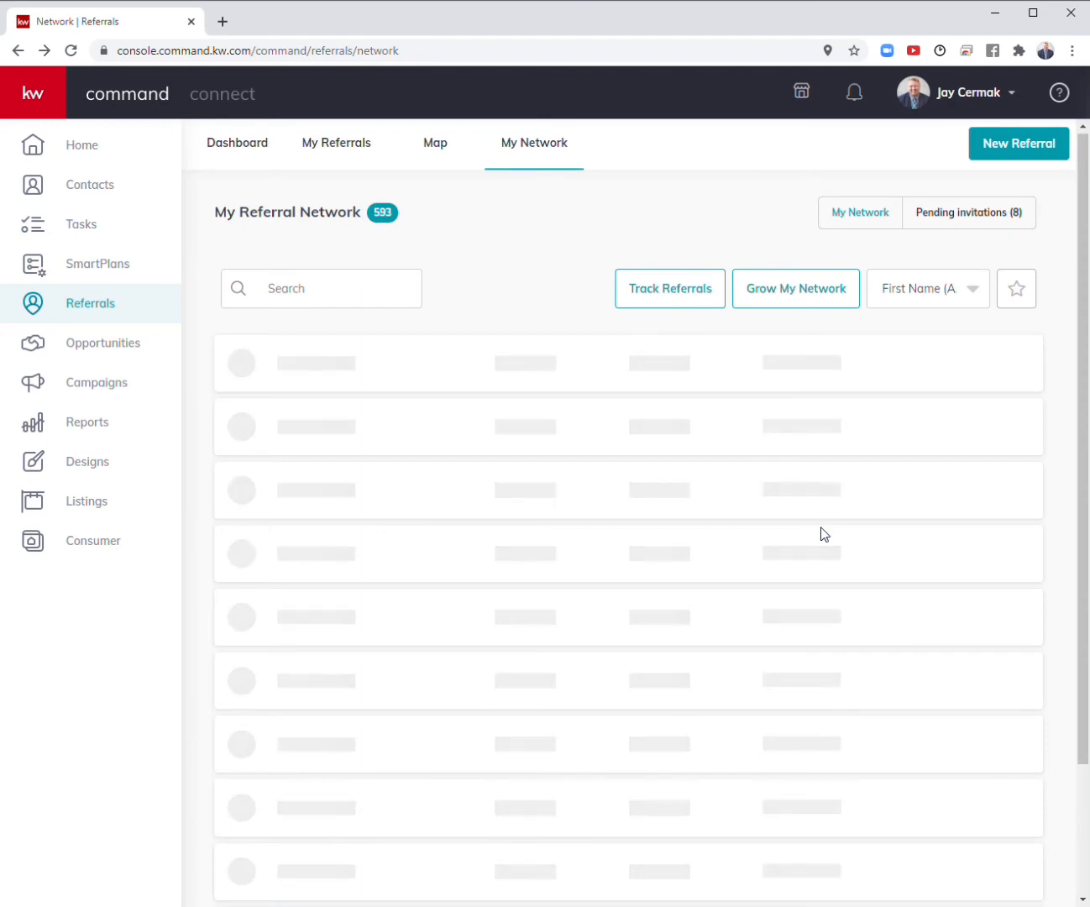
{"action": "left_click", "coordinate": [794, 289]}
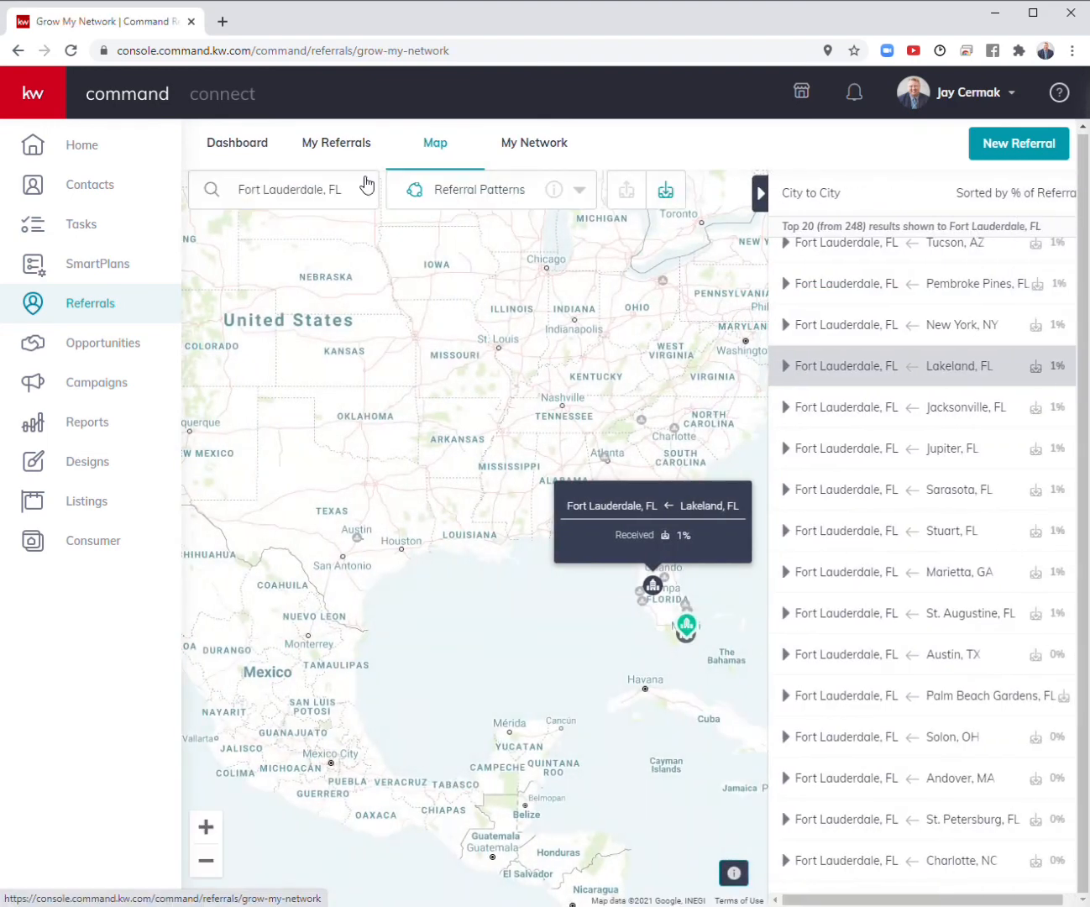
{"action": "left_click", "coordinate": [578, 189]}
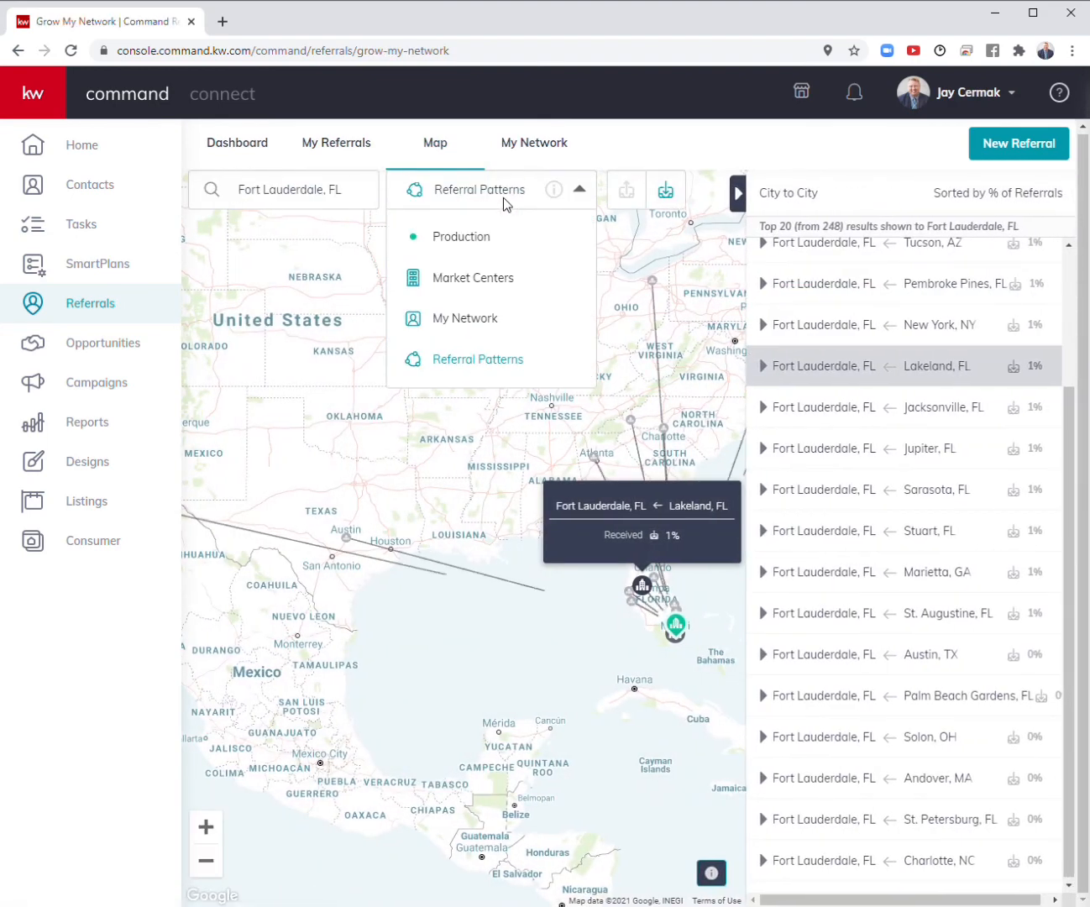
Switch the layer to Production and search Nashville, TN to list its 9 agents.
{"action": "left_click", "coordinate": [460, 235]}
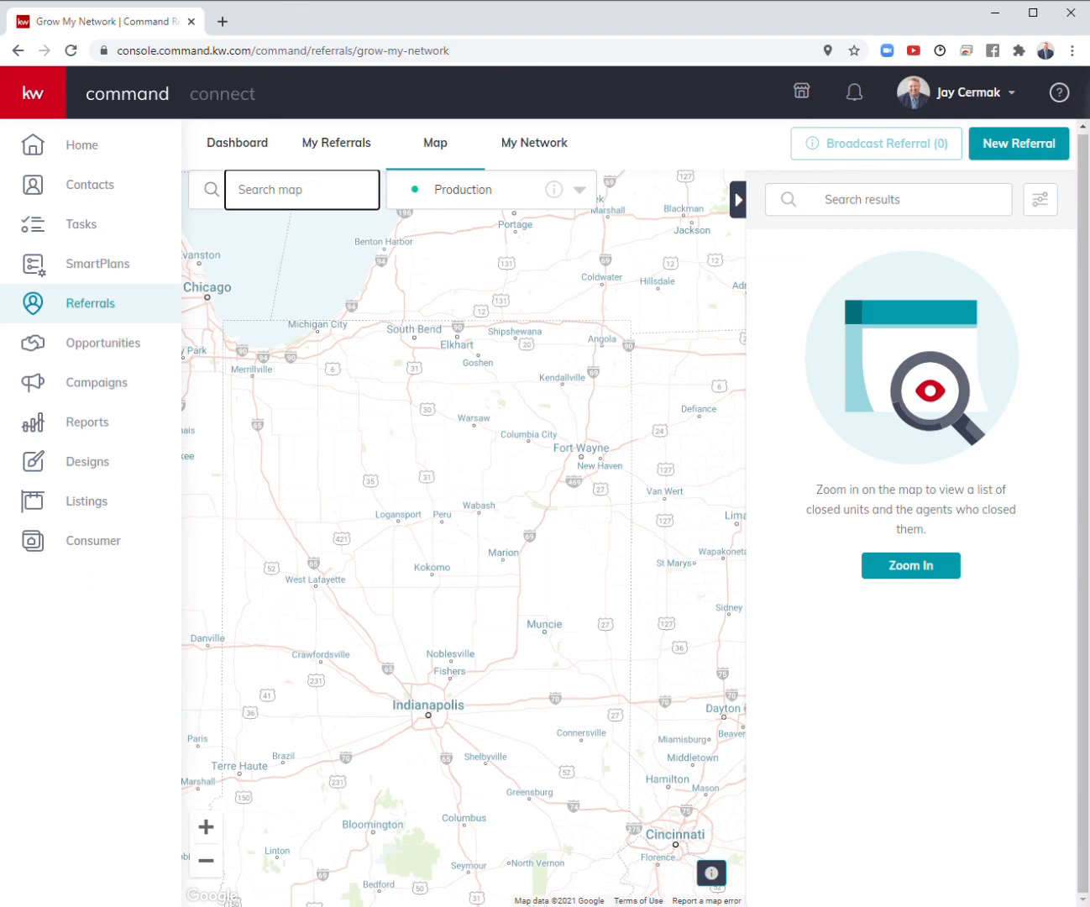
{"action": "type", "text": "nash"}
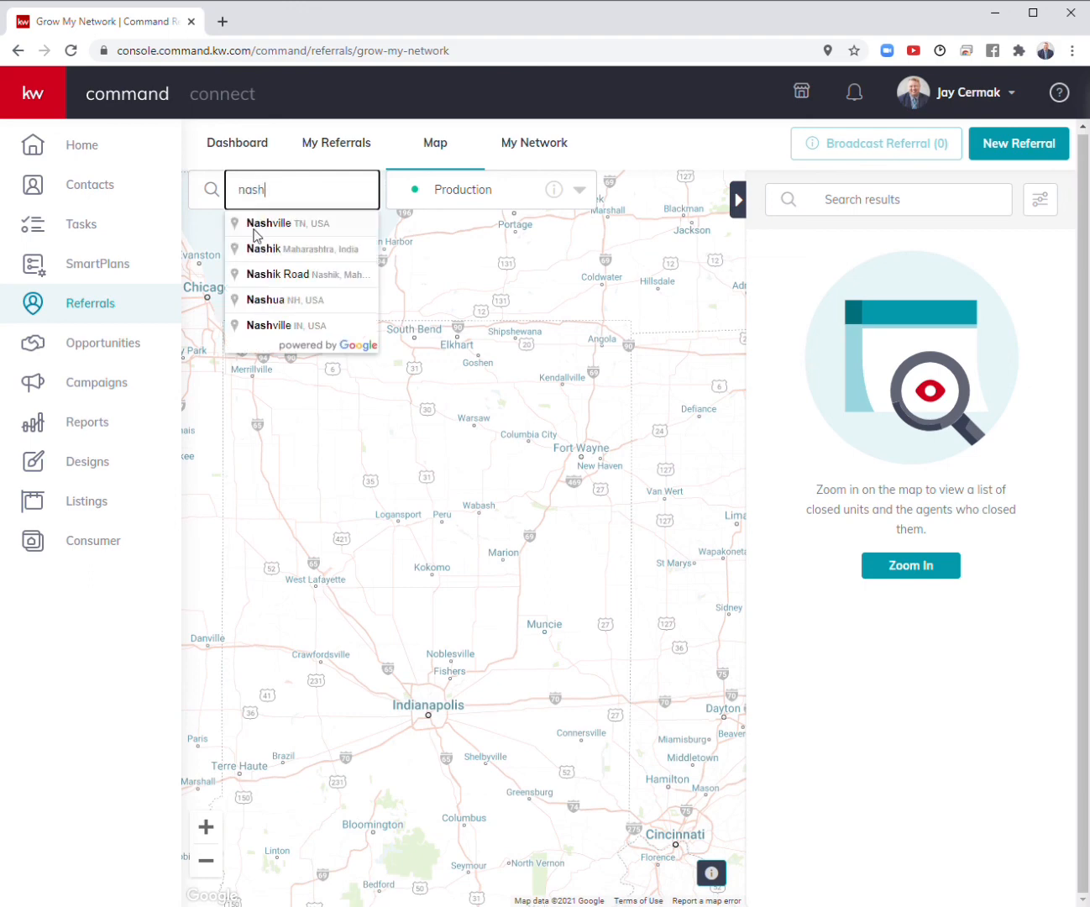
{"action": "left_click", "coordinate": [269, 222]}
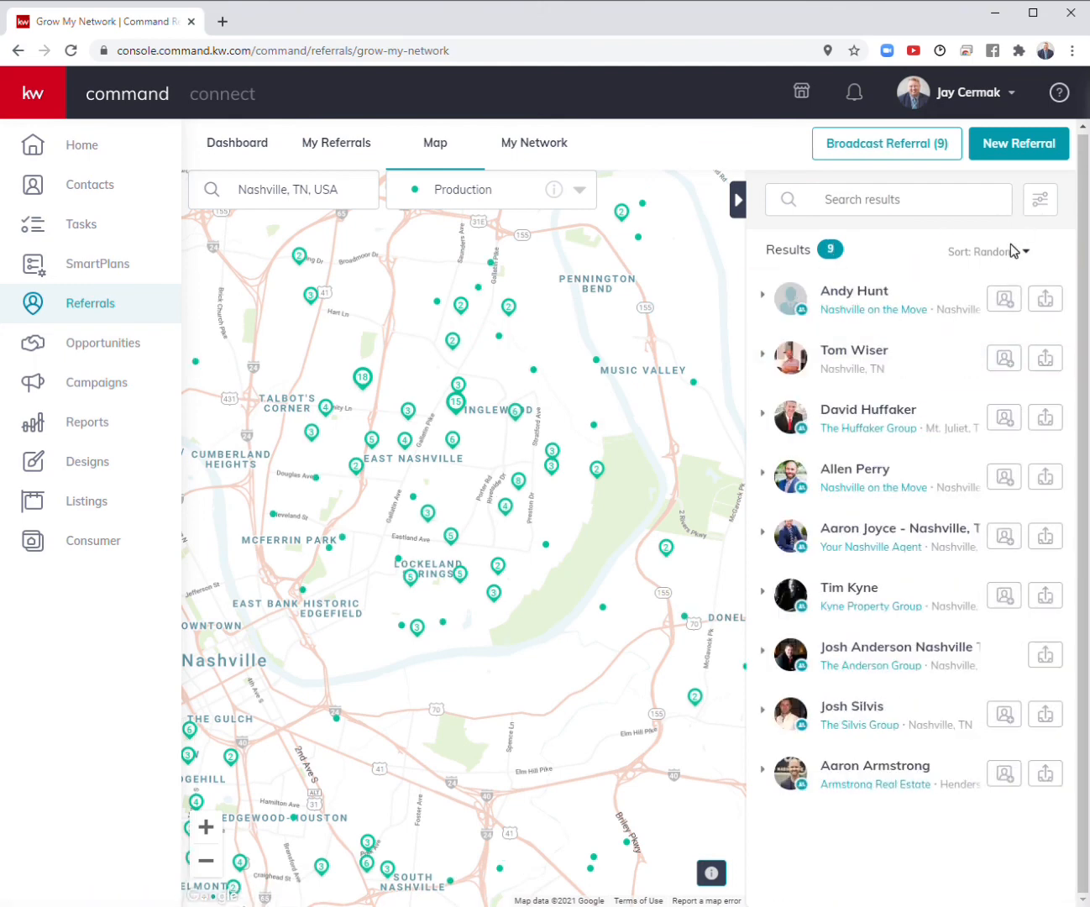
{"action": "left_click", "coordinate": [991, 252]}
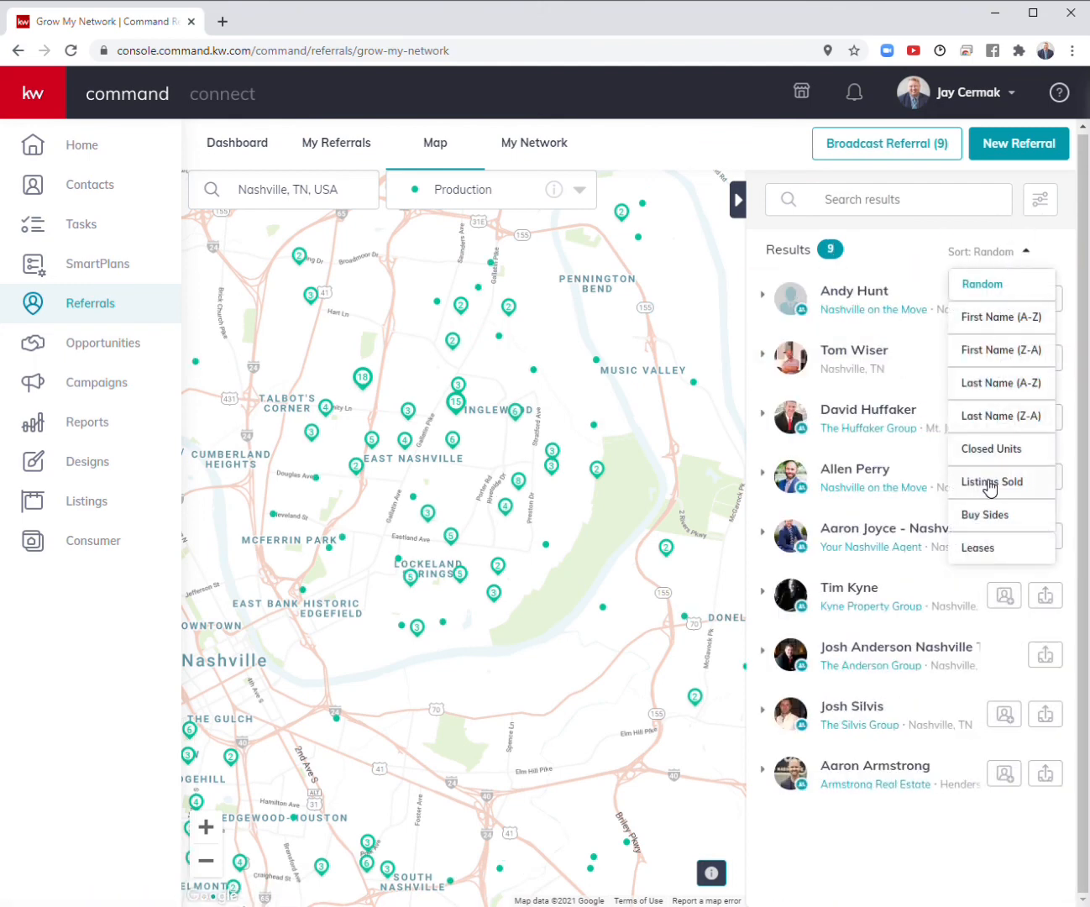
Sort the Nashville agents by Listings Sold and start a Broadcast Referral to all 9.
{"action": "left_click", "coordinate": [991, 480]}
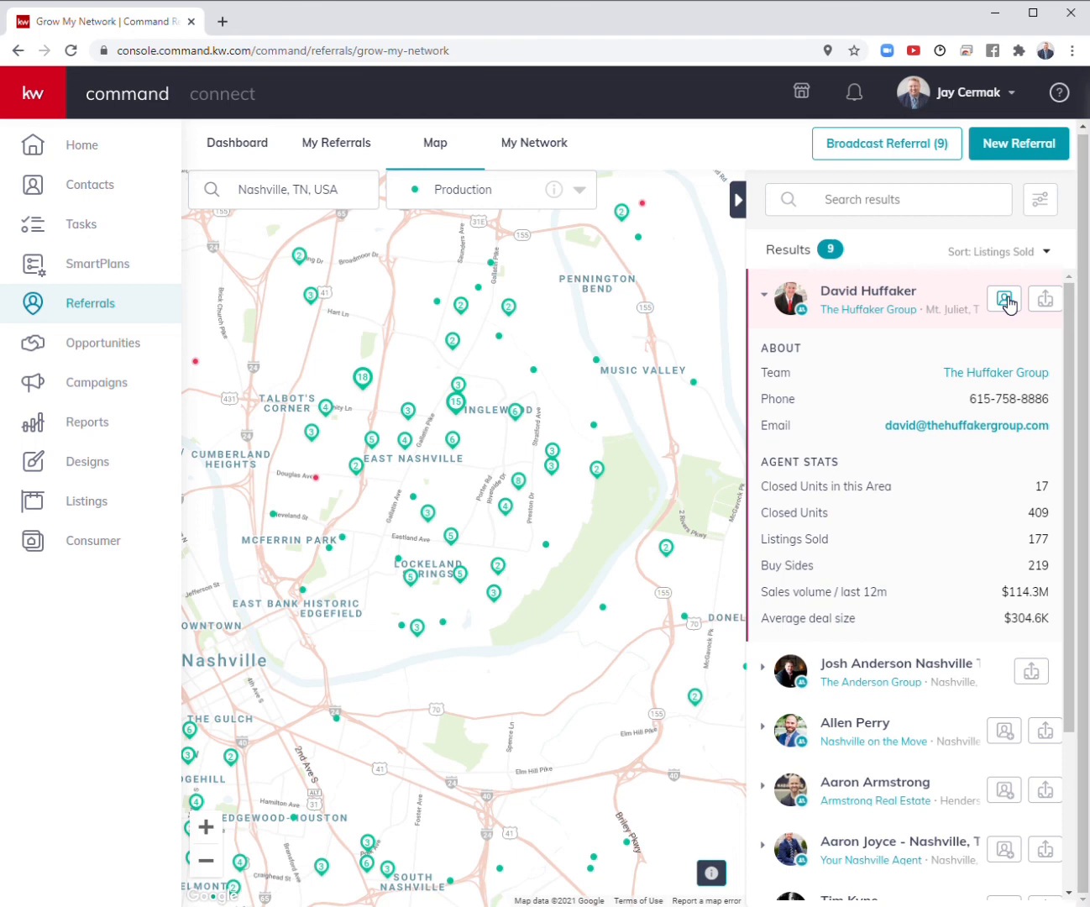
{"action": "mouse_move", "coordinate": [507, 410]}
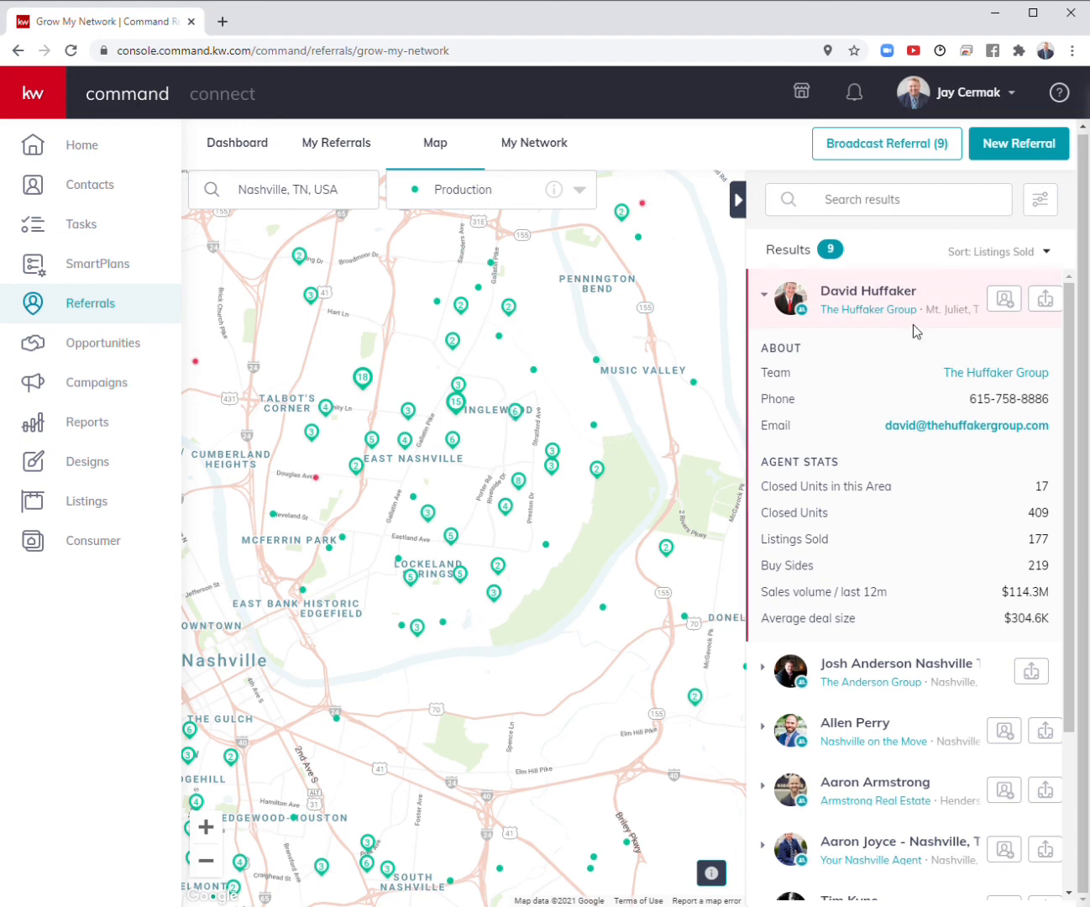
{"action": "mouse_move", "coordinate": [867, 551]}
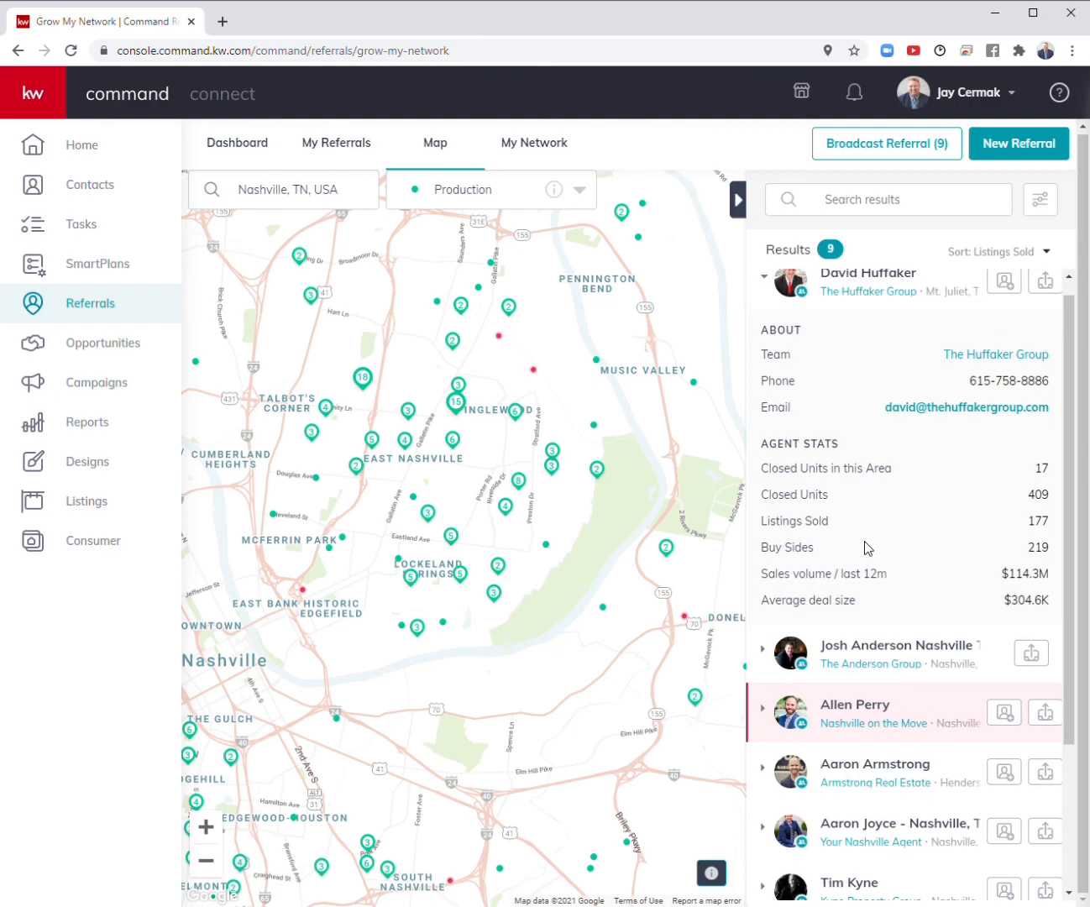
{"action": "left_click", "coordinate": [887, 143]}
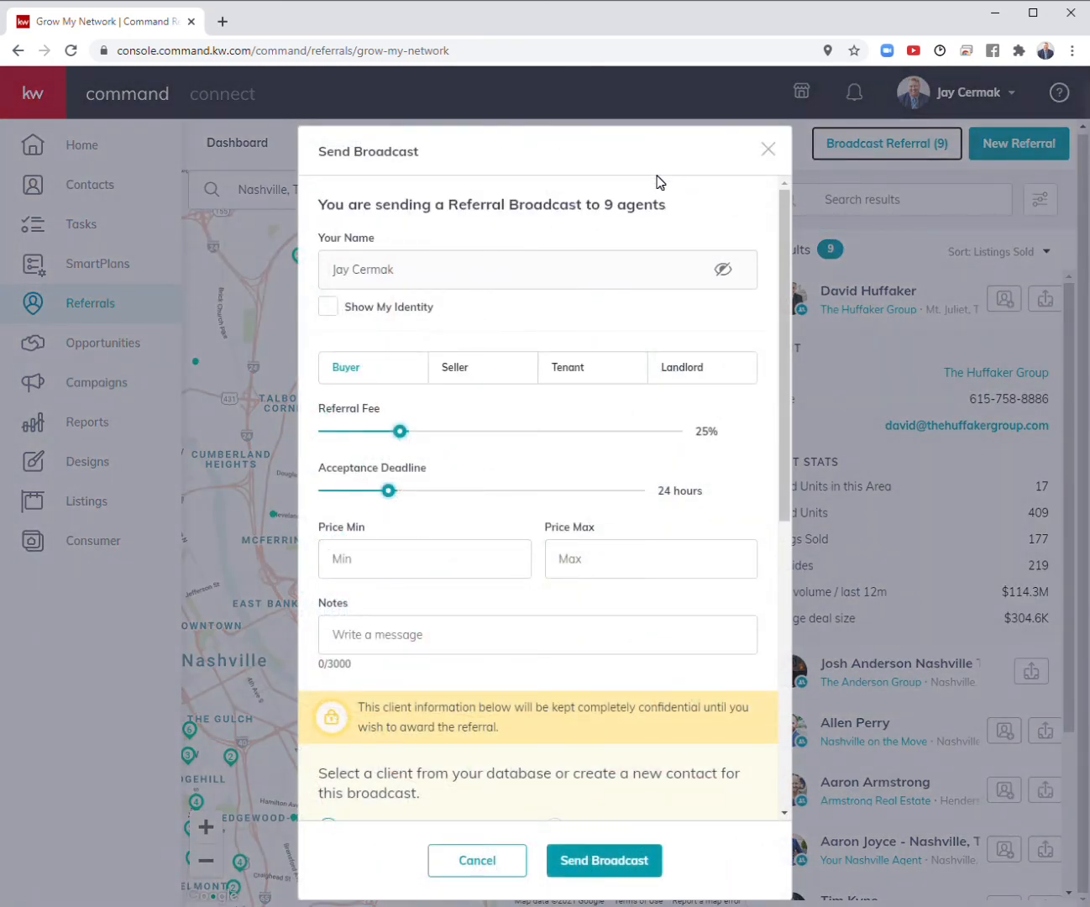
Close the Send Broadcast dialog without sending it.
{"action": "left_click", "coordinate": [766, 147]}
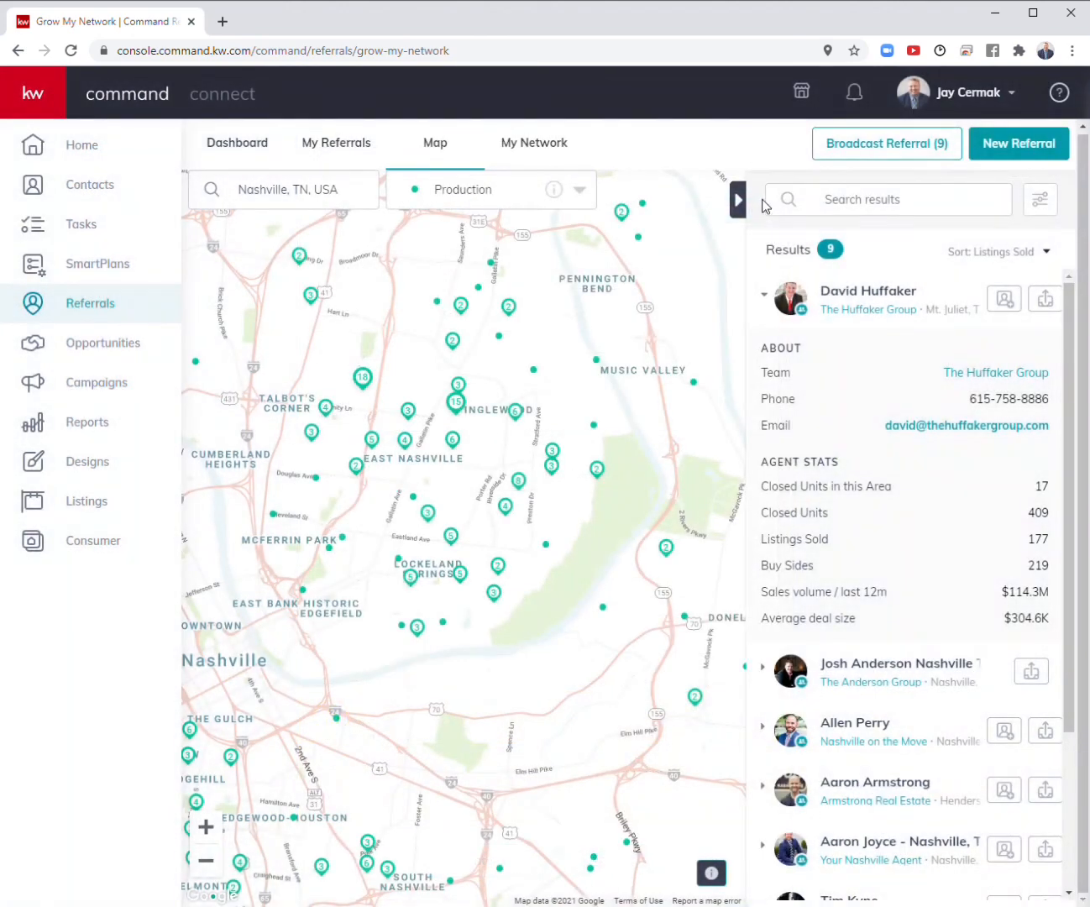
{"action": "mouse_move", "coordinate": [695, 232]}
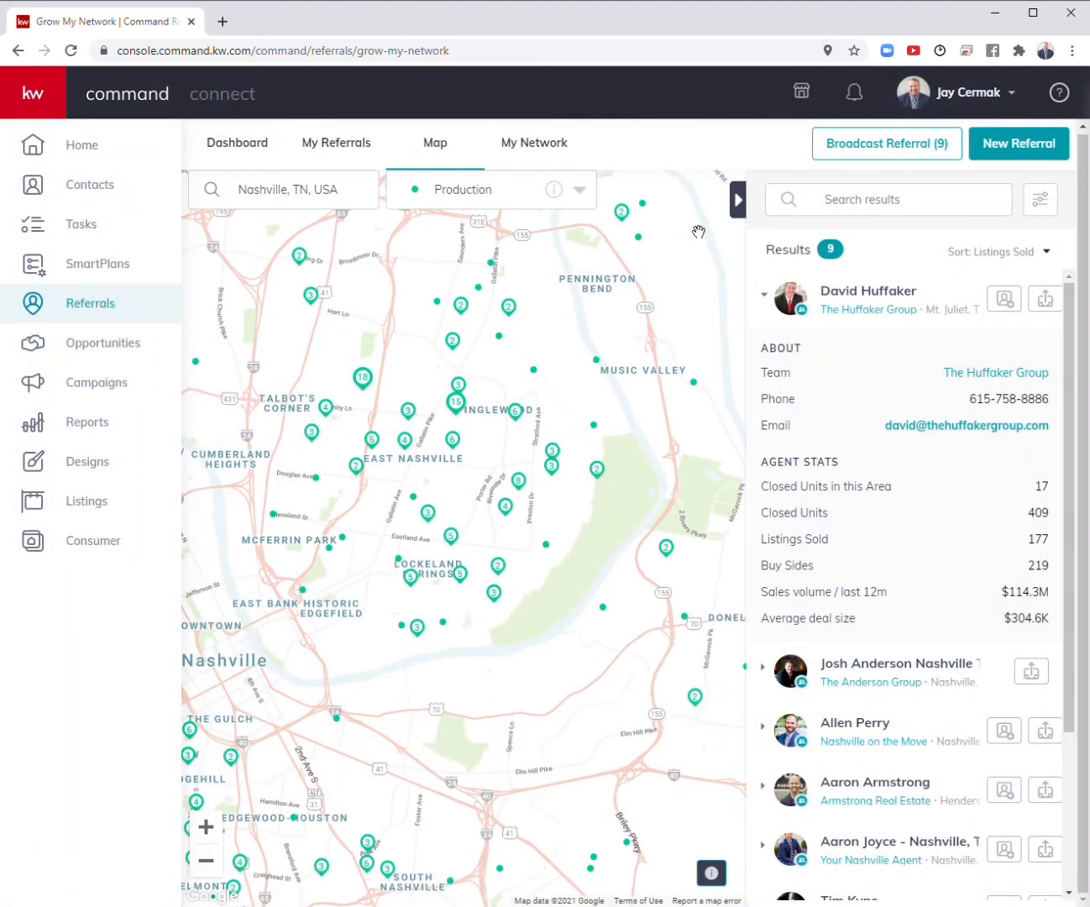